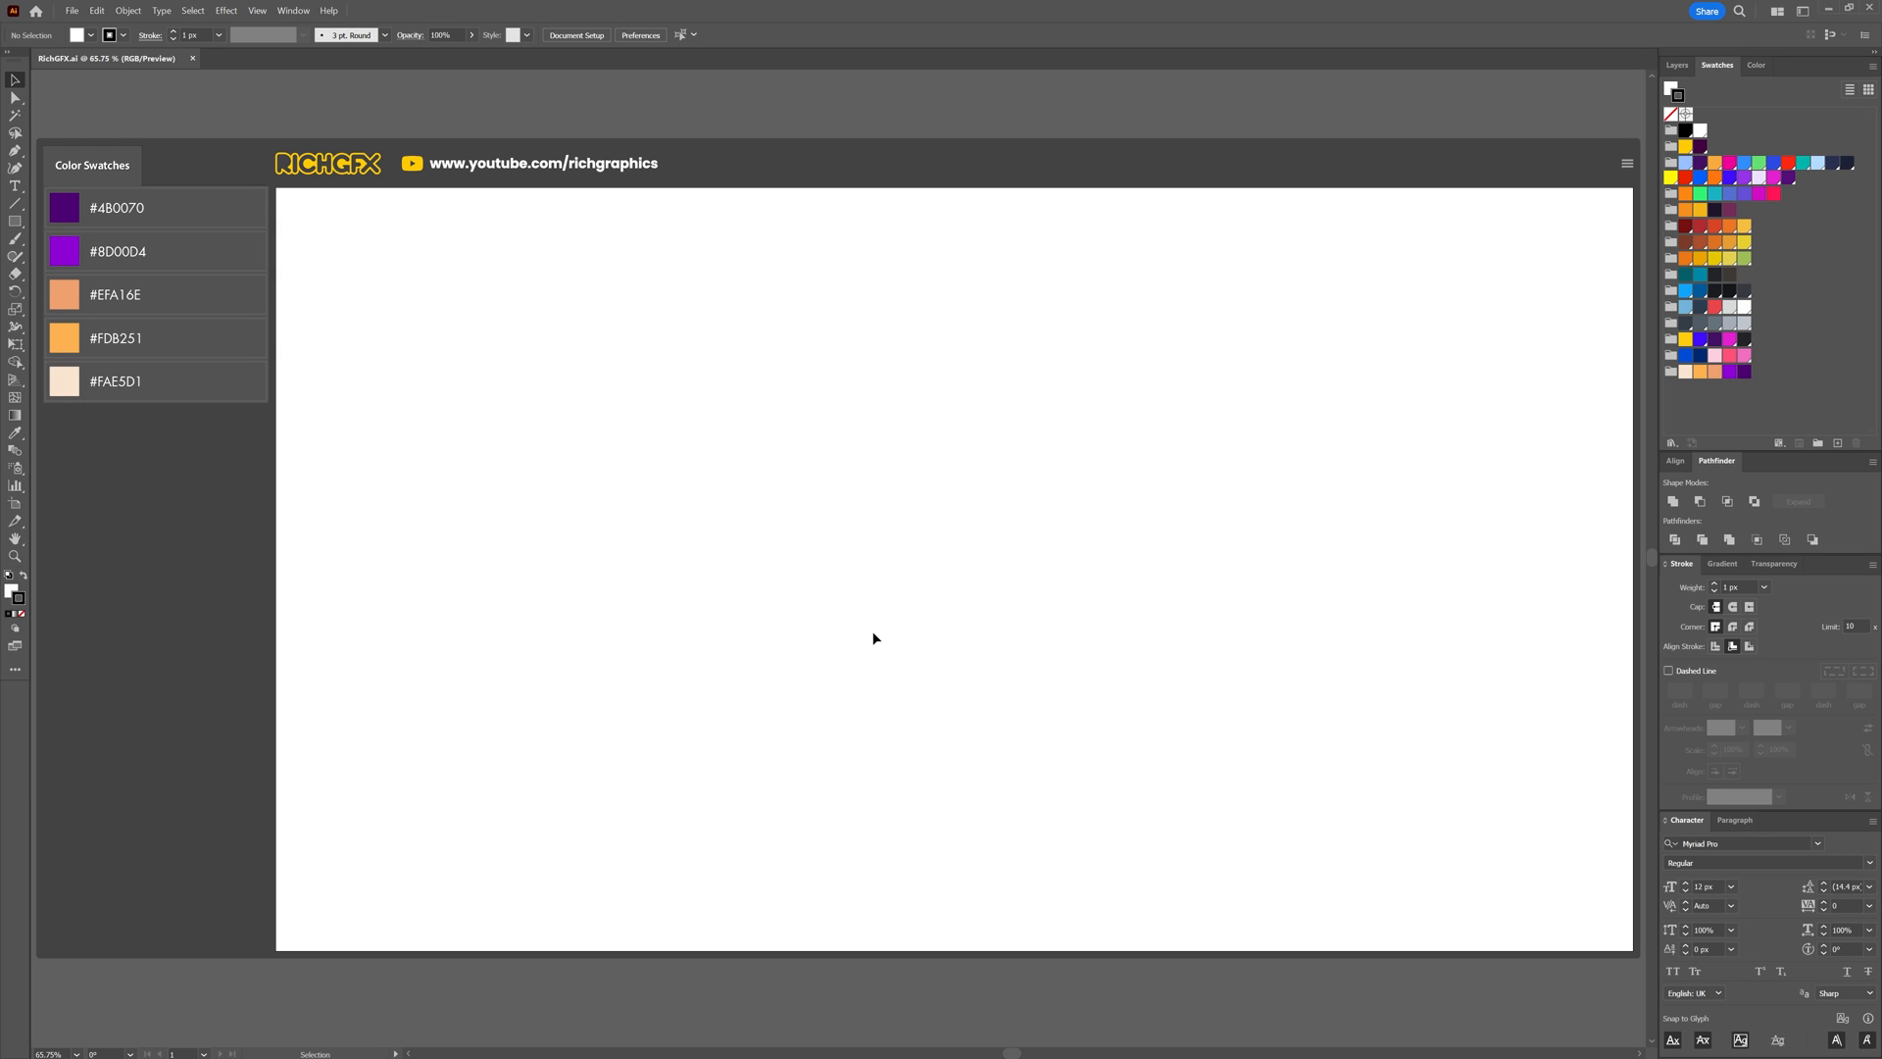
{"action": "mouse_move", "coordinate": [894, 550]}
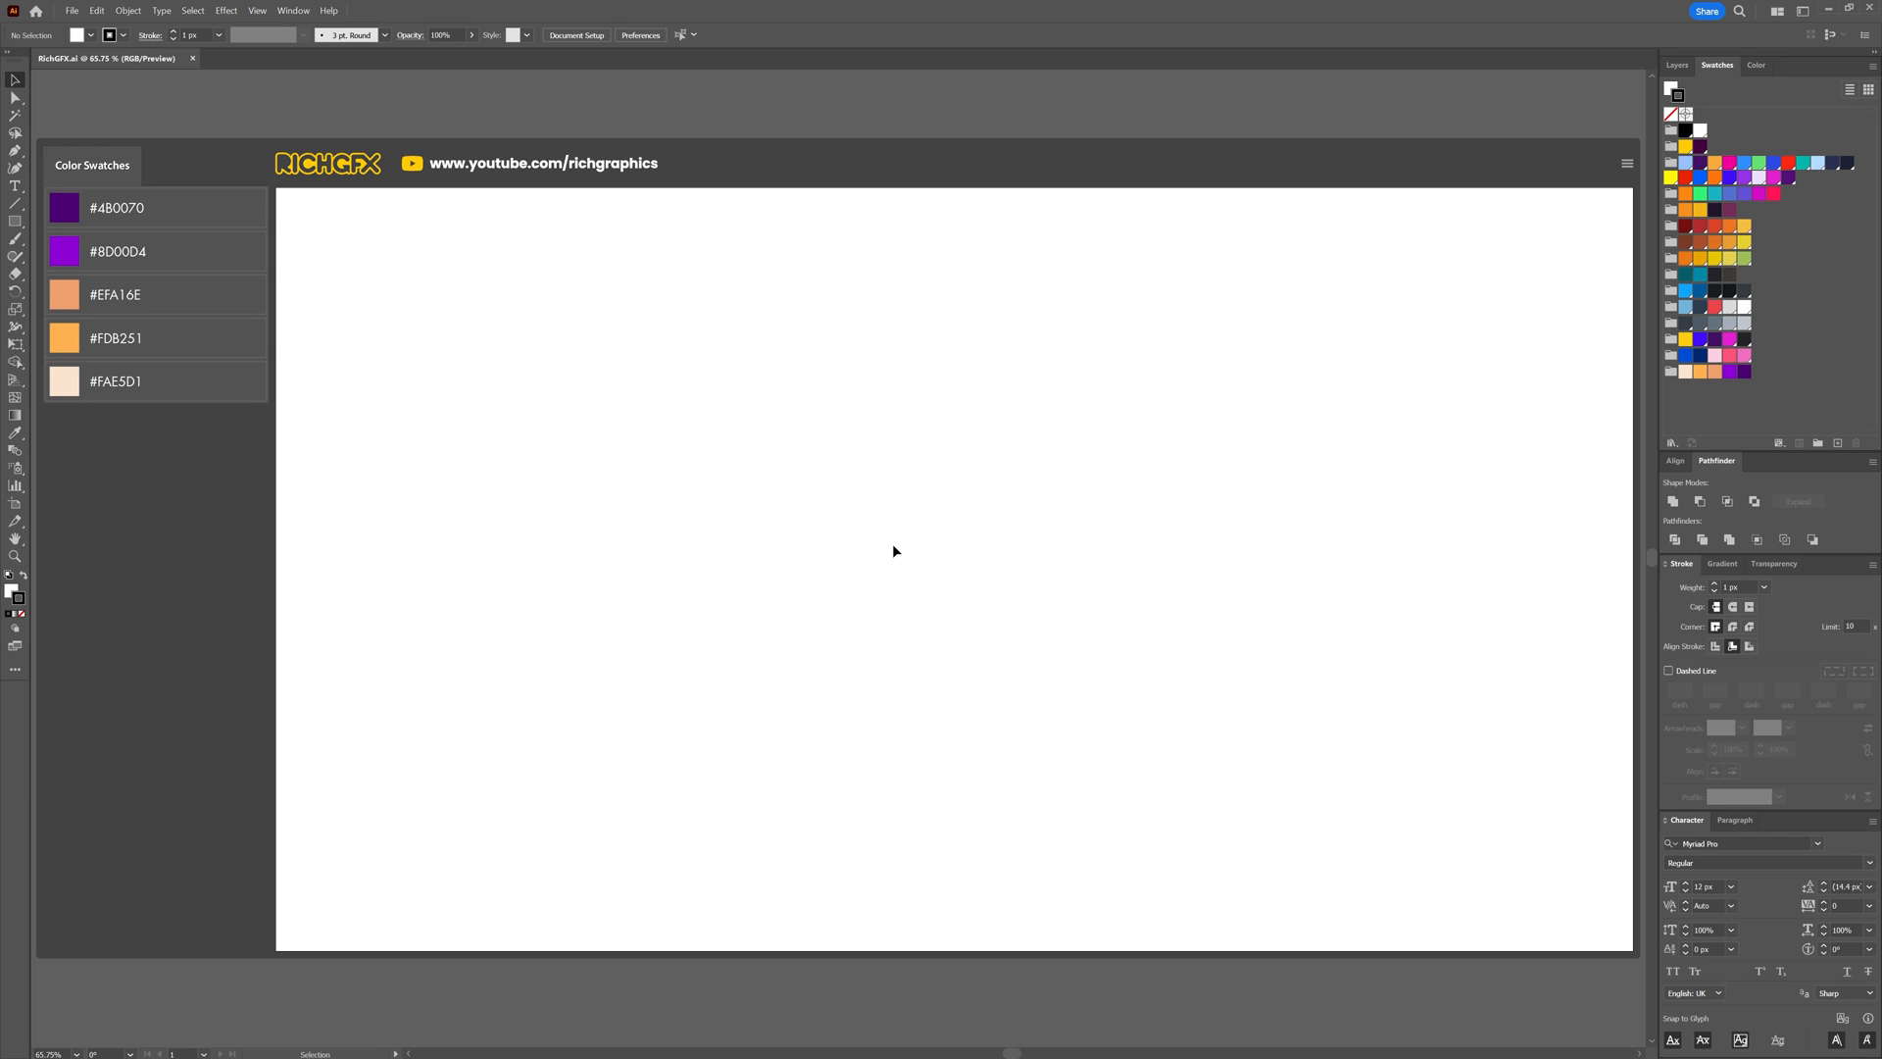
{"action": "mouse_move", "coordinate": [153, 344]}
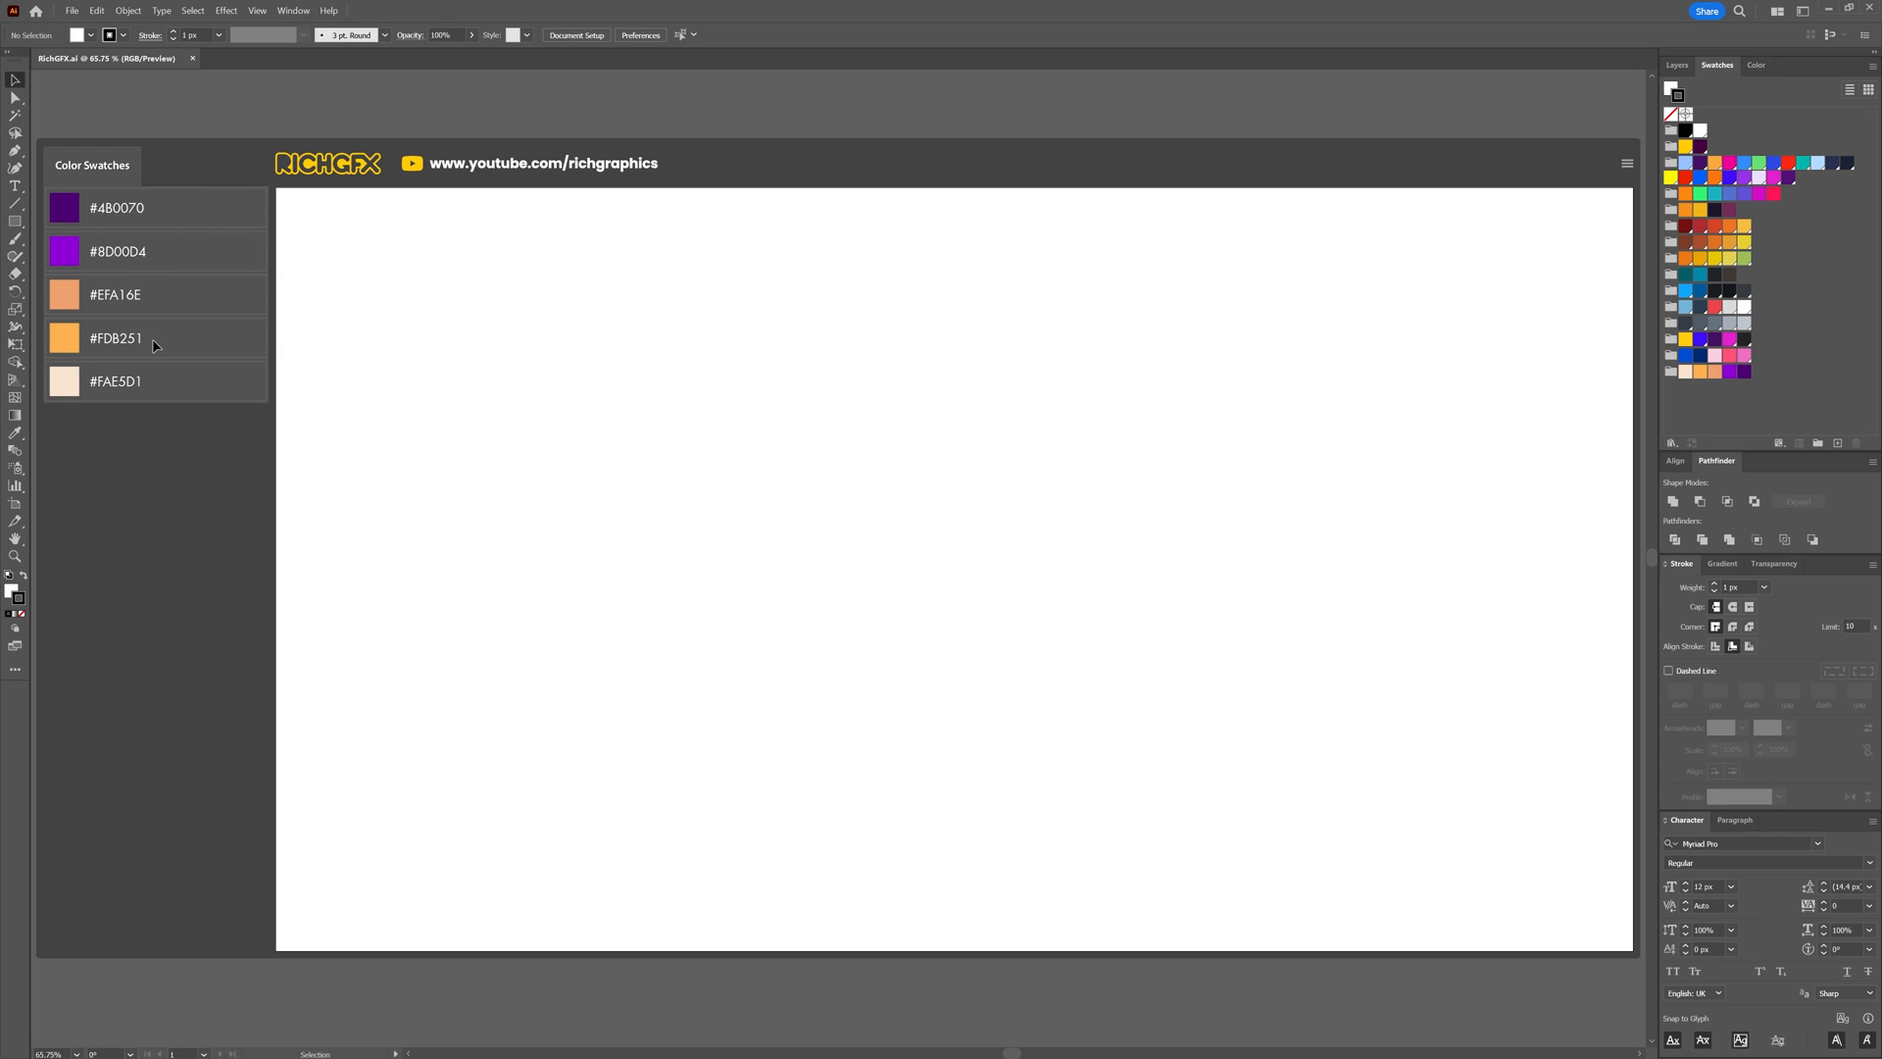
{"action": "mouse_move", "coordinate": [1677, 387]}
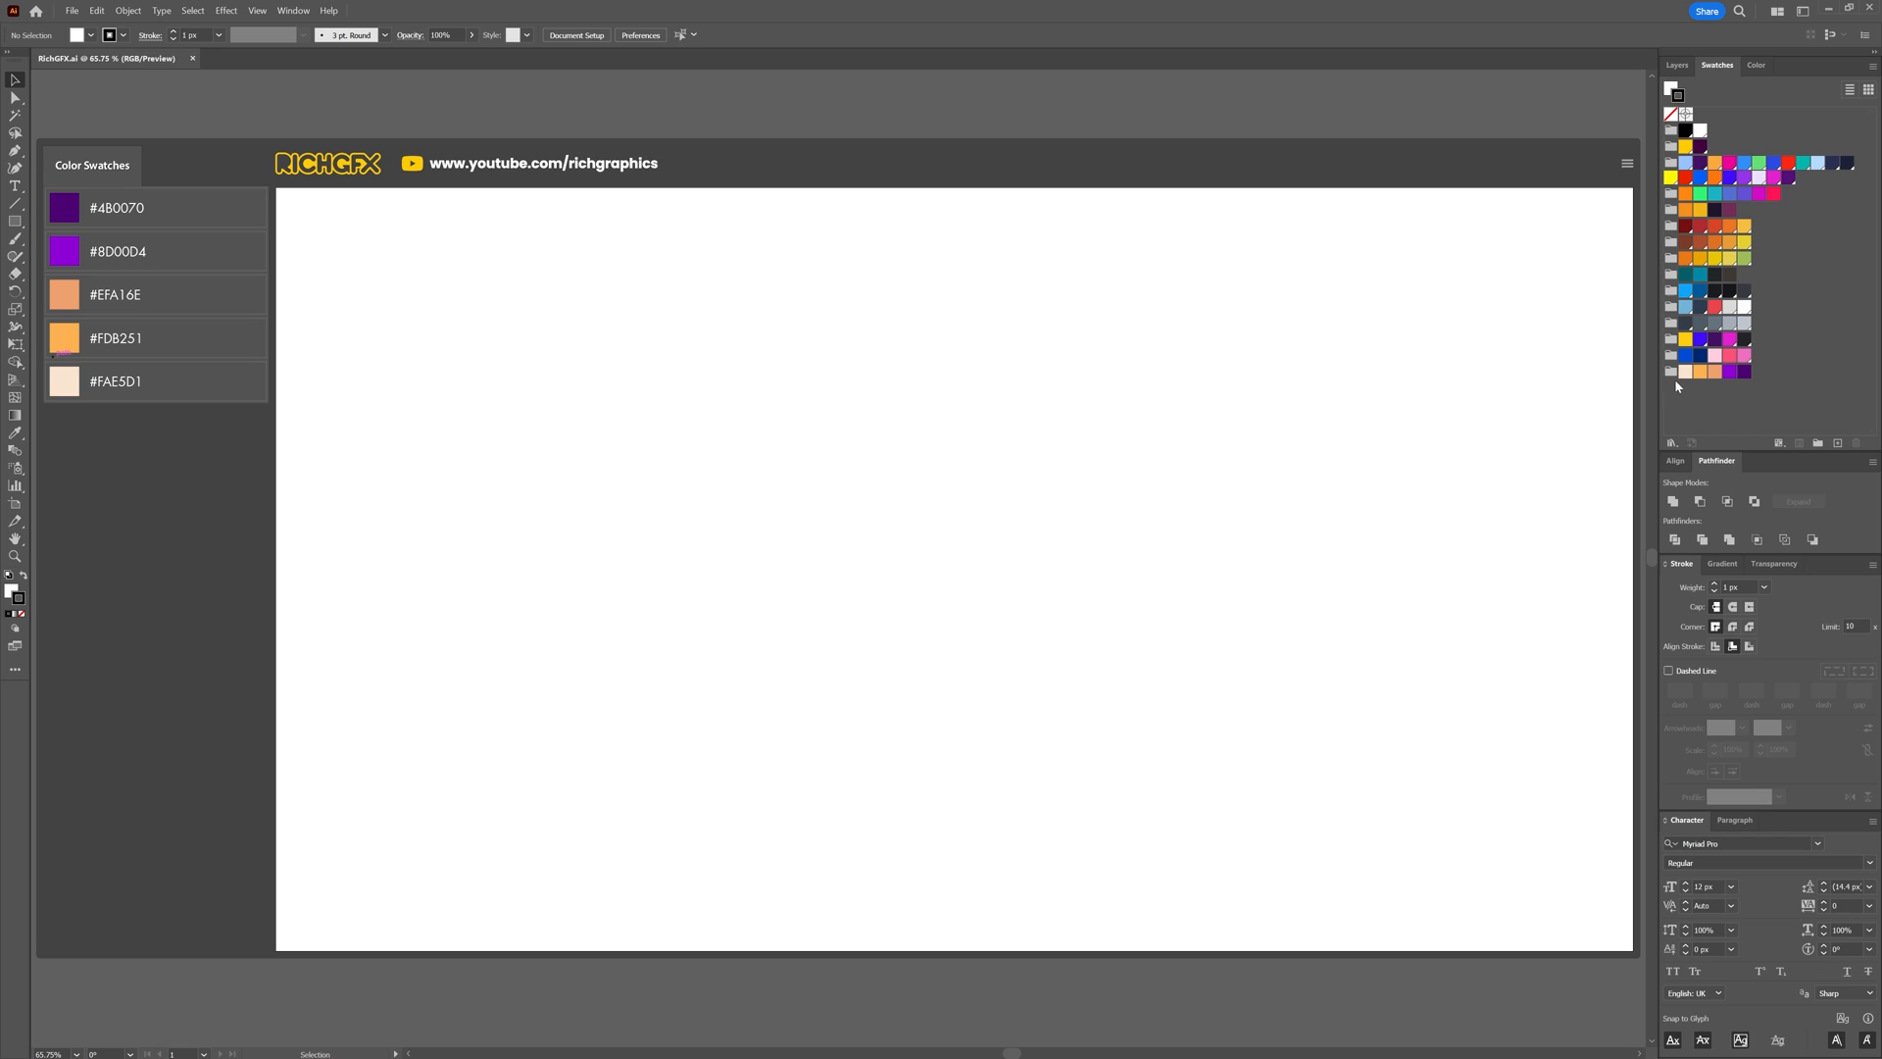
{"action": "mouse_move", "coordinate": [1726, 388]}
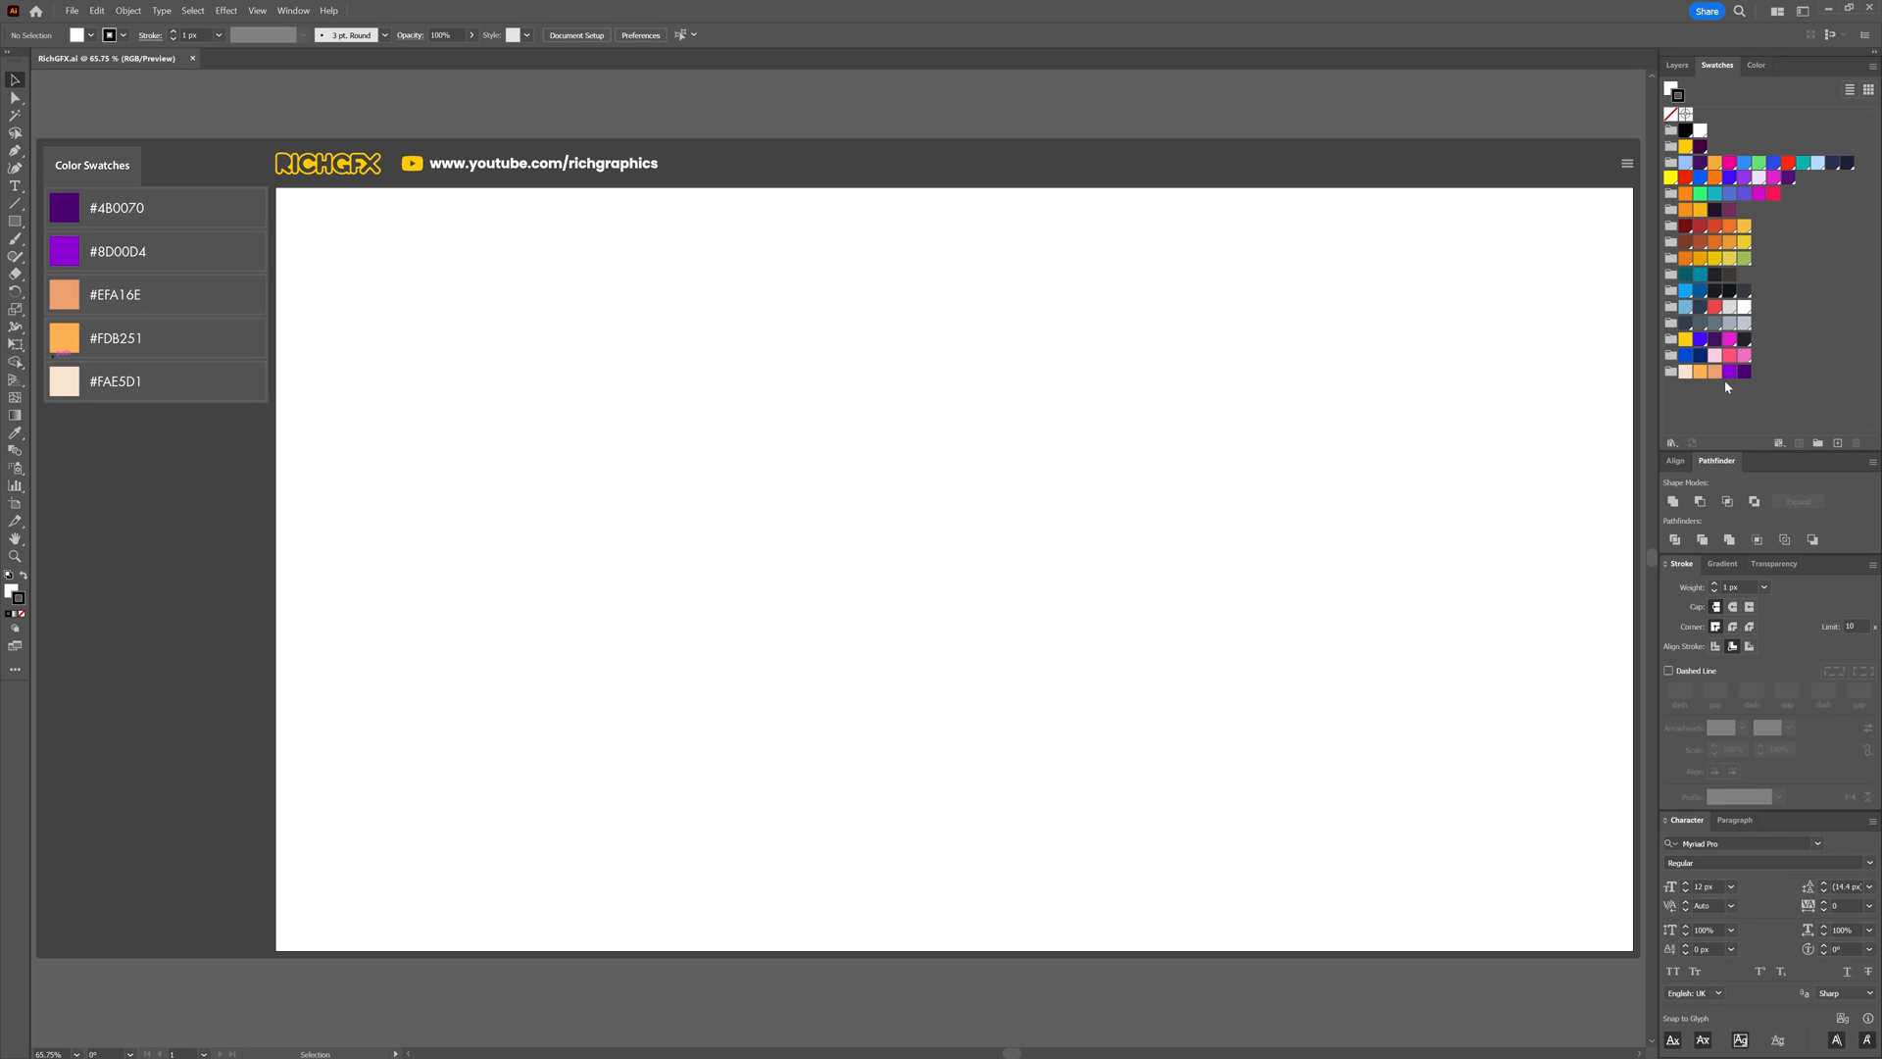
{"action": "mouse_move", "coordinate": [734, 291]}
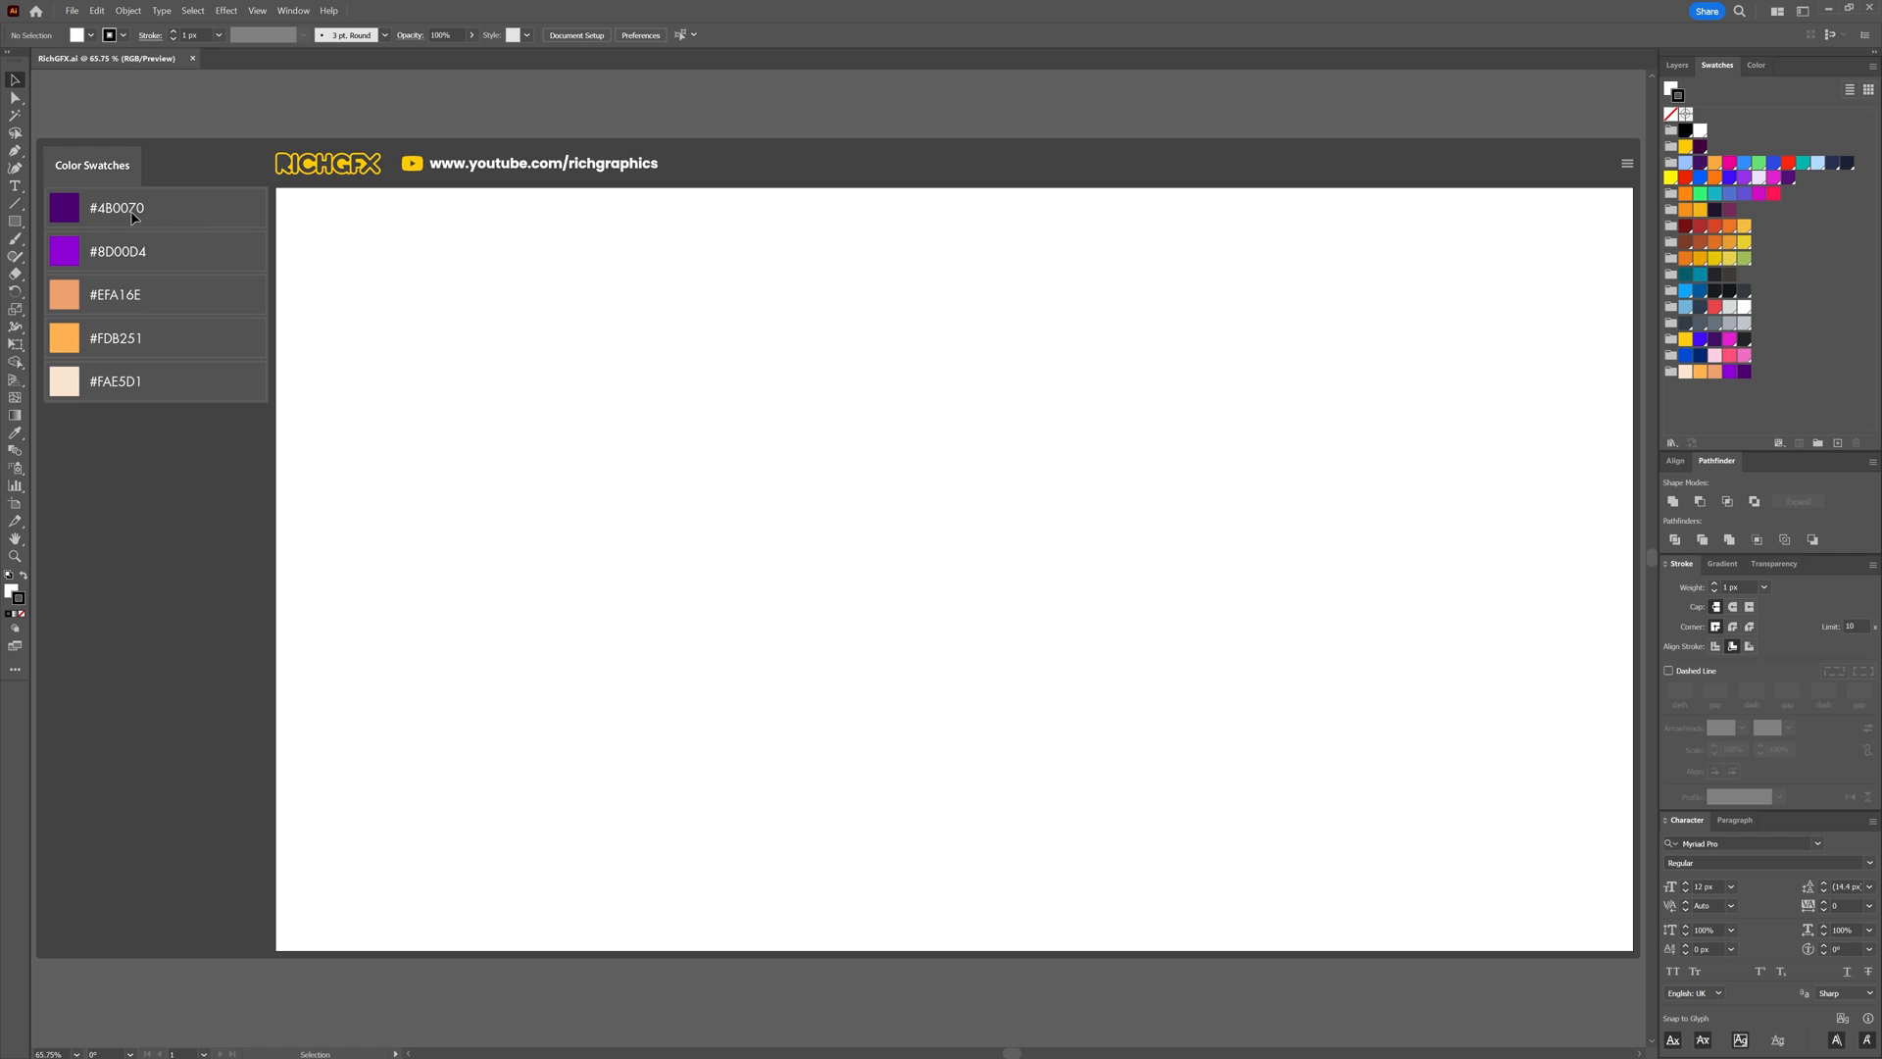
{"action": "mouse_move", "coordinate": [526, 646]}
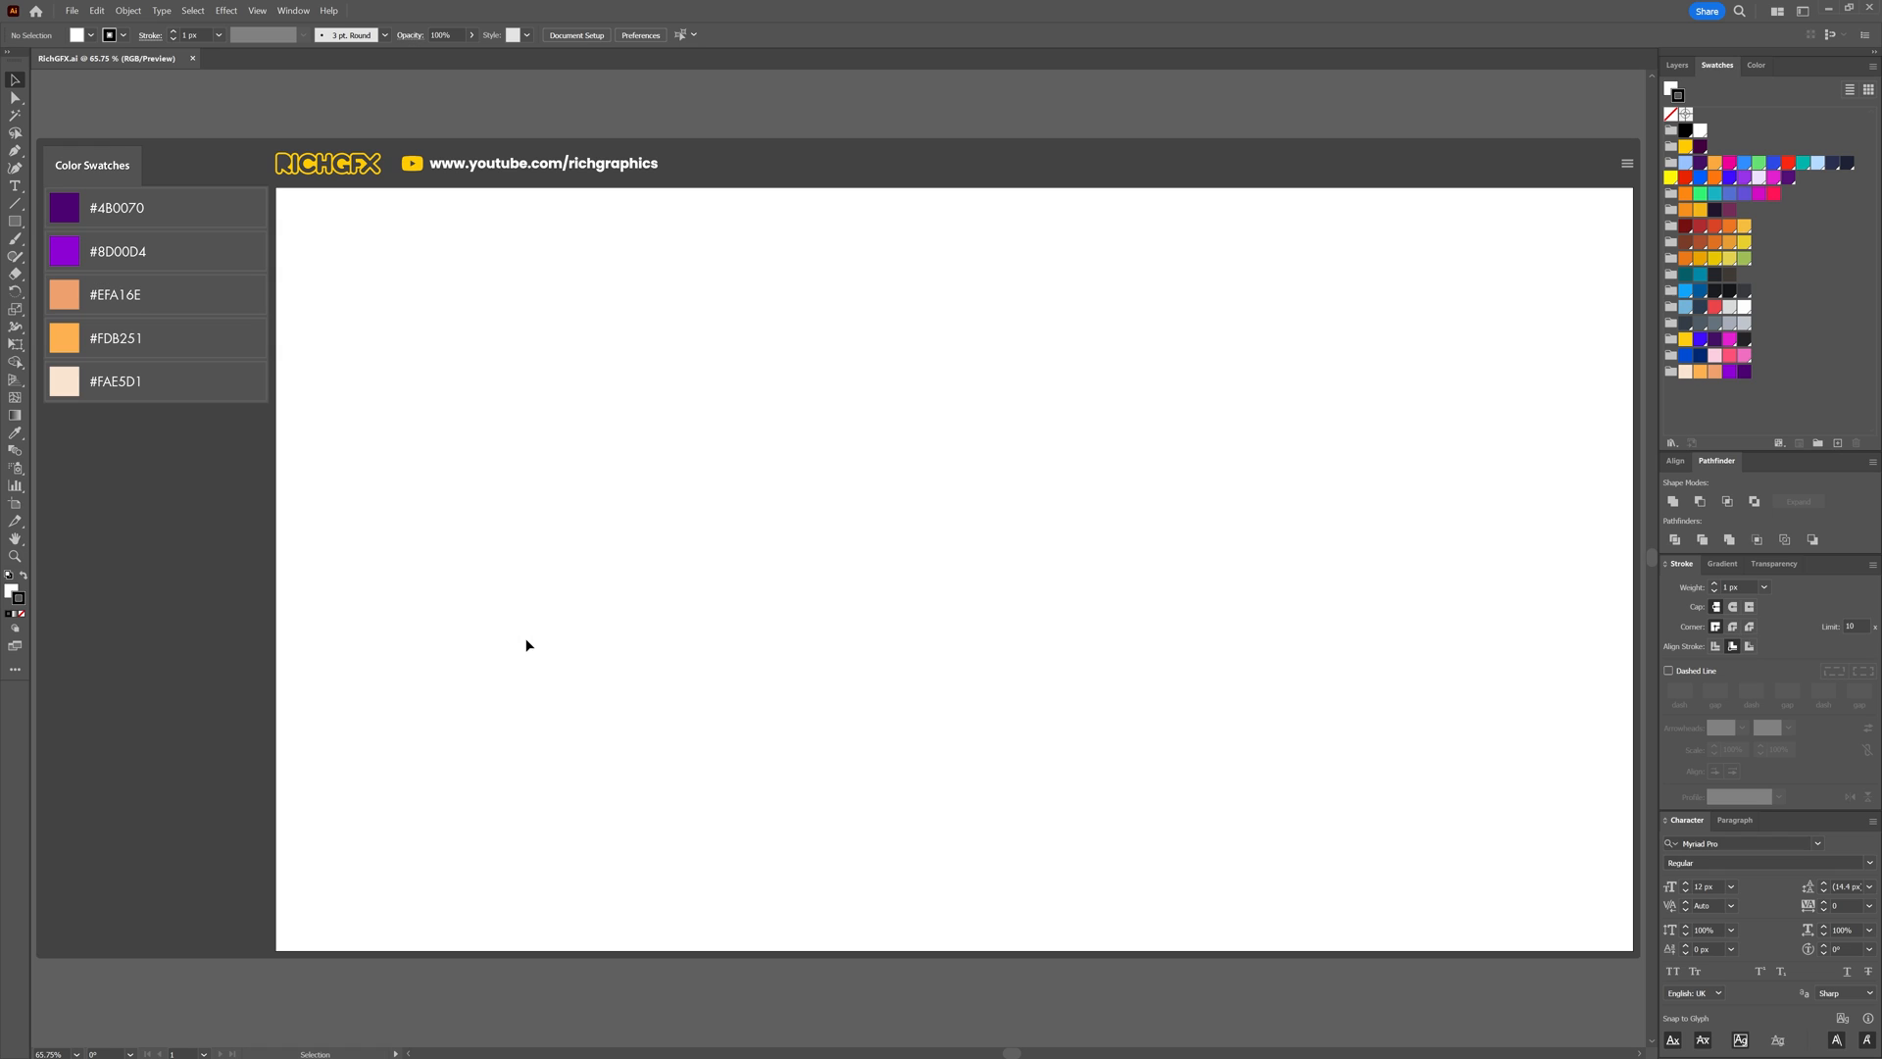
{"action": "mouse_move", "coordinate": [39, 222]}
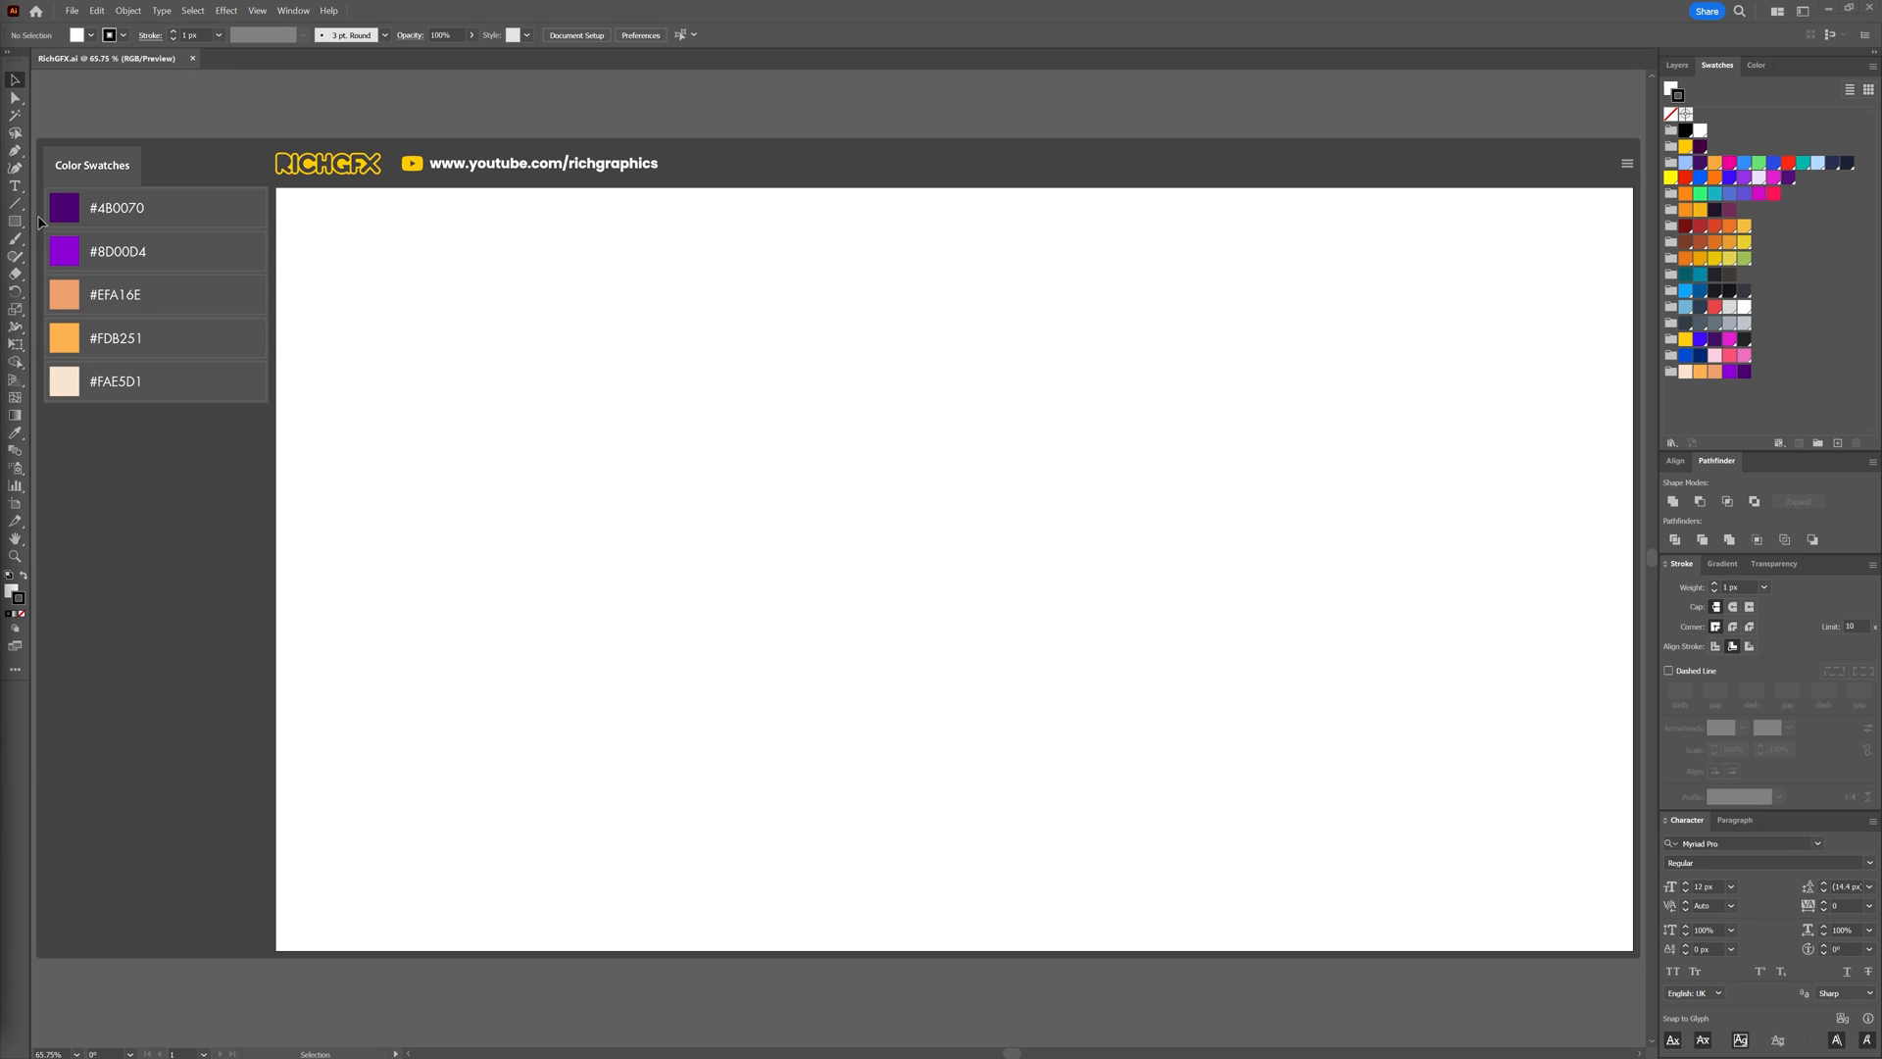
Create a 1000 × 1000 px rectangular grid with 11 horizontal and 11 vertical dividers.
{"action": "left_click", "coordinate": [12, 207]}
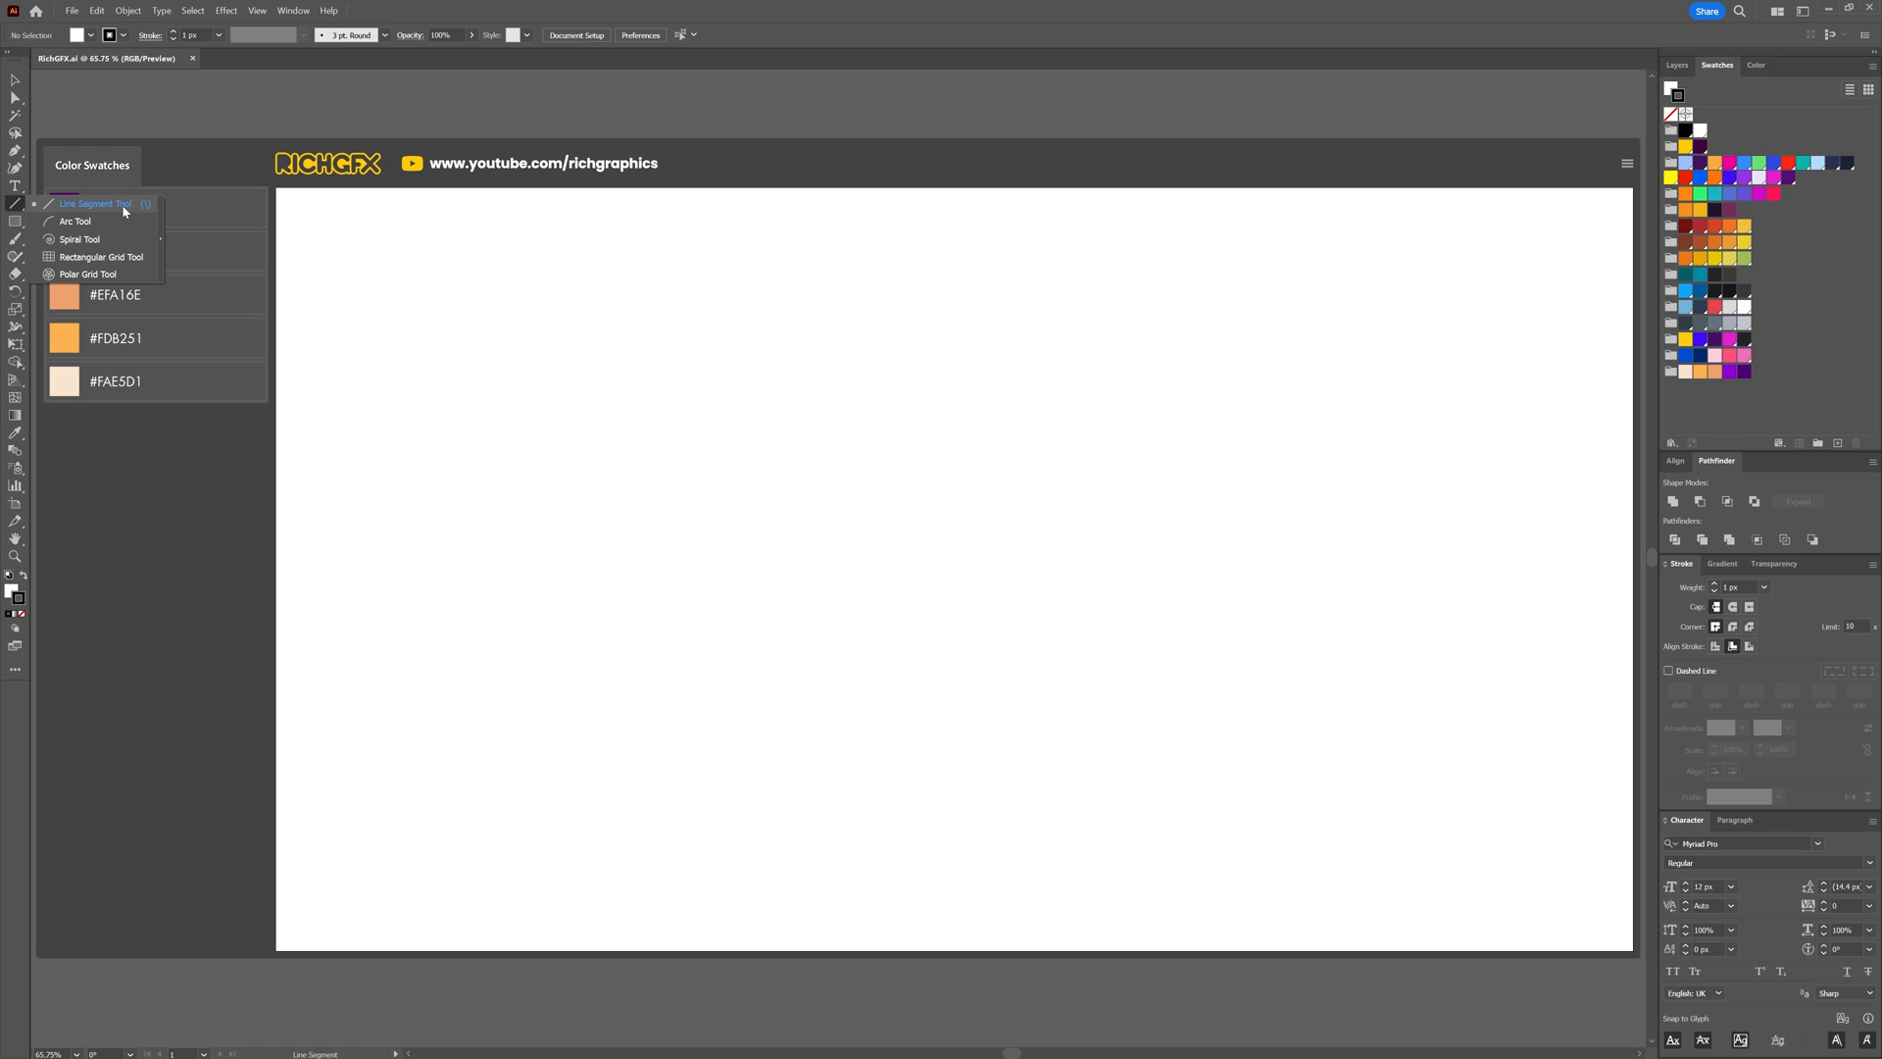
{"action": "mouse_move", "coordinate": [135, 262]}
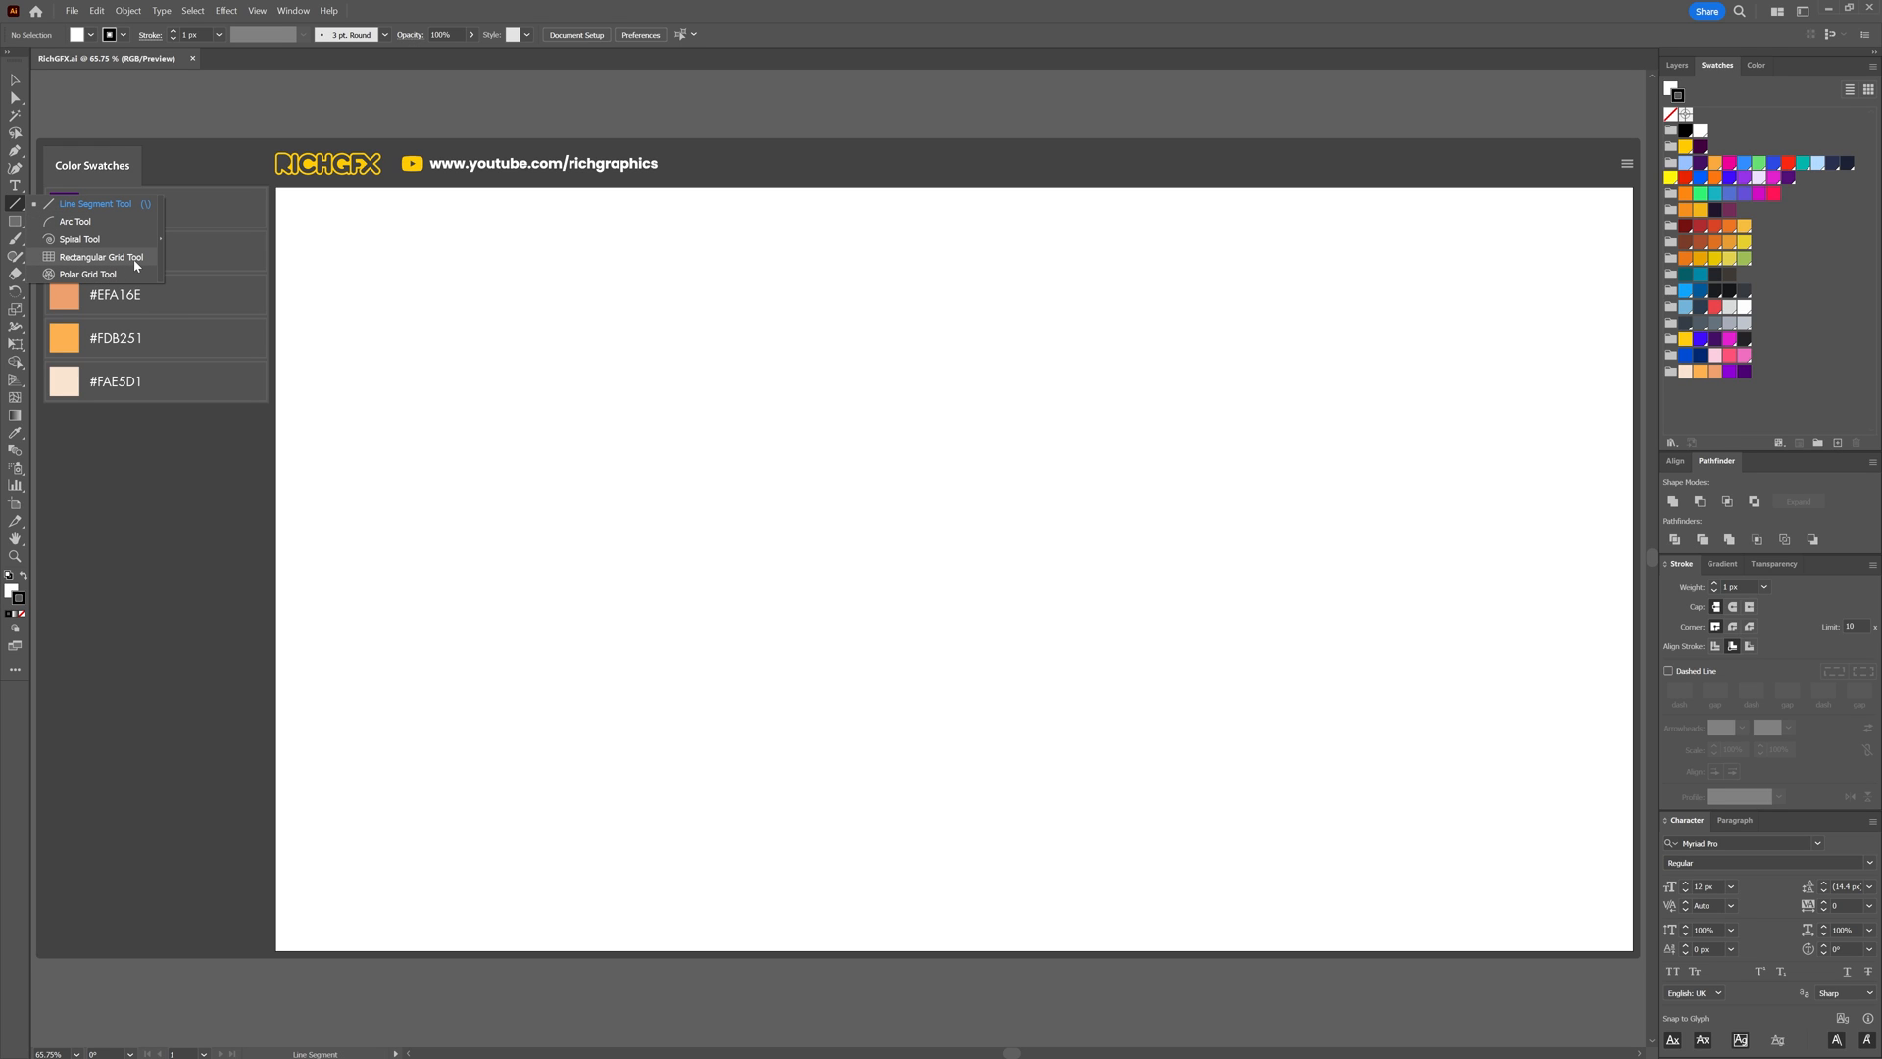
{"action": "left_click", "coordinate": [106, 257]}
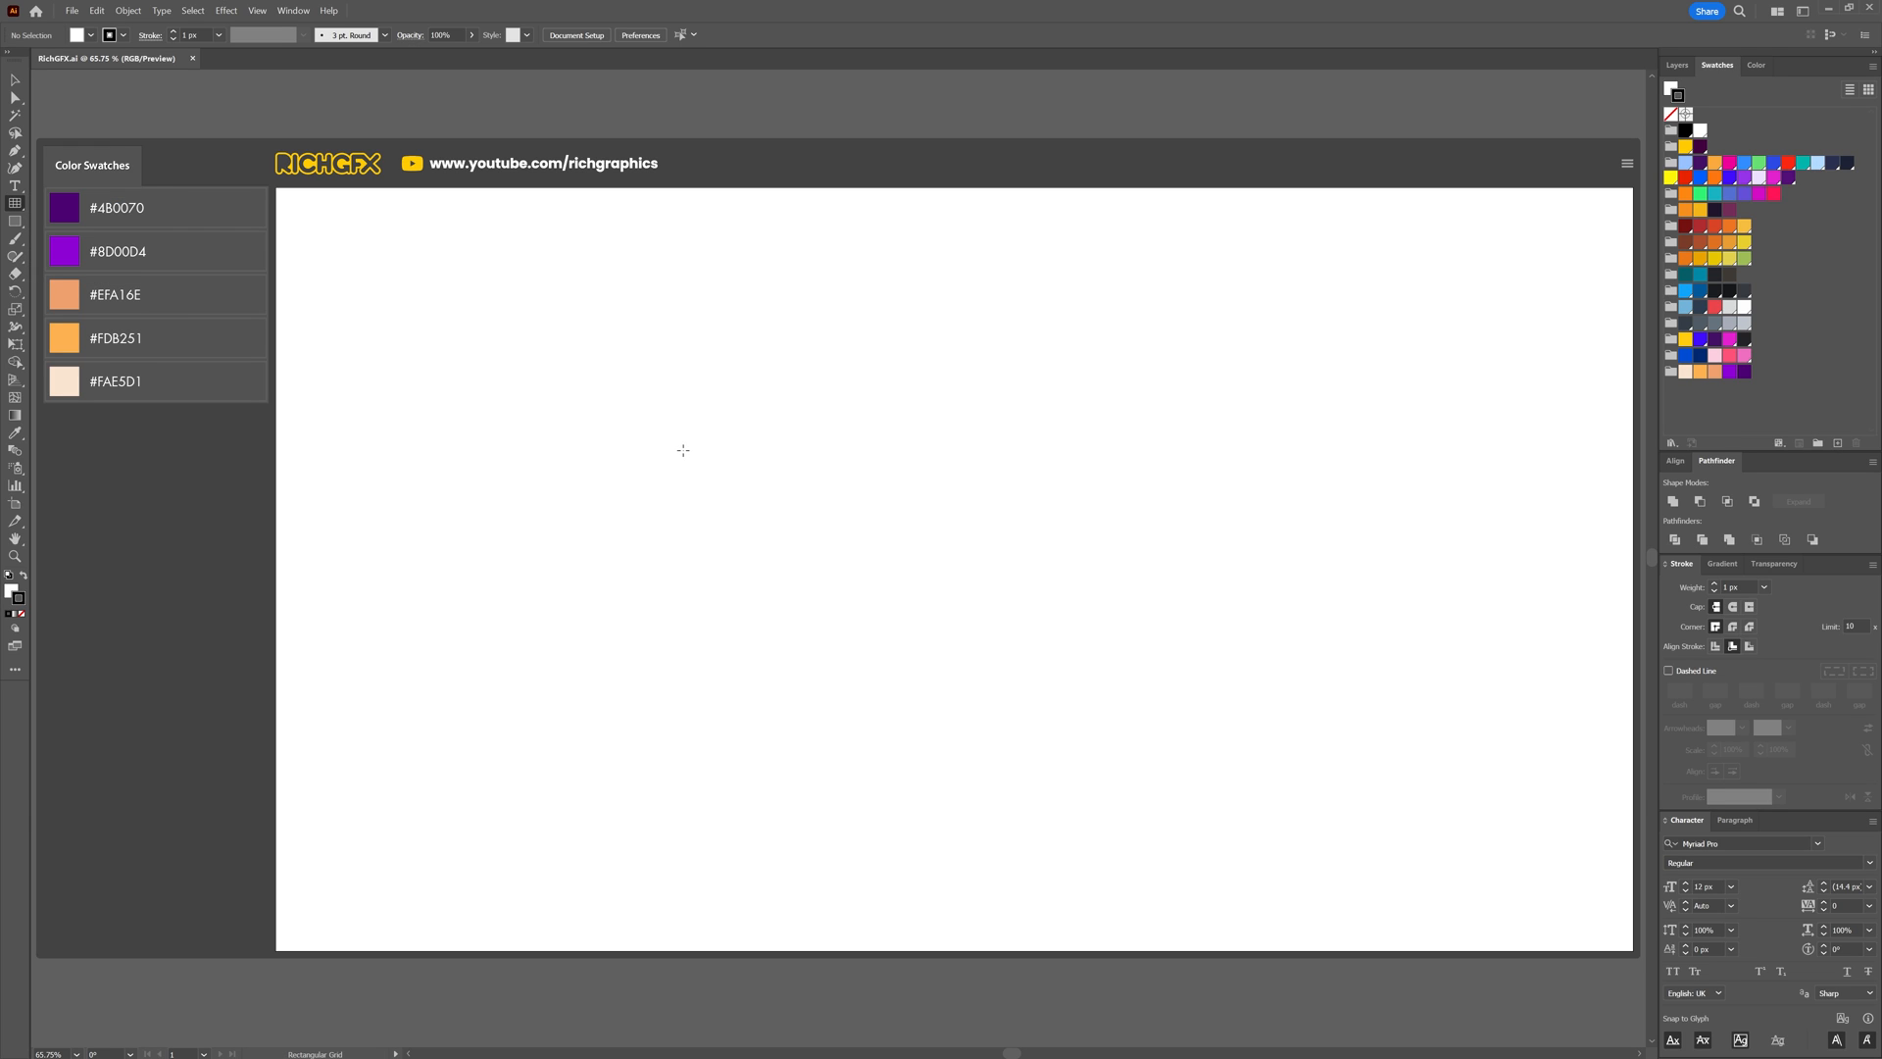
{"action": "left_click", "coordinate": [683, 450]}
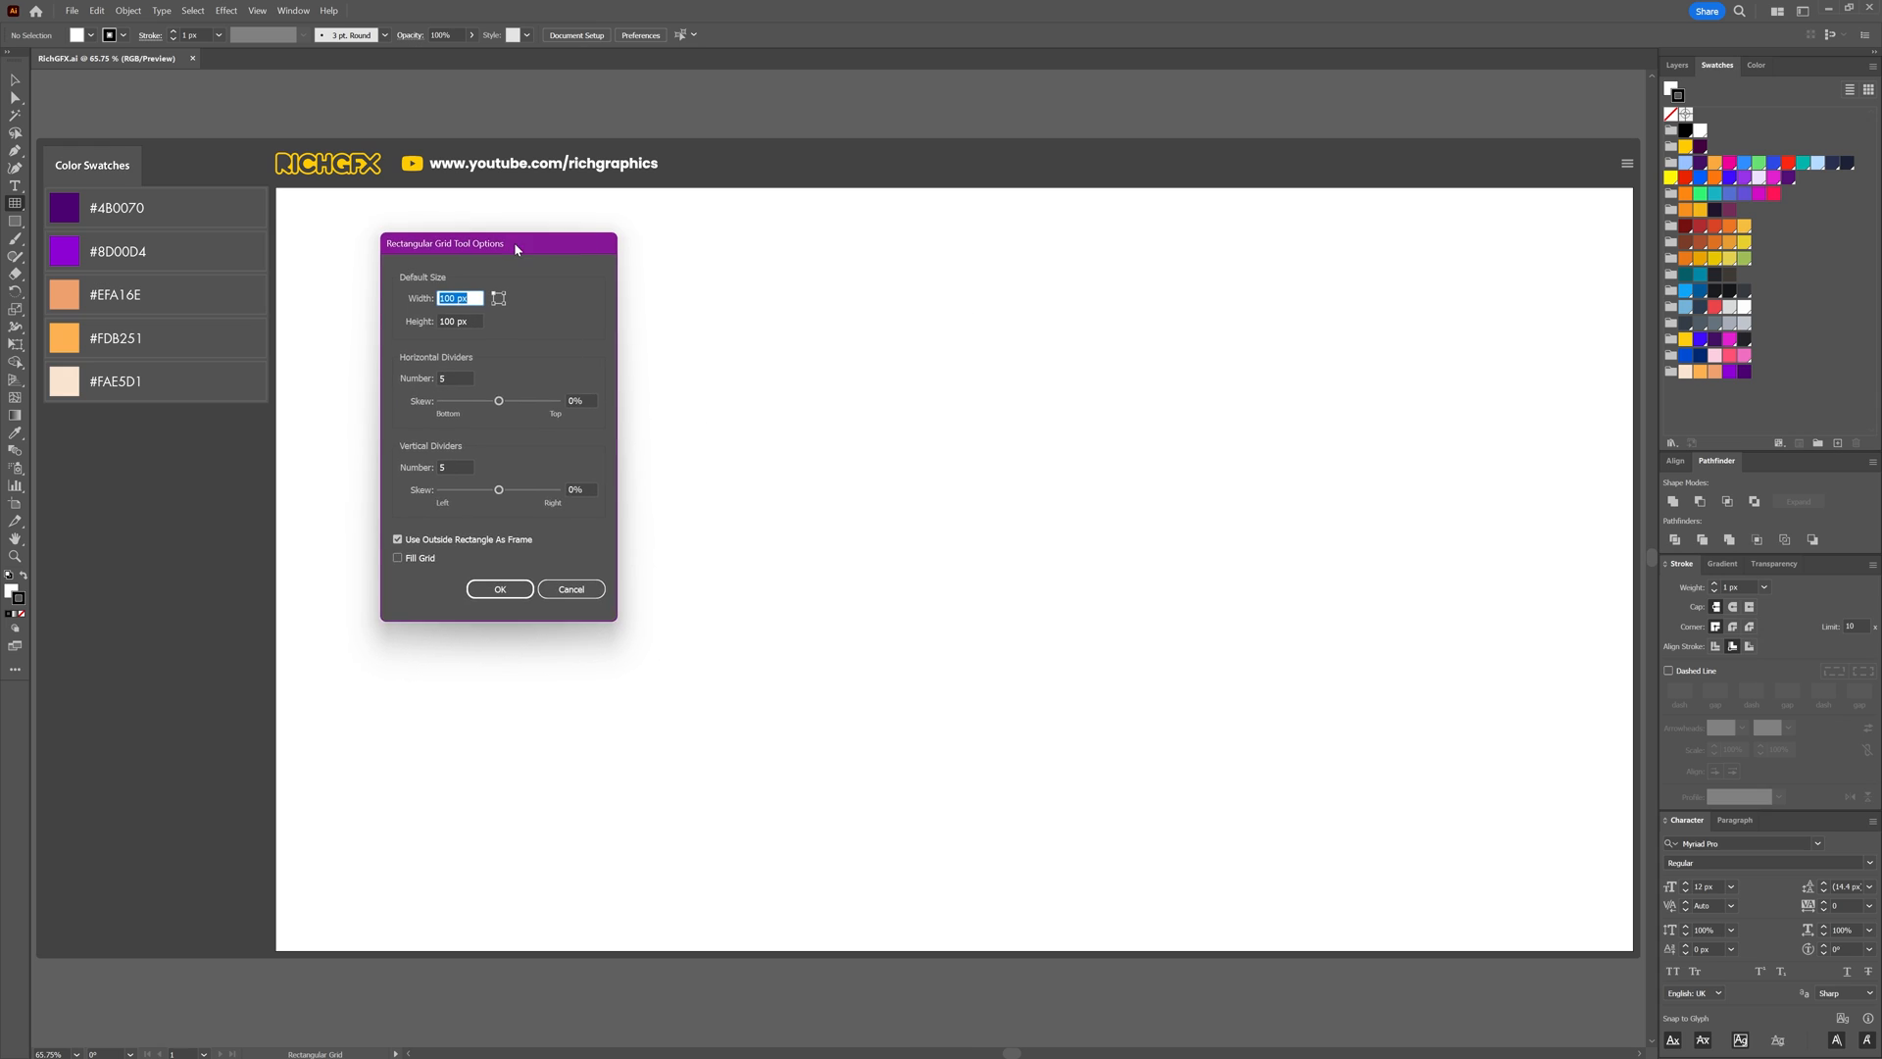
{"action": "left_click_drag", "start_coordinate": [517, 242], "coordinate": [540, 268]}
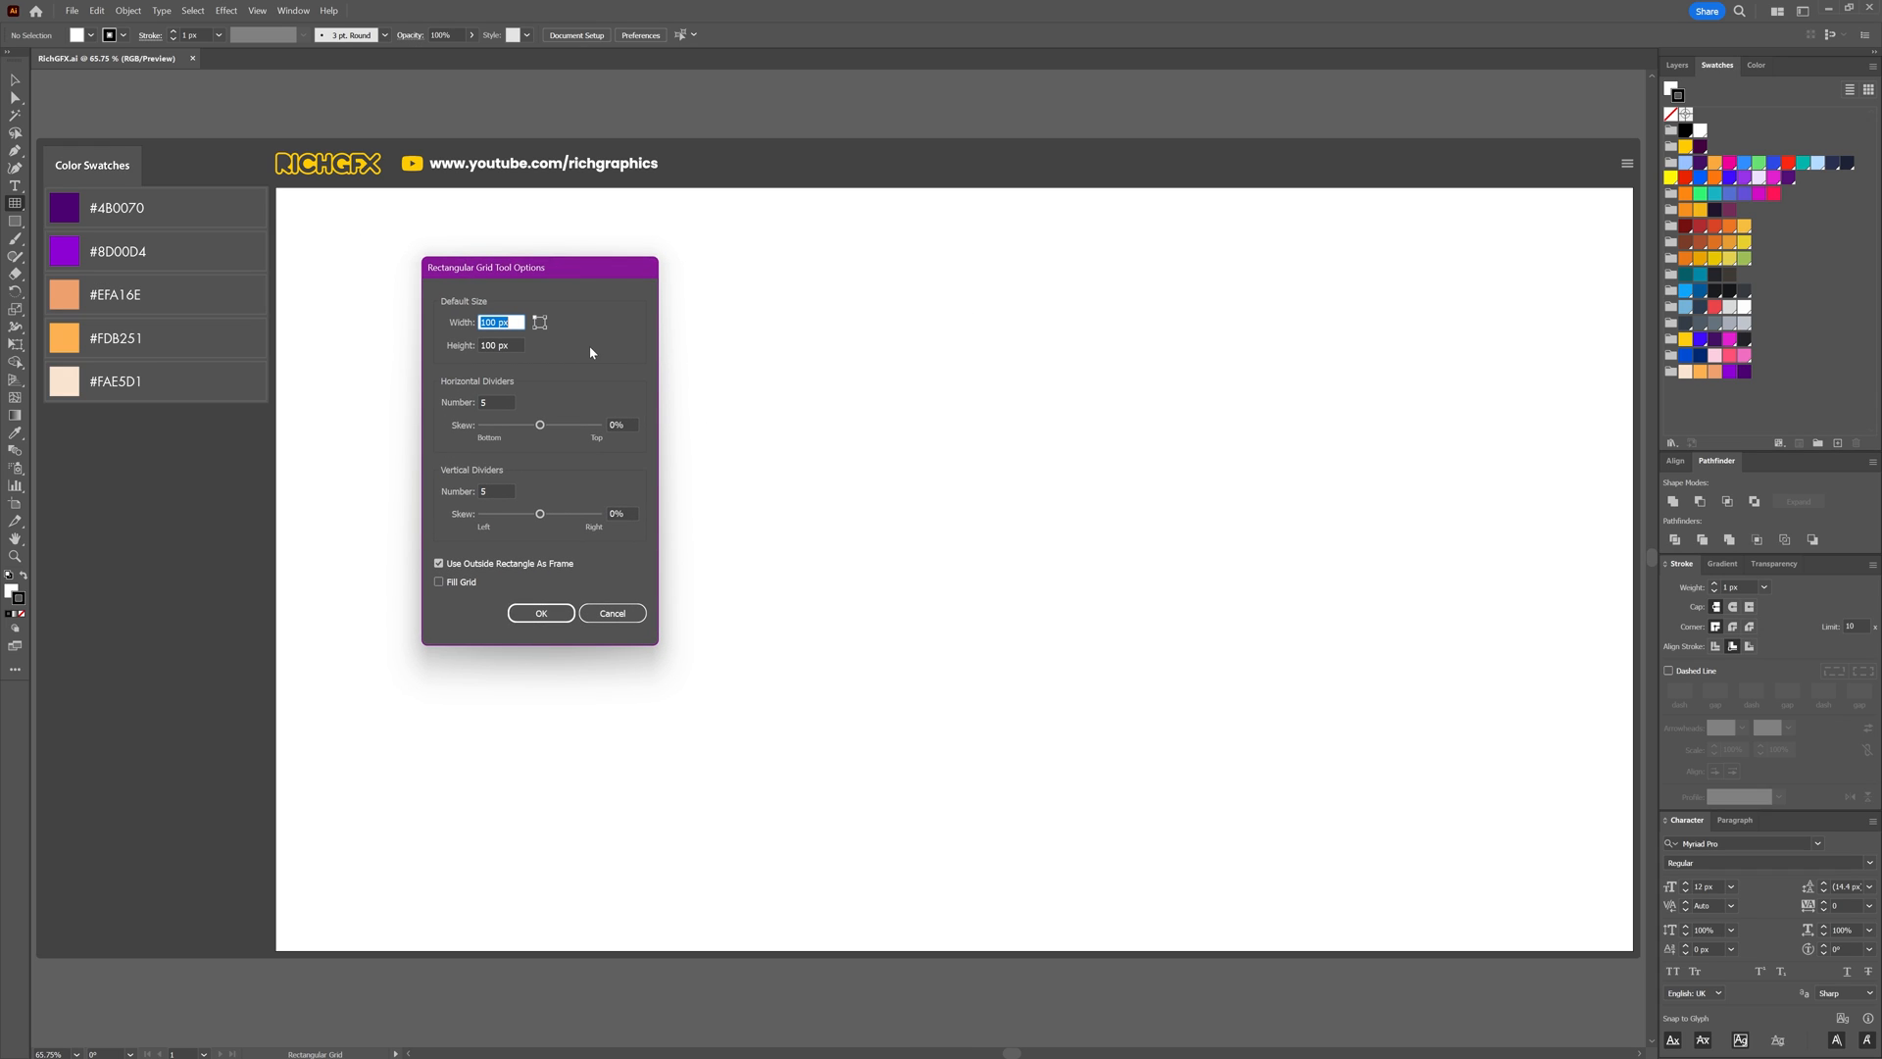
{"action": "type", "text": "1000"}
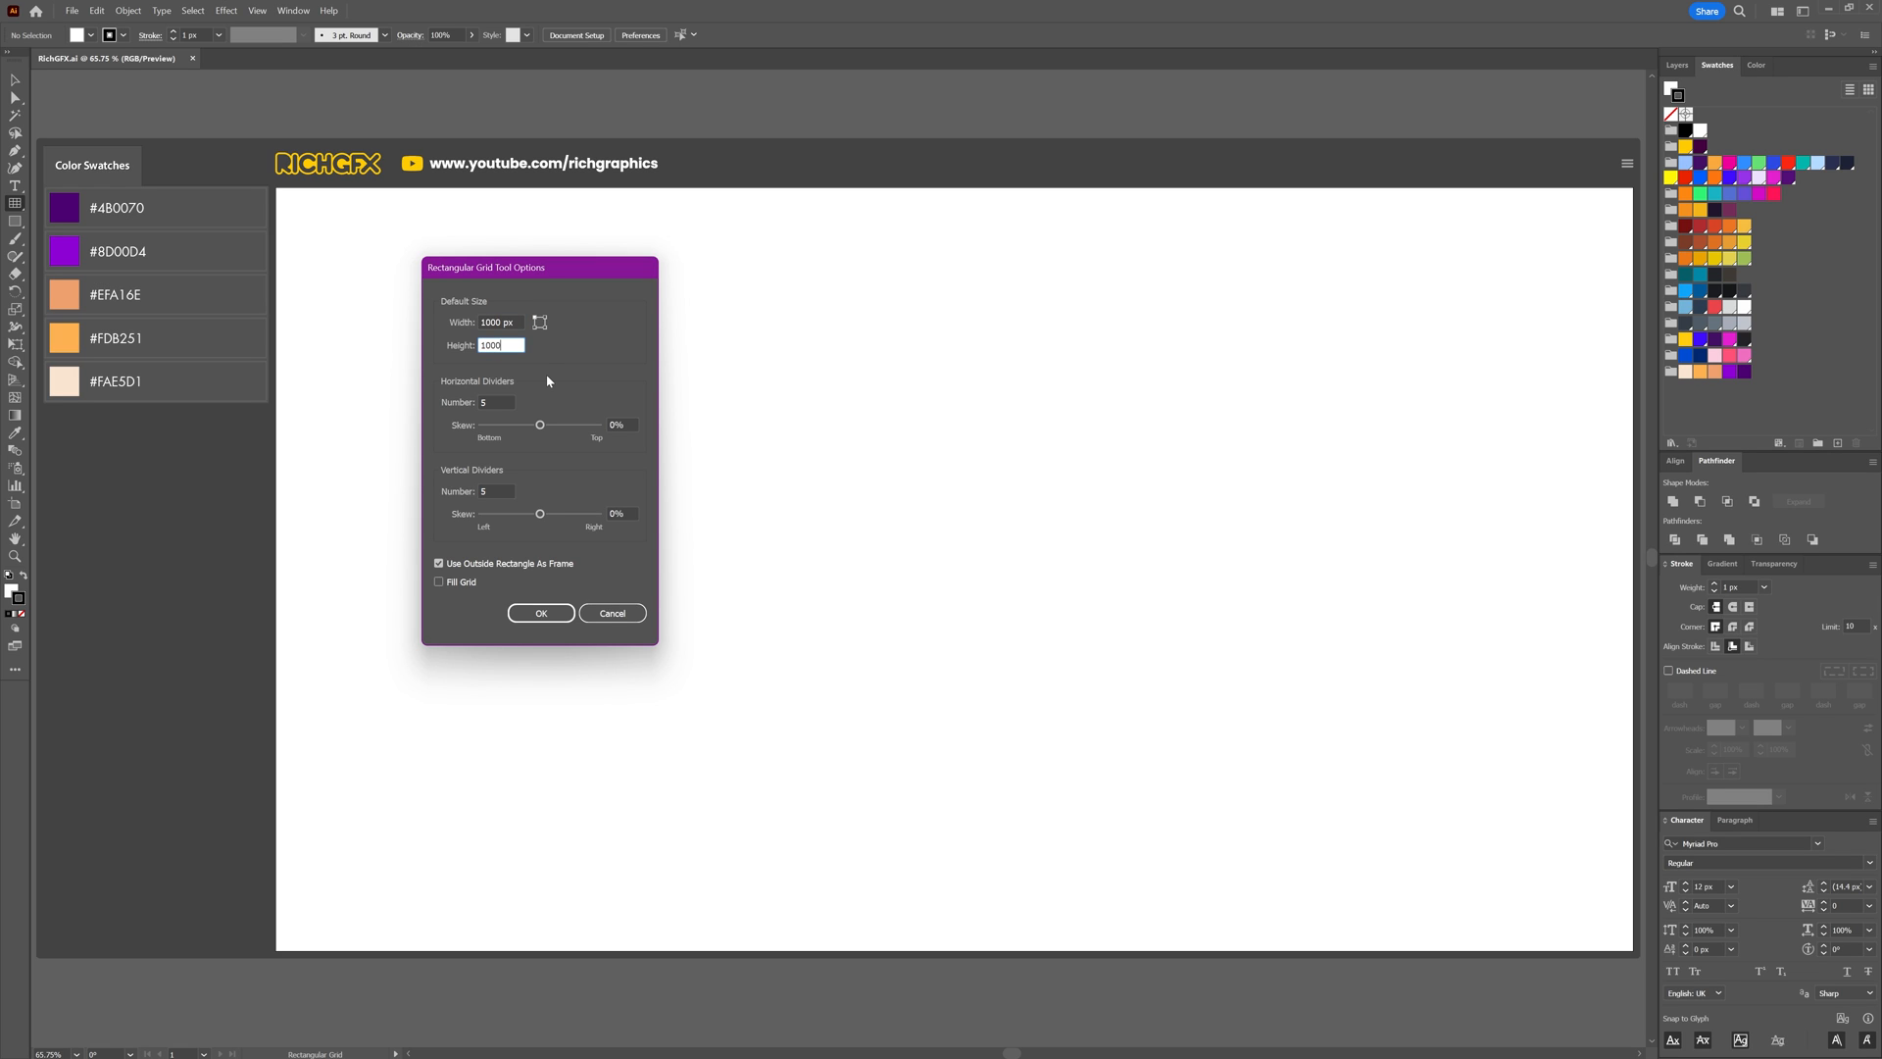
{"action": "left_click", "coordinate": [496, 401]}
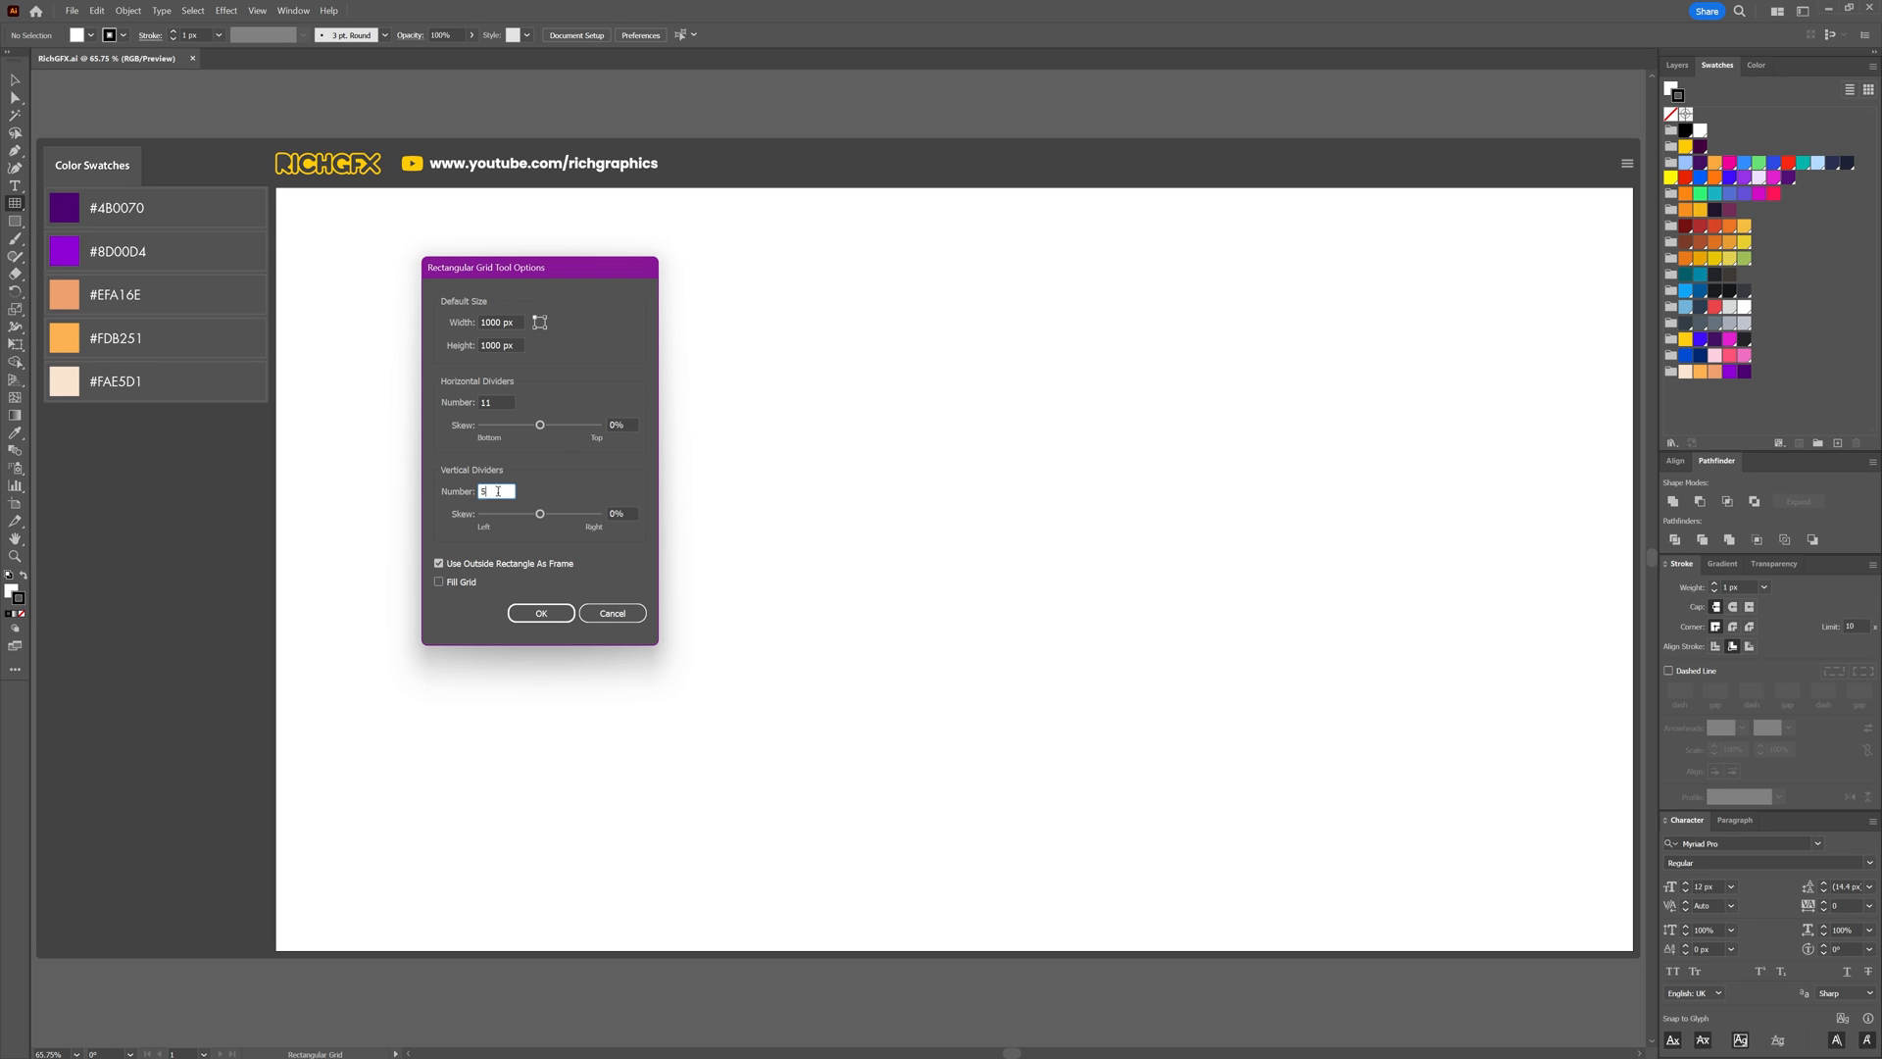
{"action": "type", "text": "11"}
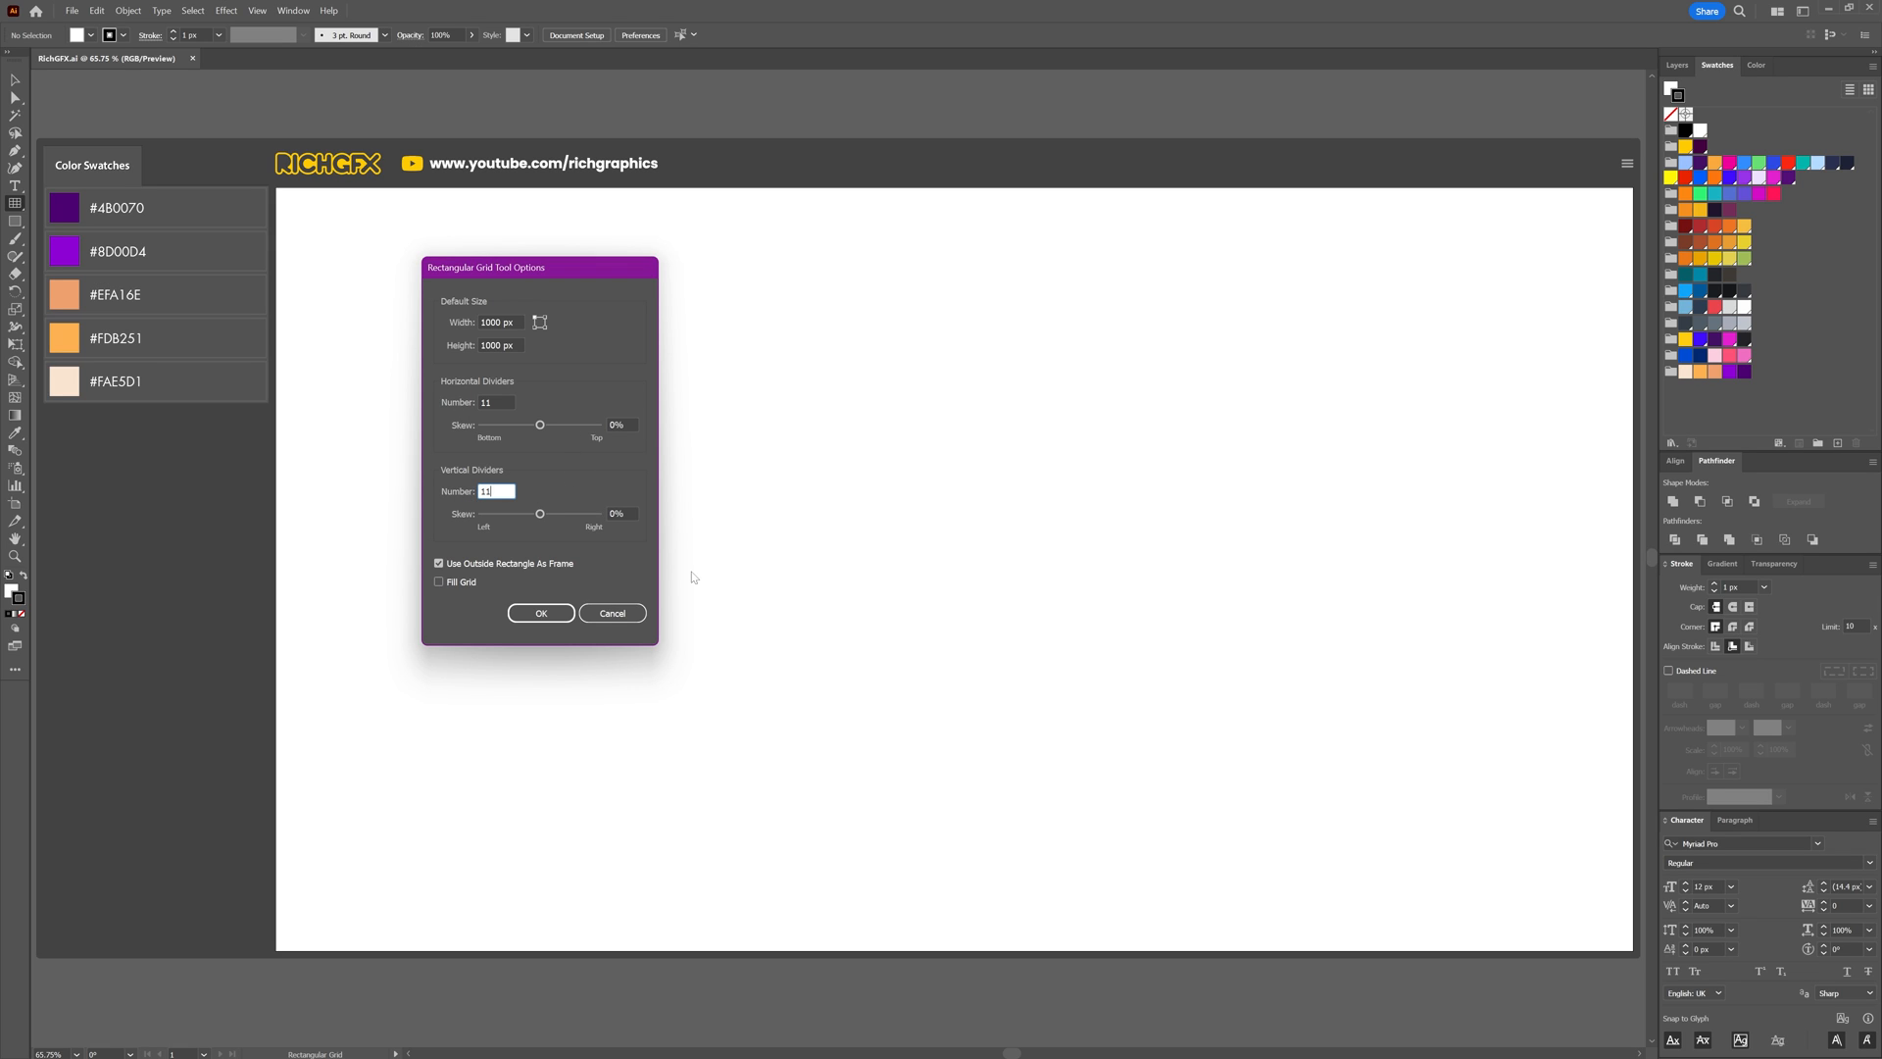
{"action": "left_click", "coordinate": [540, 613]}
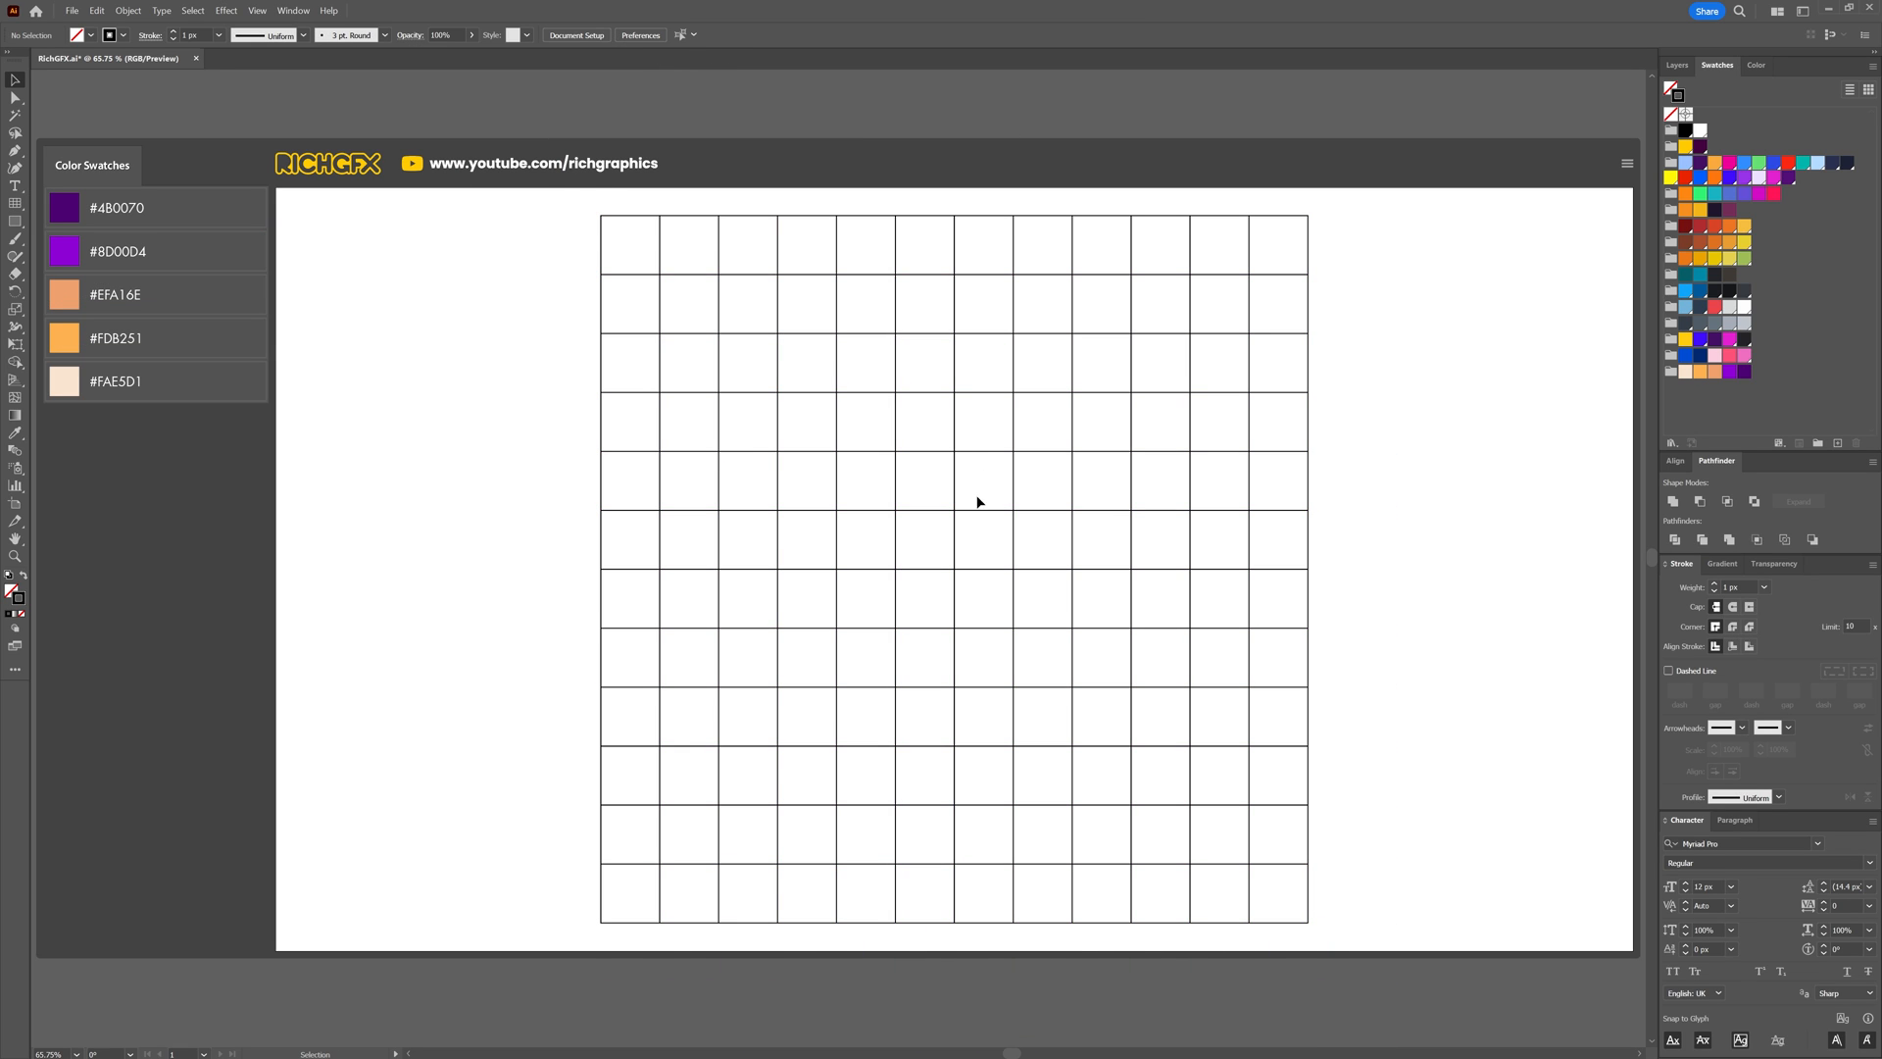
{"action": "mouse_move", "coordinate": [497, 528]}
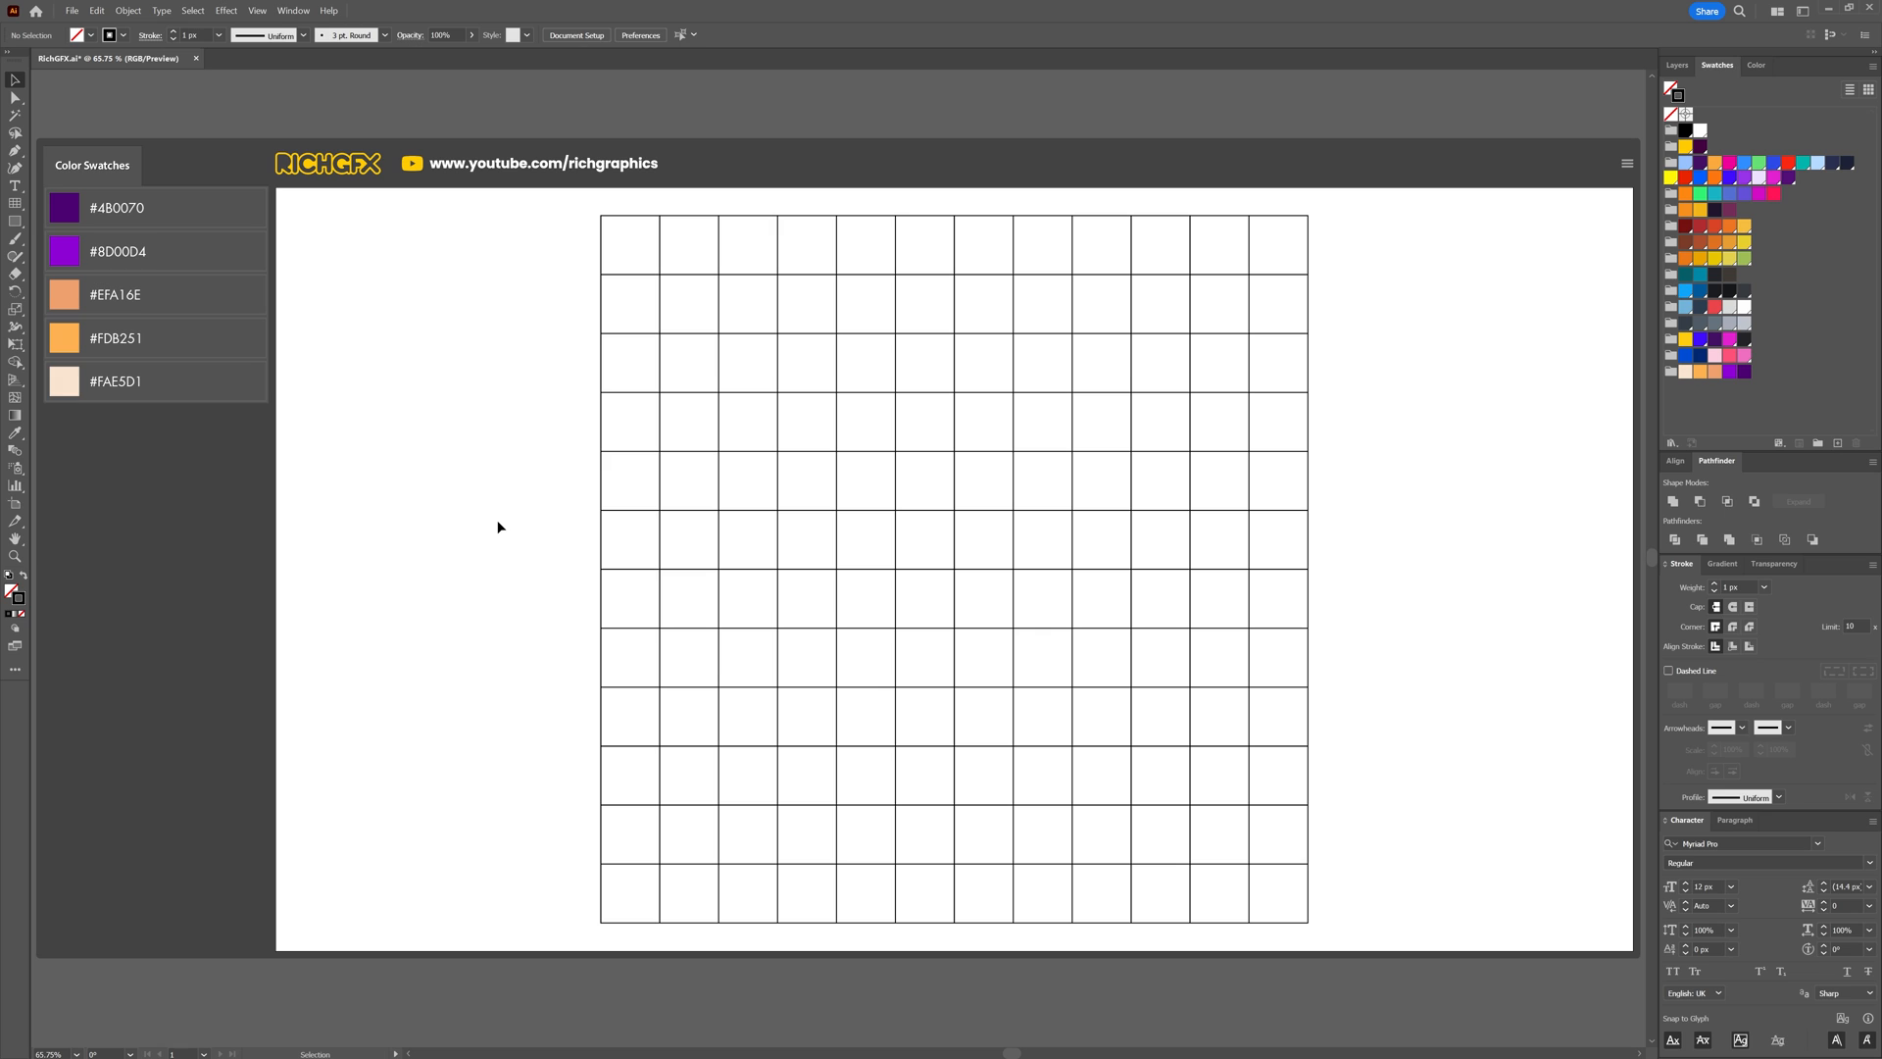
{"action": "mouse_move", "coordinate": [331, 72]}
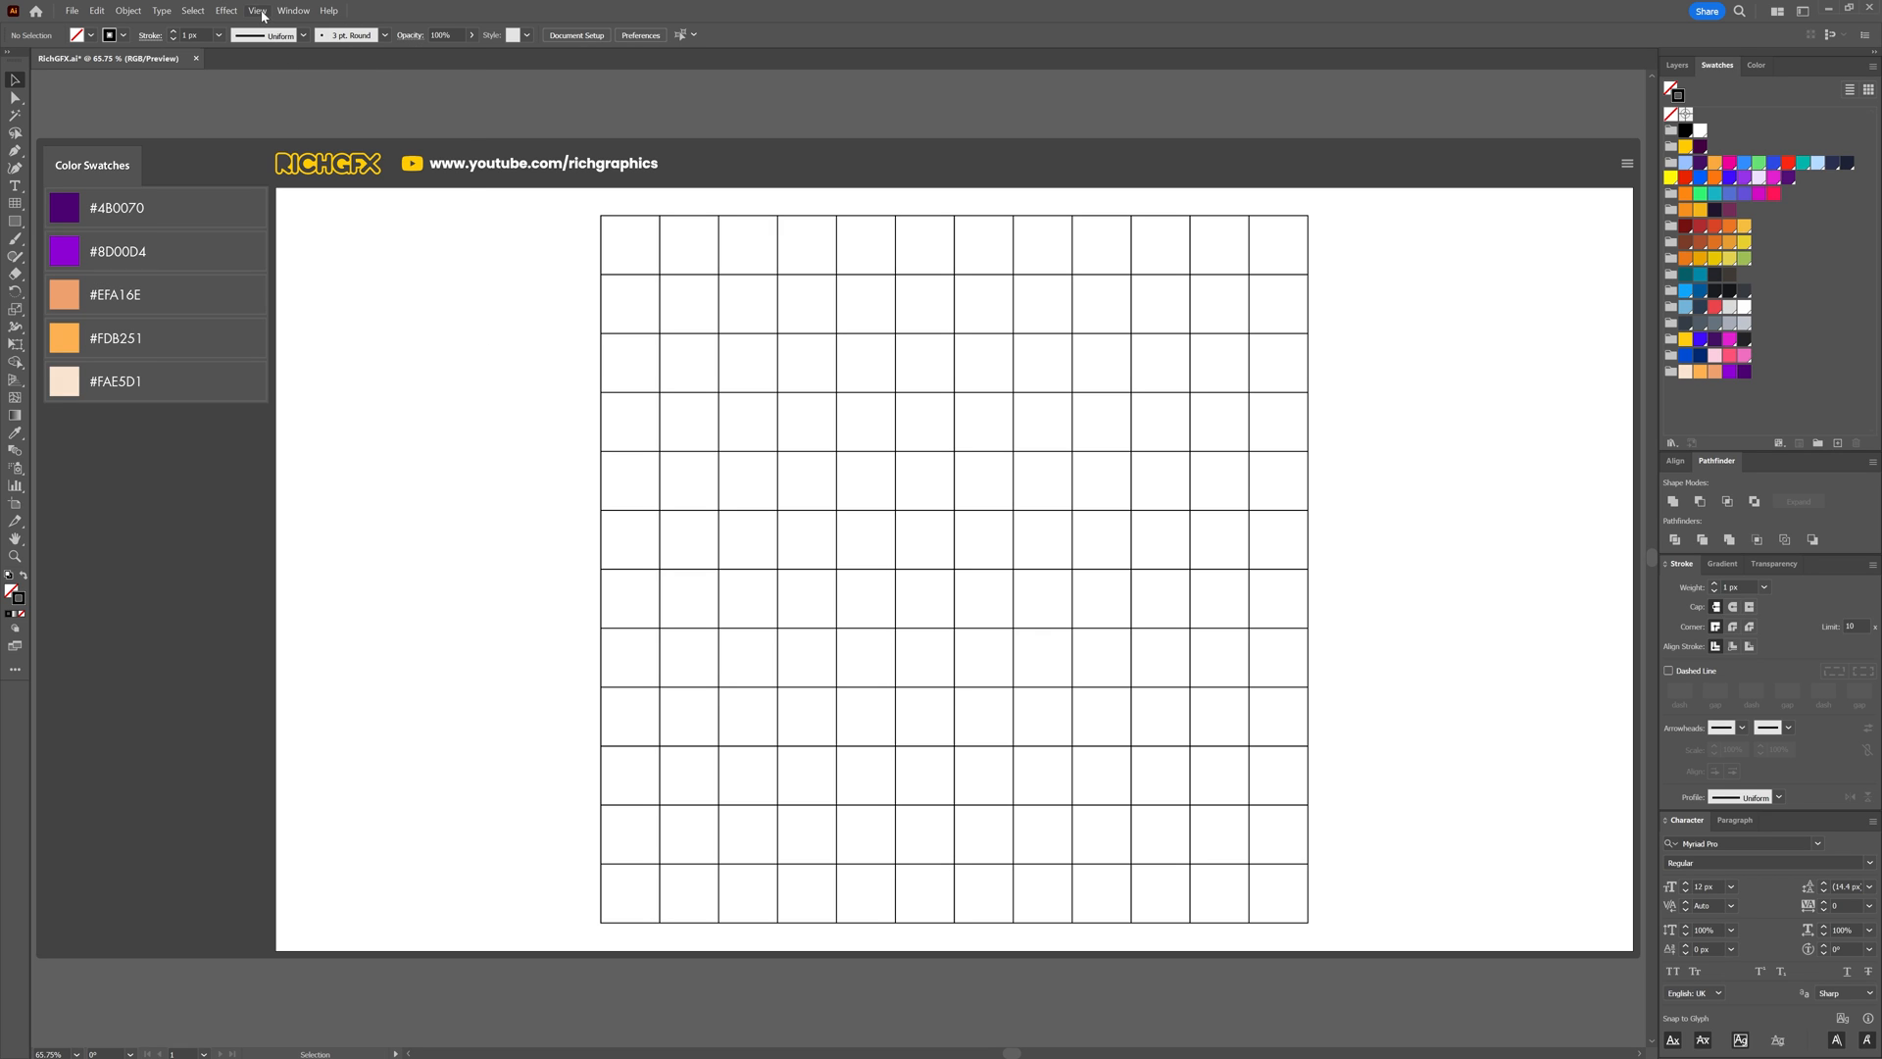
Draw a thick-outlined square snapped over the top-left four-by-four block of grid cells.
{"action": "left_click", "coordinate": [259, 11]}
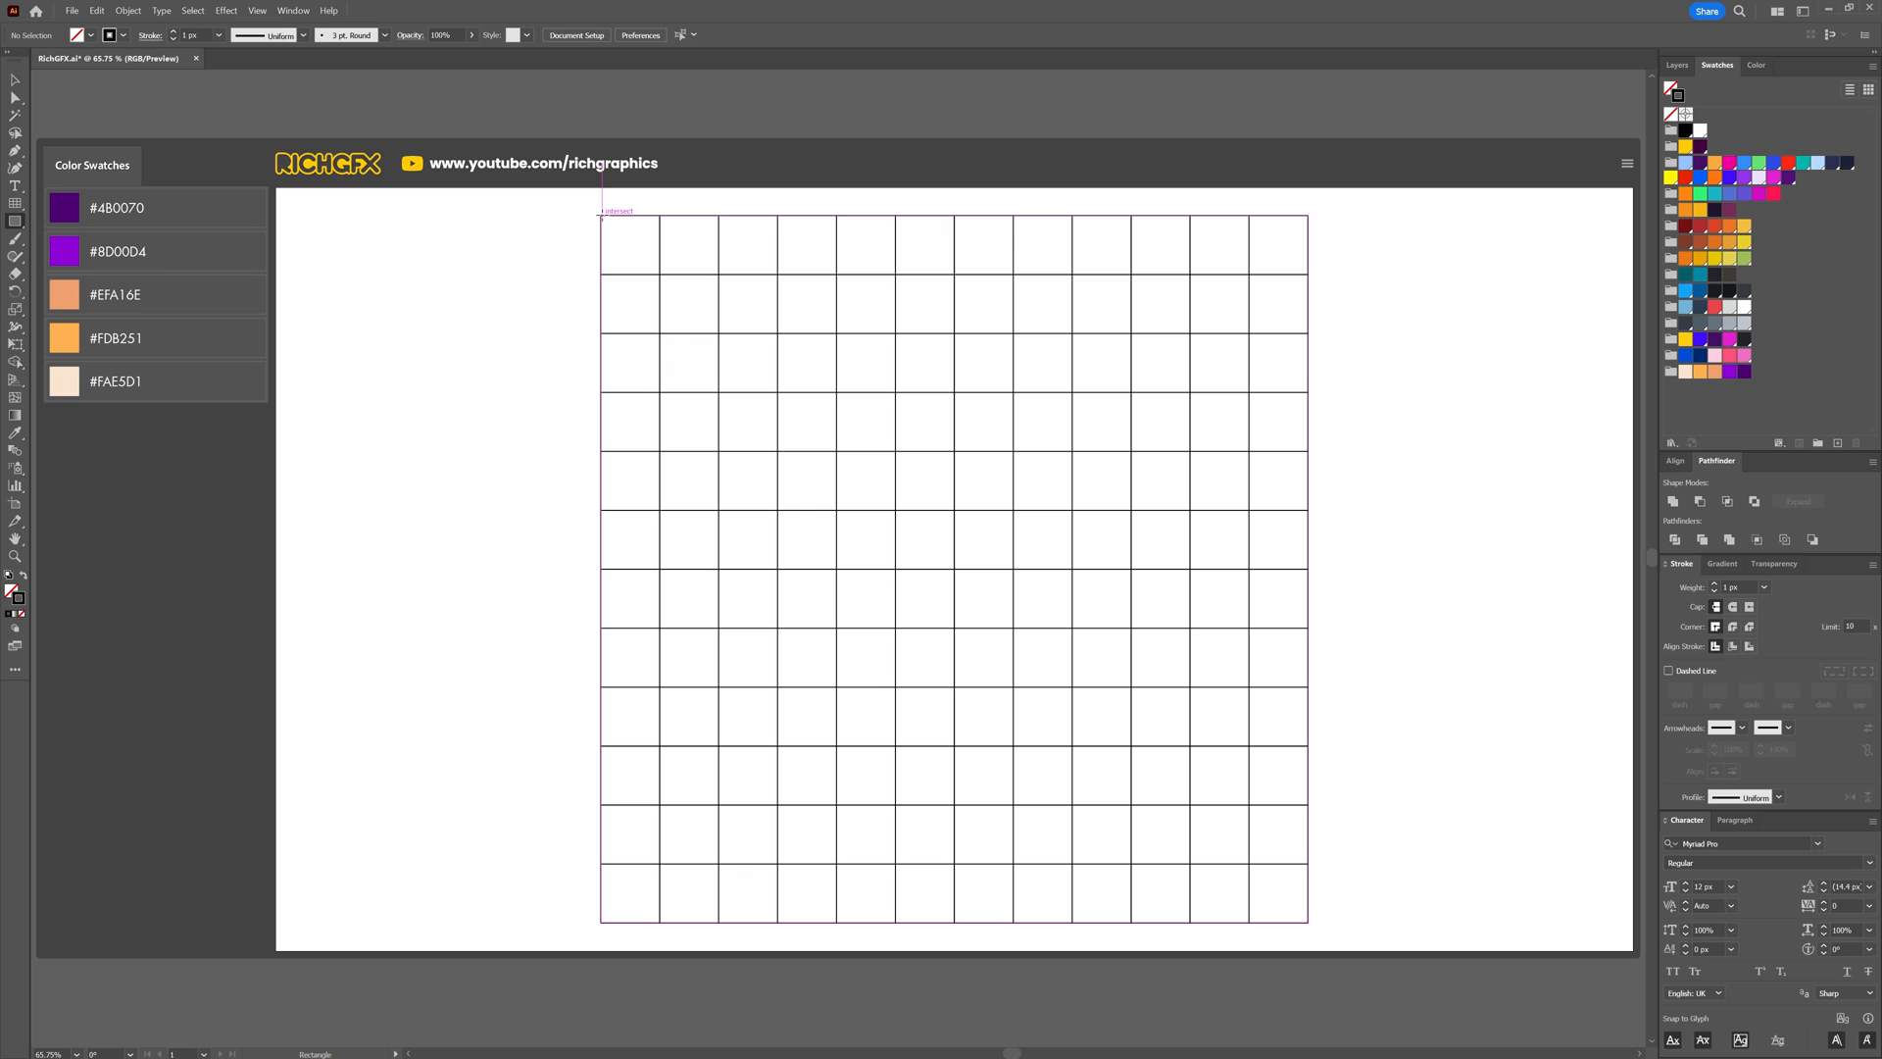
{"action": "left_click_drag", "start_coordinate": [601, 215], "coordinate": [836, 442]}
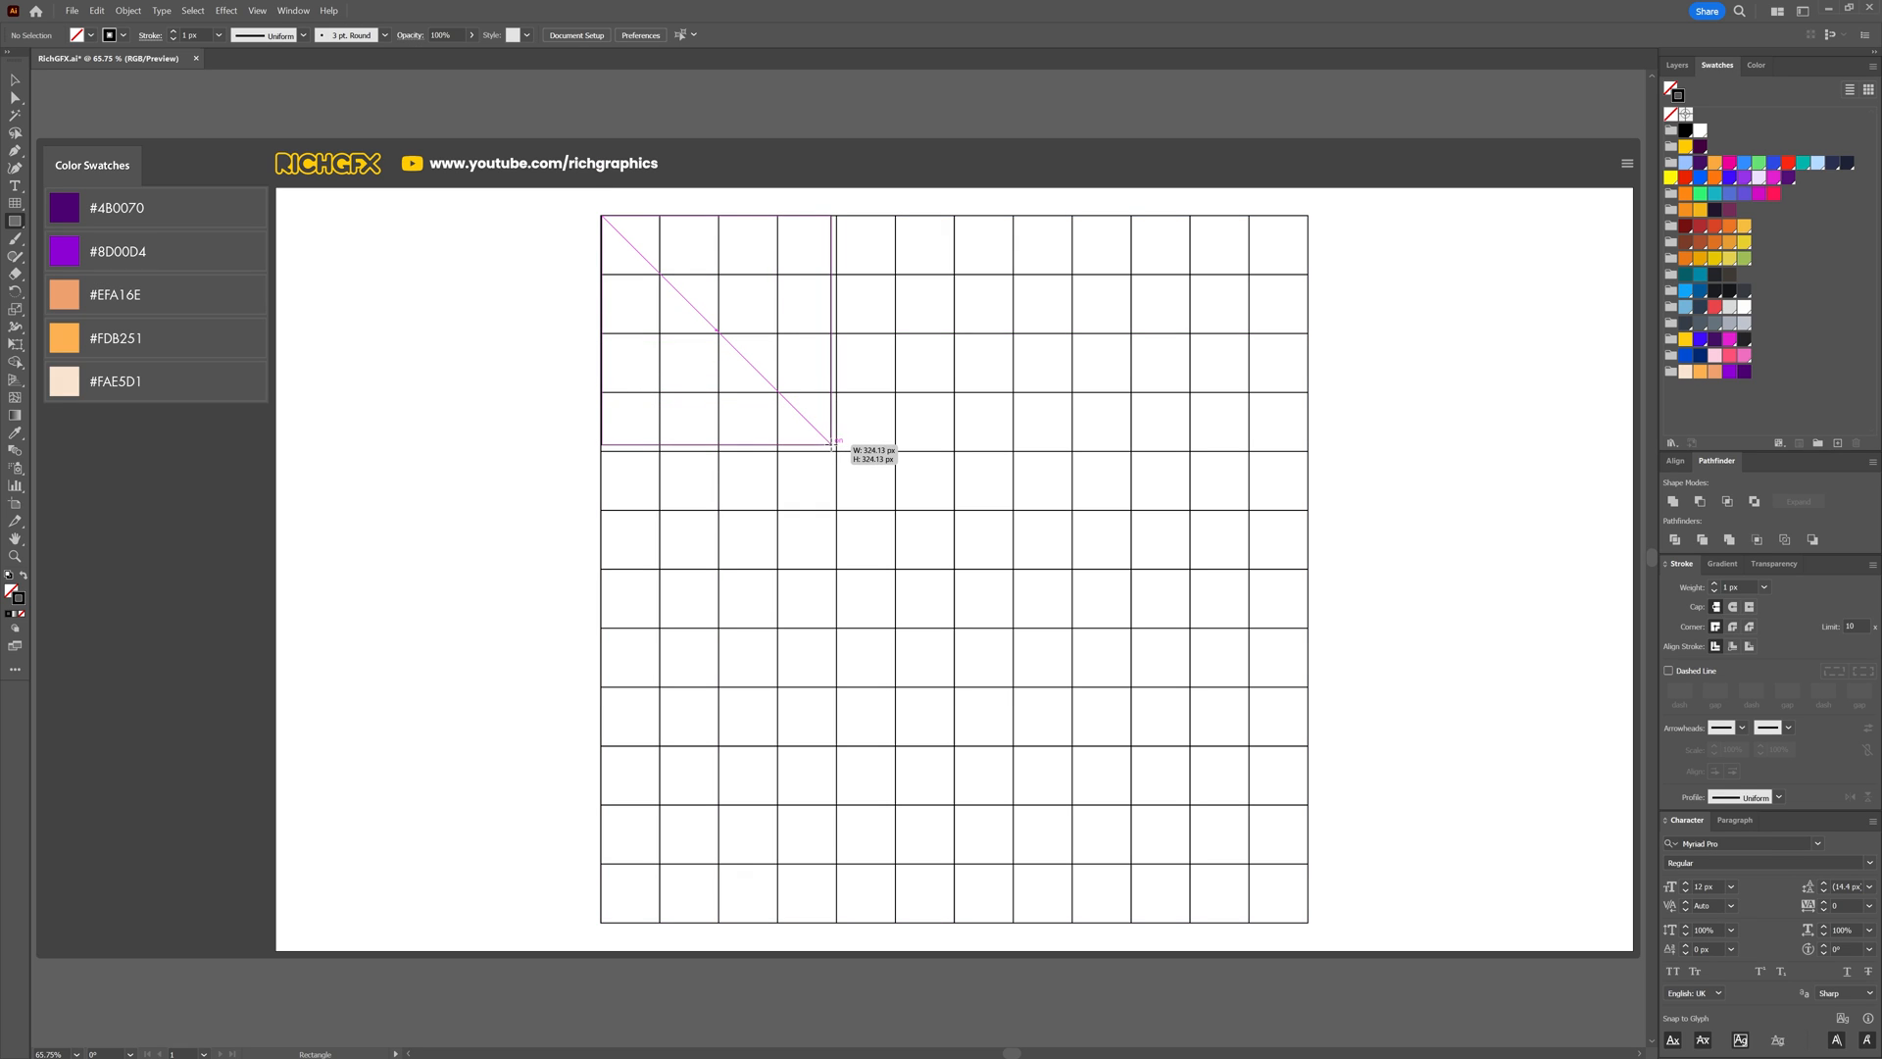
{"action": "left_click_drag", "start_coordinate": [836, 440], "coordinate": [852, 447]}
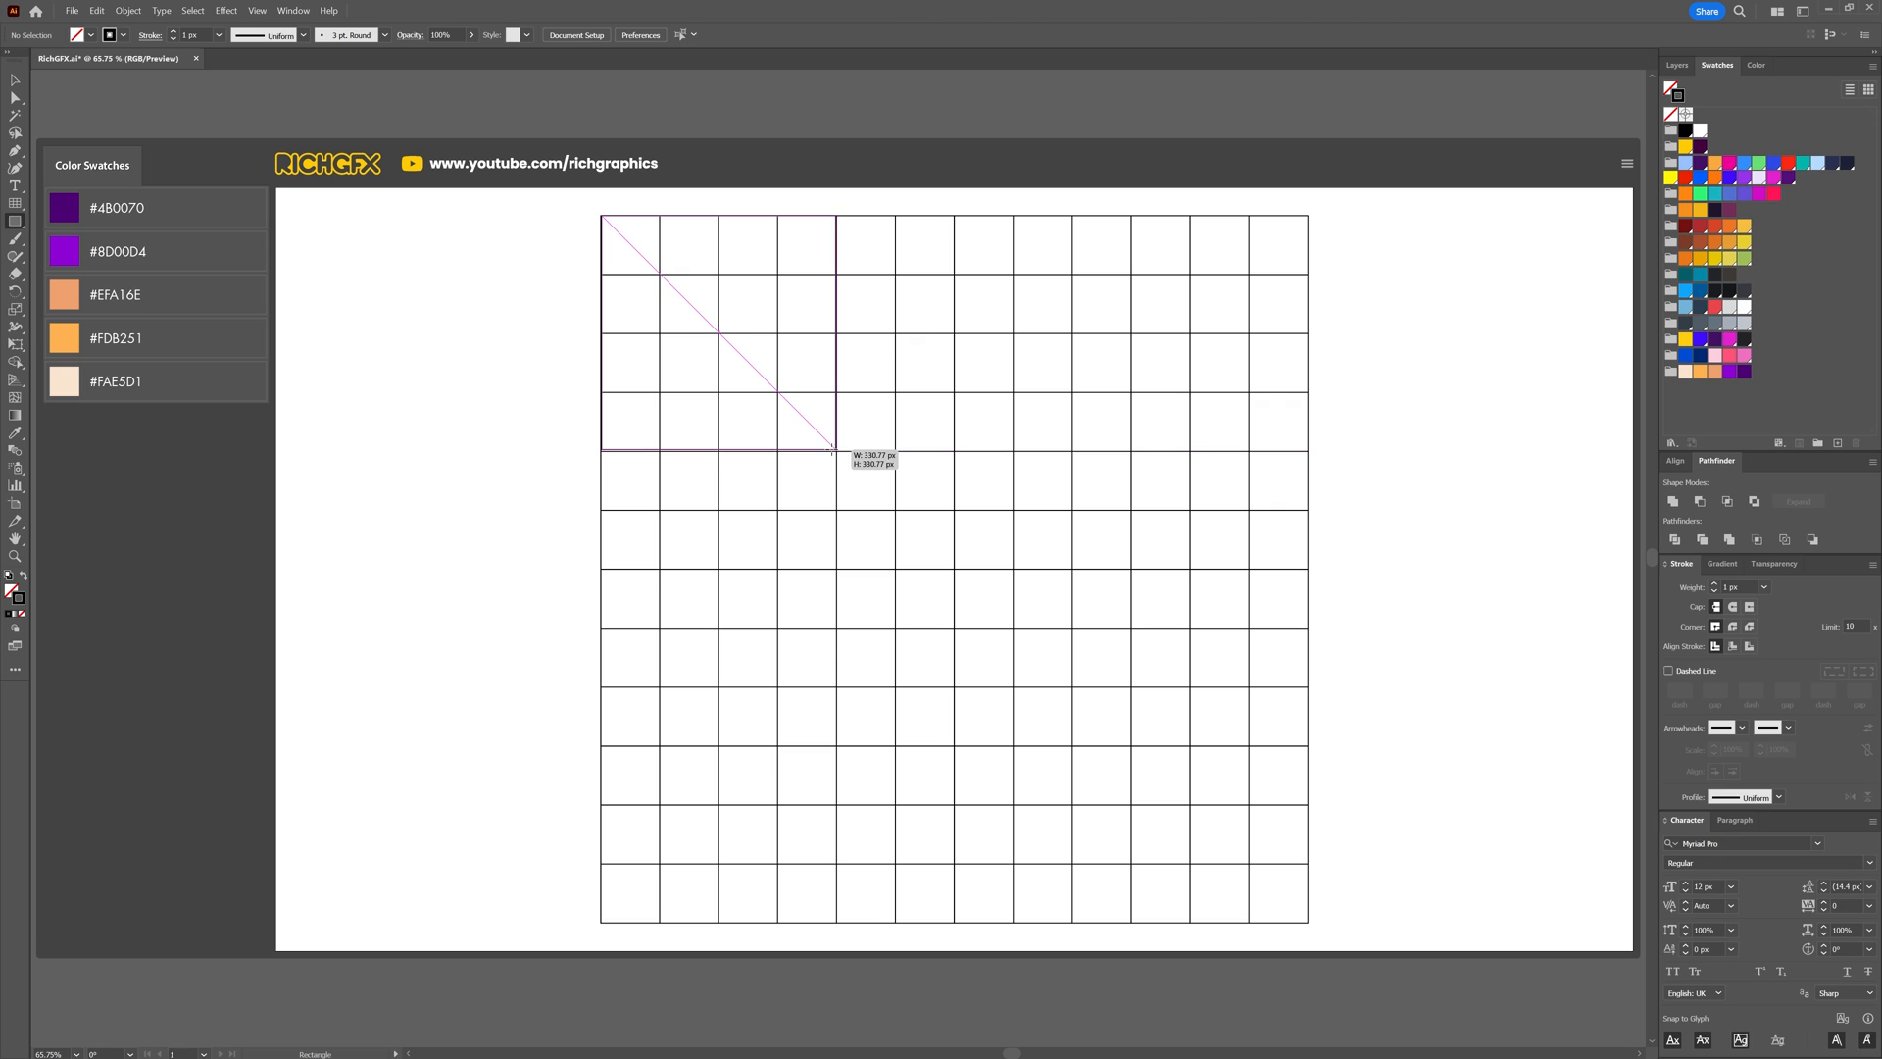
{"action": "left_click_drag", "start_coordinate": [604, 219], "coordinate": [833, 450]}
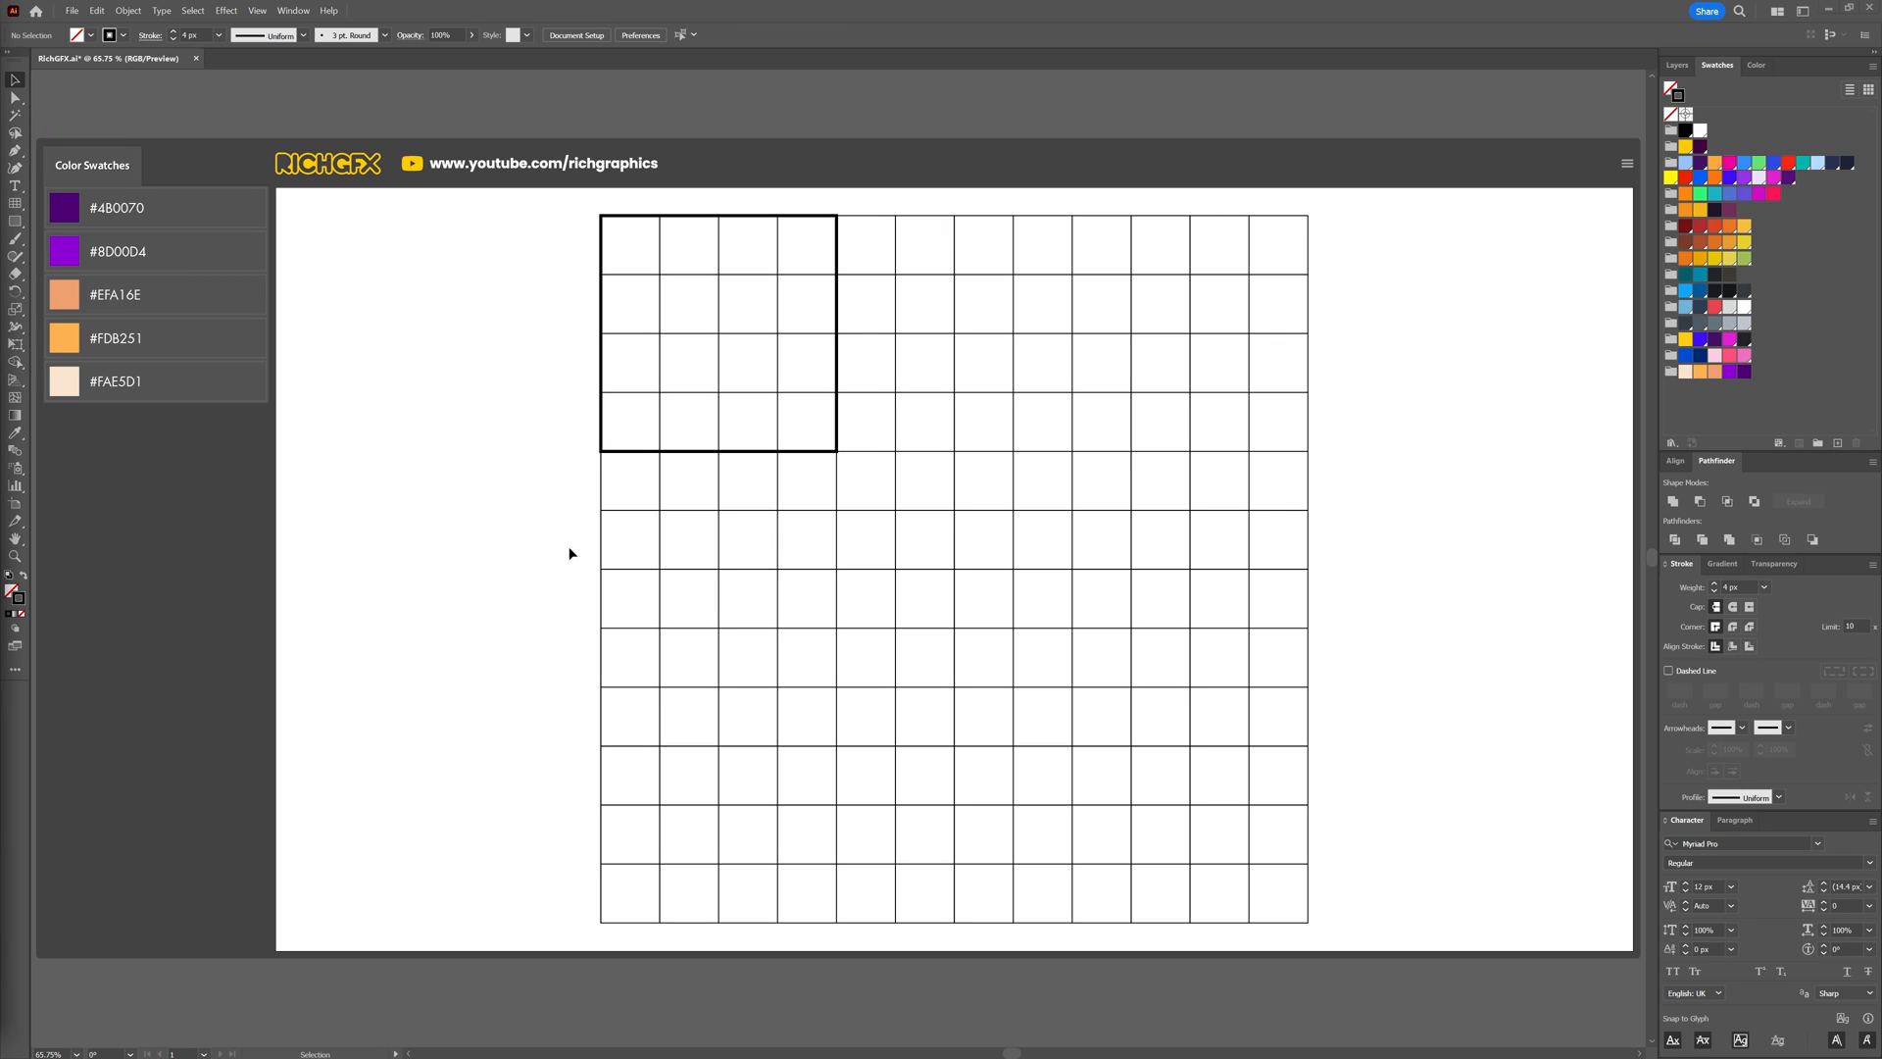
{"action": "mouse_move", "coordinate": [550, 714]}
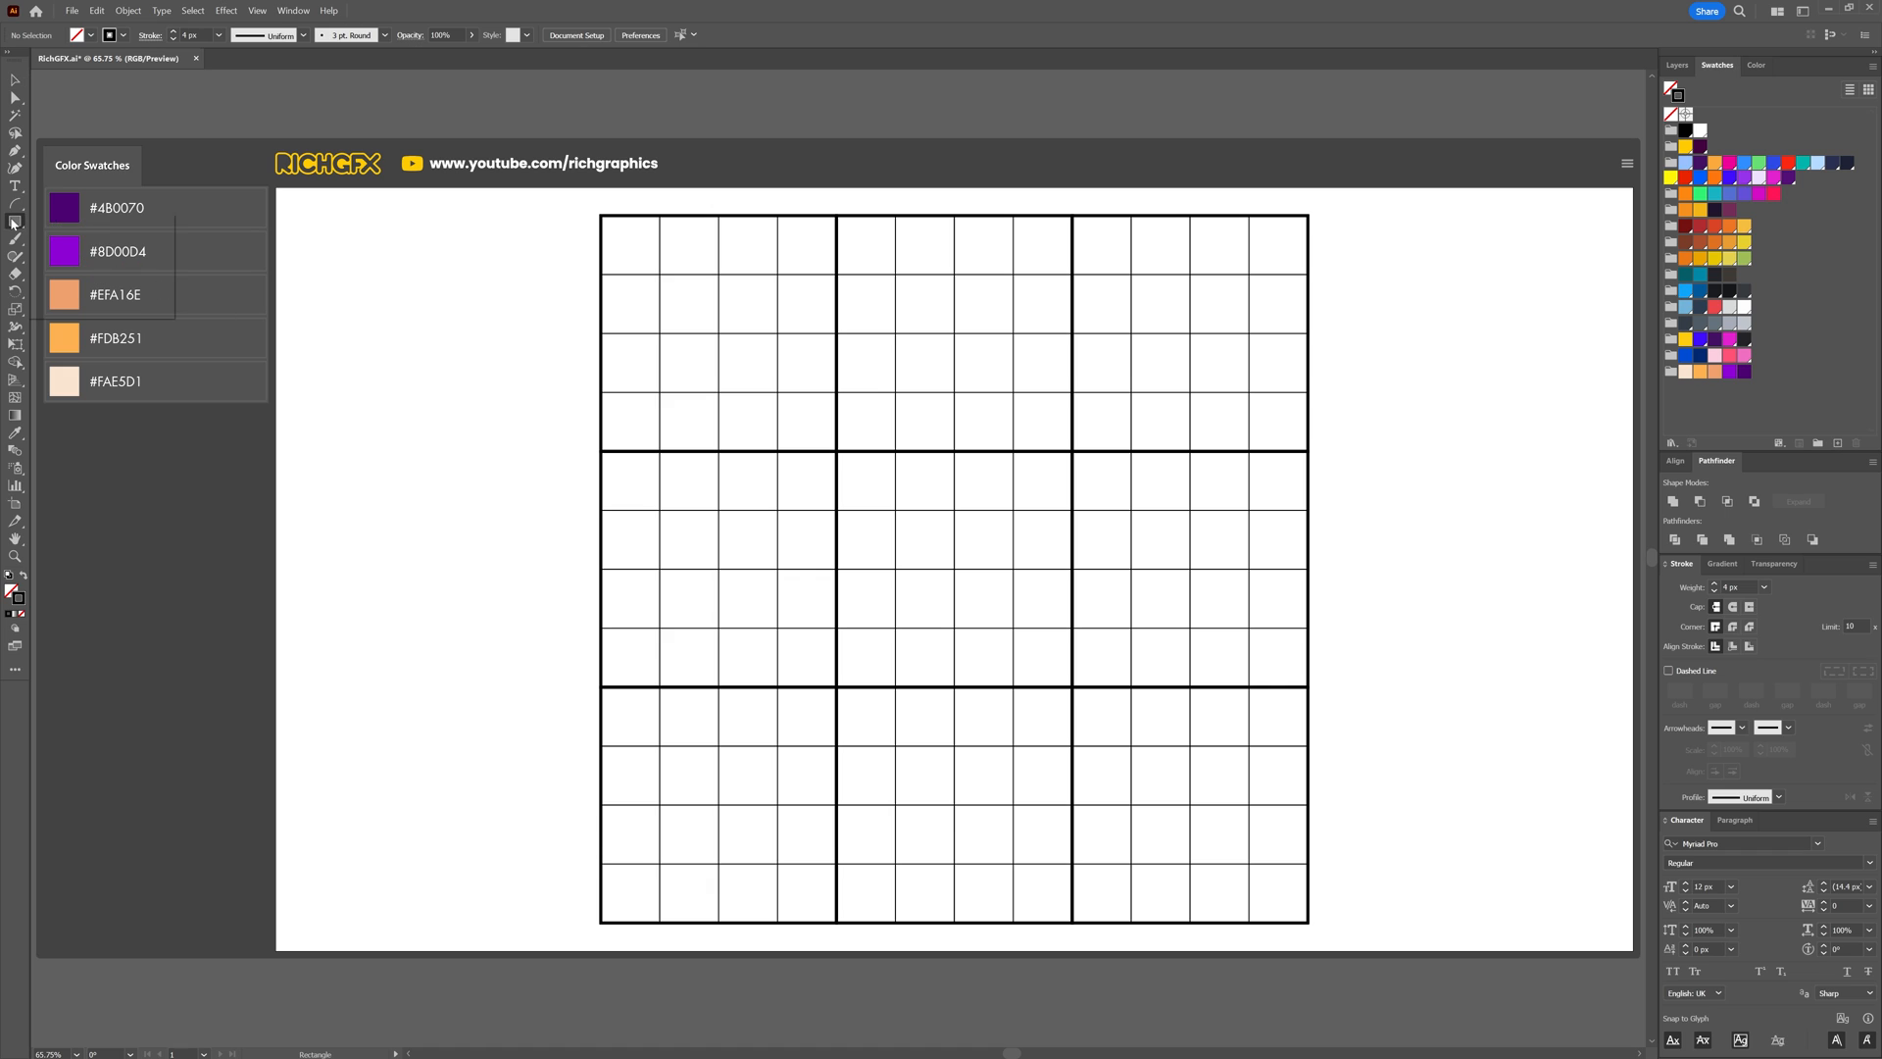
Draw a larger circle centred on the small circle so it fills the top-left cell.
{"action": "left_click", "coordinate": [11, 217]}
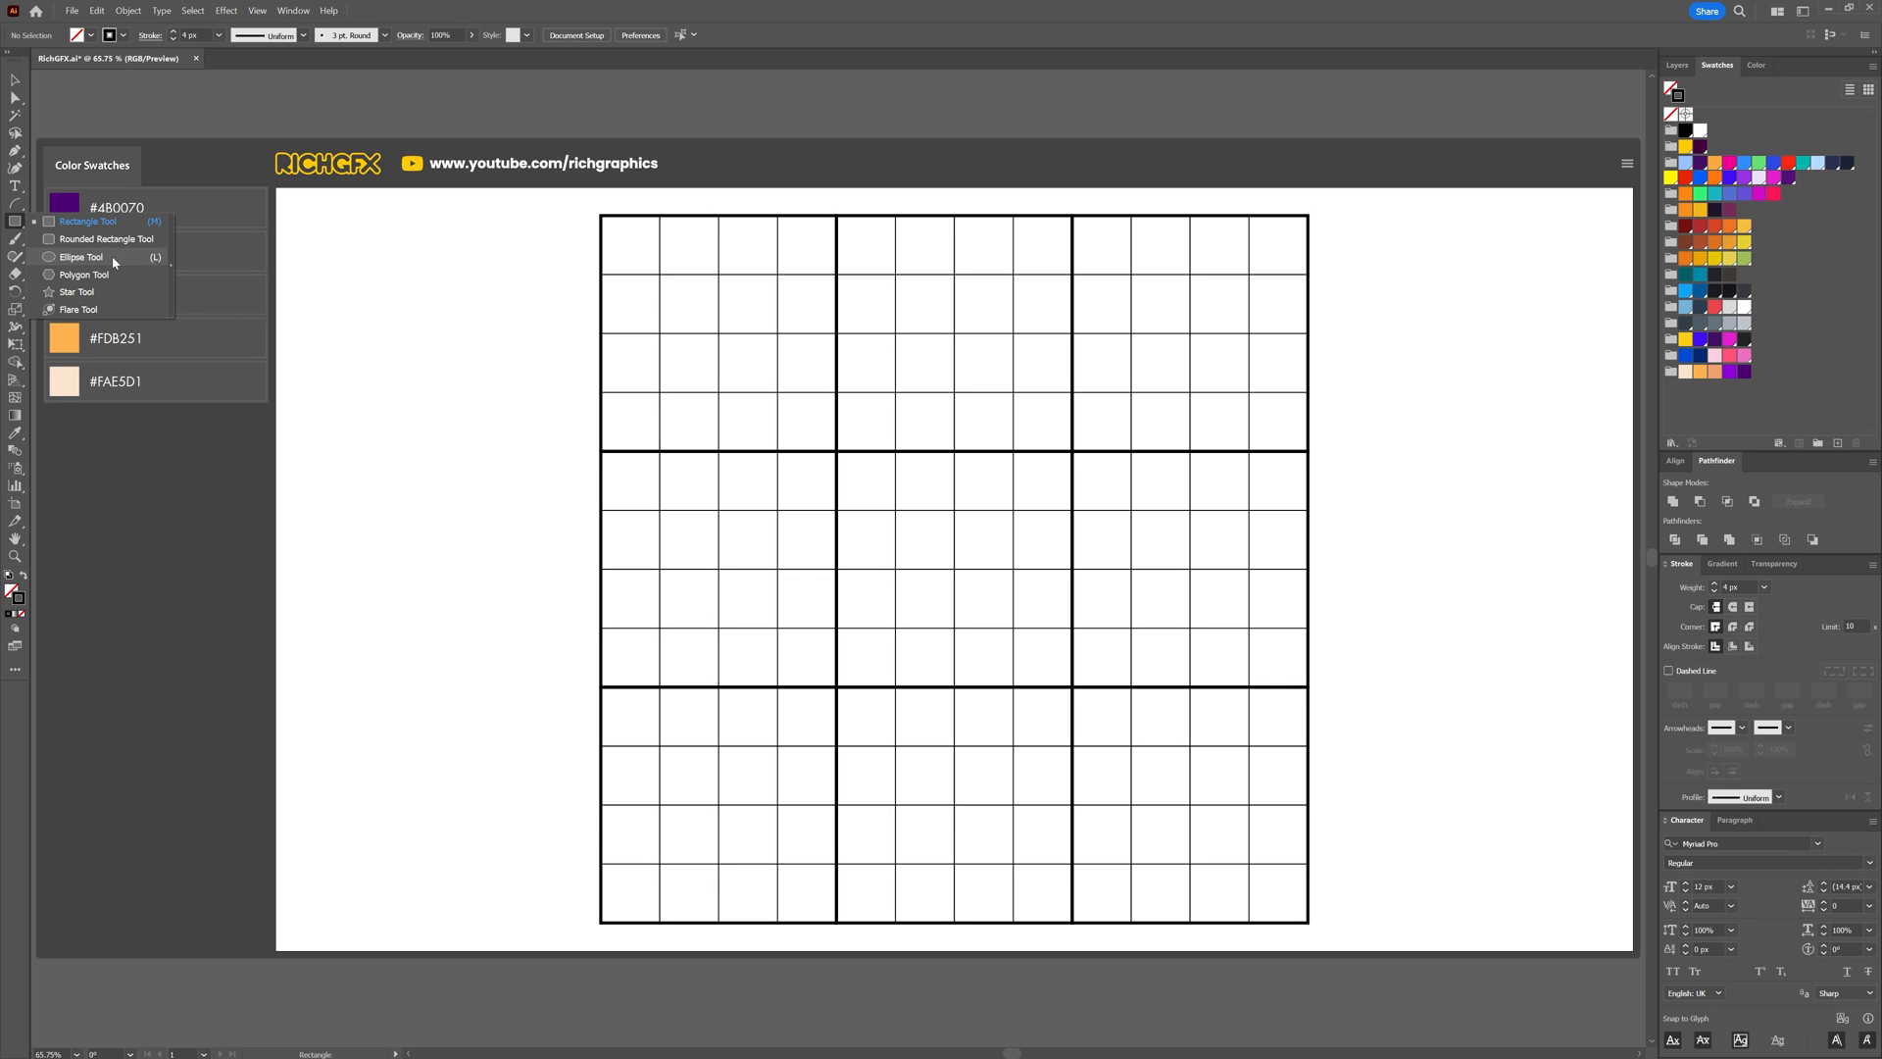
{"action": "left_click", "coordinate": [78, 256]}
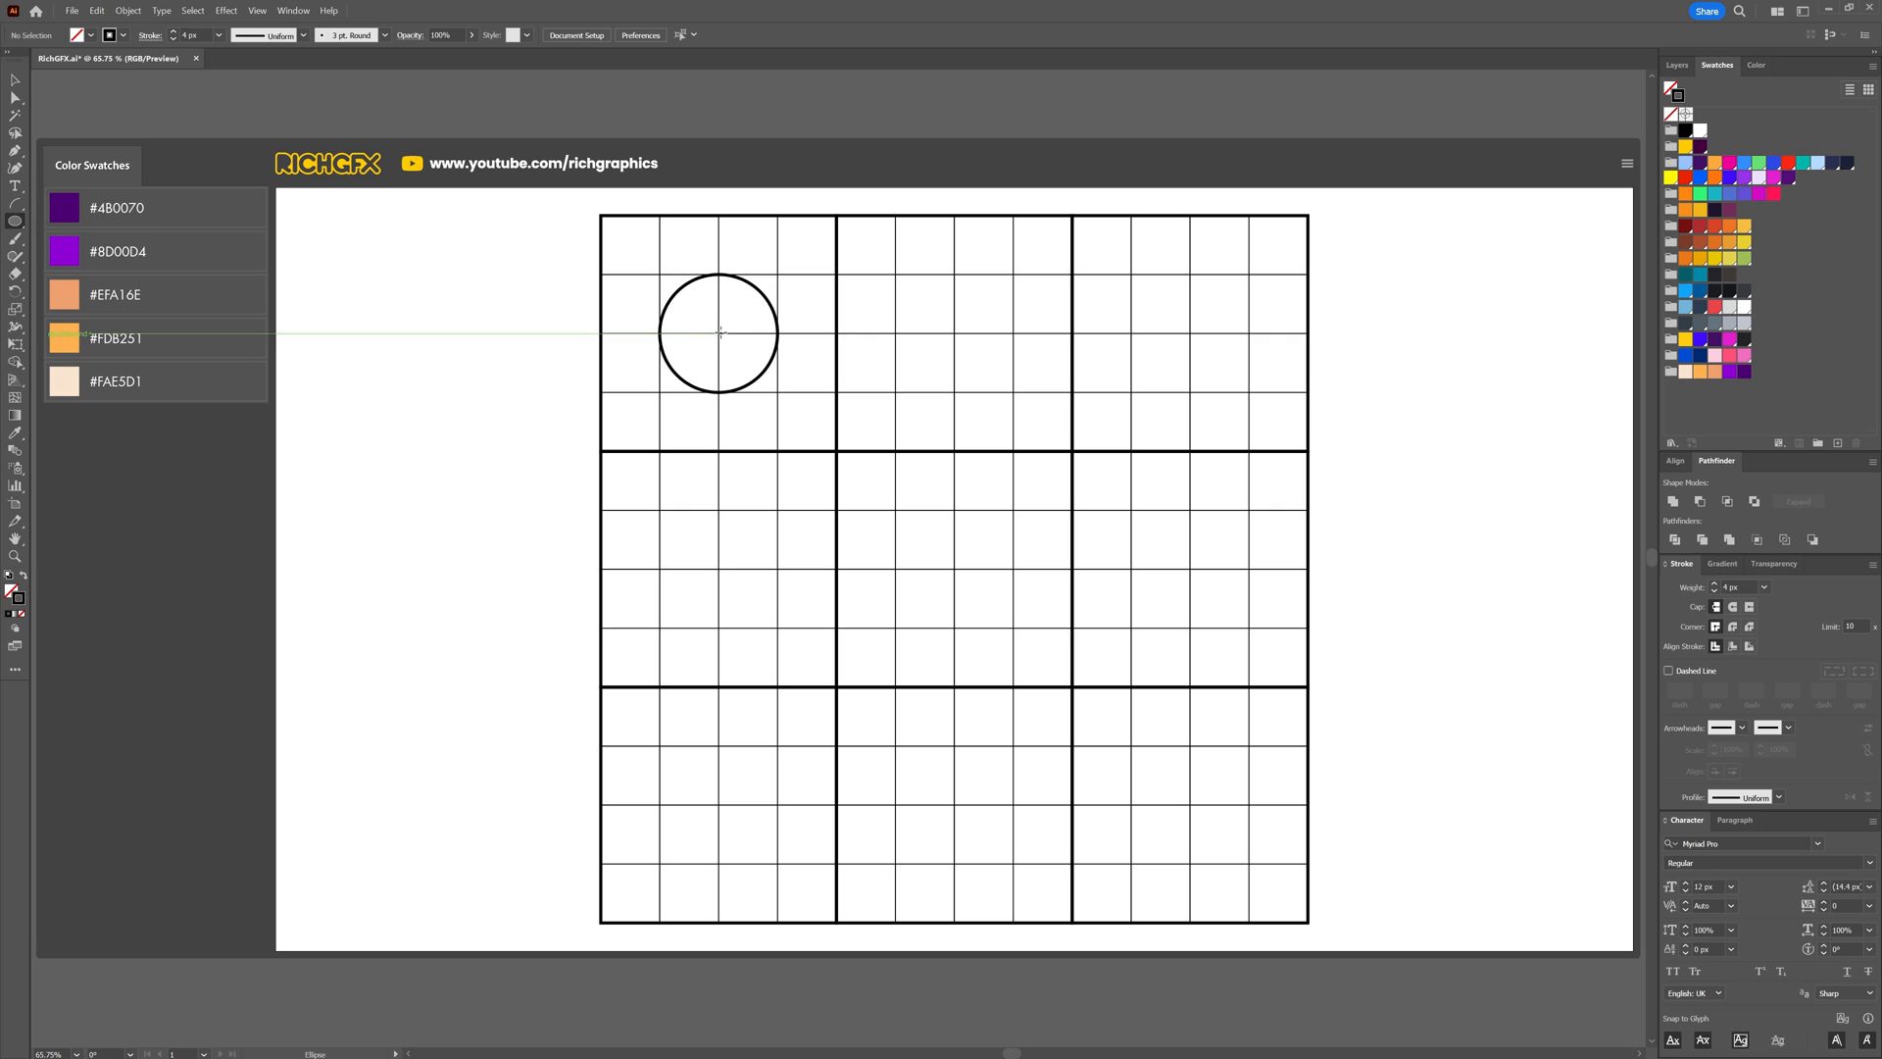
{"action": "left_click", "coordinate": [718, 334]}
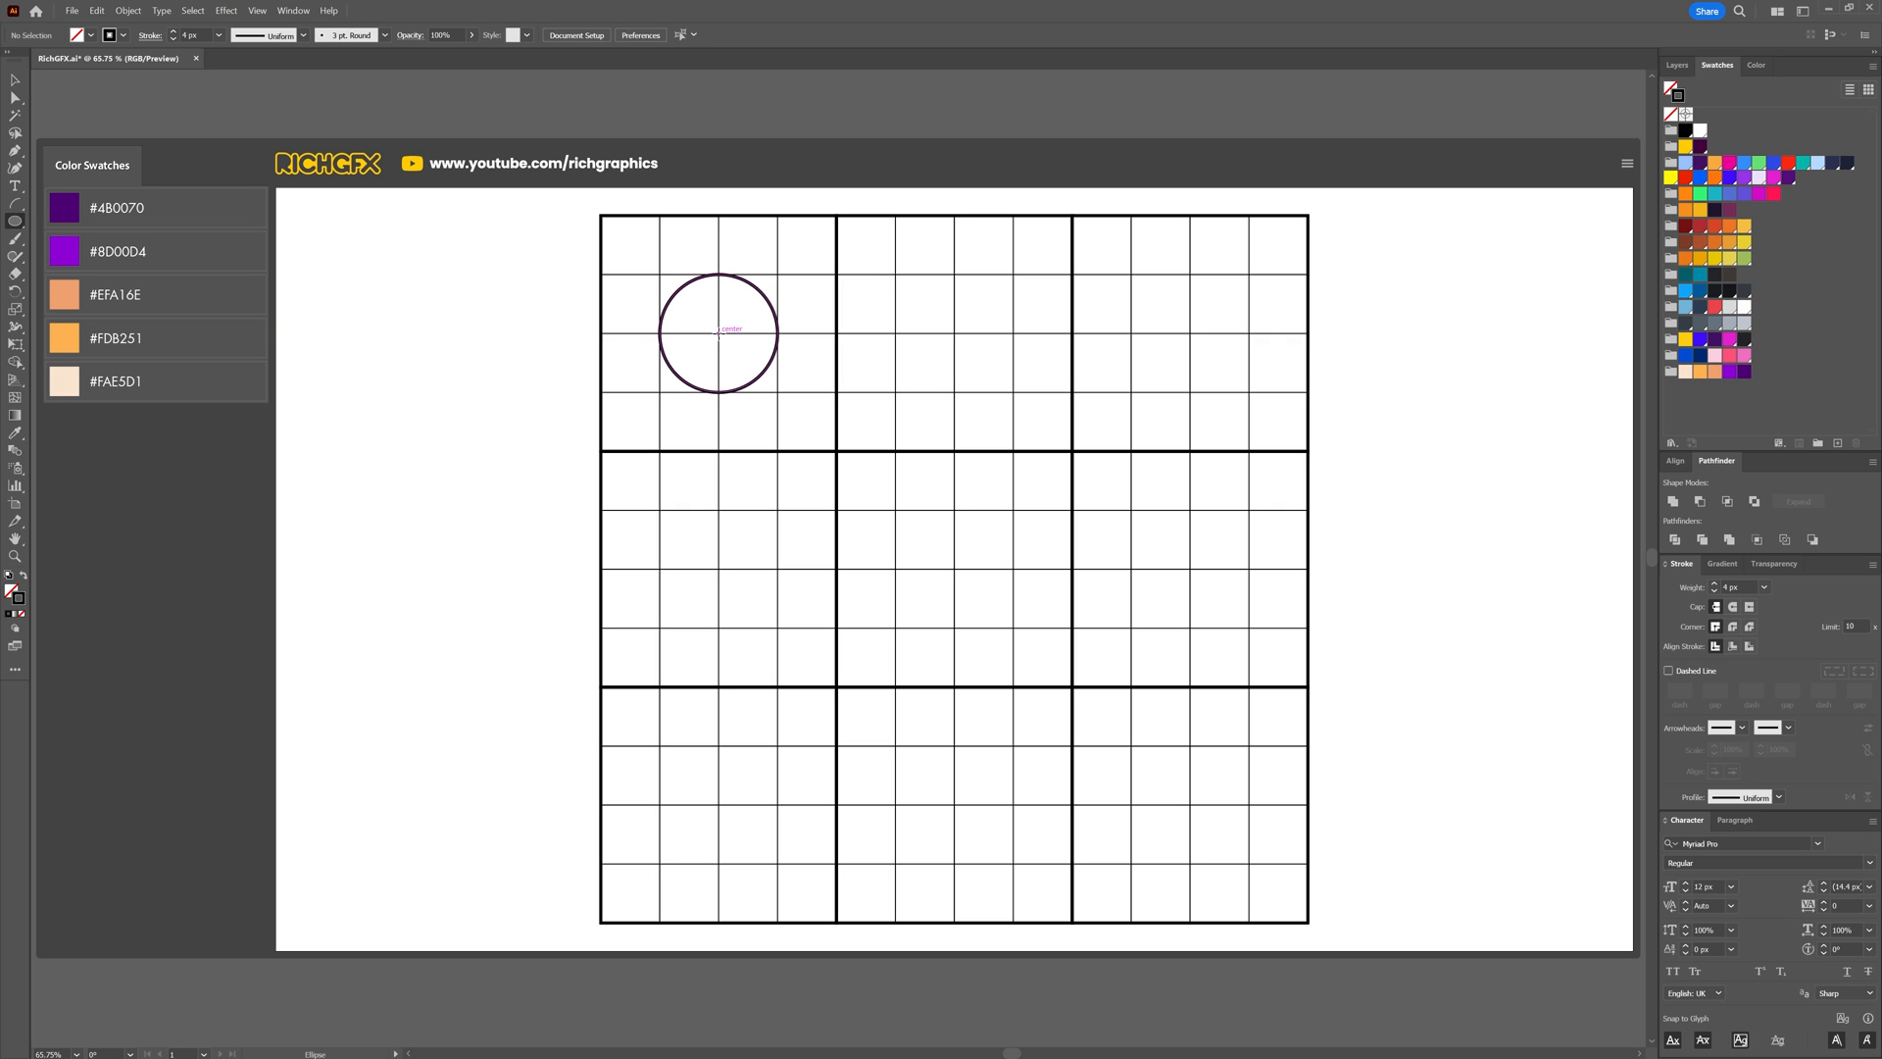
{"action": "left_click_drag", "start_coordinate": [717, 332], "coordinate": [804, 397]}
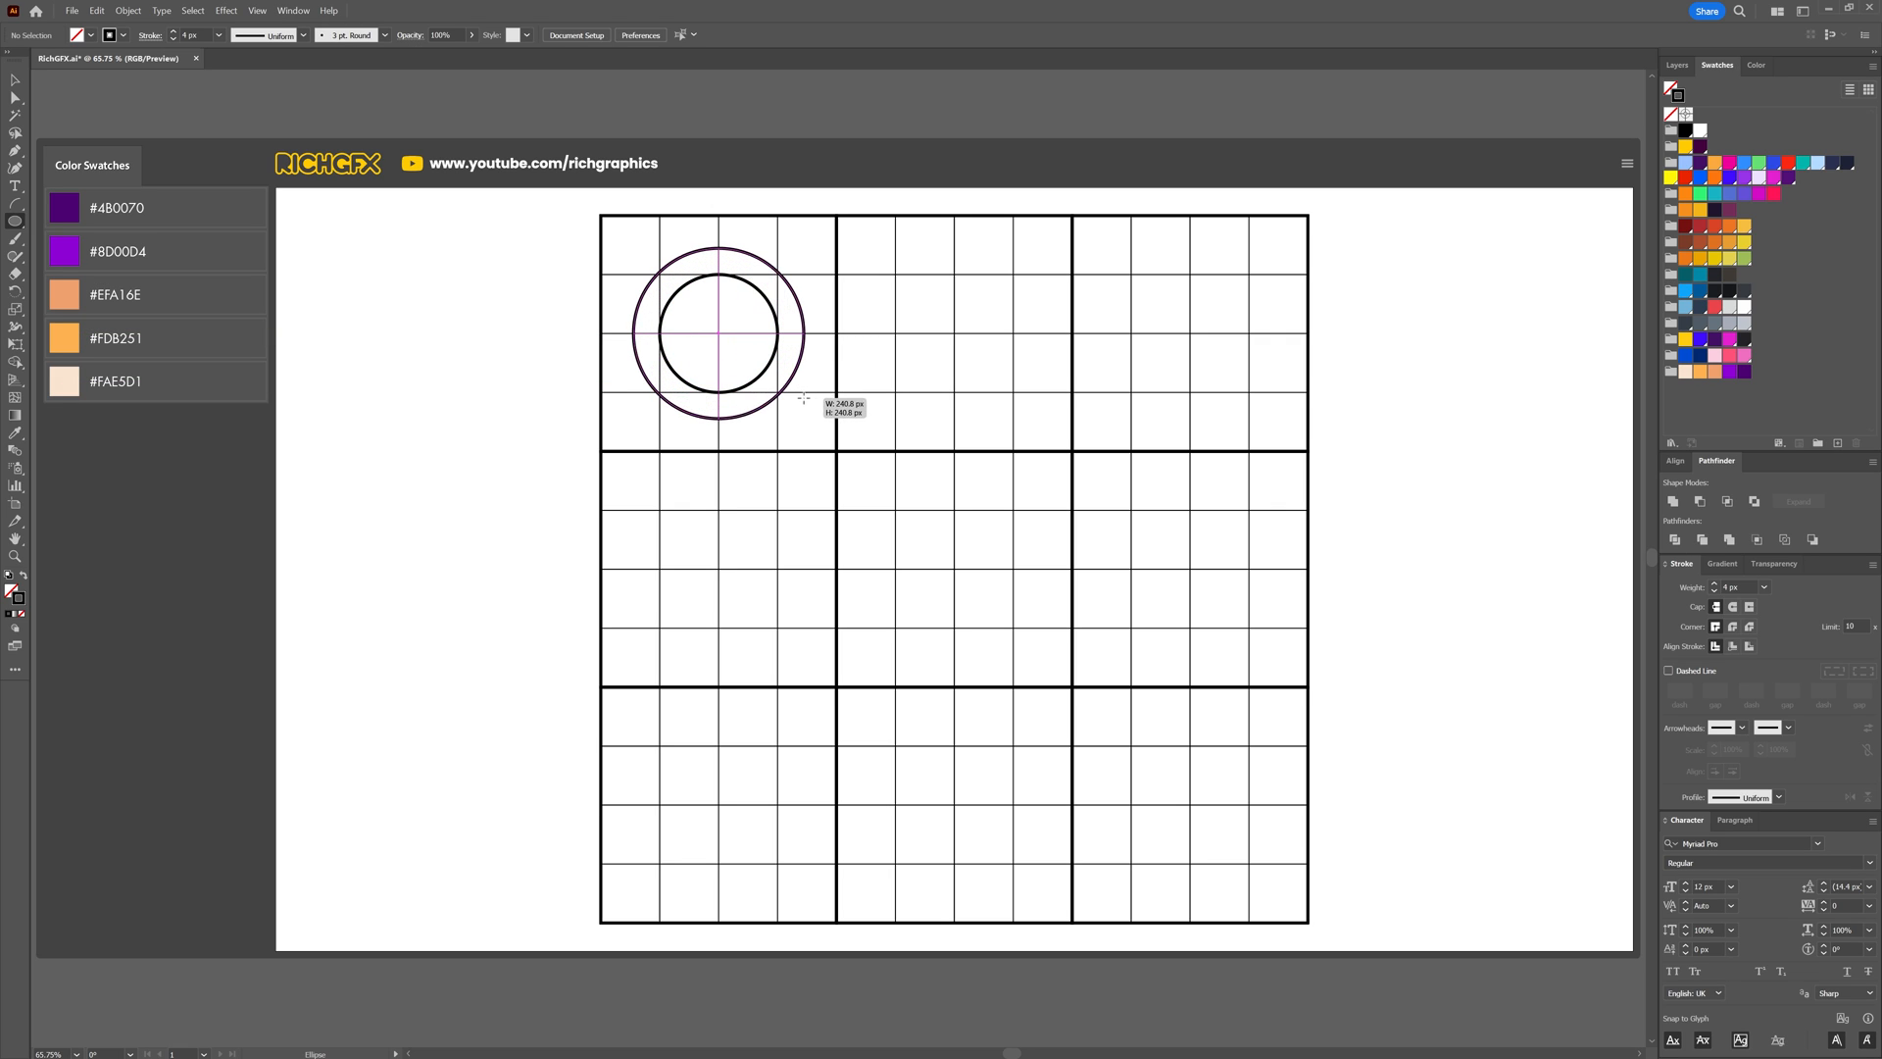
{"action": "left_click_drag", "start_coordinate": [802, 396], "coordinate": [838, 427]}
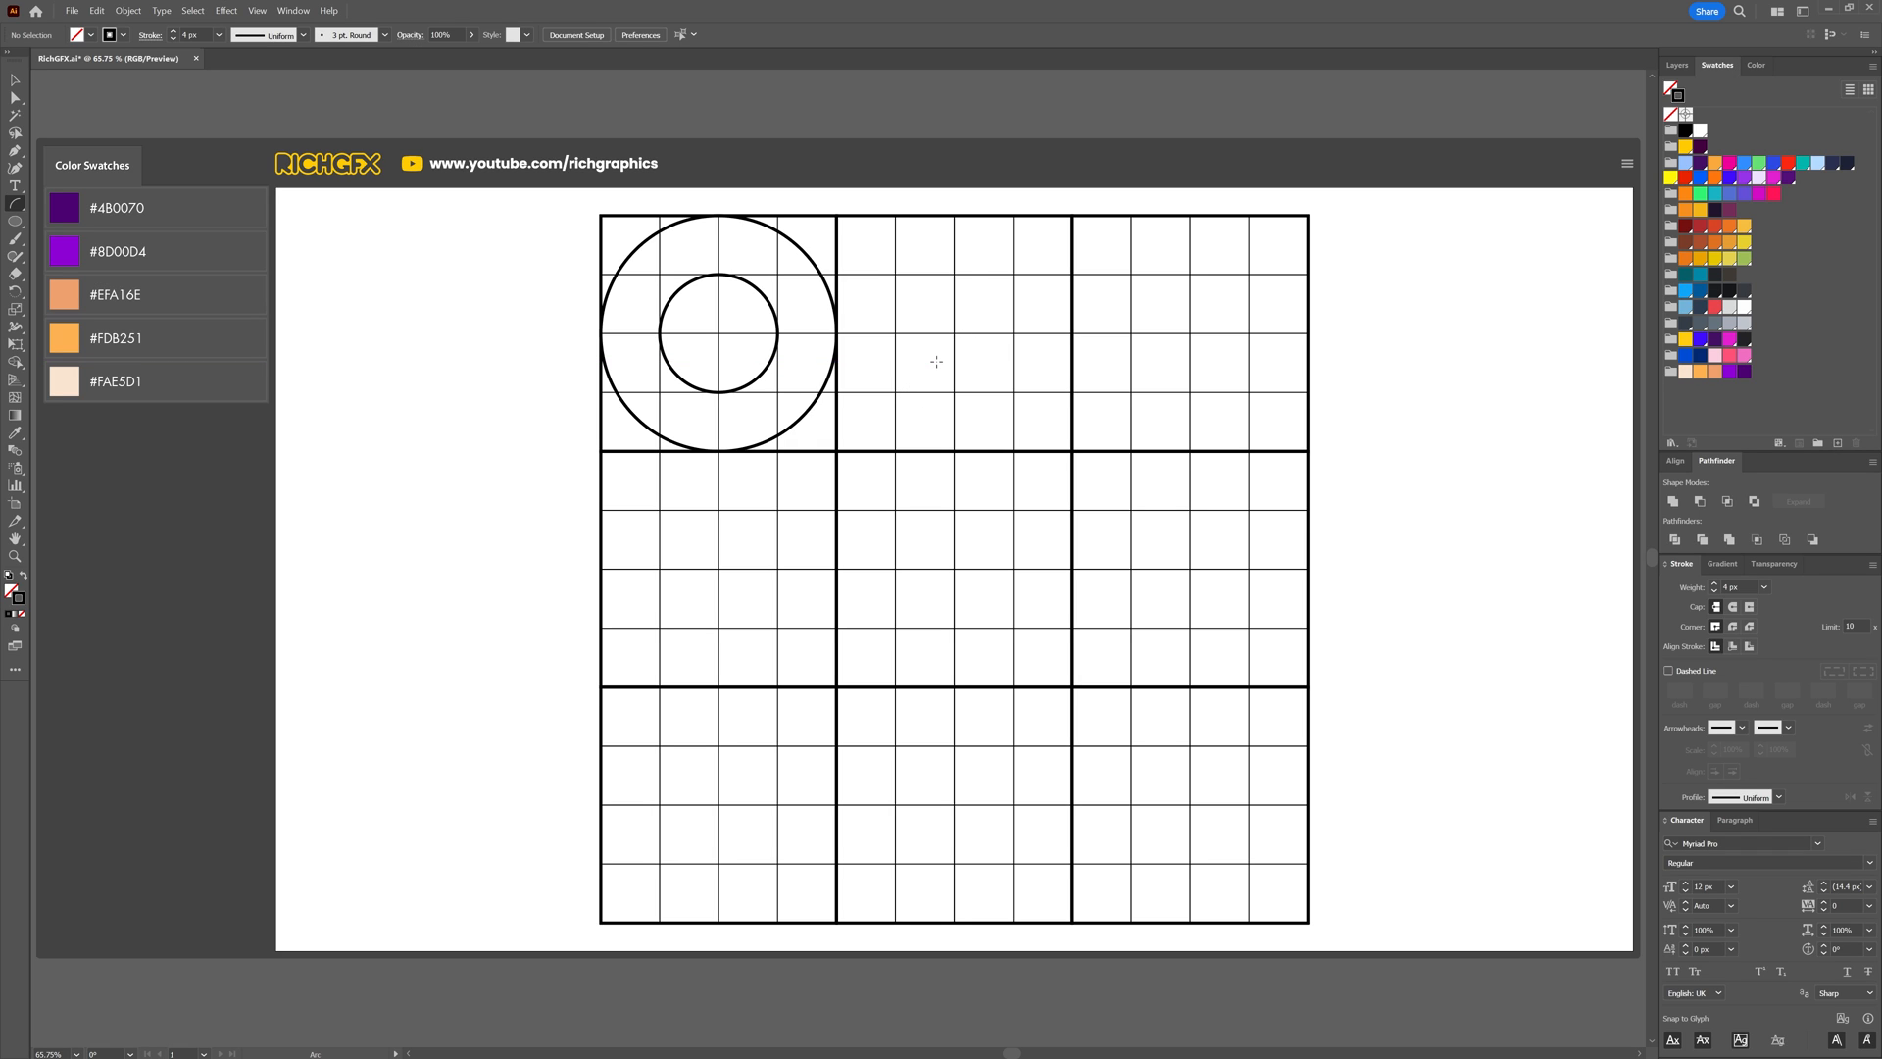
Draw a curved arch across the top-middle cell ending at its bottom-right corner.
{"action": "left_click", "coordinate": [10, 204]}
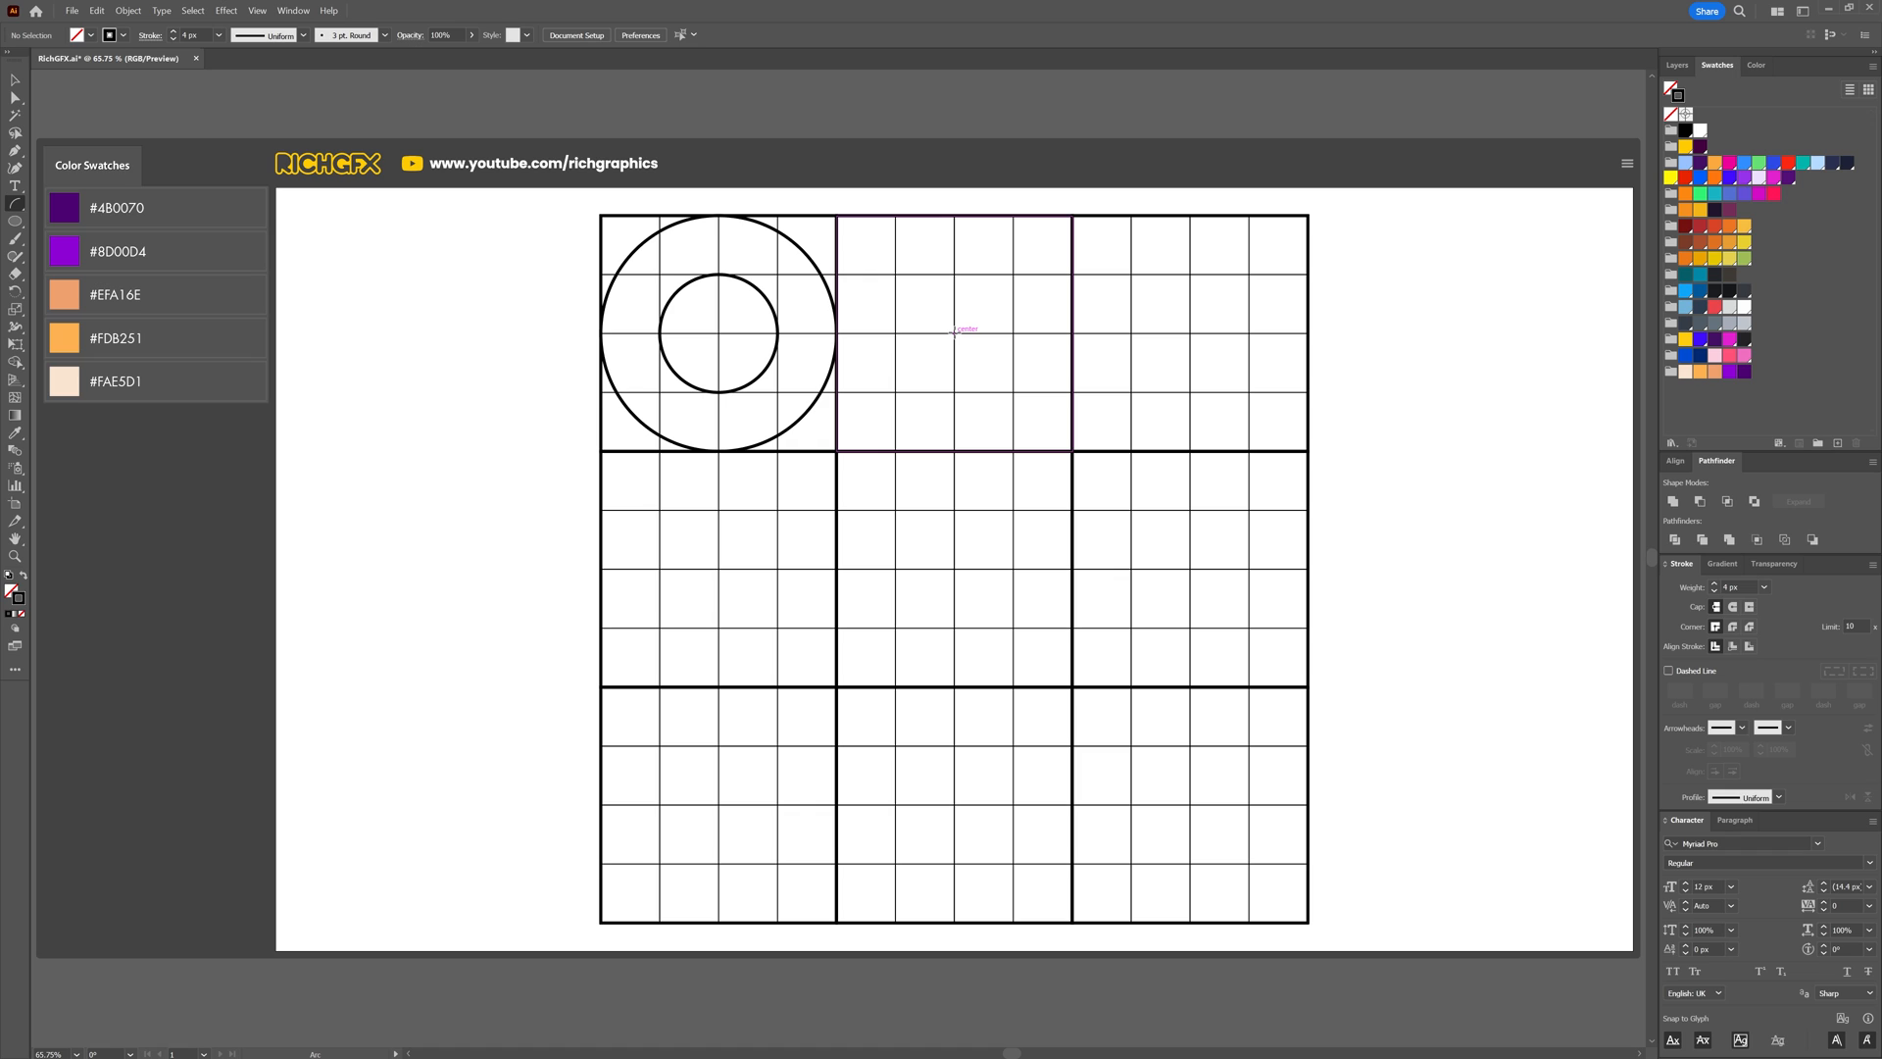
{"action": "left_click_drag", "start_coordinate": [846, 447], "coordinate": [952, 334]}
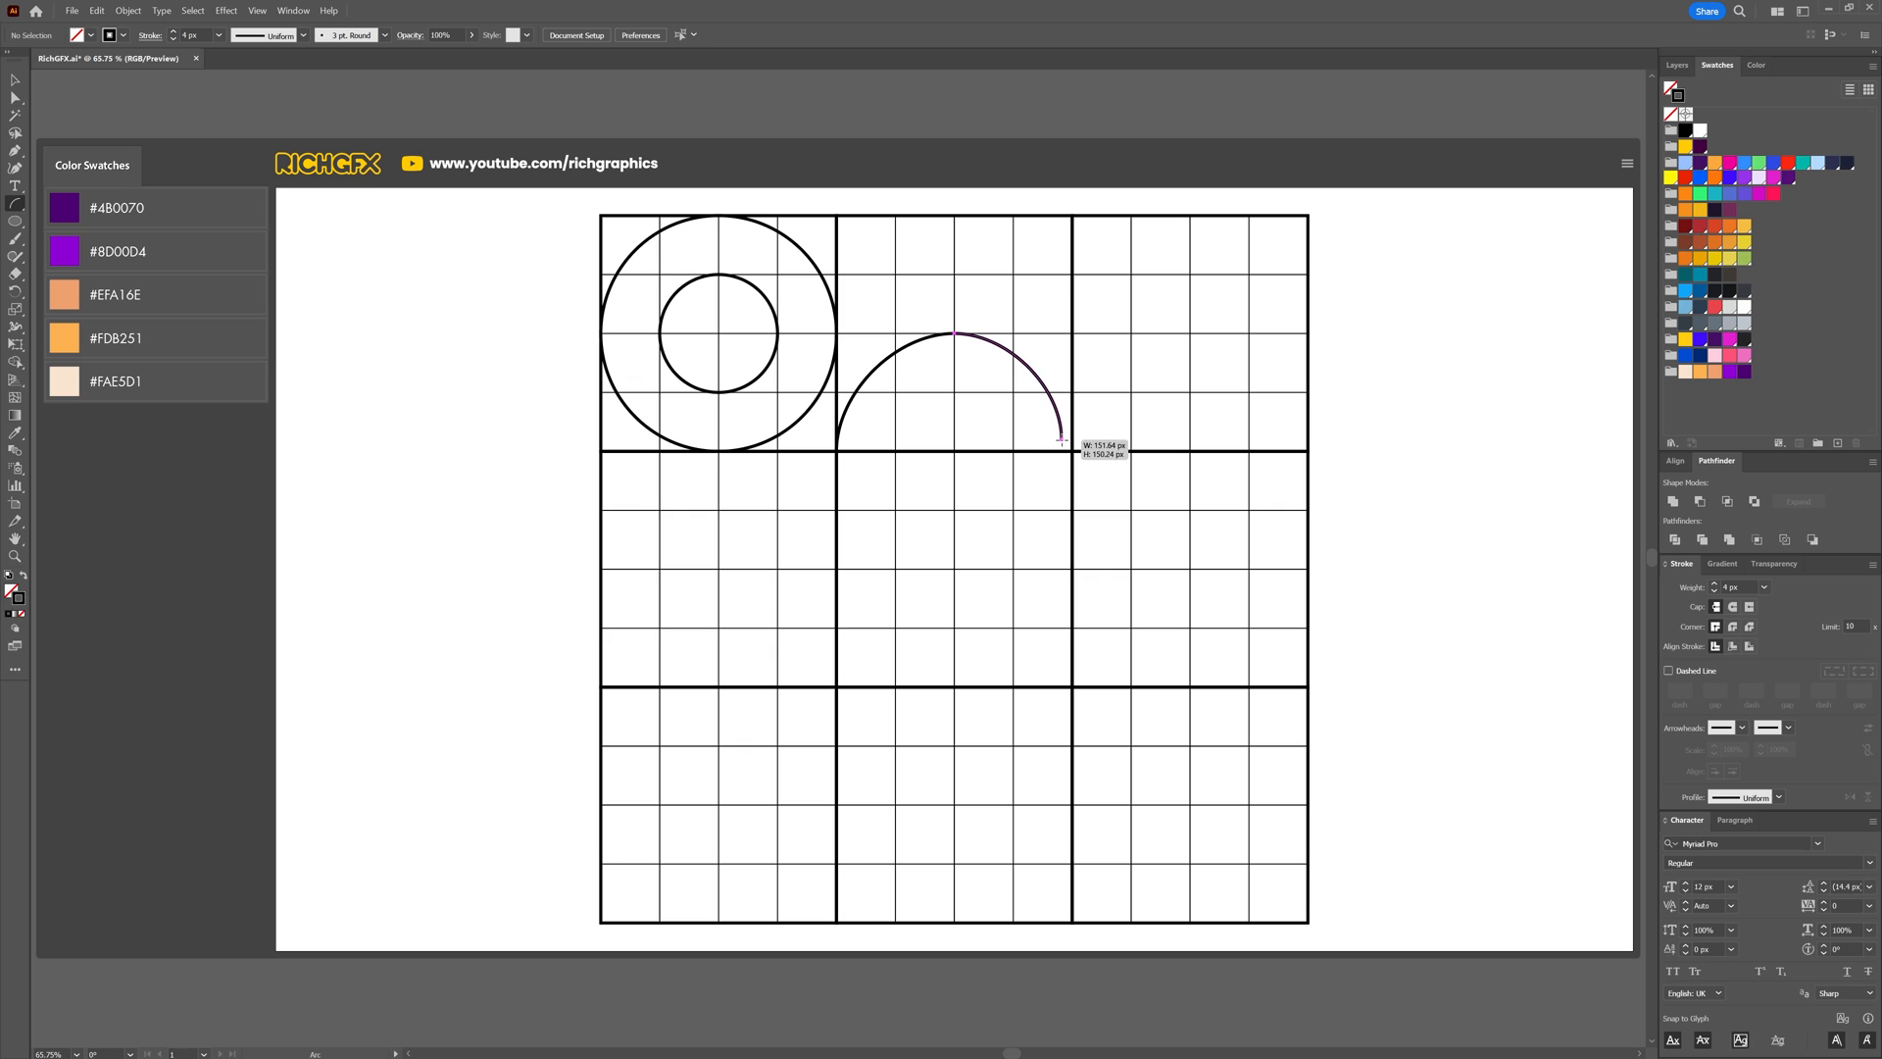
{"action": "left_click", "coordinate": [1073, 450]}
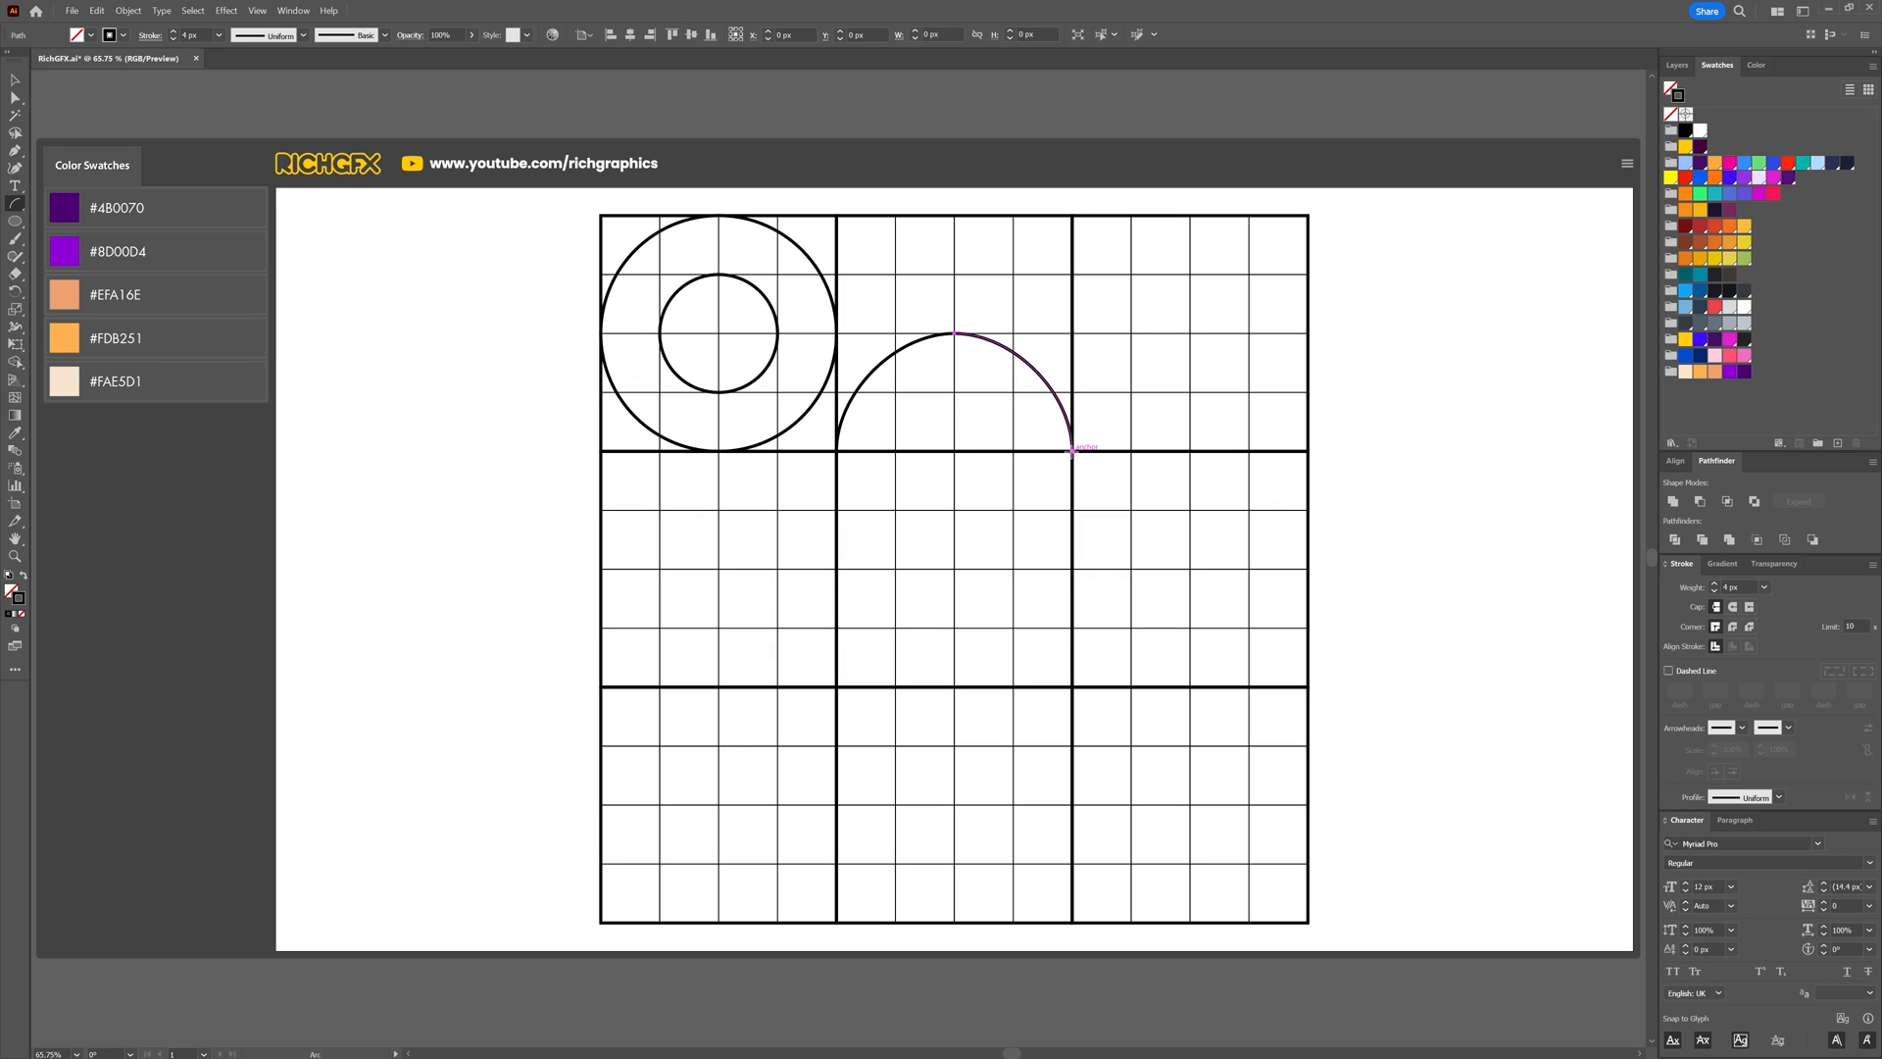
{"action": "left_click", "coordinate": [11, 203]}
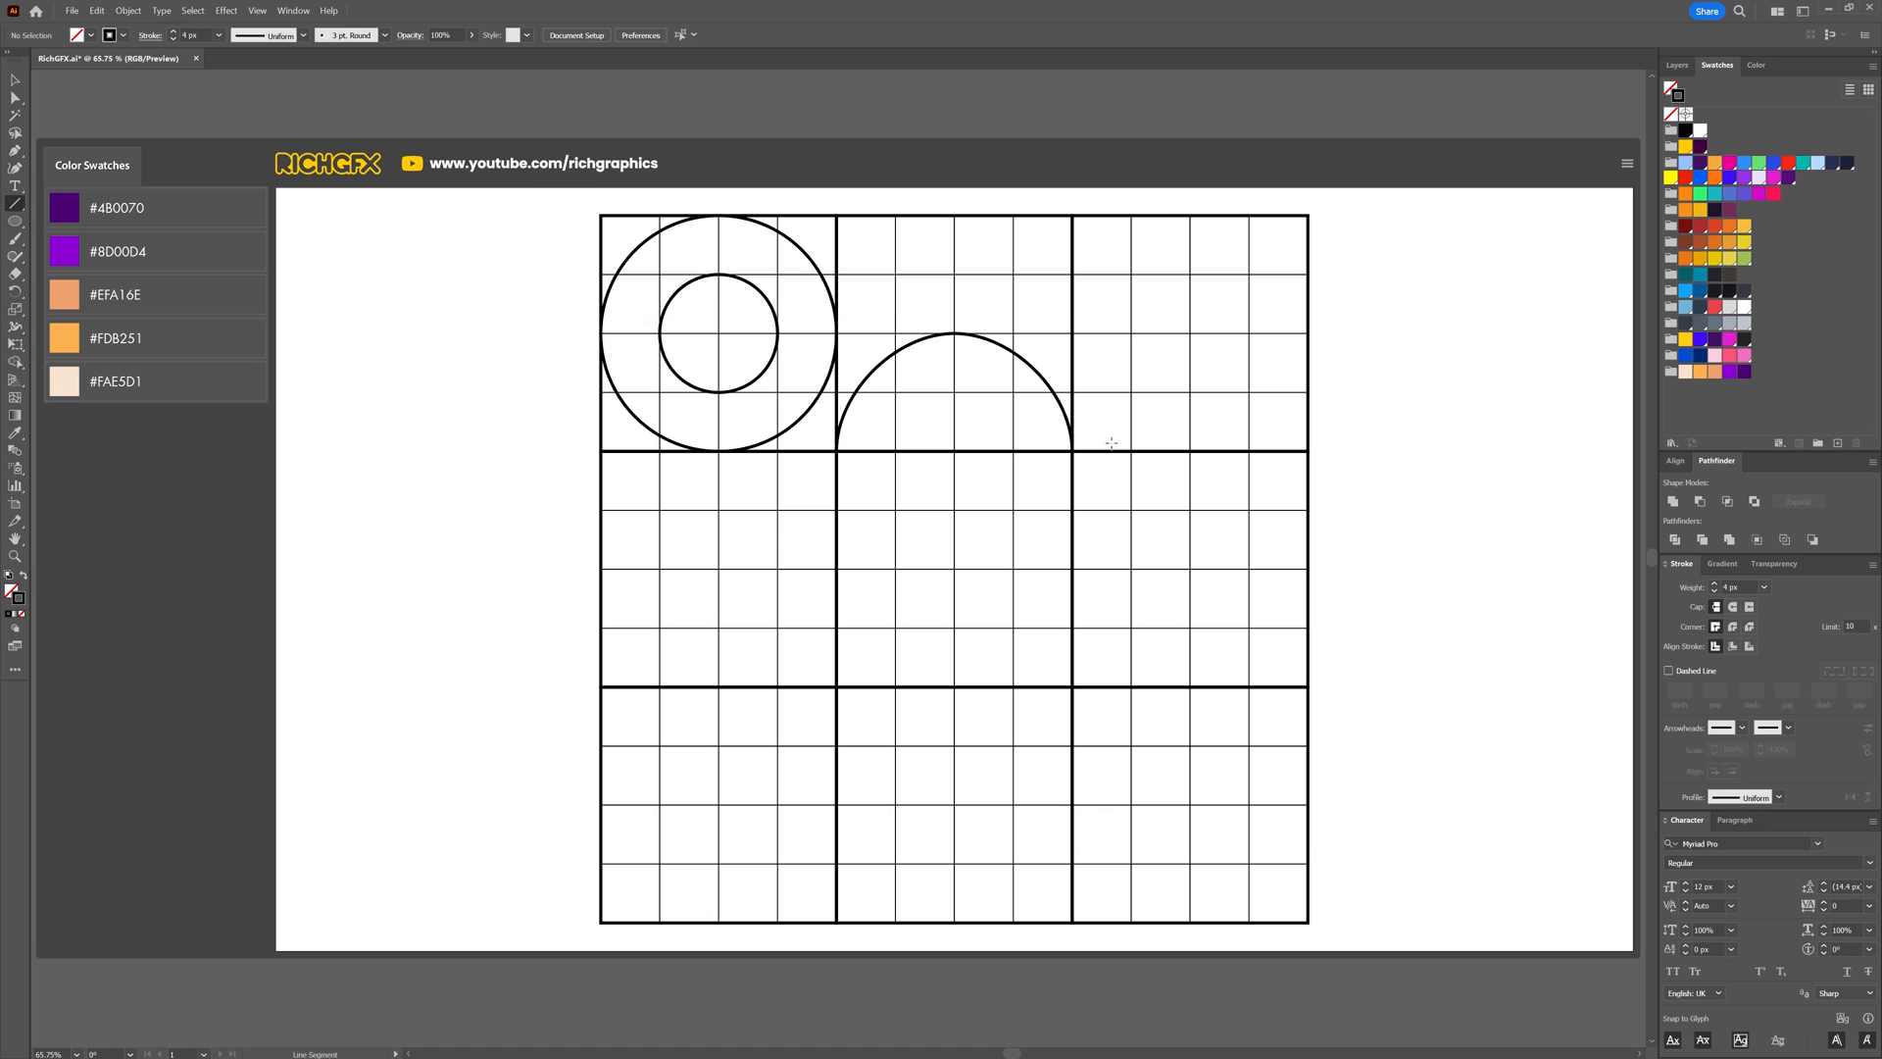
Draw the top-right diagonal, the middle-left diamond sides, an arc, and a bottom-middle triangle side.
{"action": "left_click_drag", "start_coordinate": [1070, 450], "coordinate": [1293, 231]}
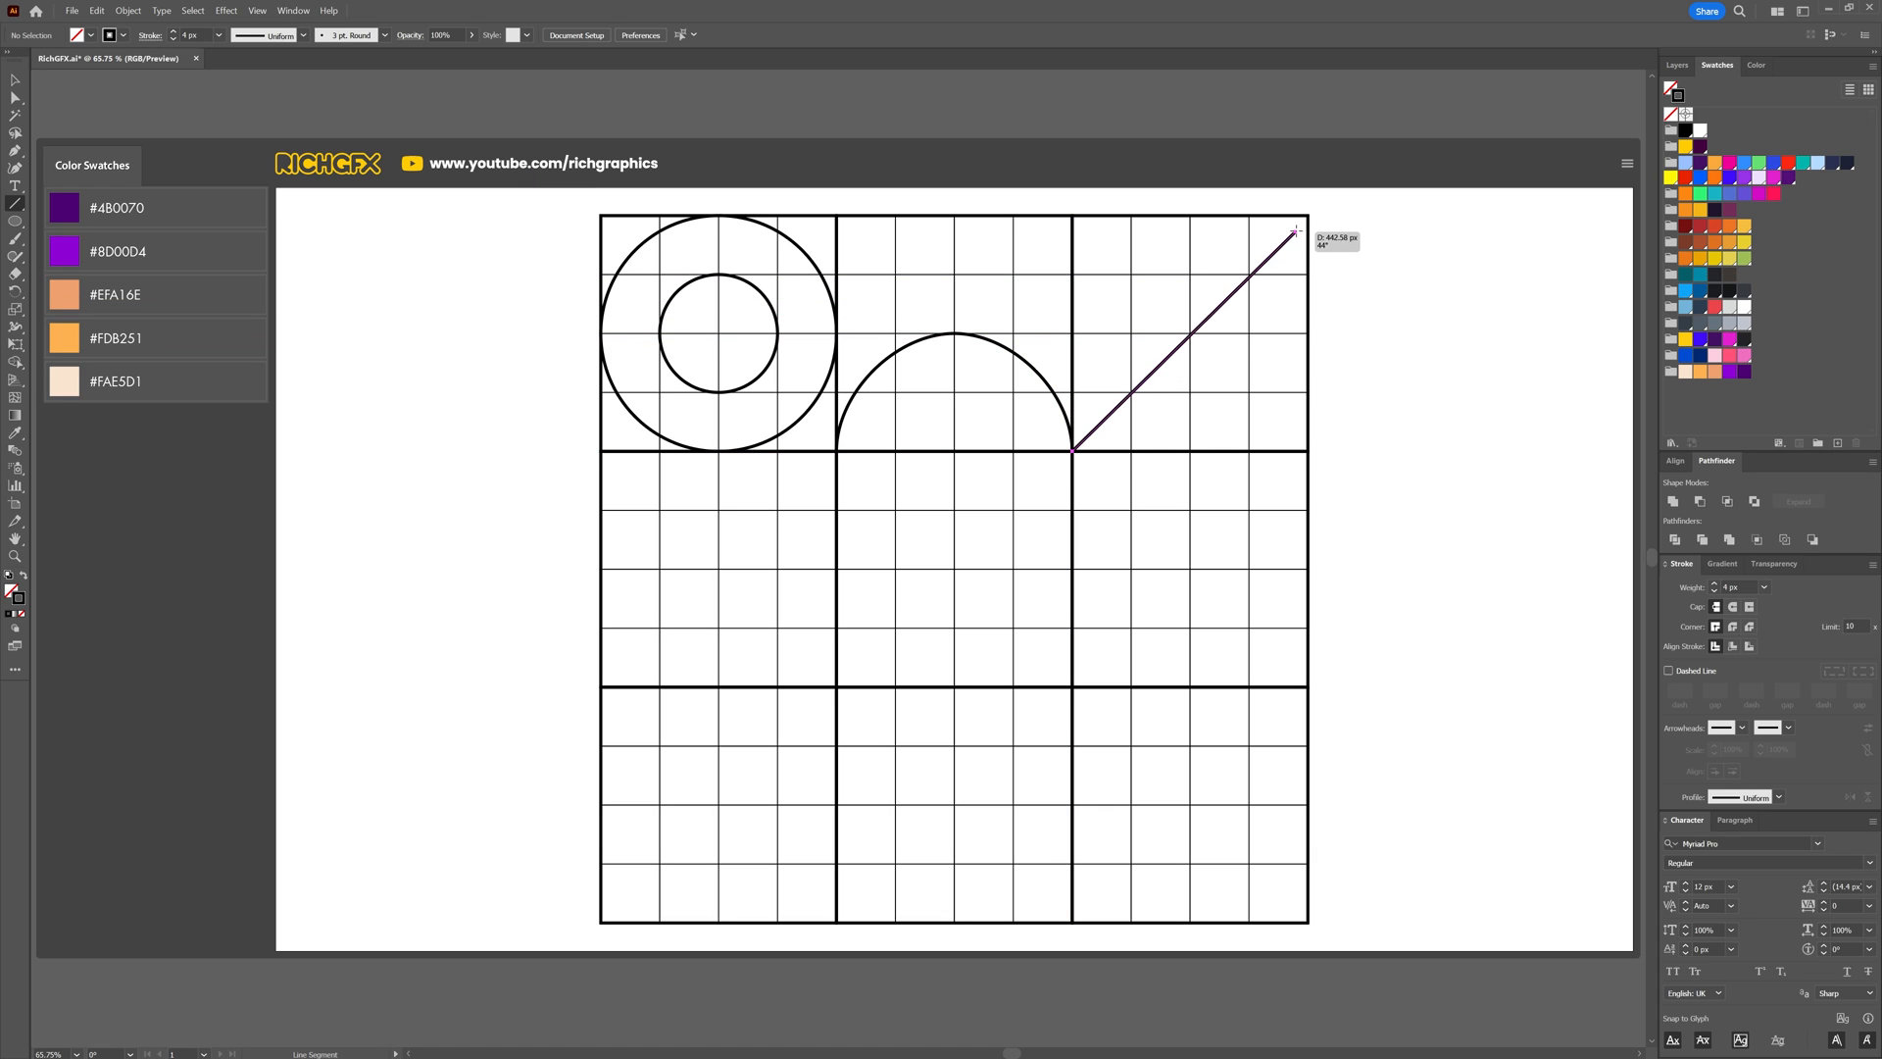
{"action": "left_click_drag", "start_coordinate": [1294, 232], "coordinate": [1306, 215]}
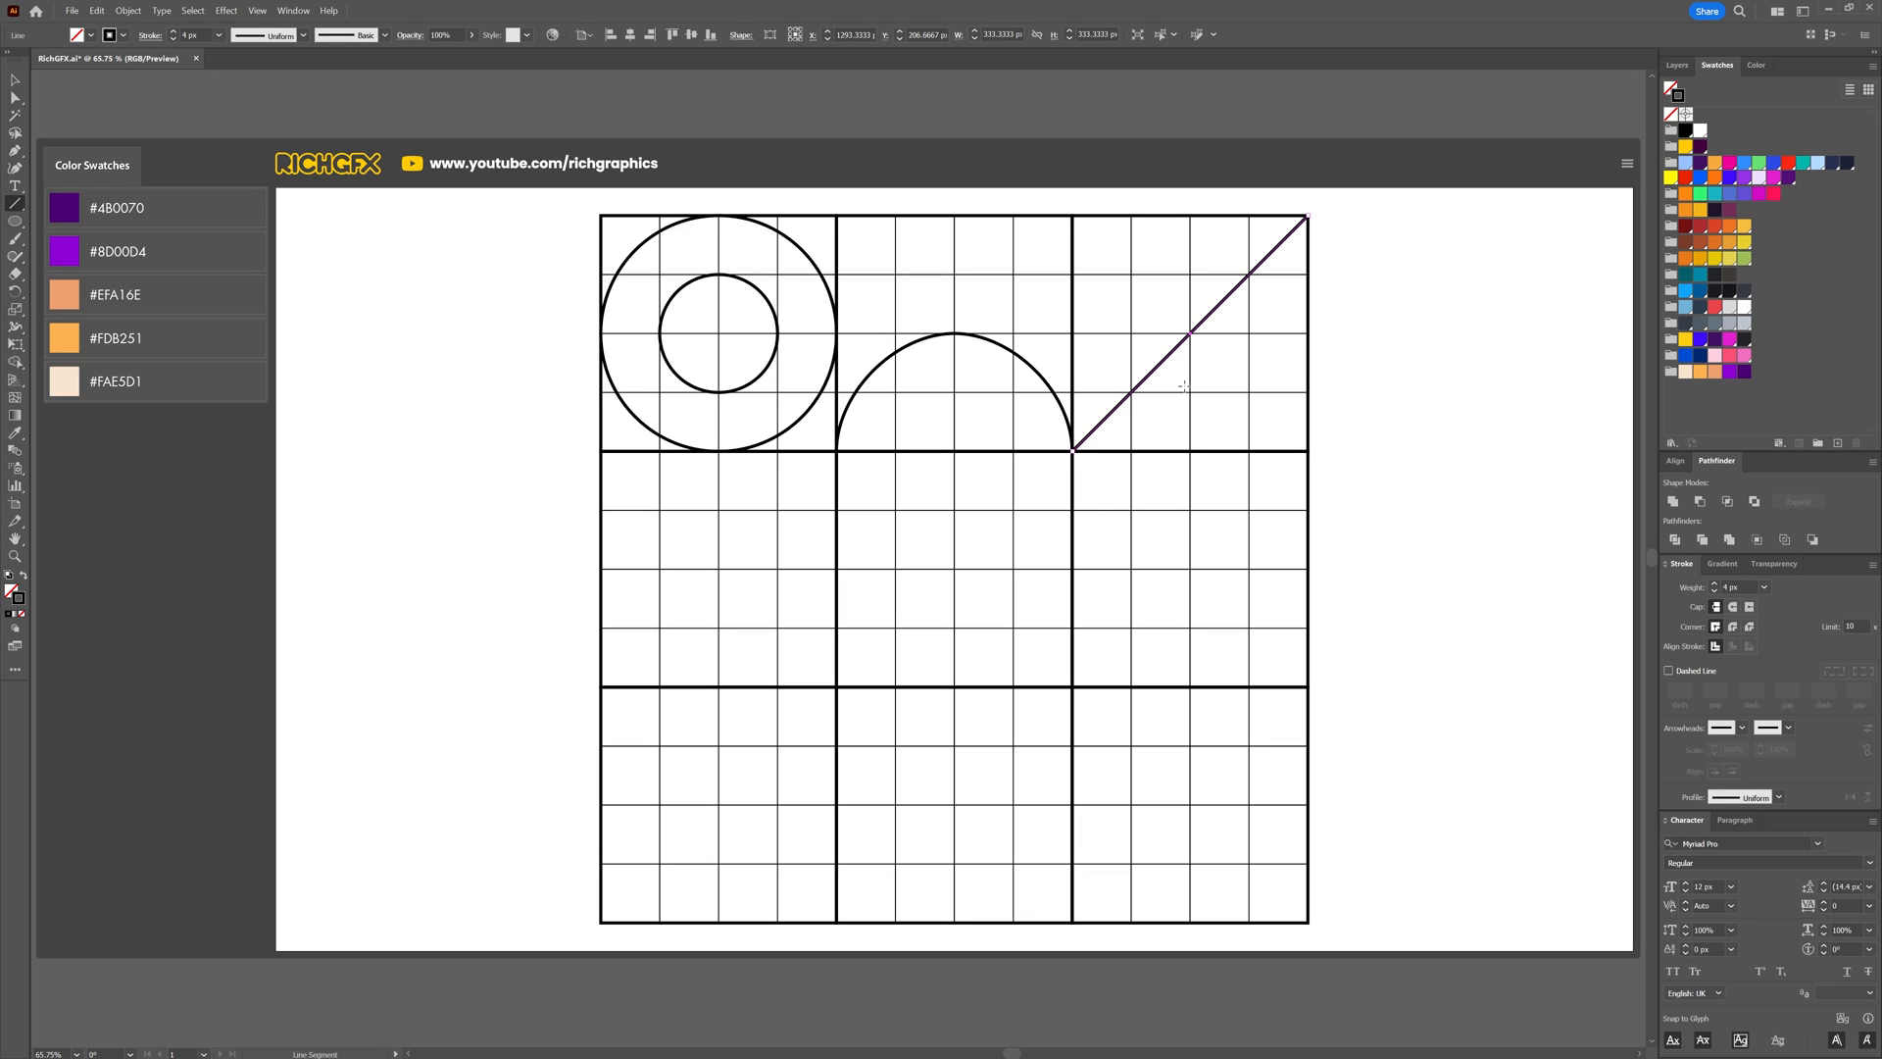
{"action": "left_click_drag", "start_coordinate": [604, 567], "coordinate": [718, 453]}
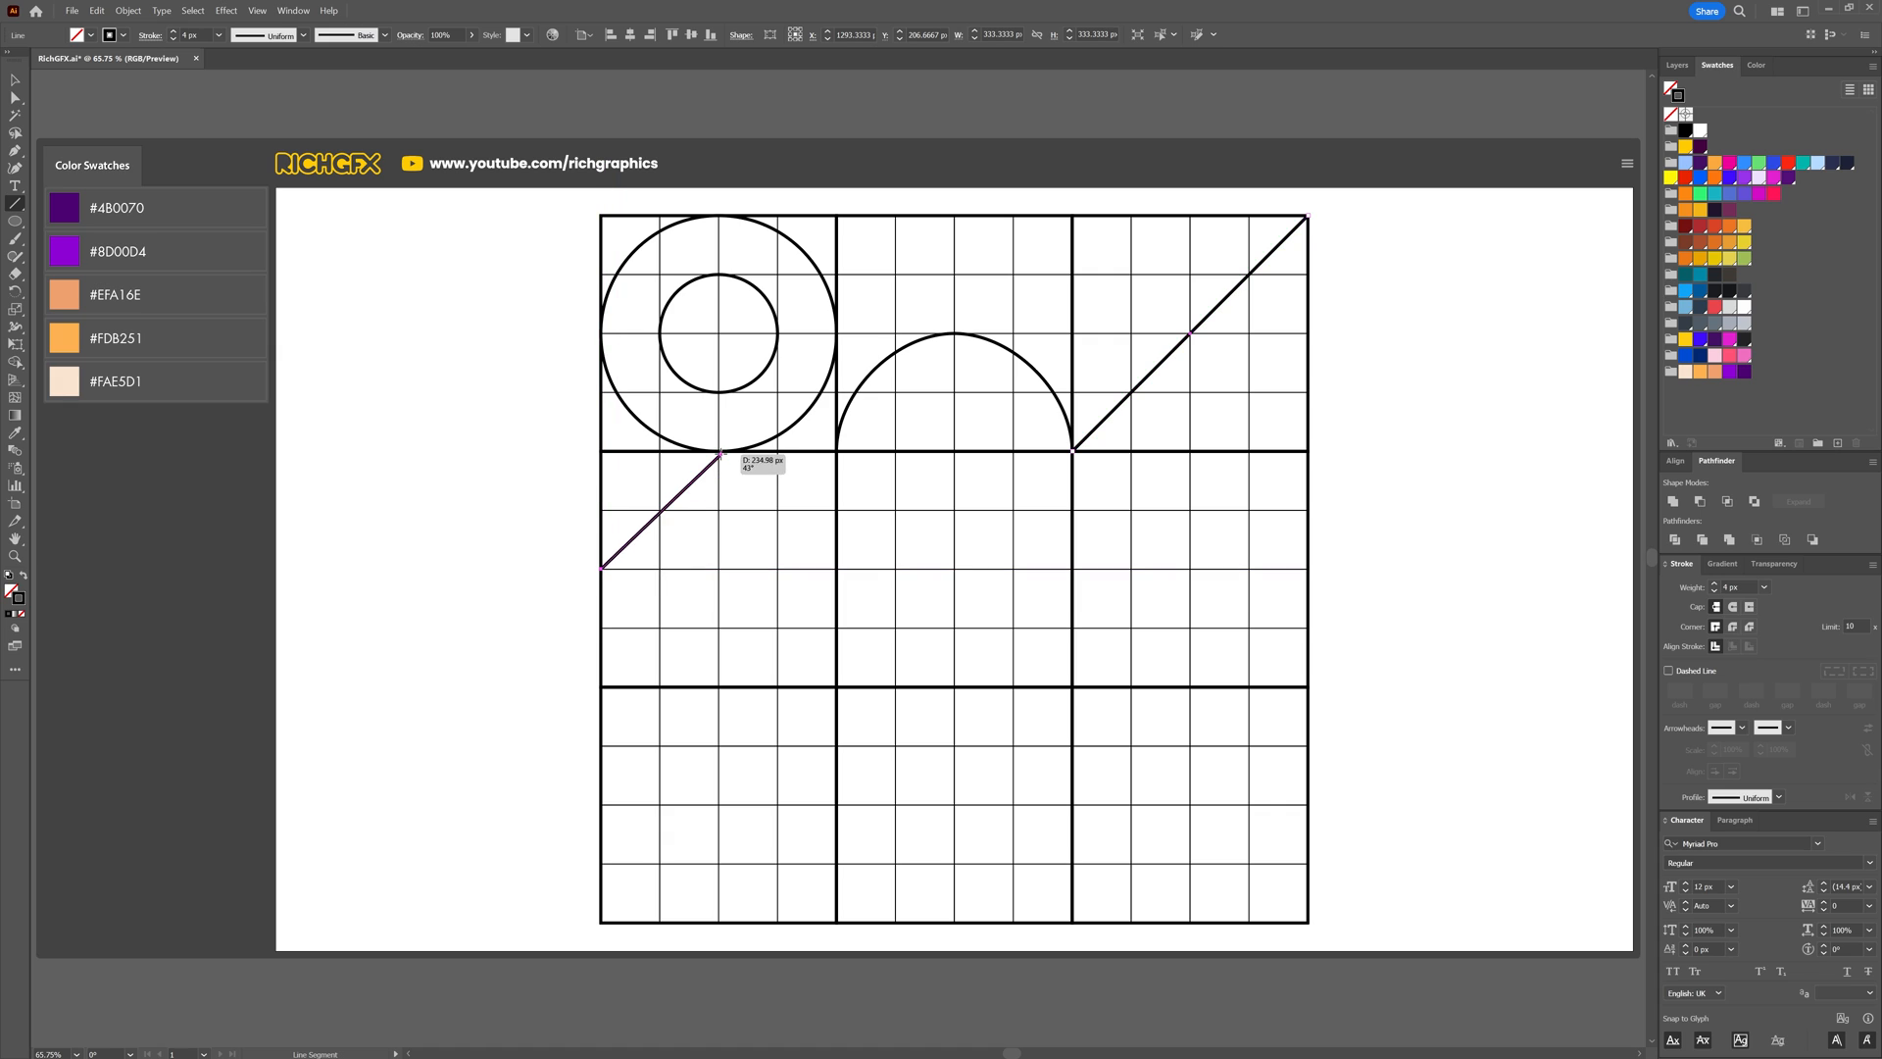
{"action": "left_click_drag", "start_coordinate": [717, 453], "coordinate": [834, 567]}
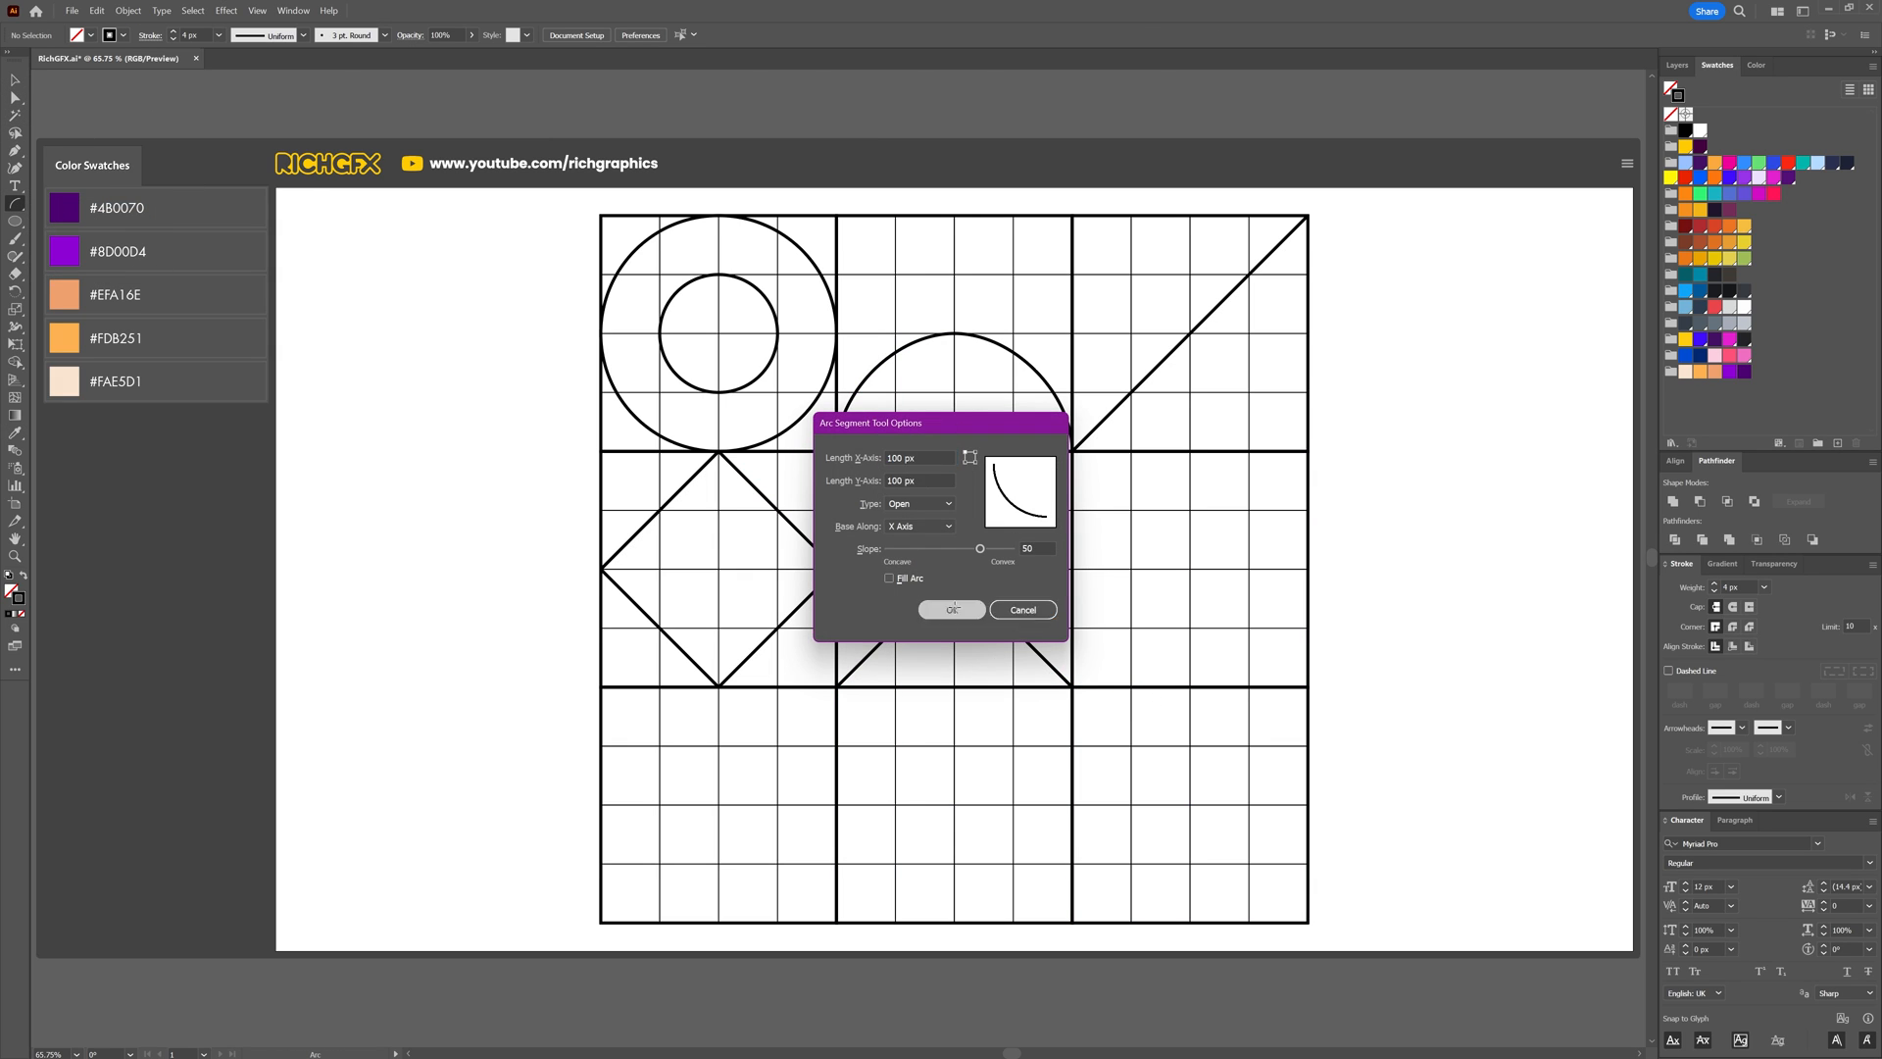
{"action": "left_click", "coordinate": [951, 609]}
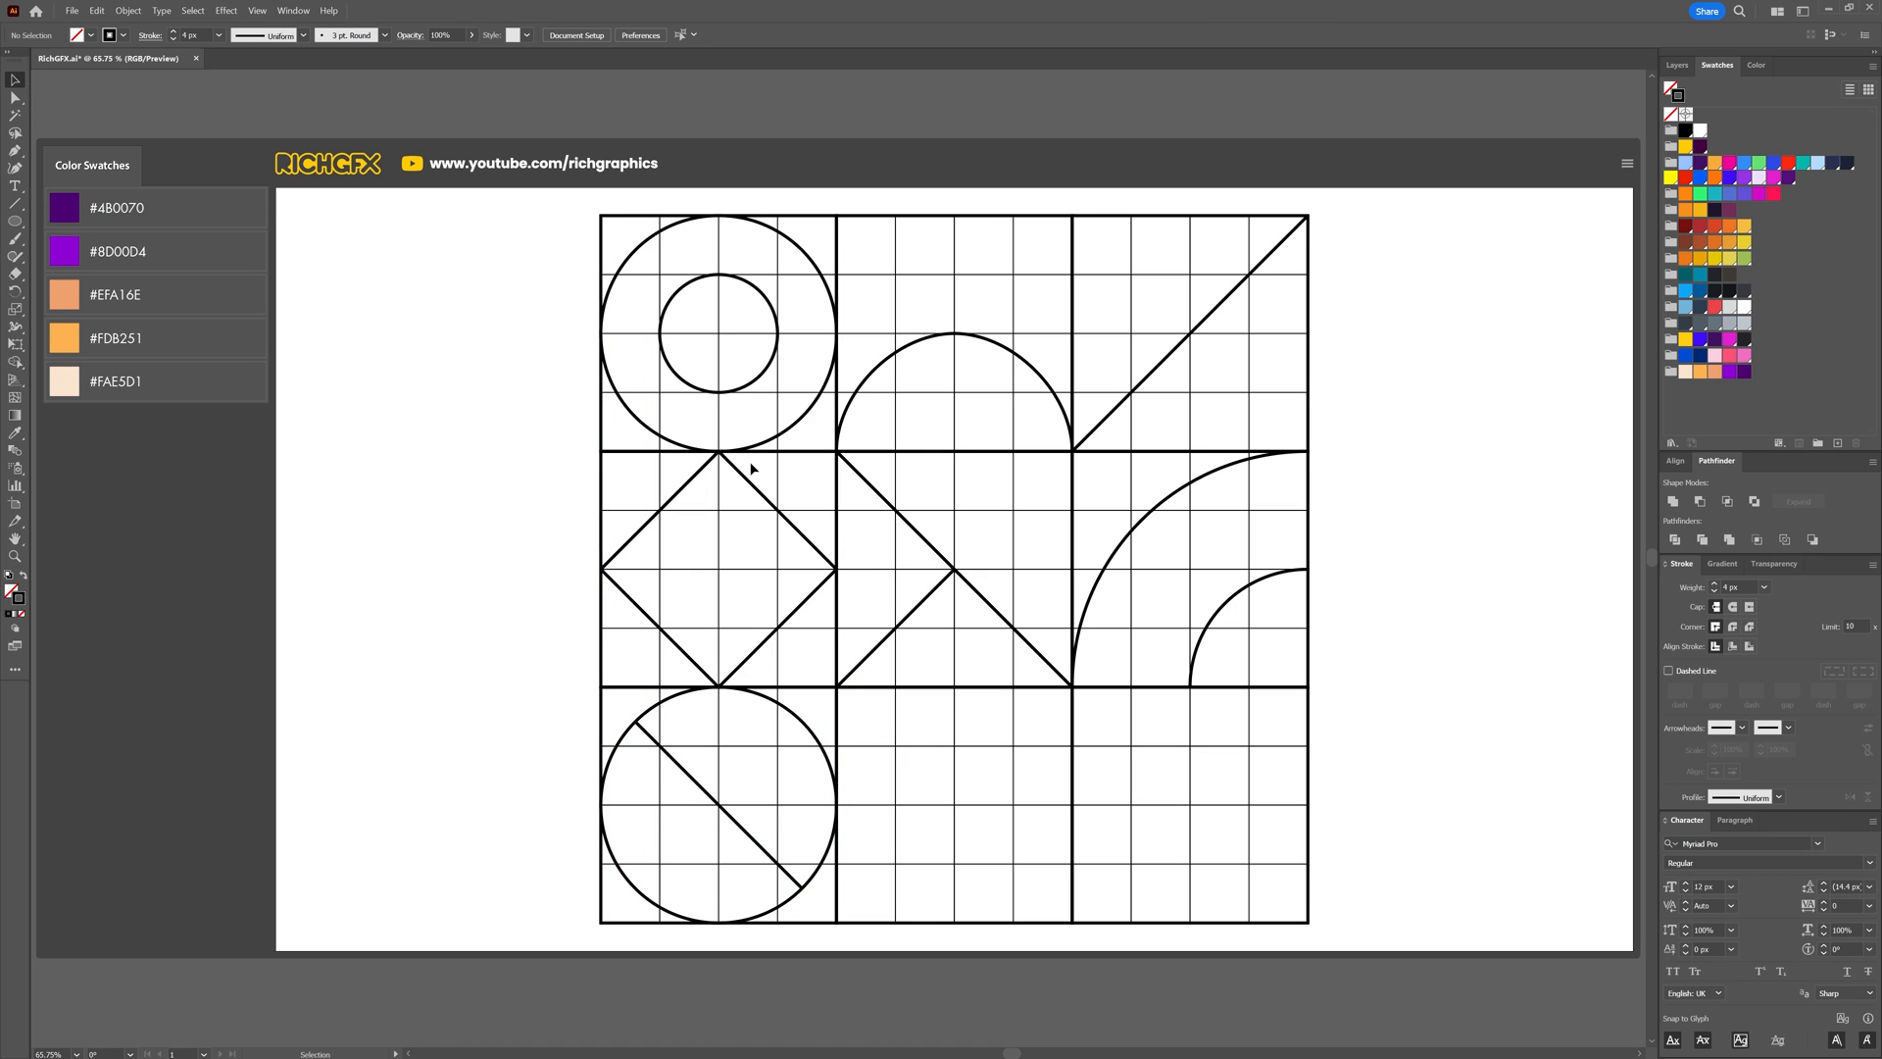
{"action": "left_click_drag", "start_coordinate": [951, 688], "coordinate": [1069, 924]}
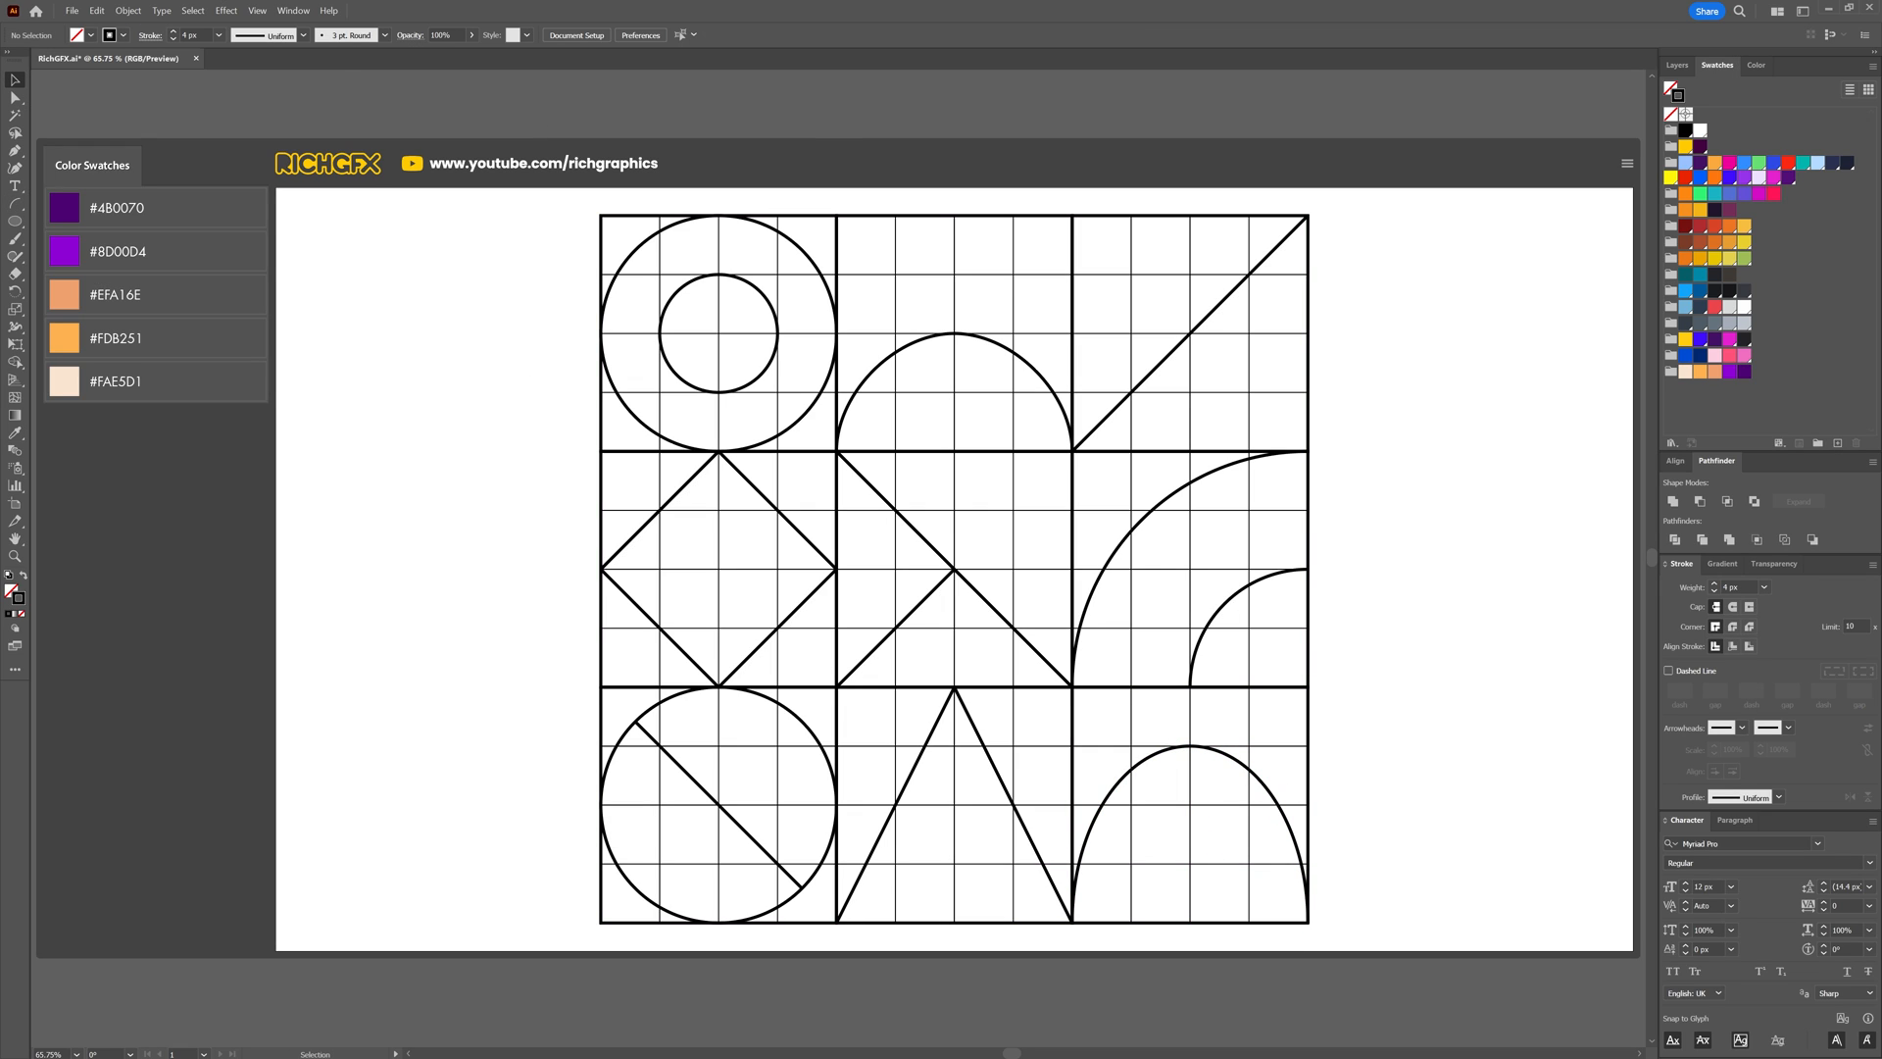
{"action": "mouse_move", "coordinate": [621, 516]}
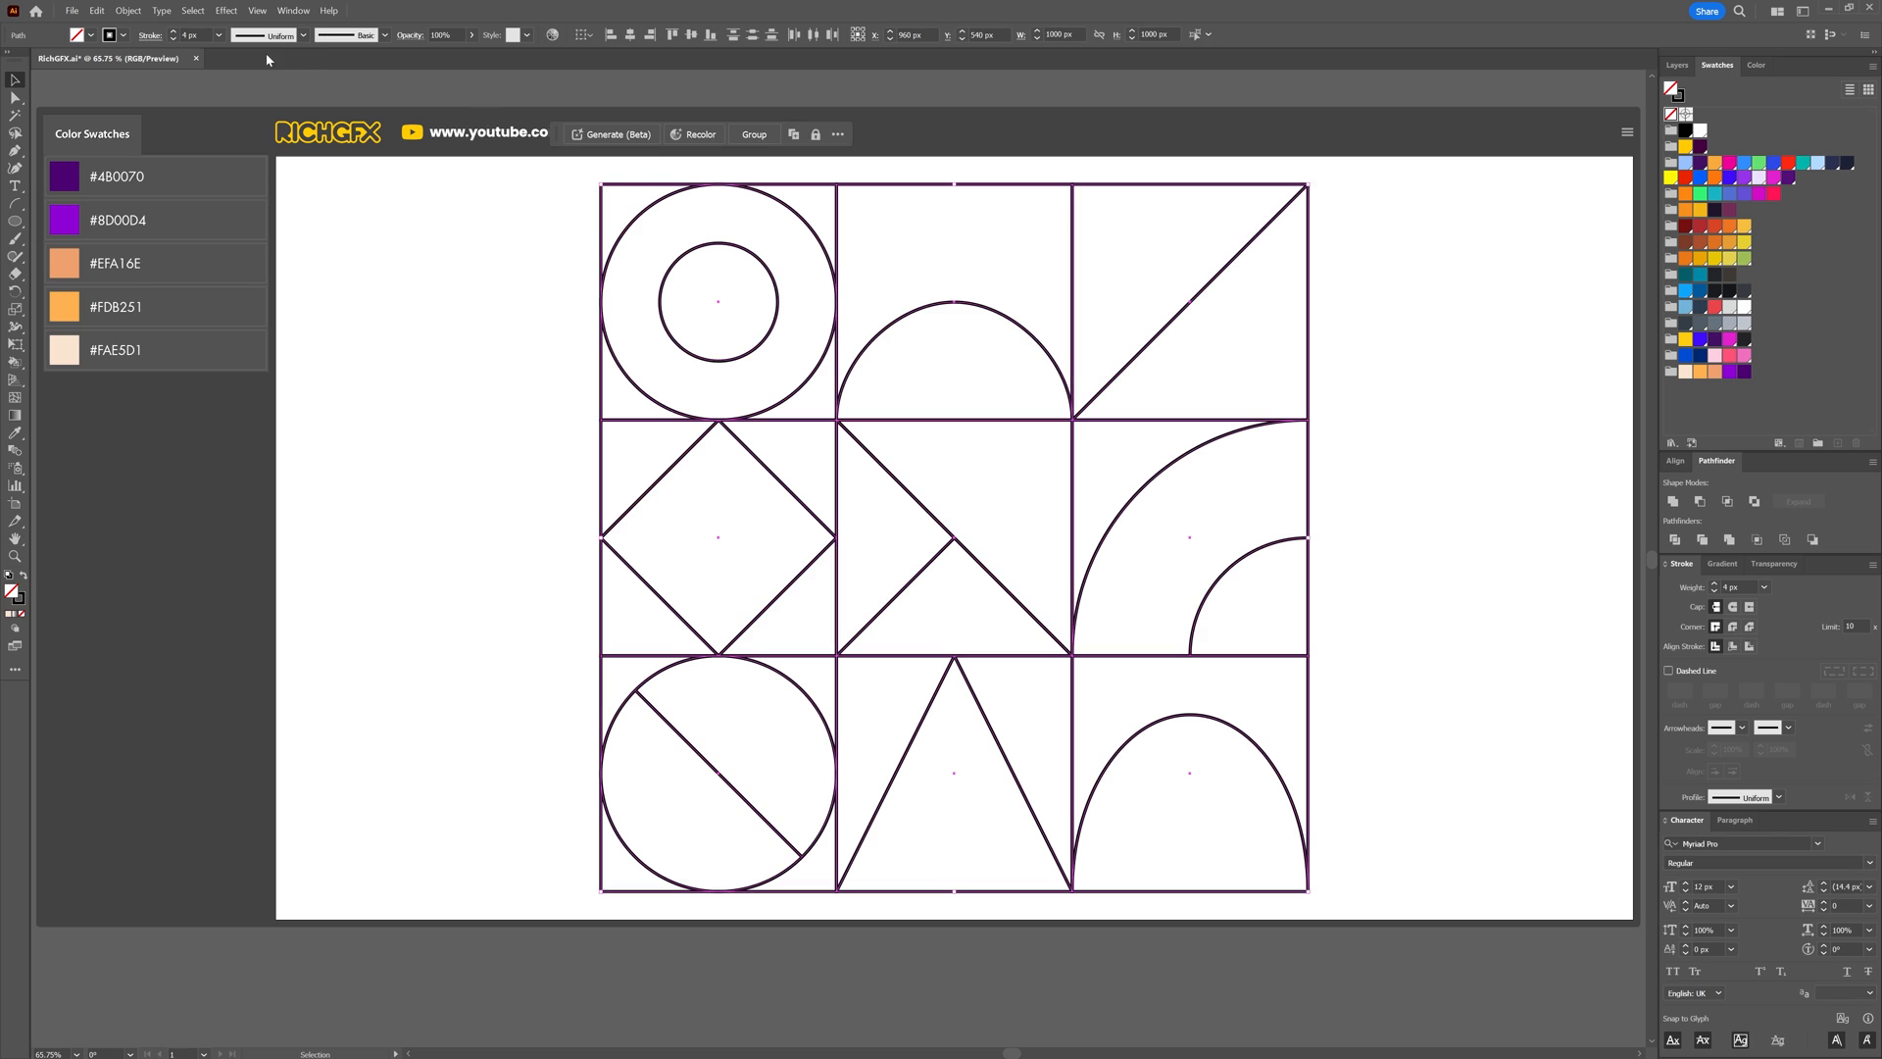
Group the line drawing and Live Paint its regions, filling the area above the arch purple.
{"action": "left_click", "coordinate": [156, 11]}
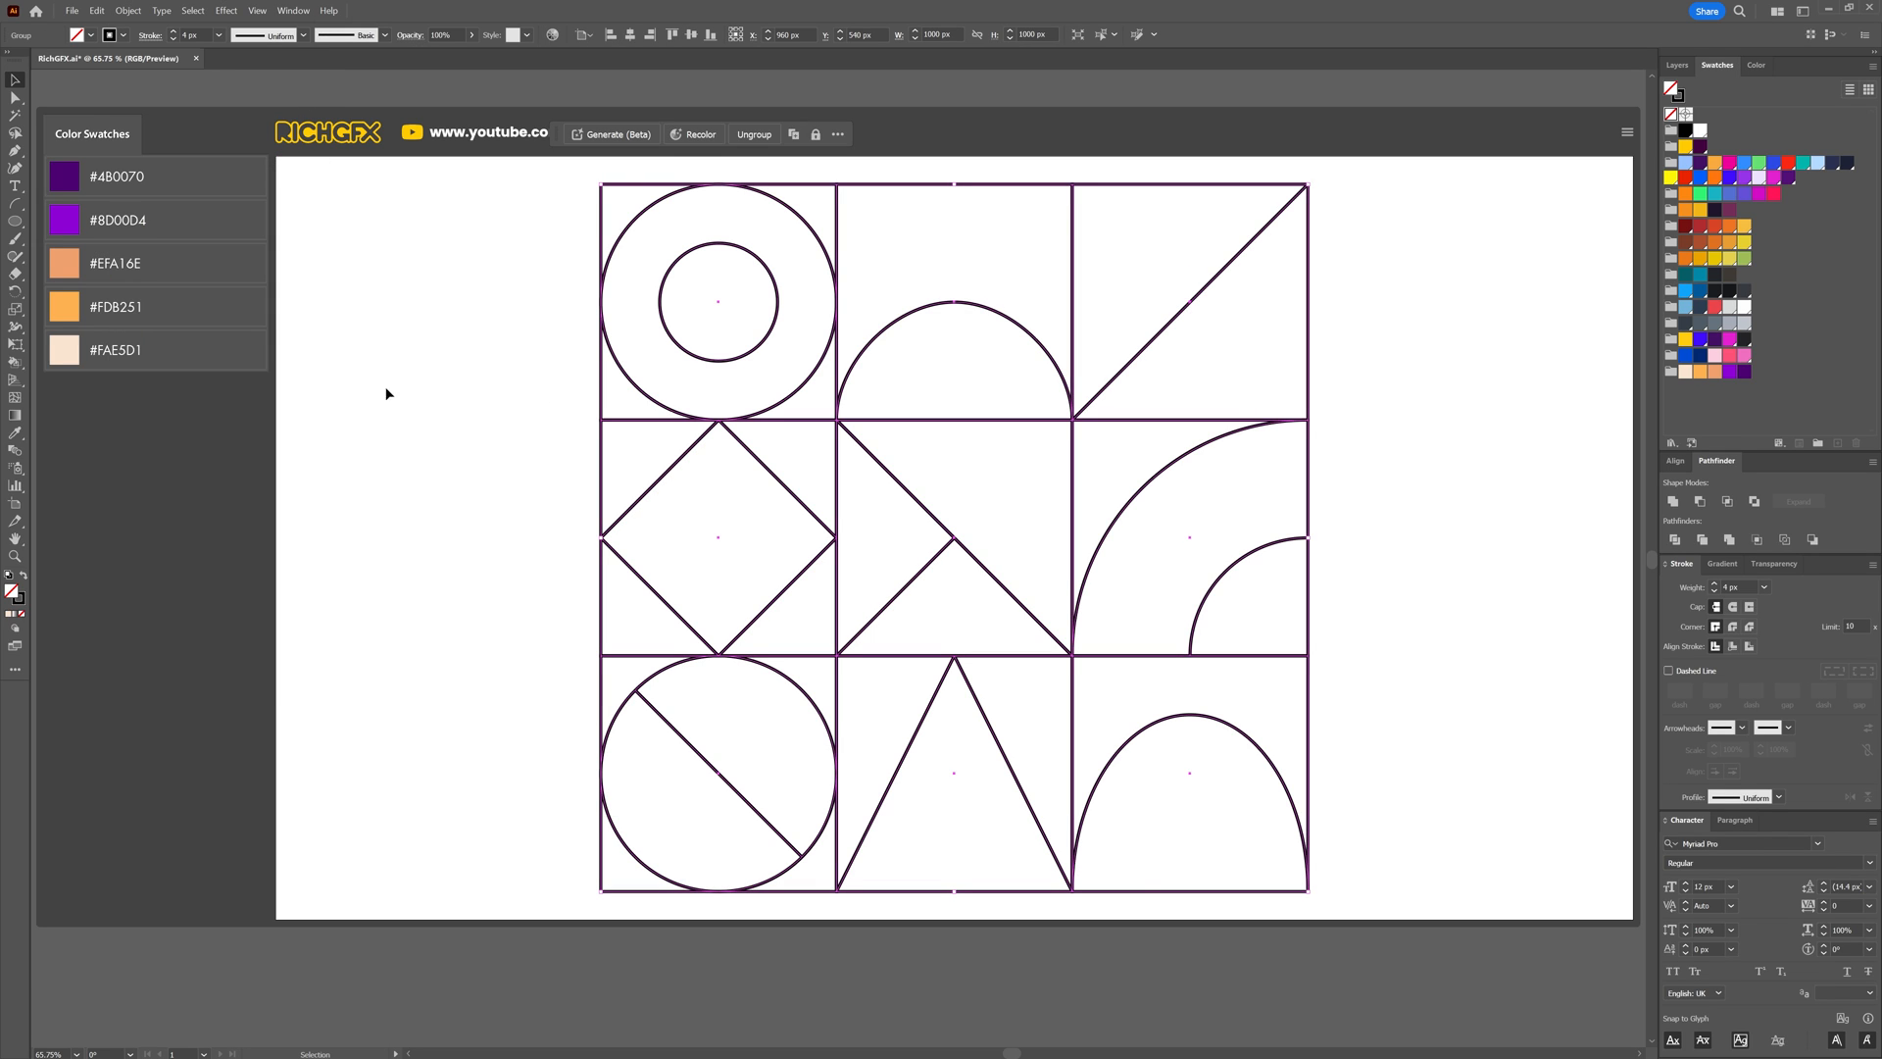
{"action": "left_click", "coordinate": [11, 363]}
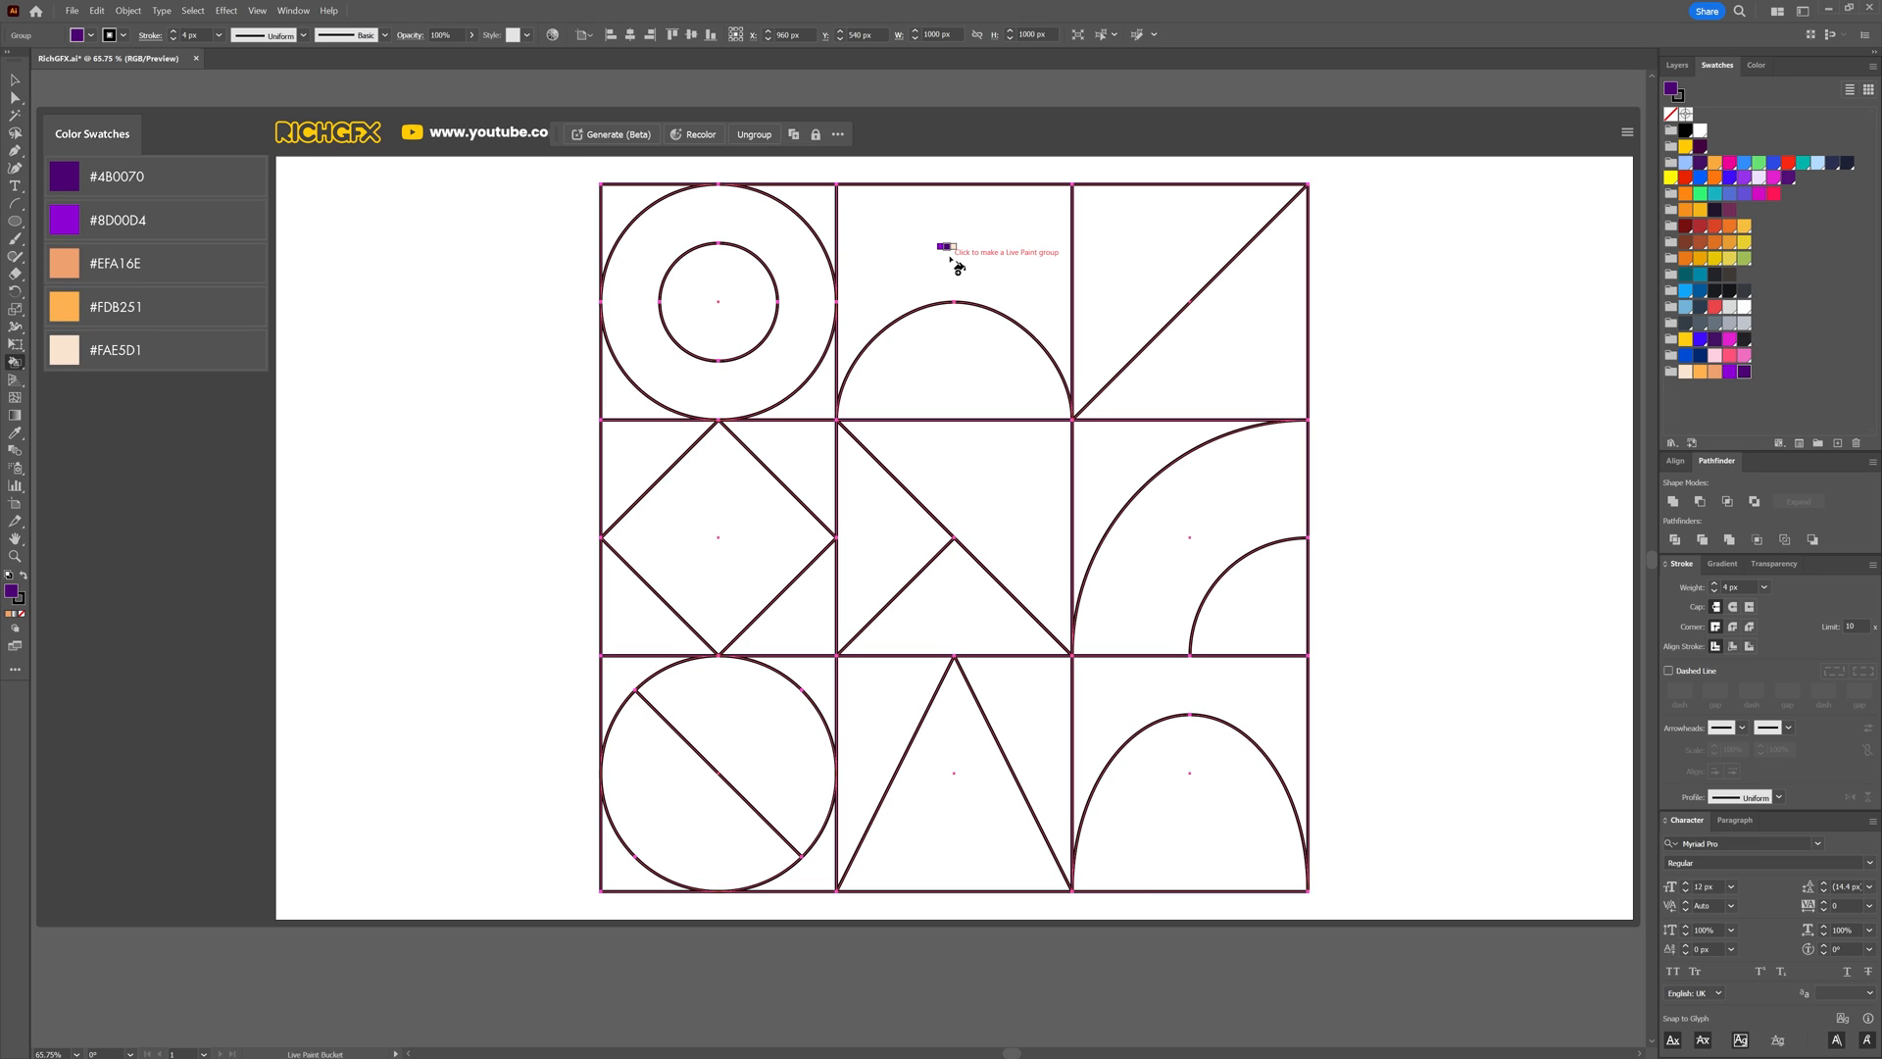
{"action": "mouse_move", "coordinate": [926, 245]}
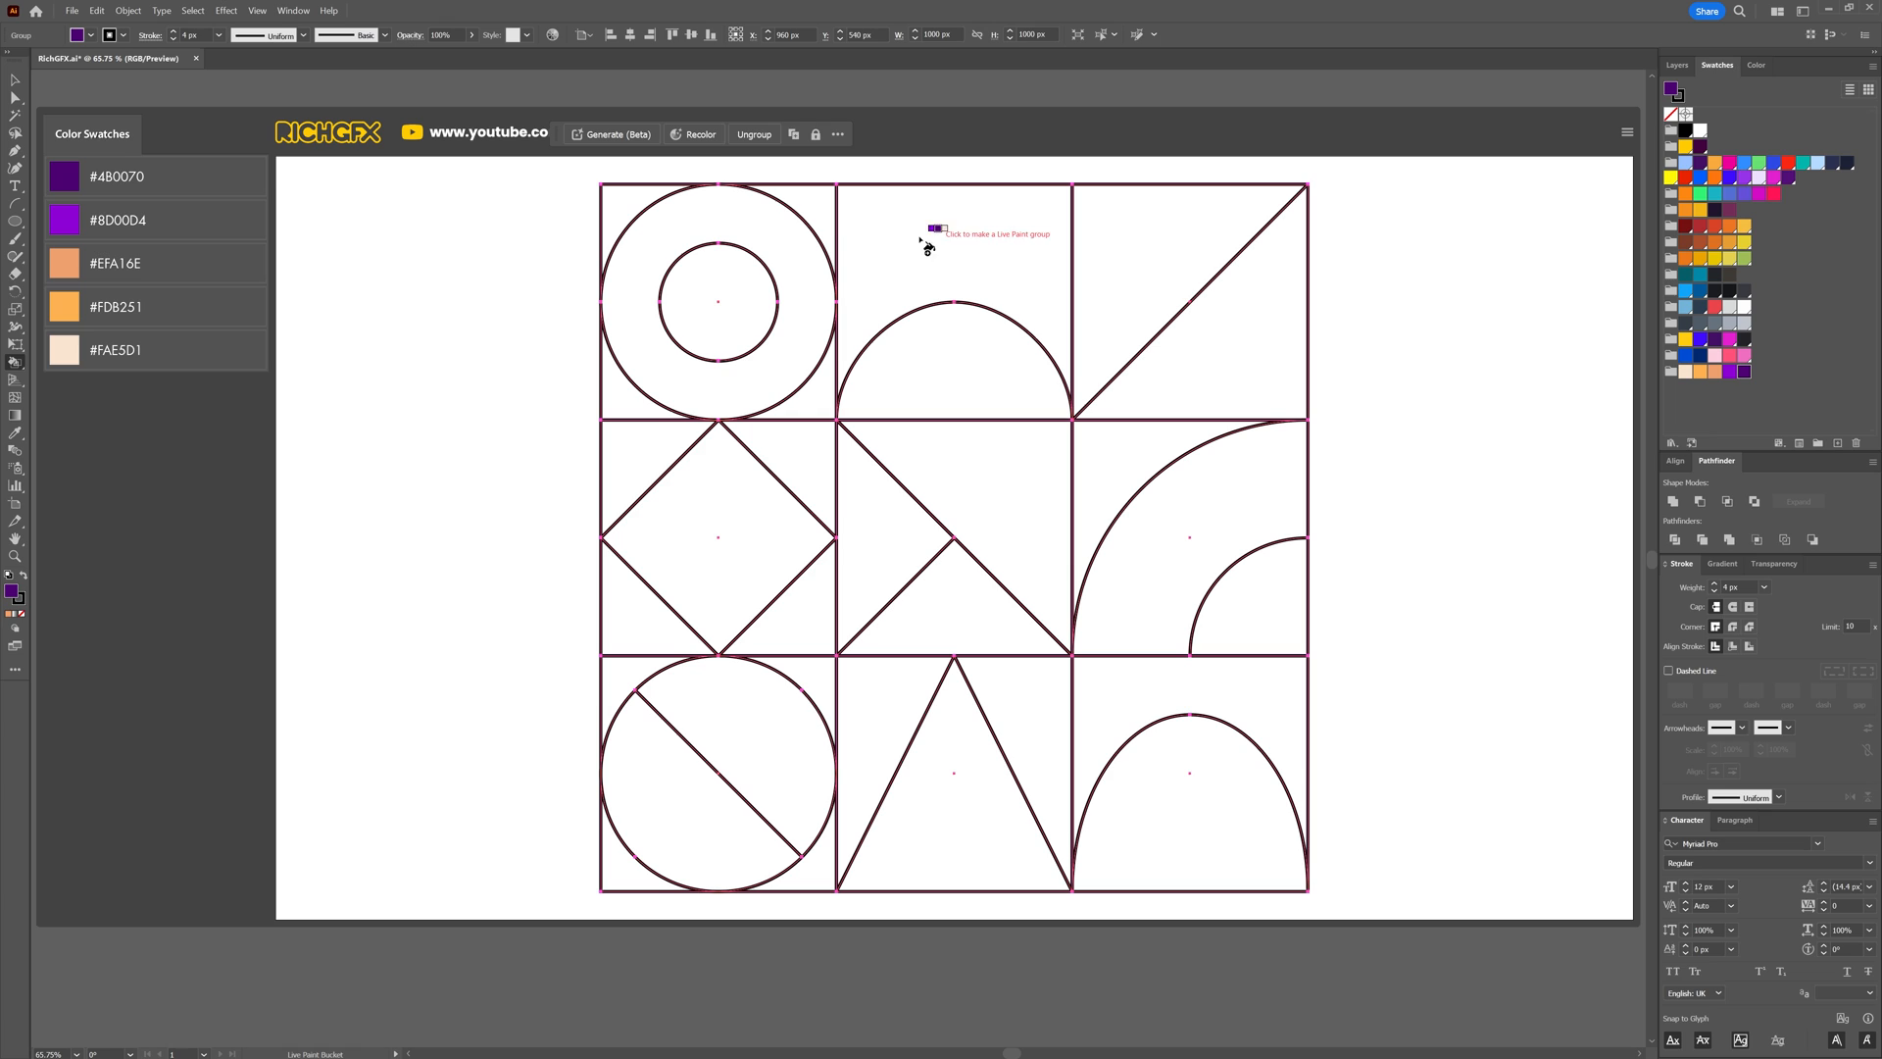
{"action": "mouse_move", "coordinate": [1029, 276]}
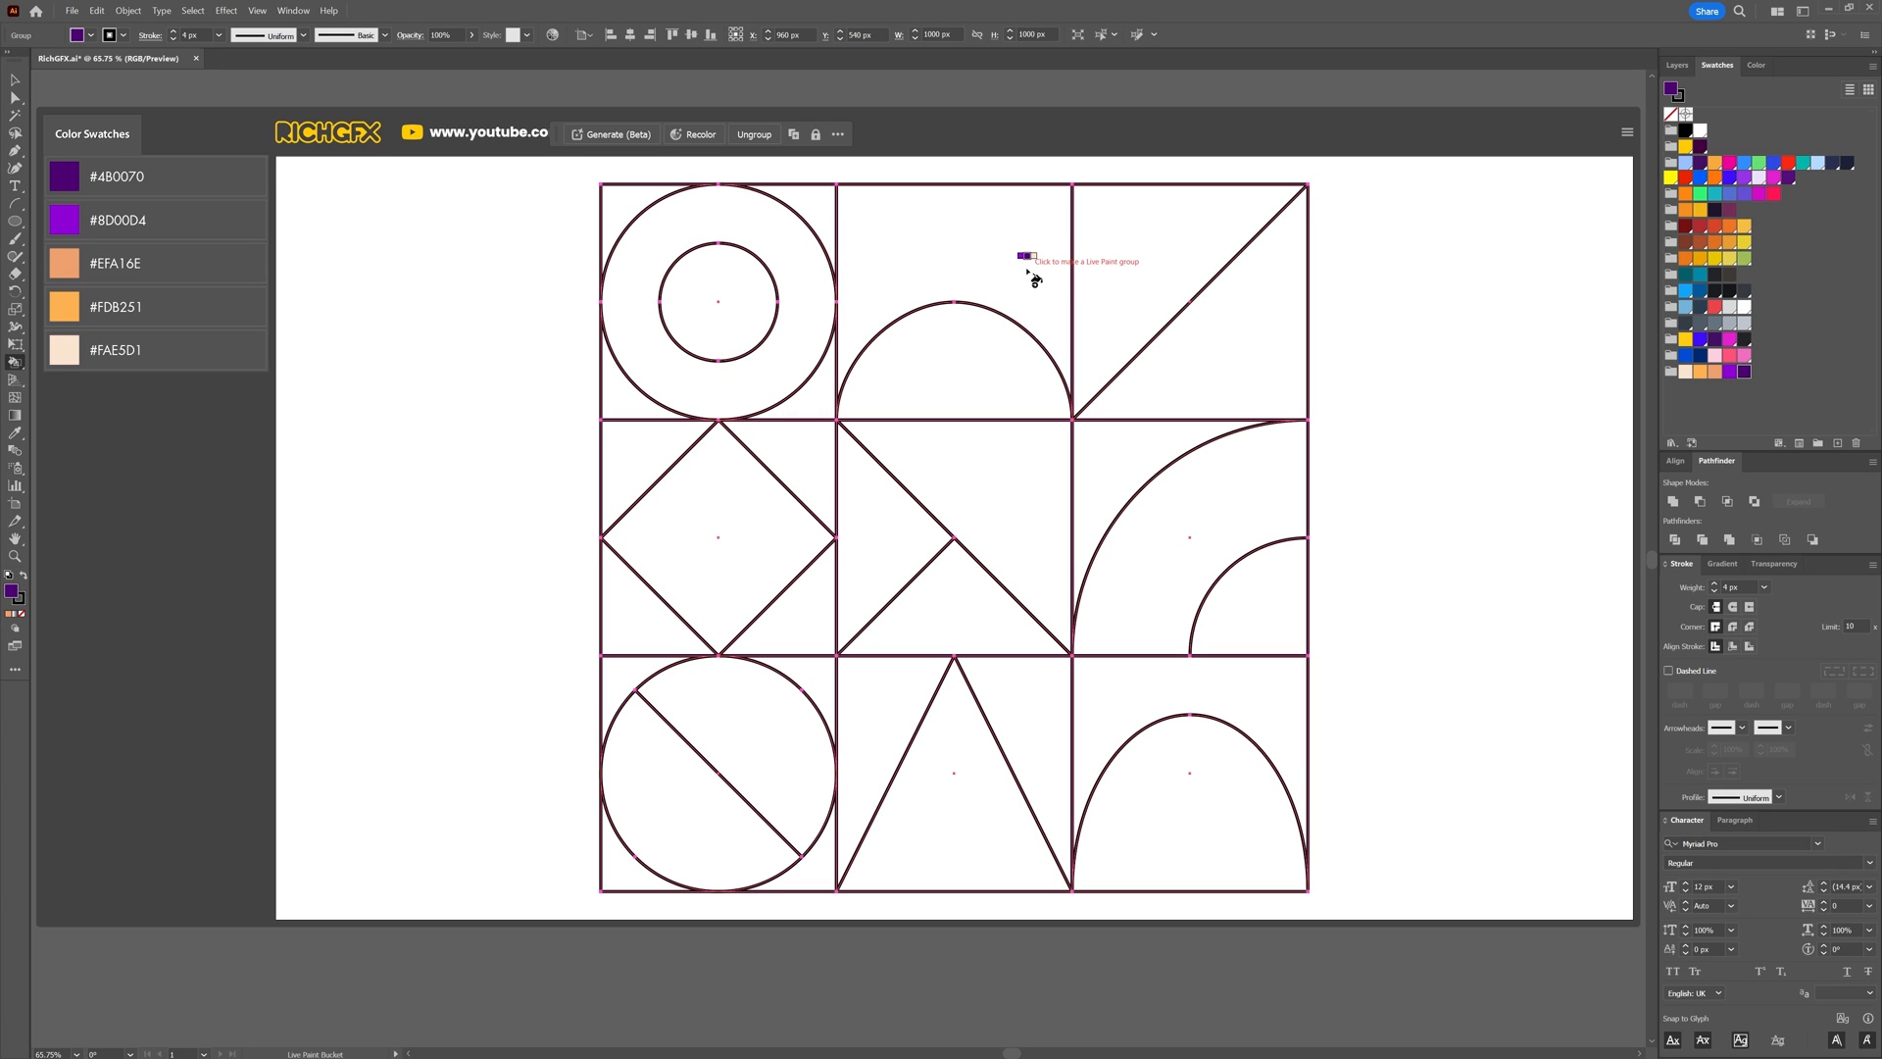
{"action": "left_click", "coordinate": [953, 774]}
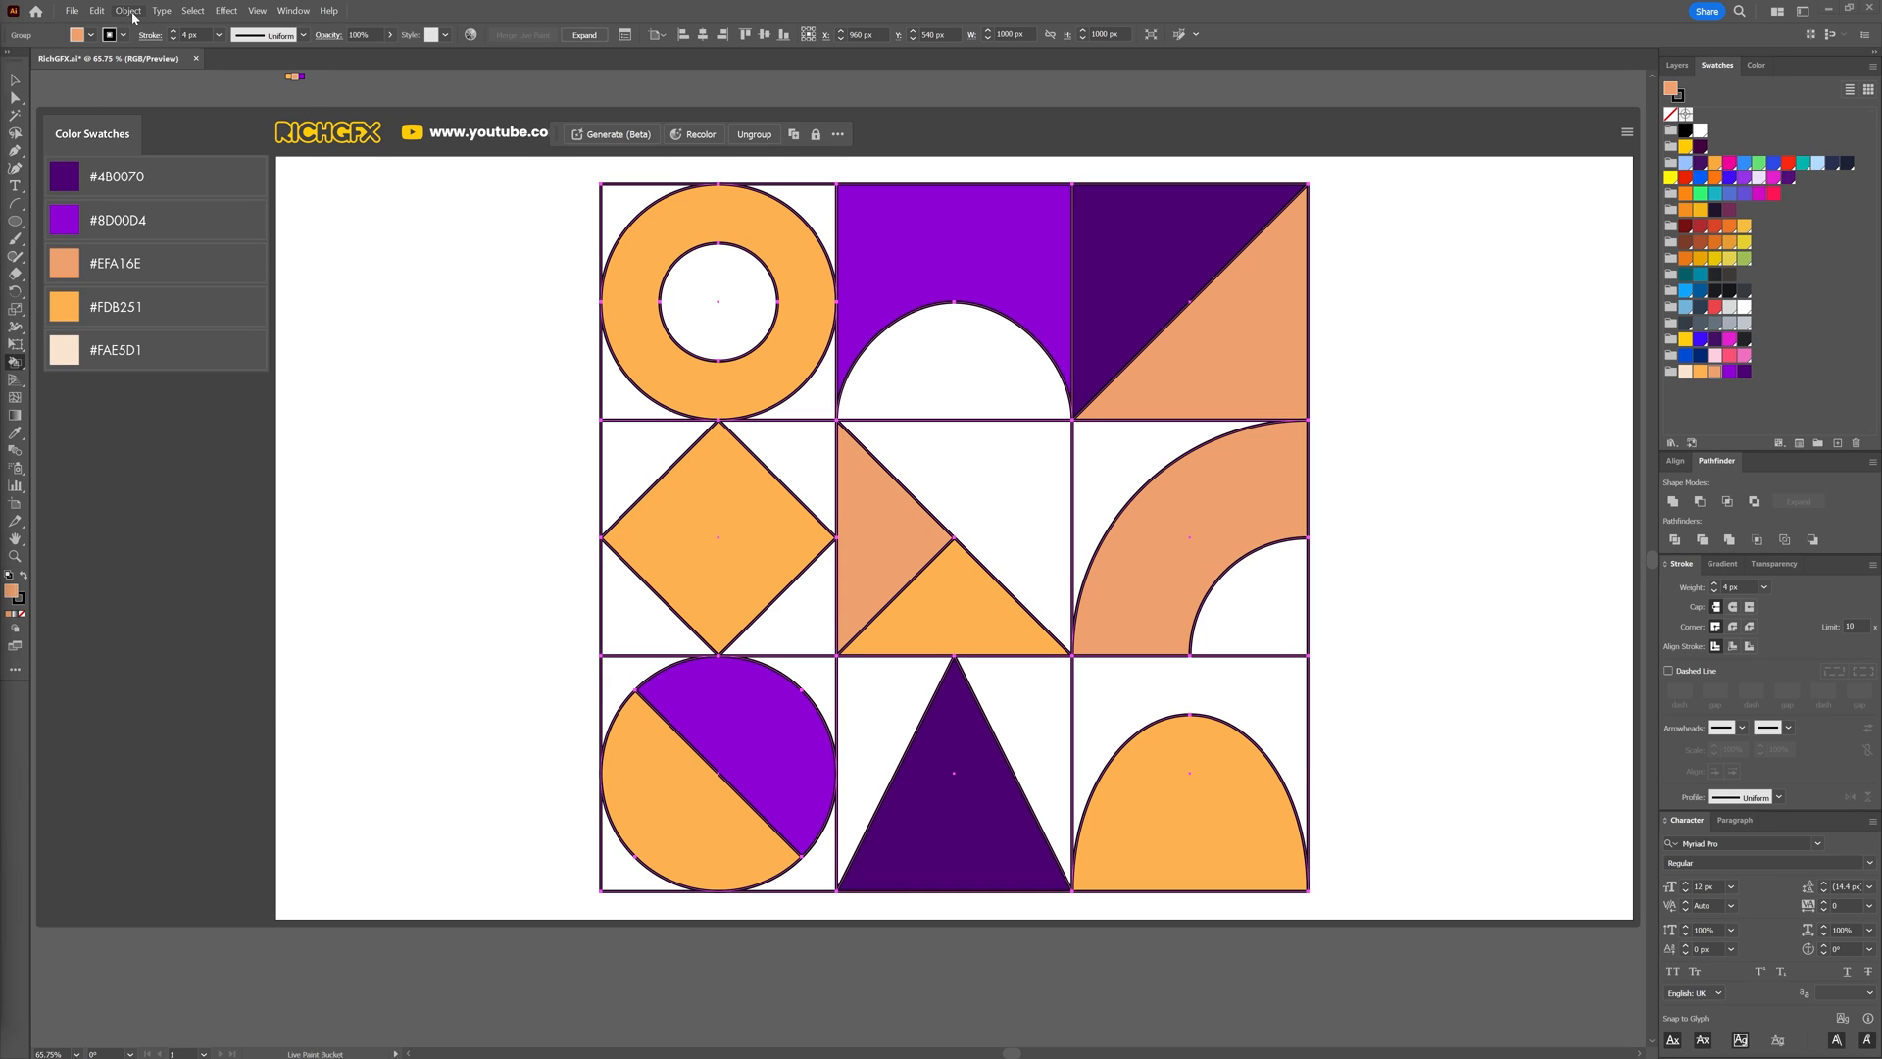
Expand the painted artwork and select every black outline stroke by matching stroke colour.
{"action": "left_click", "coordinate": [125, 11]}
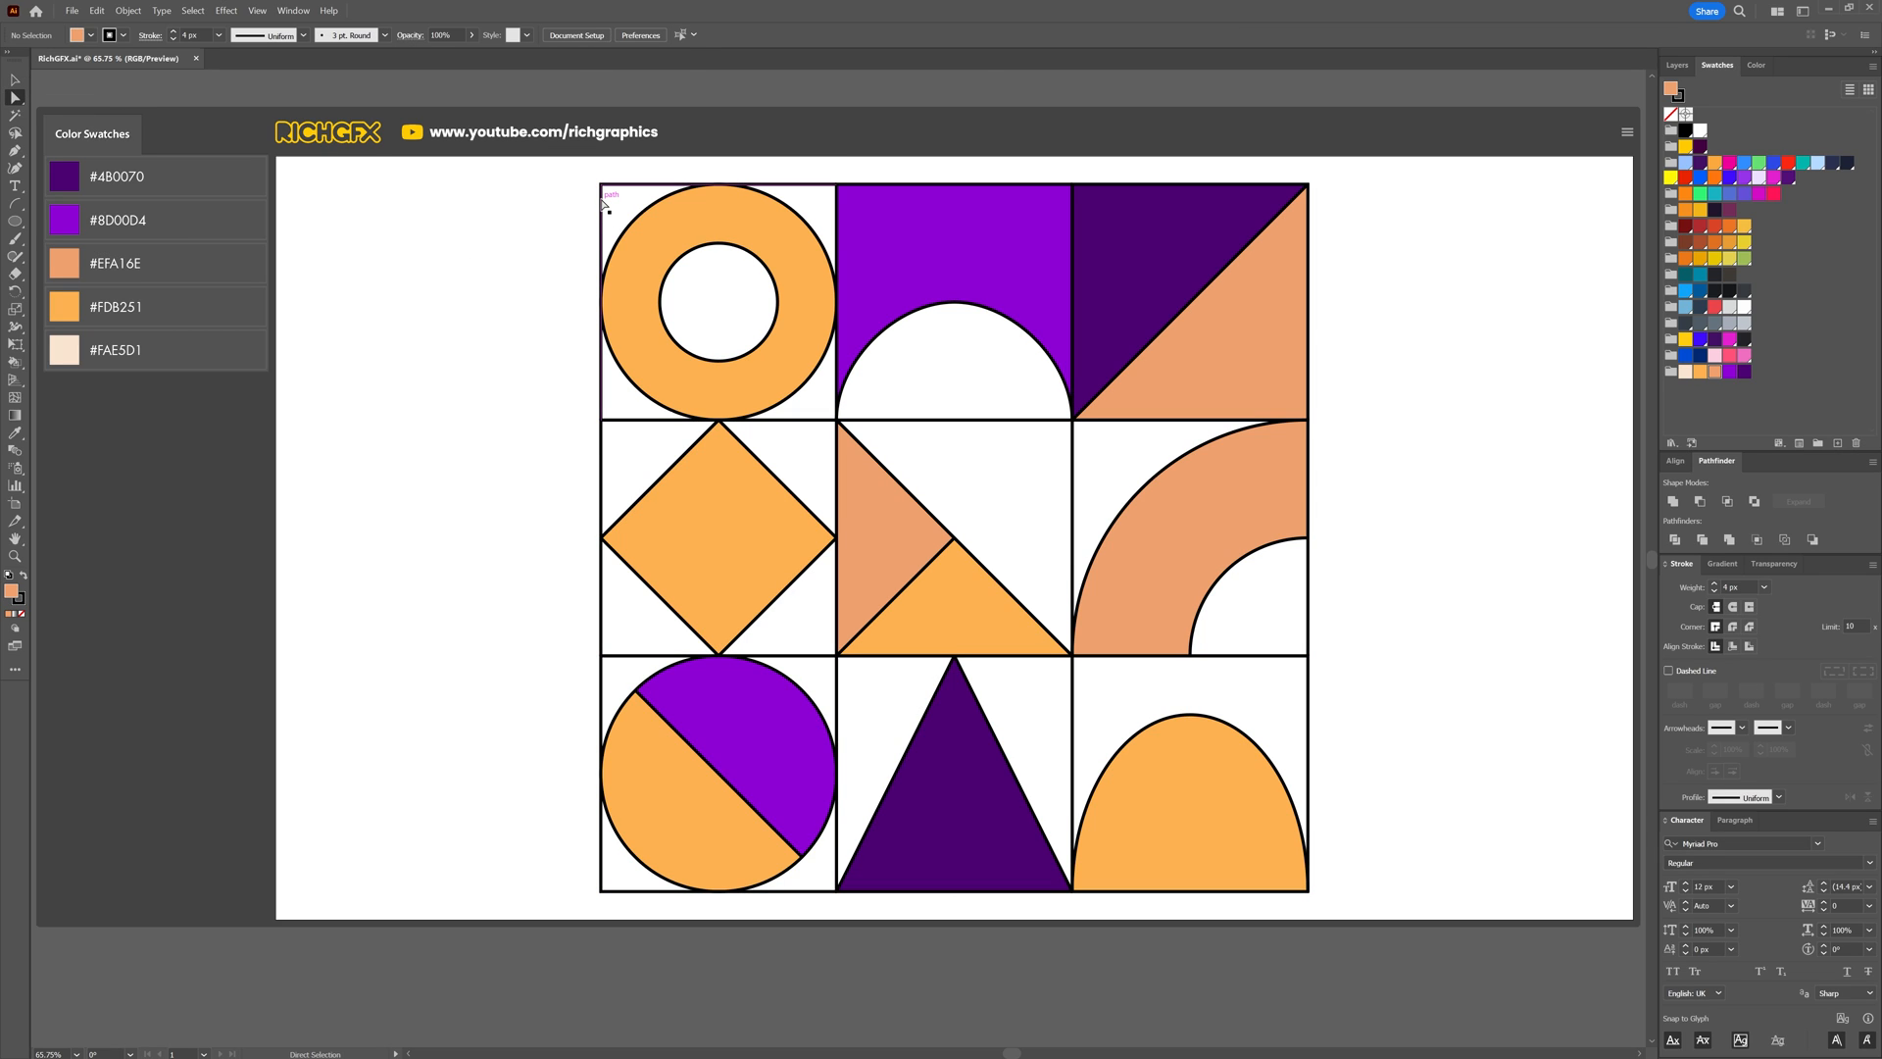
{"action": "left_click", "coordinate": [193, 10]}
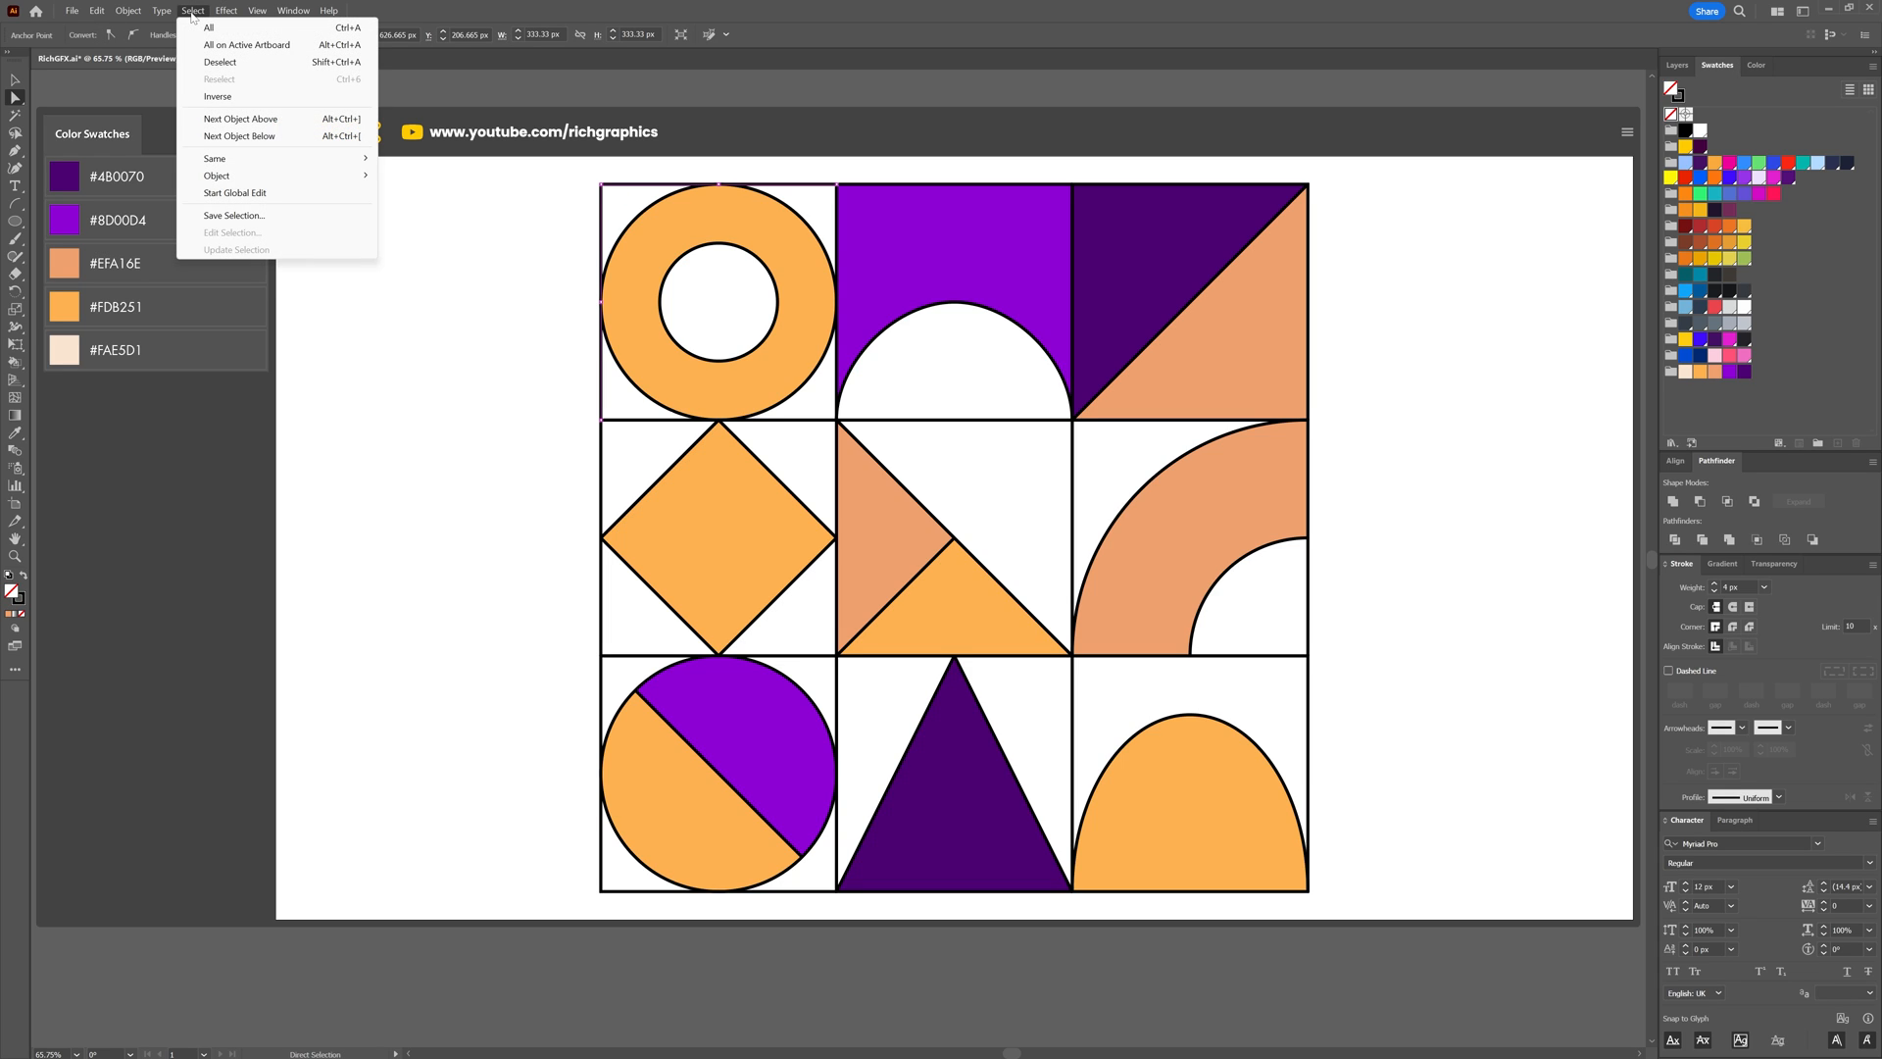
{"action": "left_click", "coordinate": [210, 29]}
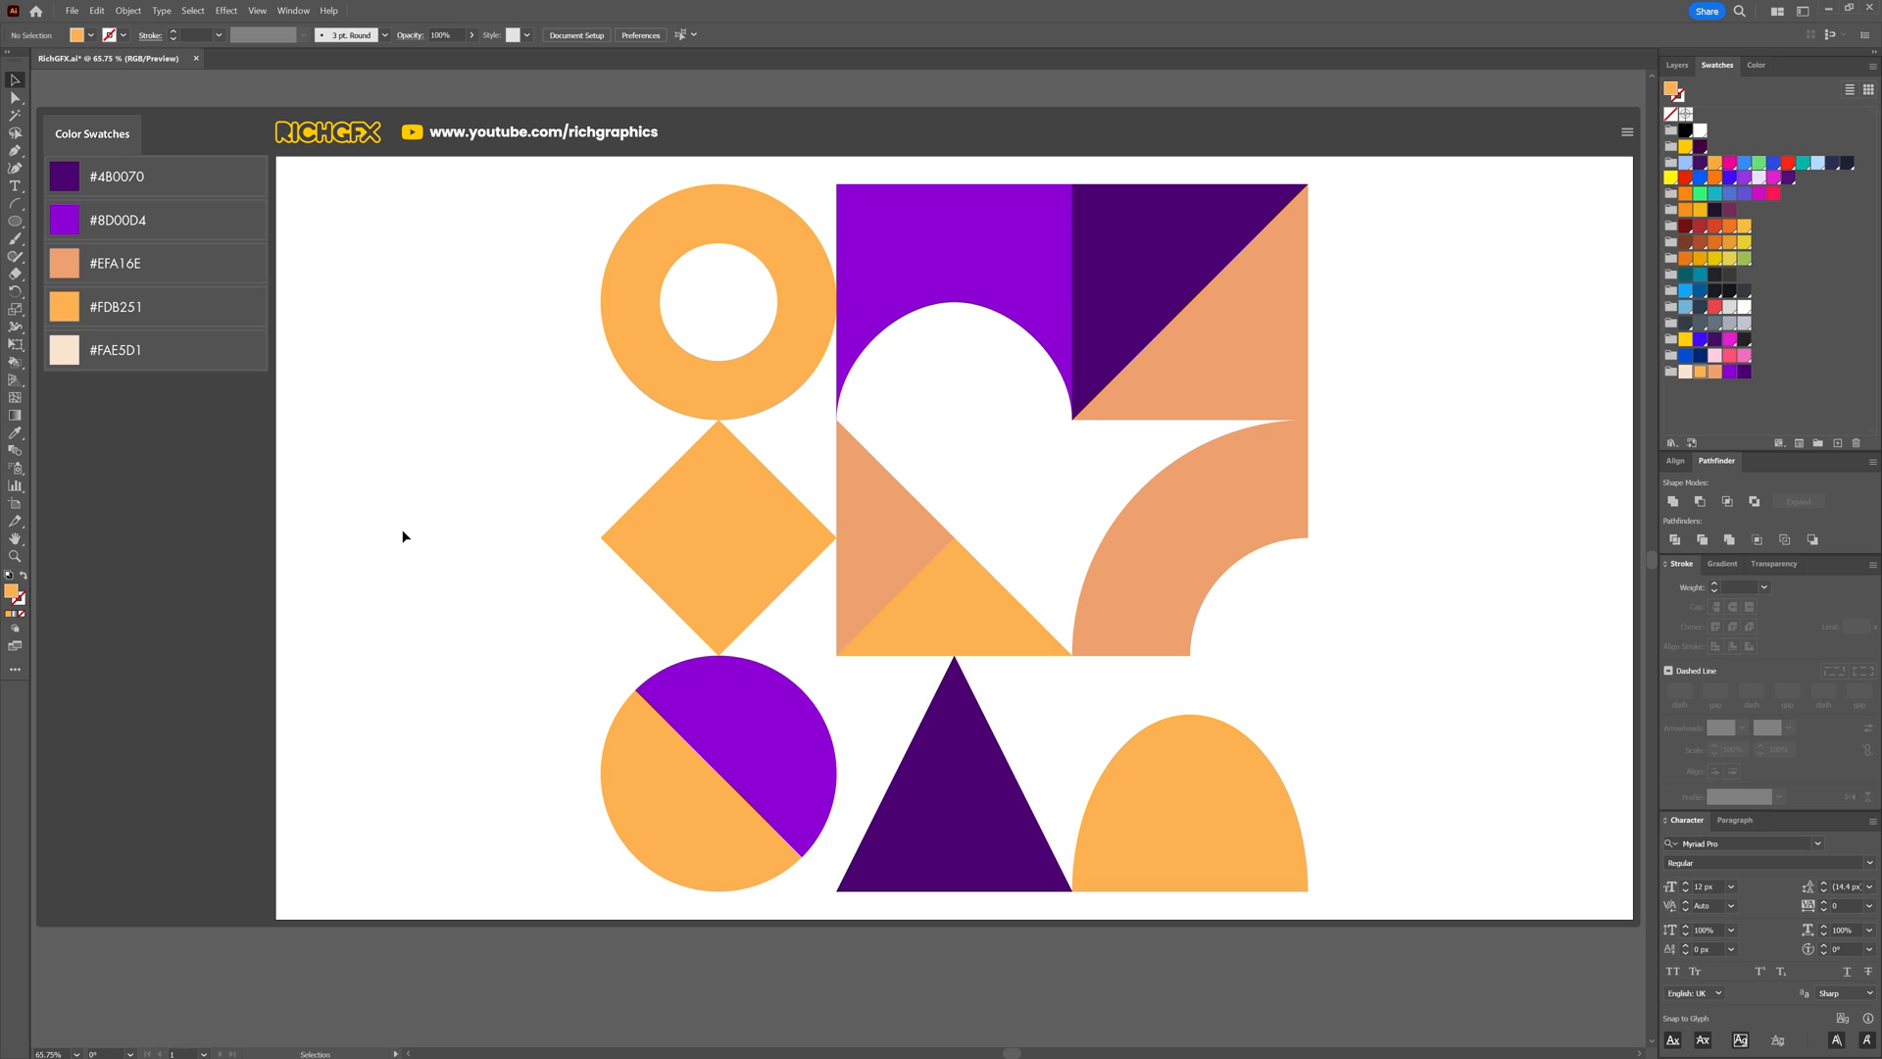
Show the Layers panel, select the coloured shape group, and ungroup it.
{"action": "left_click", "coordinate": [1676, 65]}
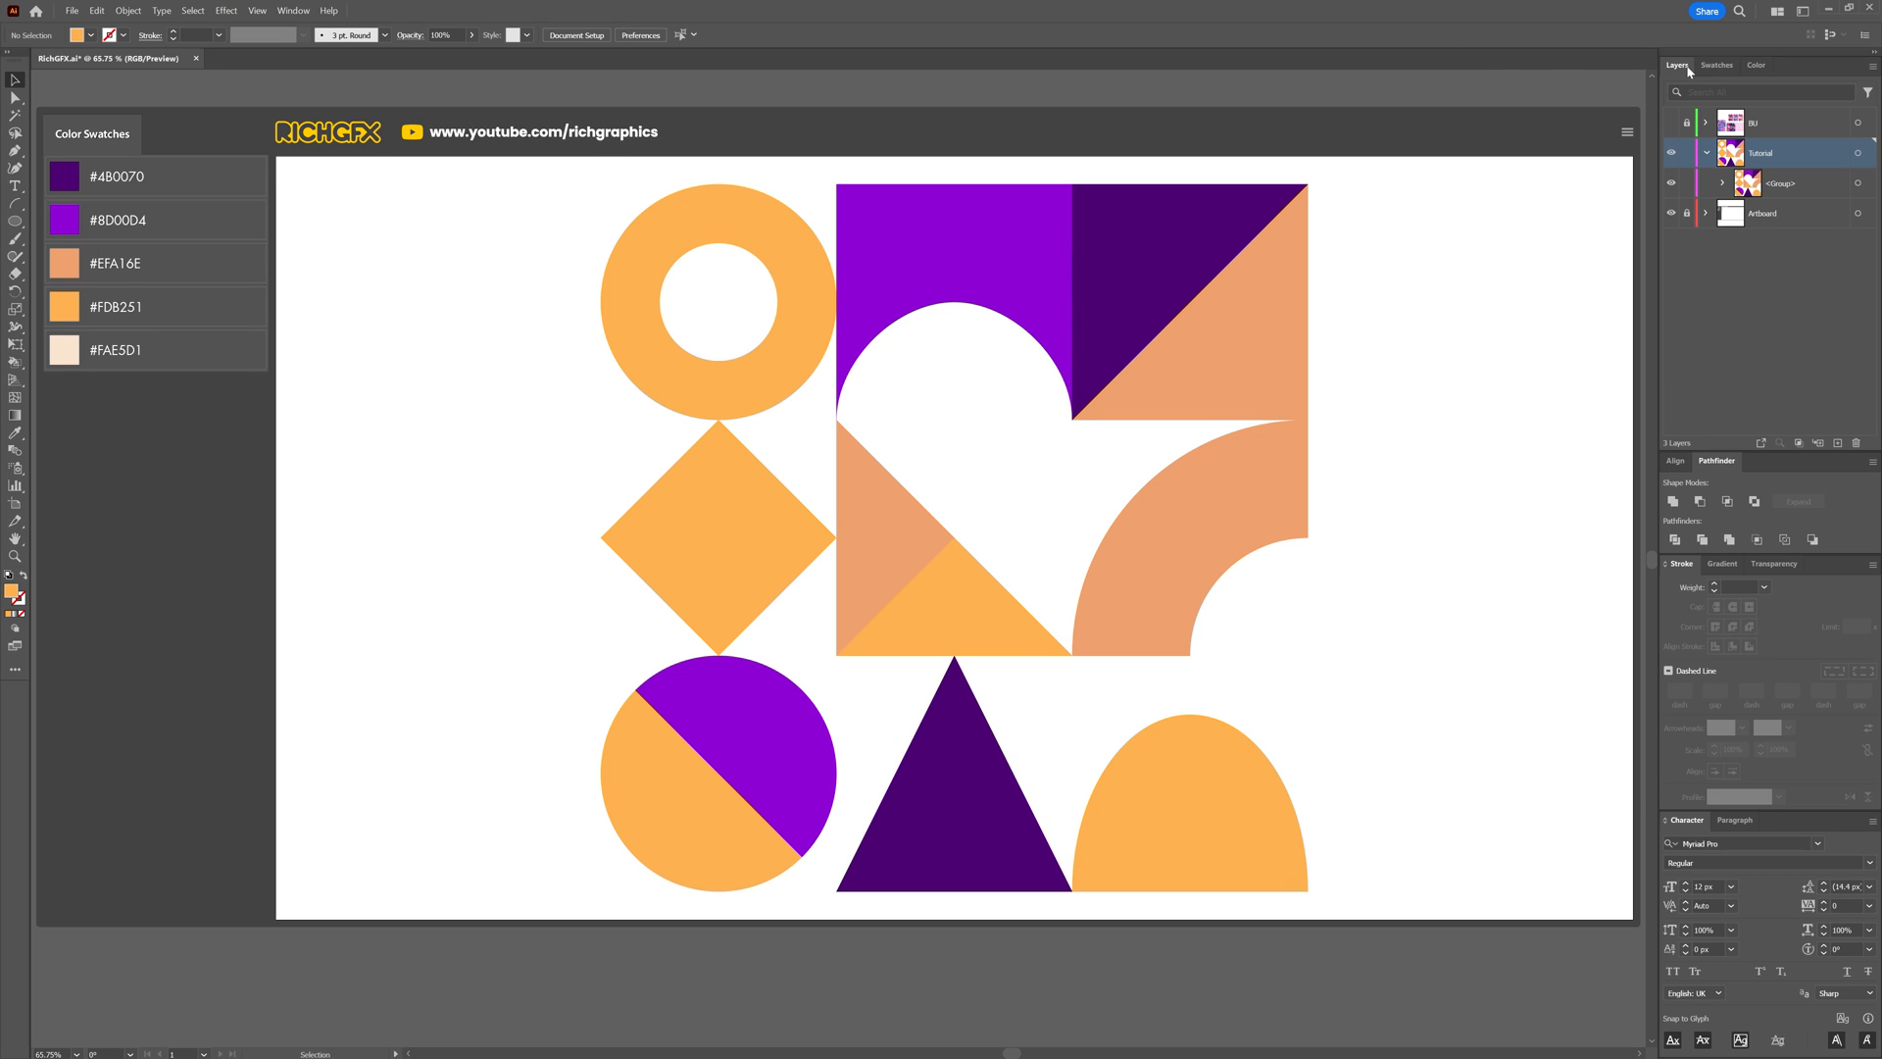
{"action": "mouse_move", "coordinate": [873, 289]}
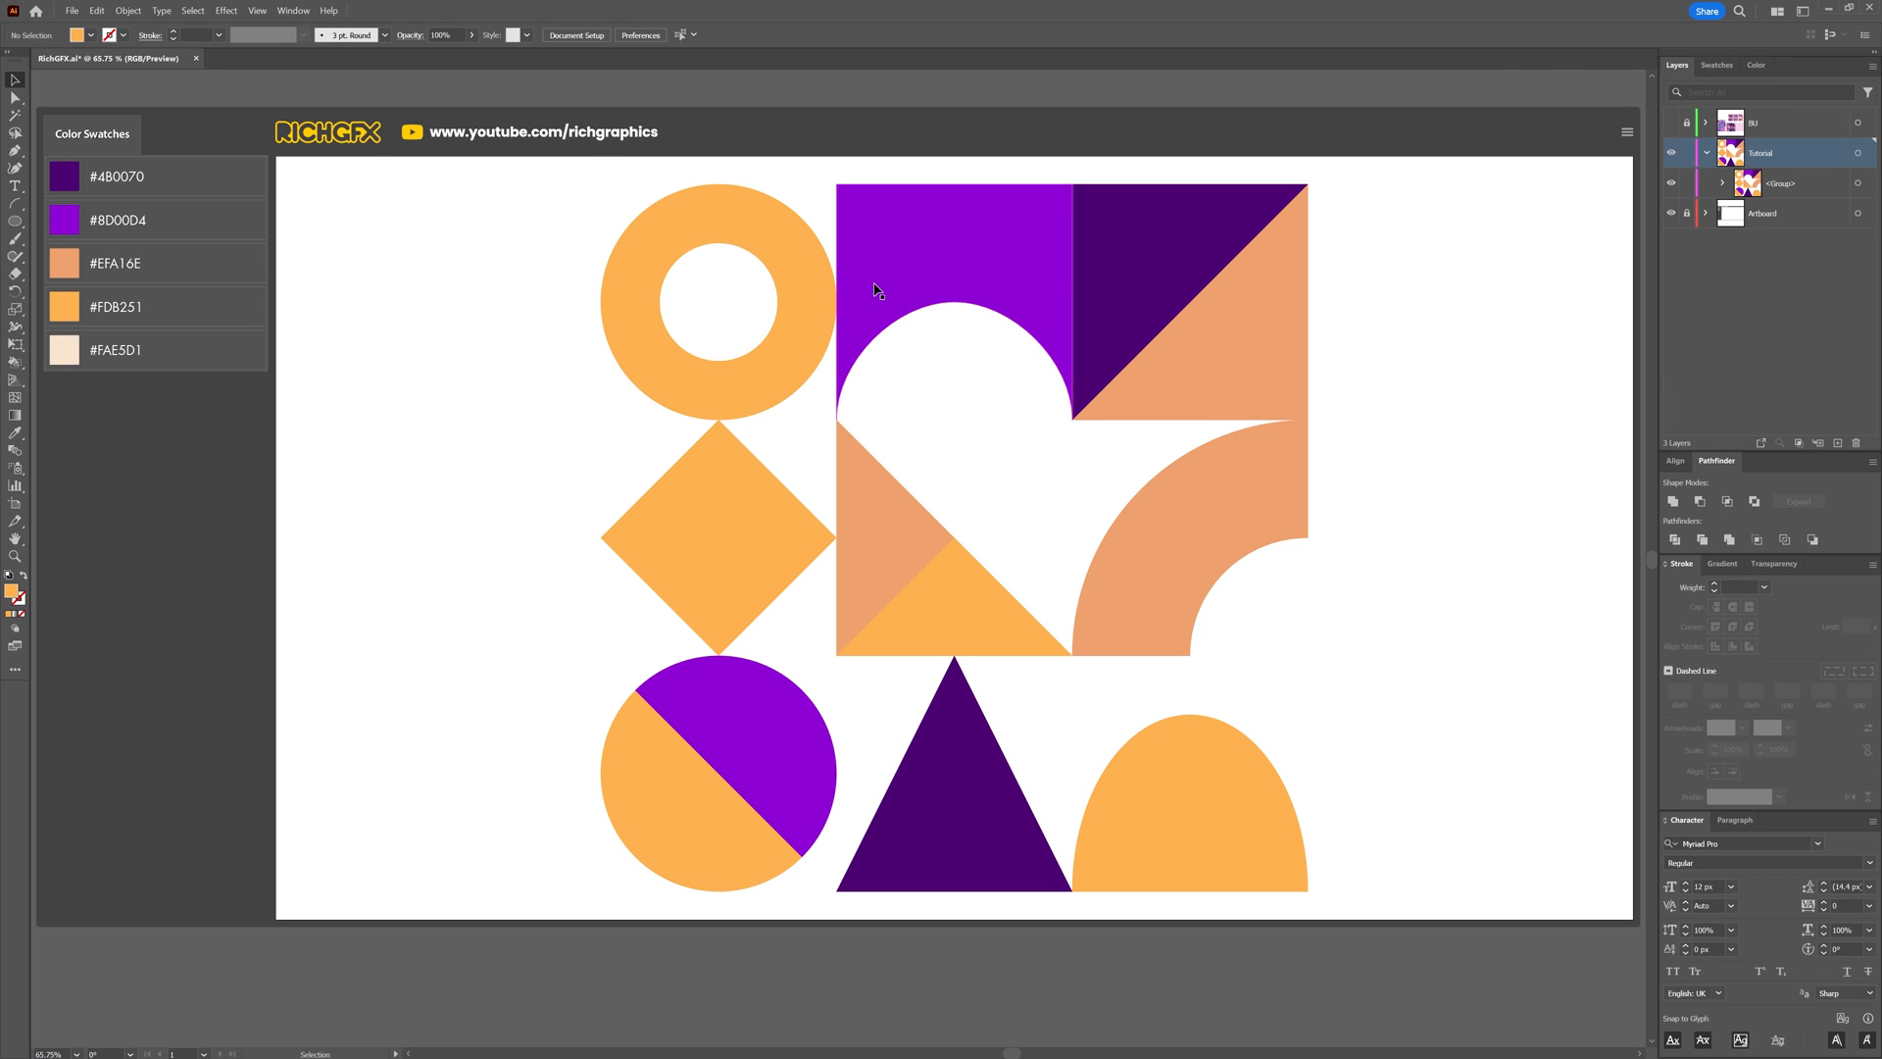
{"action": "left_click", "coordinate": [131, 10]}
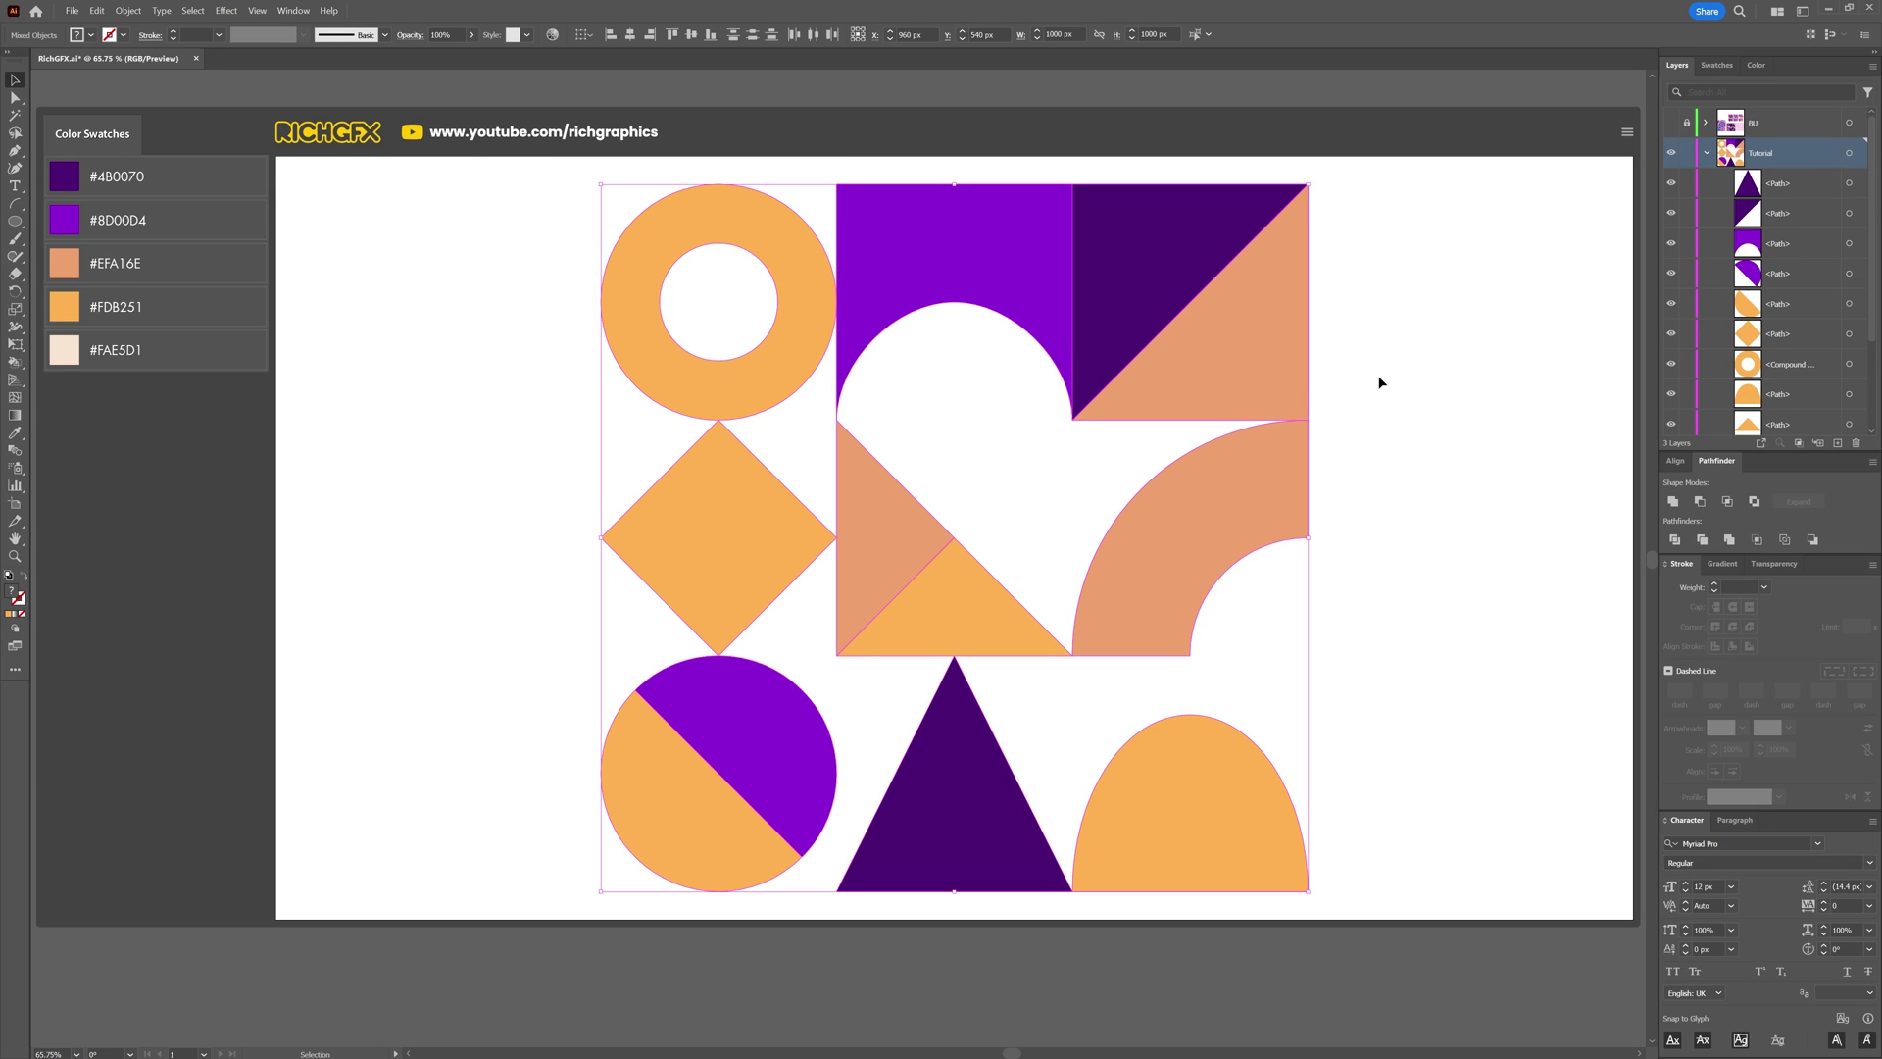
{"action": "left_click", "coordinate": [1191, 303]}
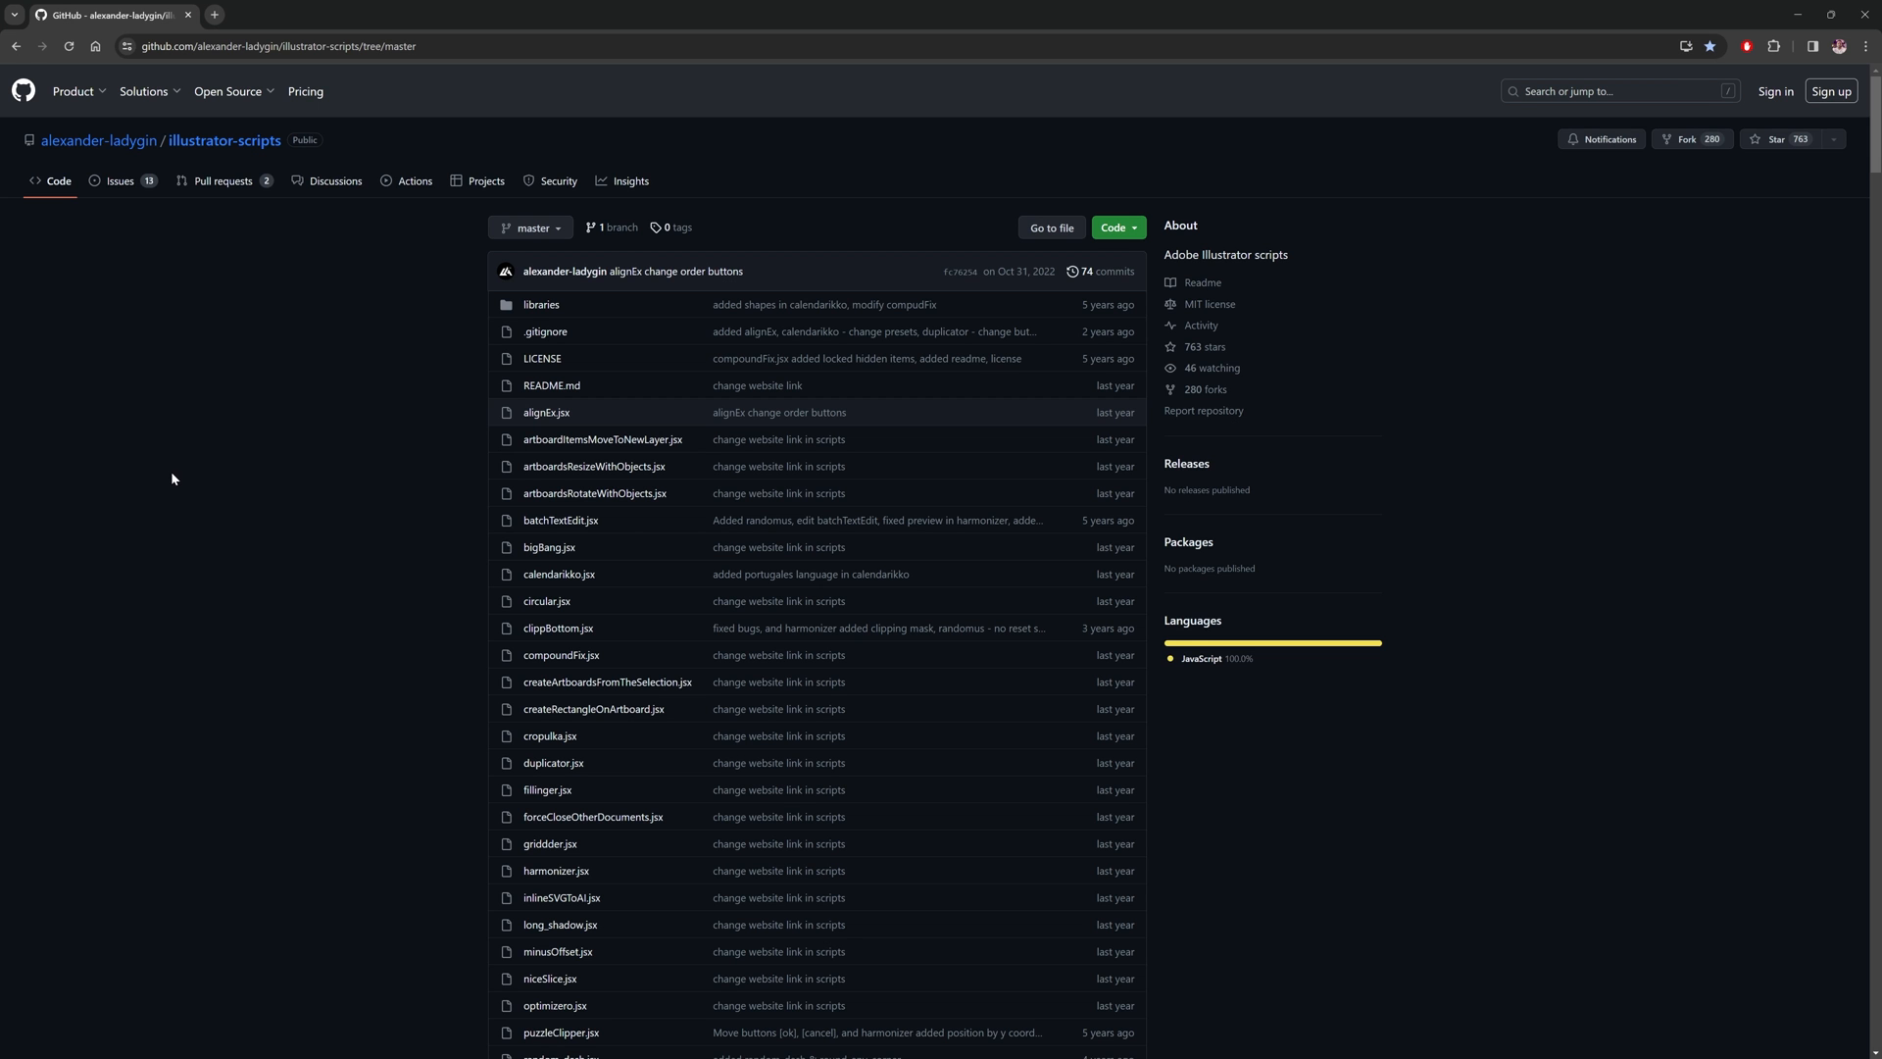
{"action": "mouse_move", "coordinate": [90, 157]}
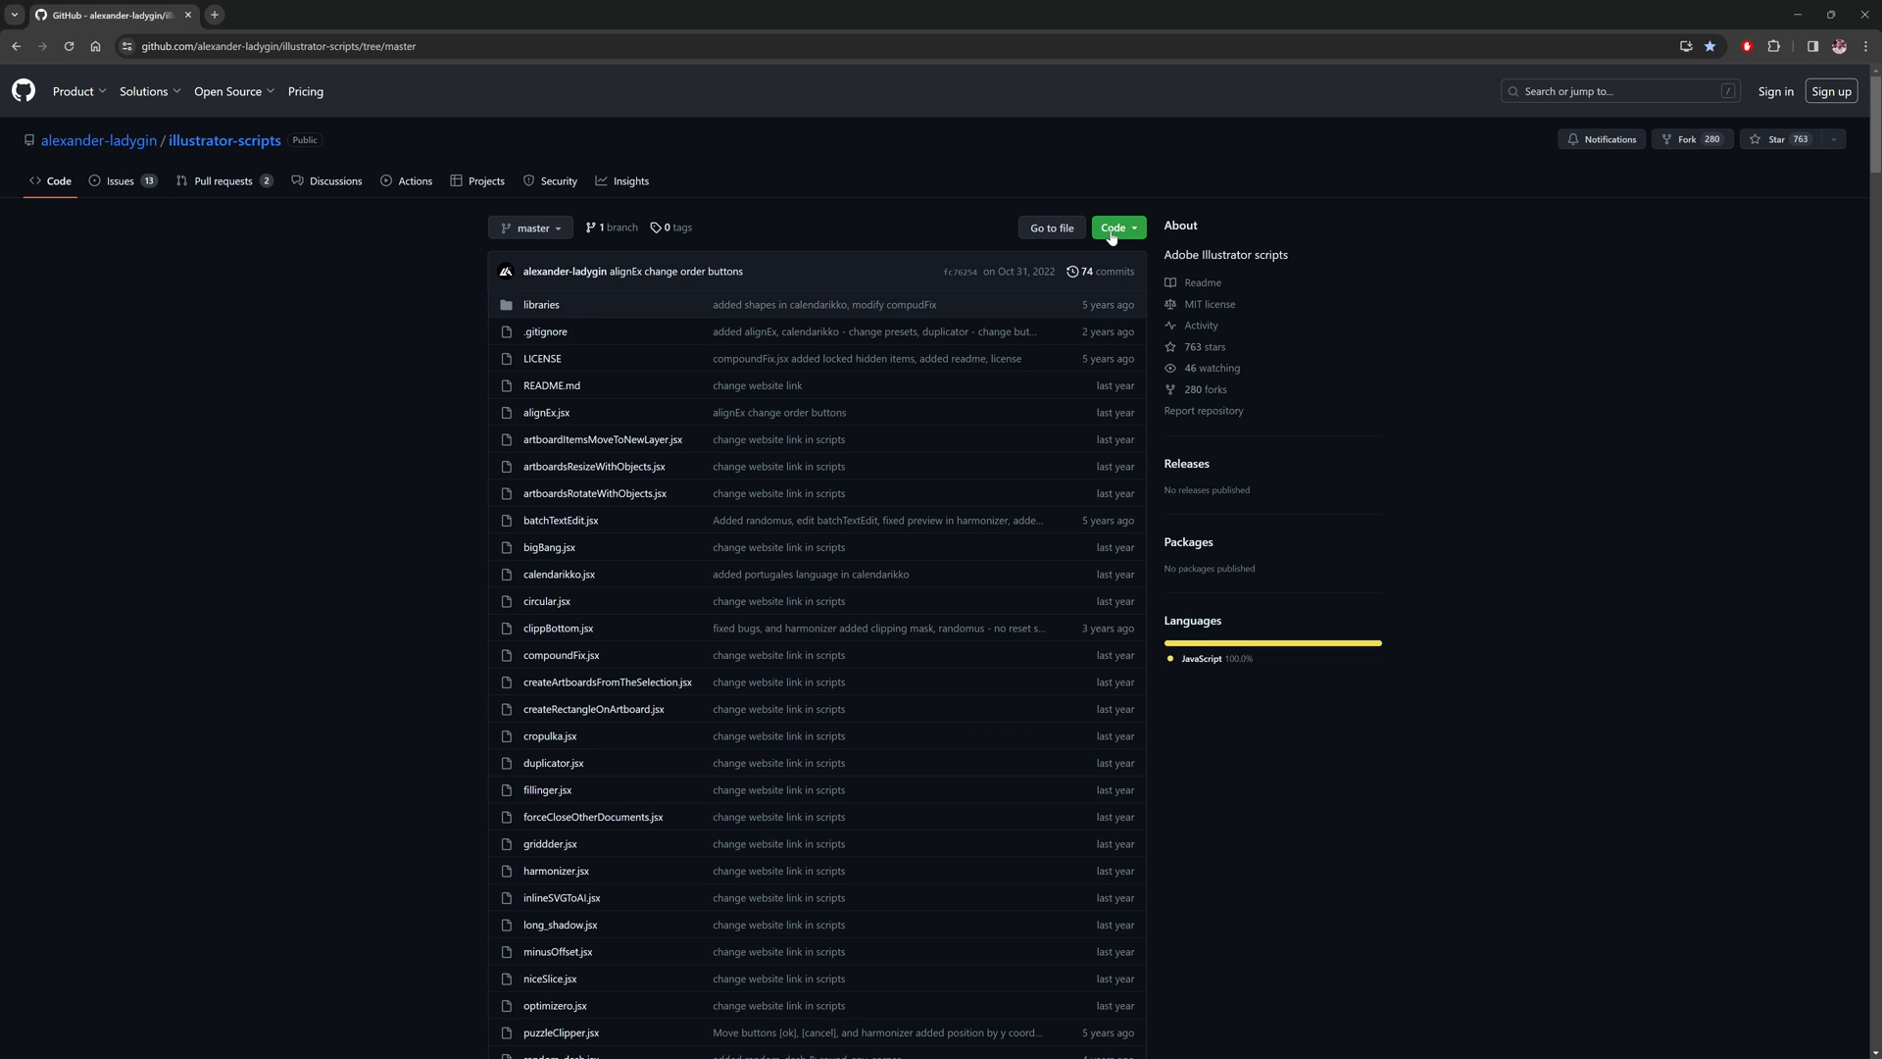
View the repository's Code download options and scroll the README to the ReplaceItems notes.
{"action": "left_click", "coordinate": [1118, 227]}
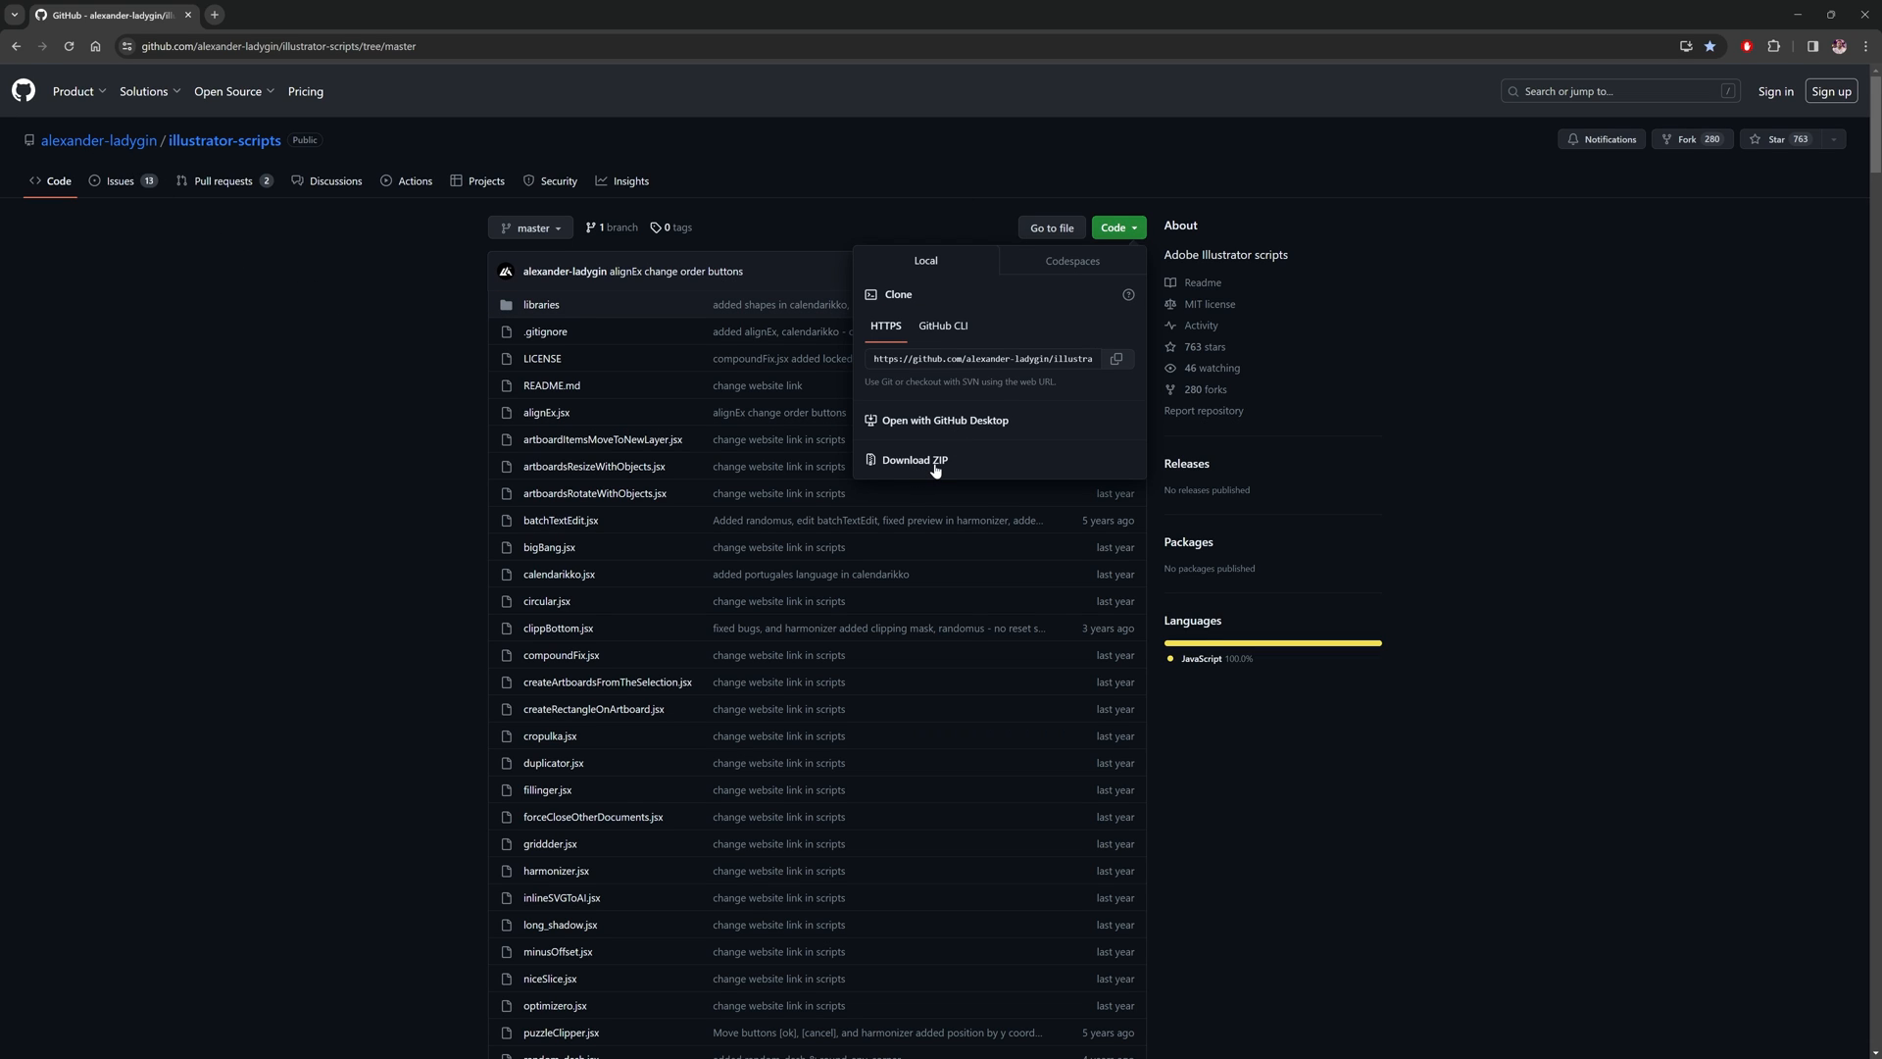
{"action": "scroll", "scroll_direction": "down", "scroll_amount": 3}
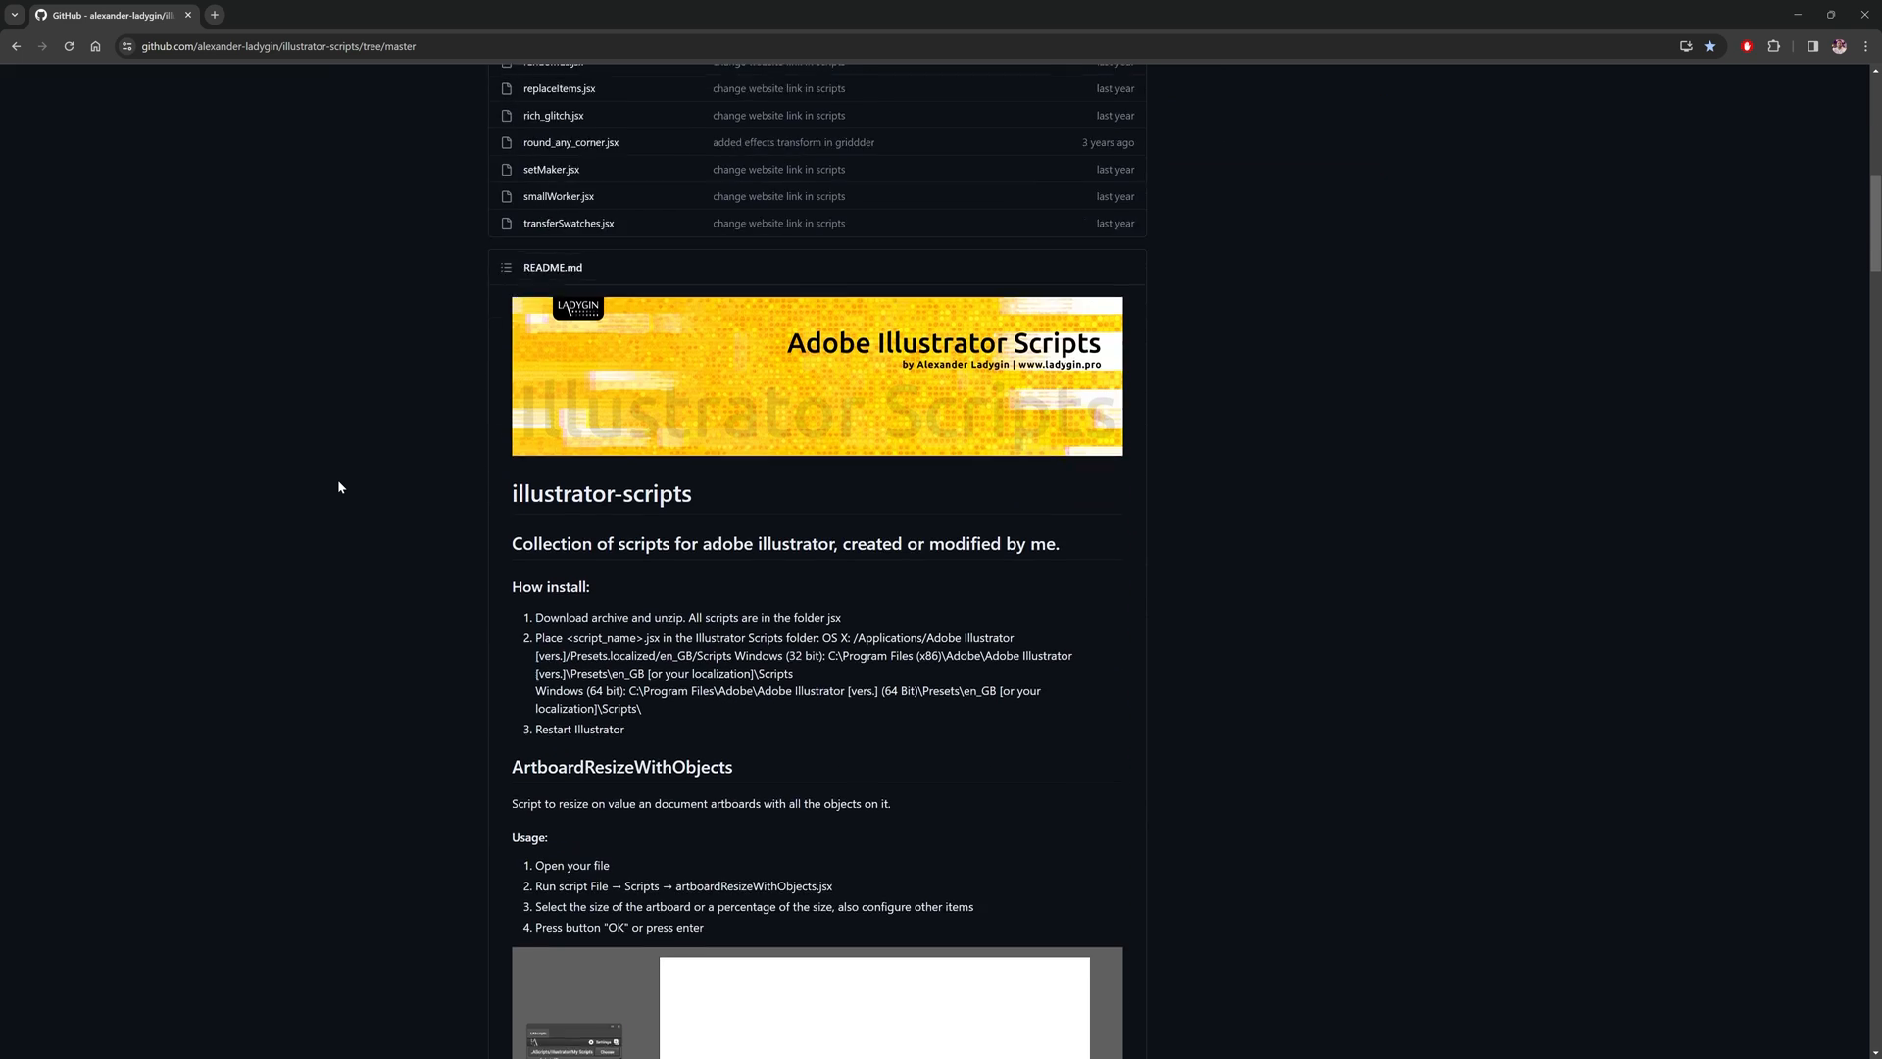
{"action": "scroll", "scroll_direction": "down", "scroll_amount": 3}
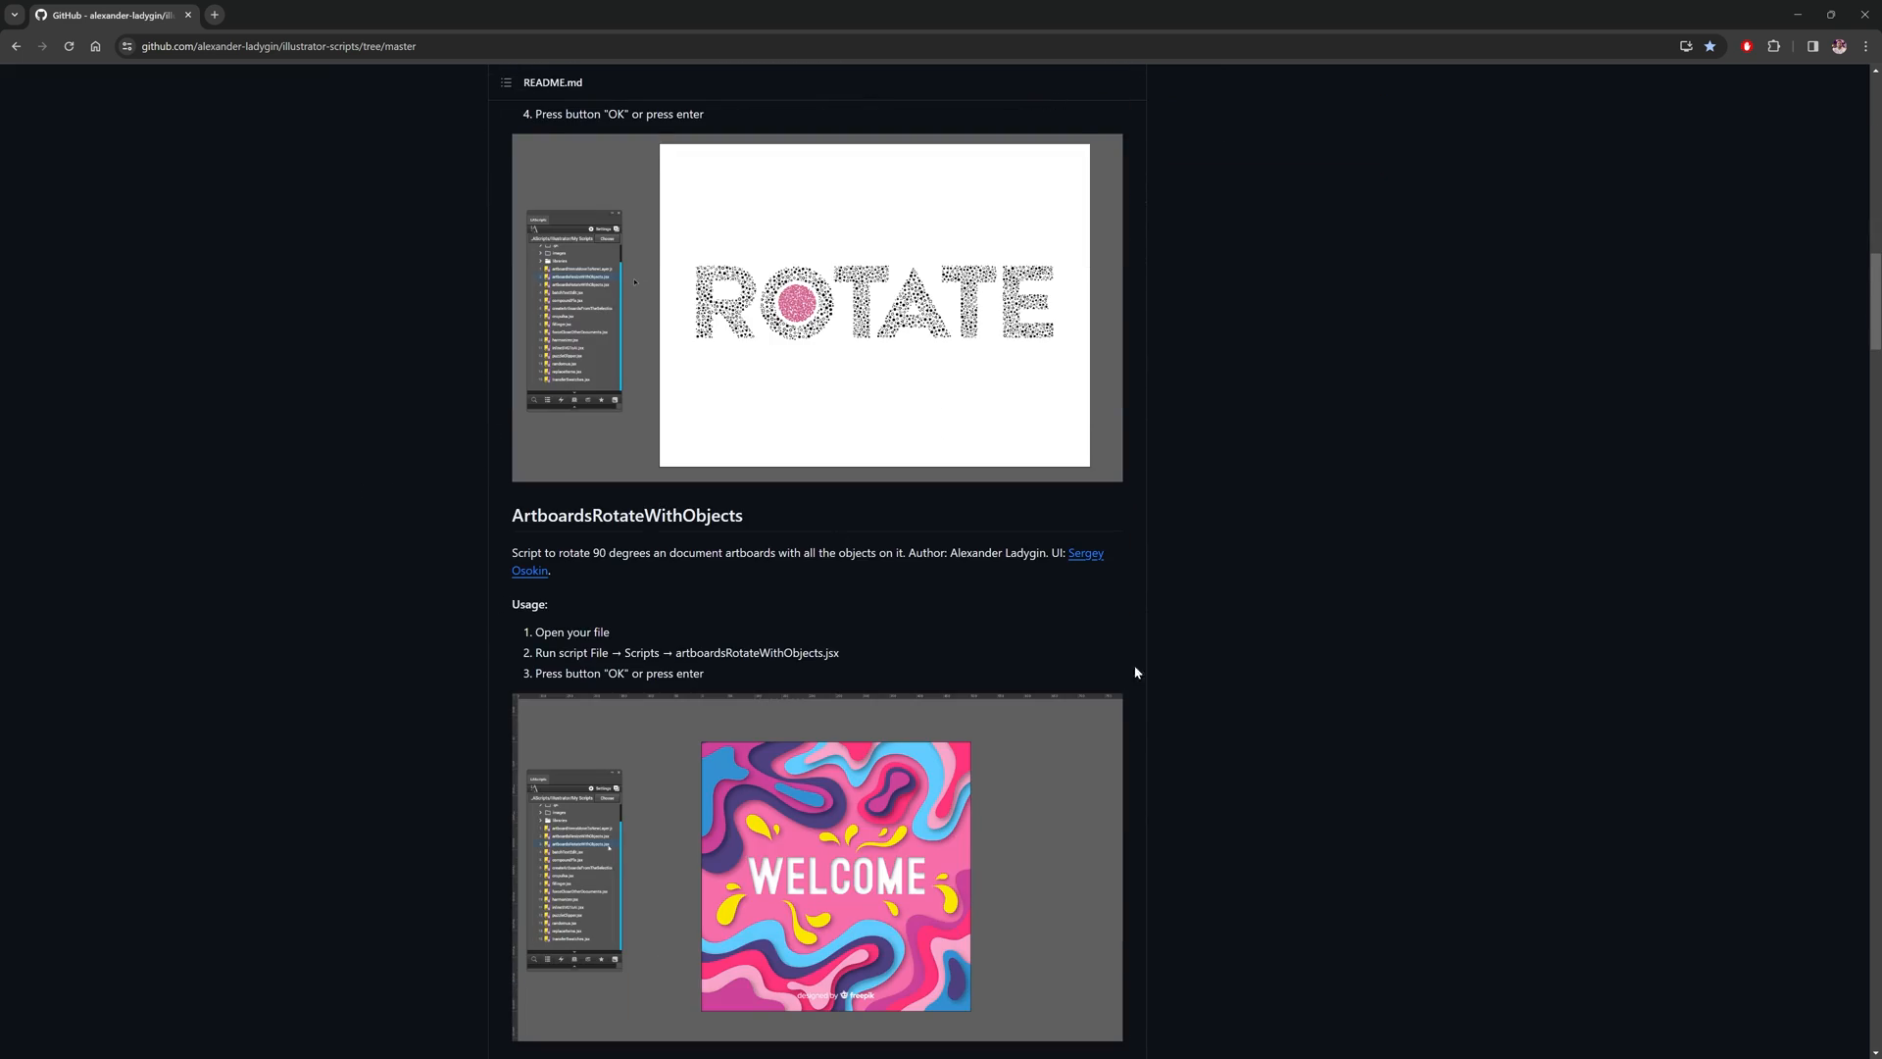
{"action": "scroll", "scroll_direction": "down", "scroll_amount": 3}
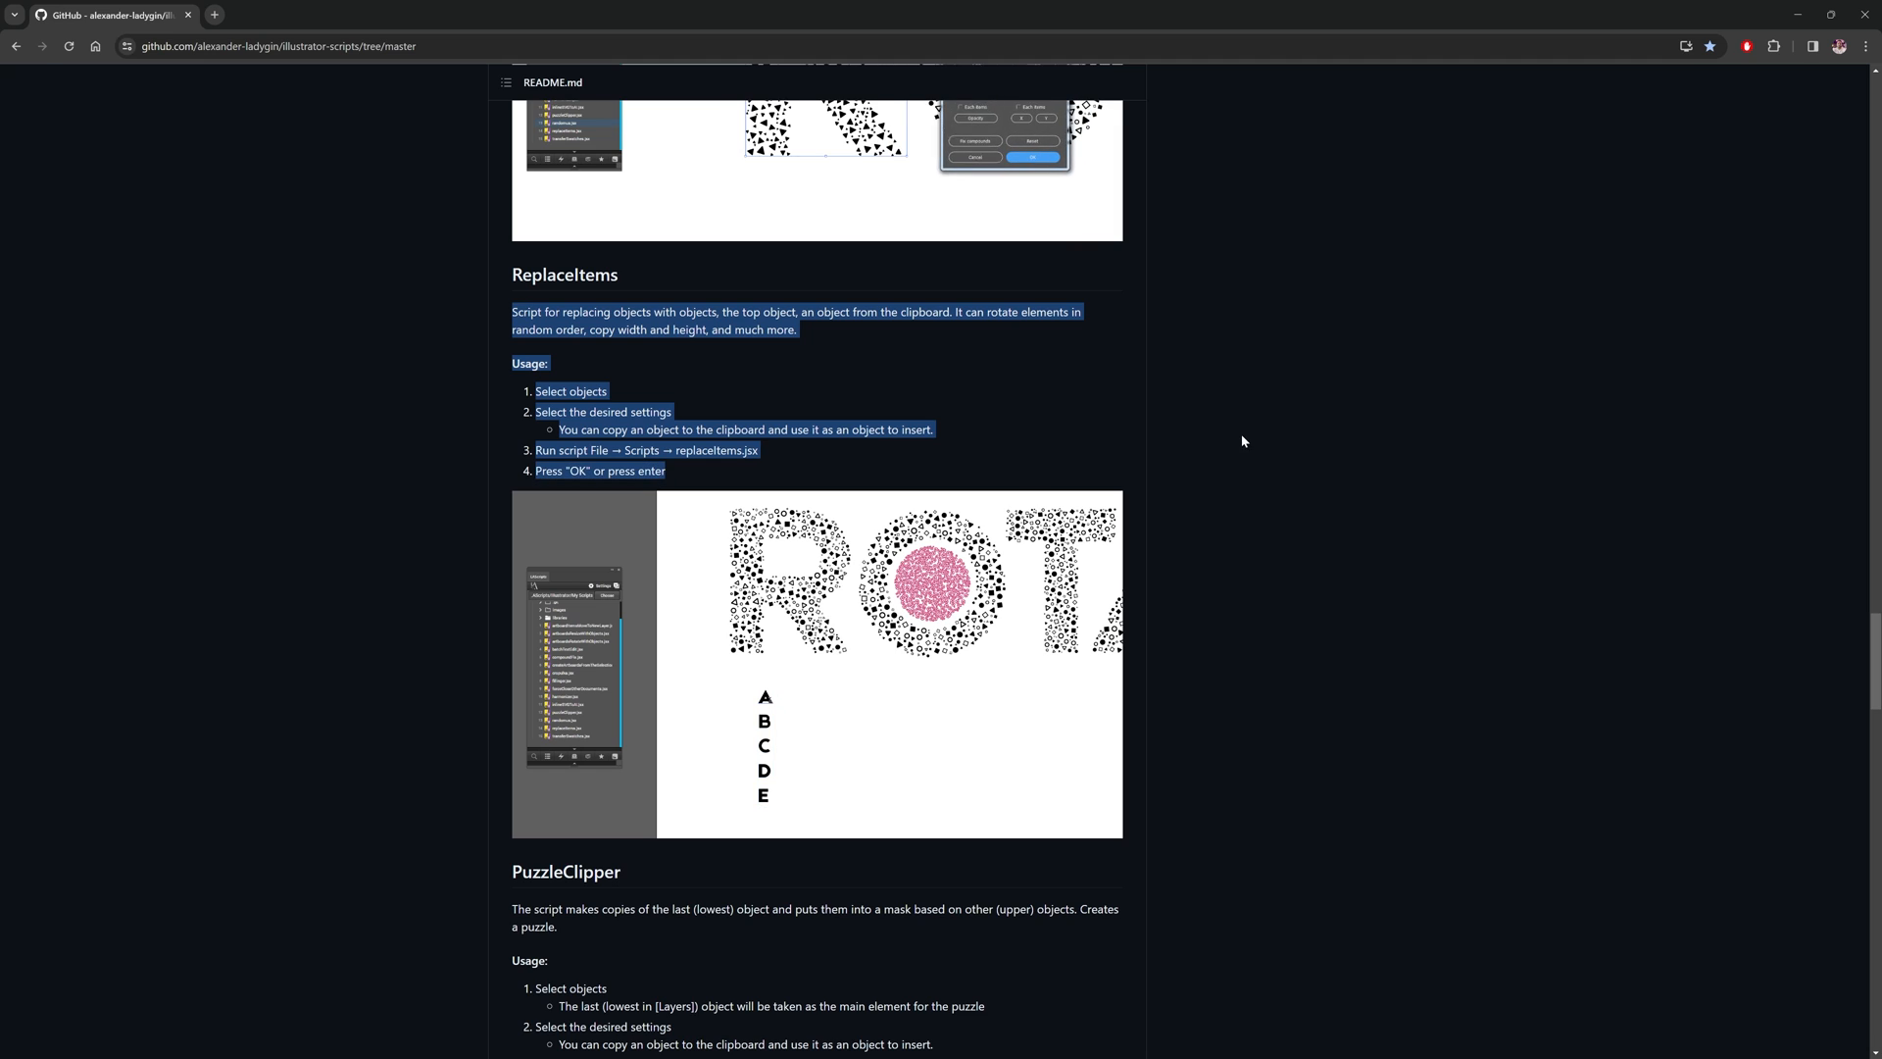
{"action": "scroll", "scroll_direction": "up", "scroll_amount": 3}
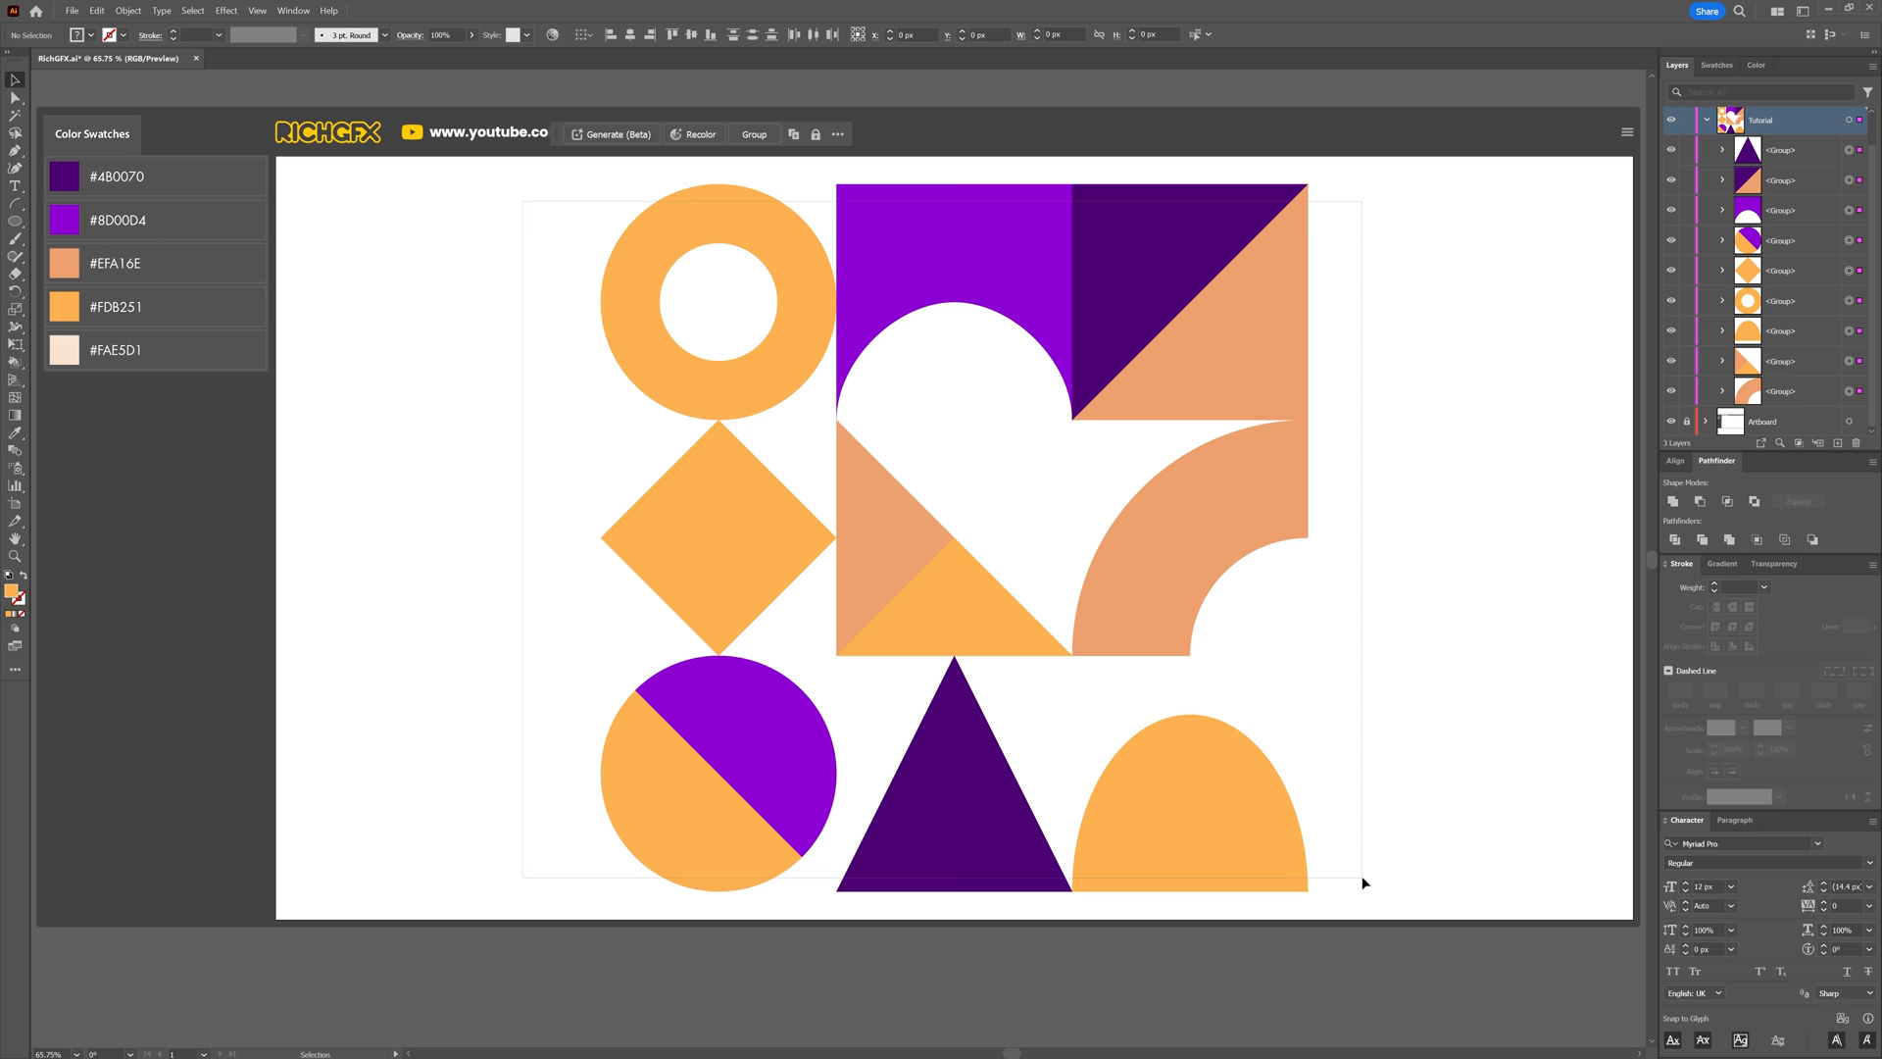
Create an 800 × 1000 px rectangle on the artboard and show the colour swatches.
{"action": "left_click", "coordinate": [158, 11]}
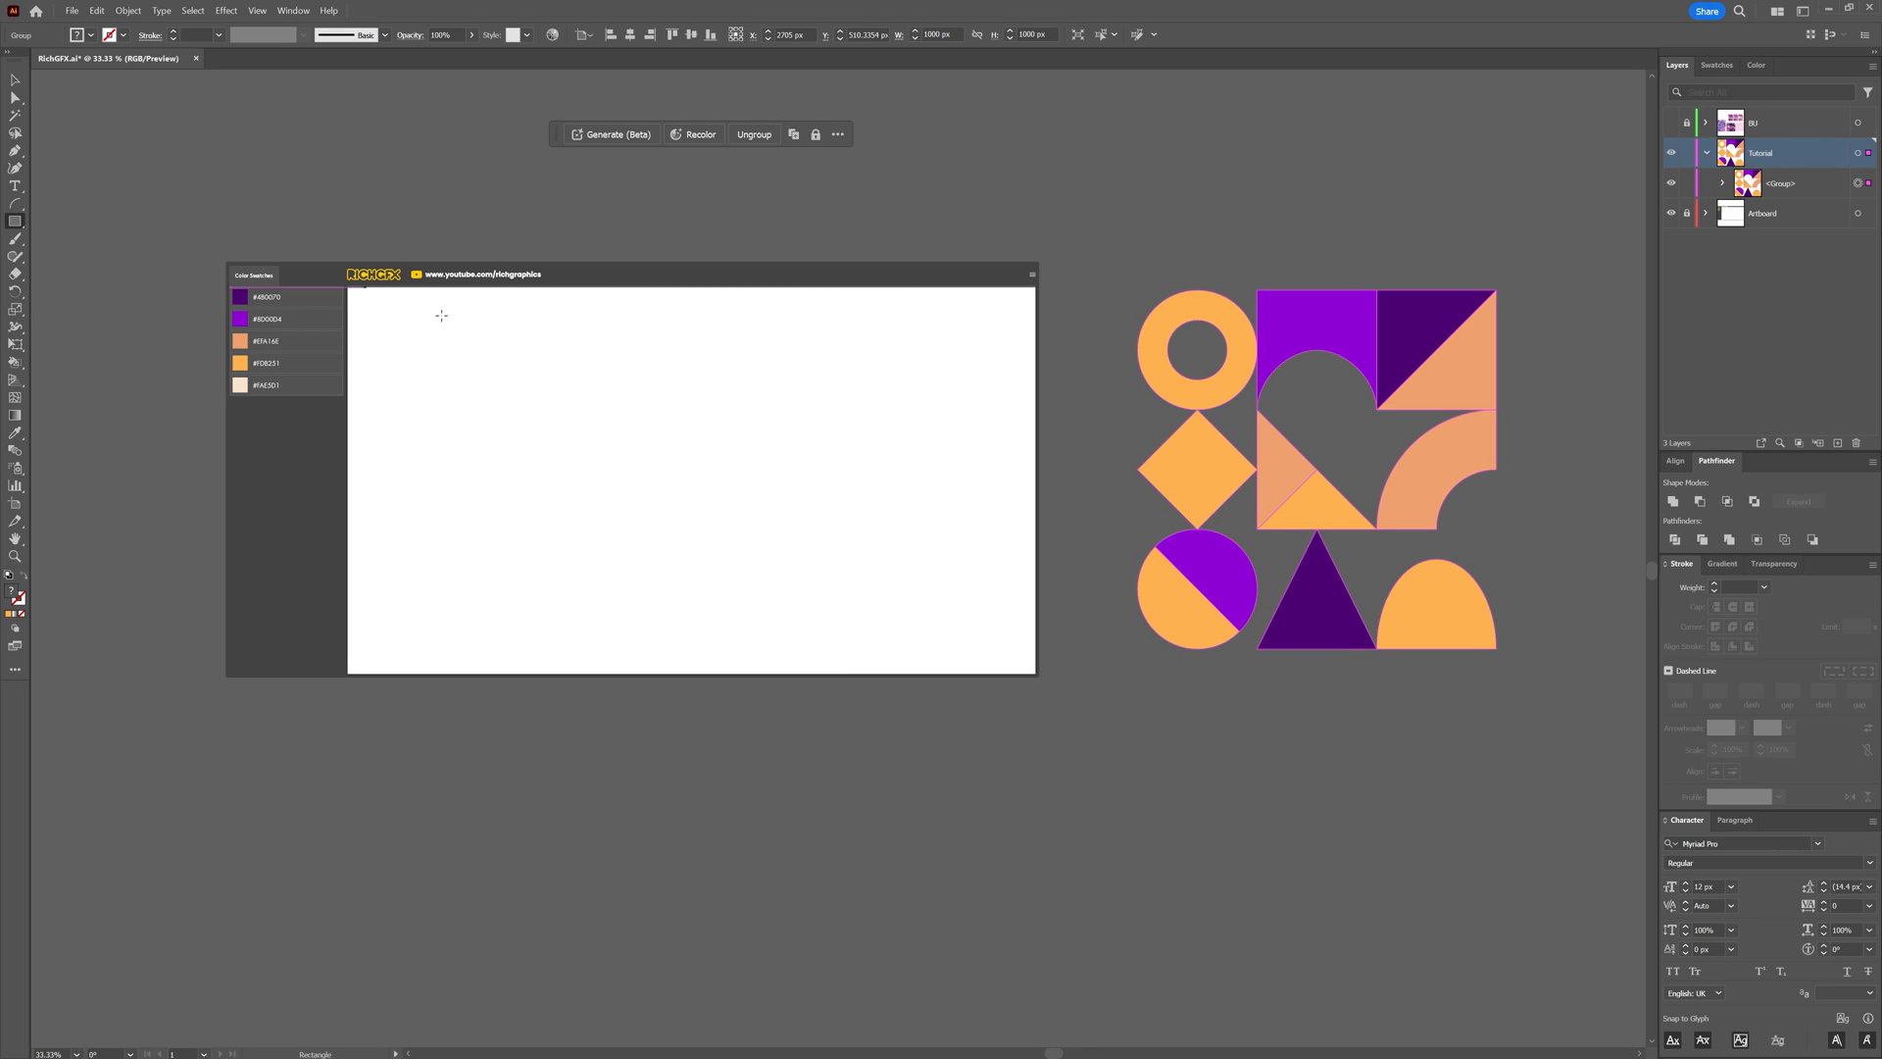
{"action": "left_click", "coordinate": [602, 406]}
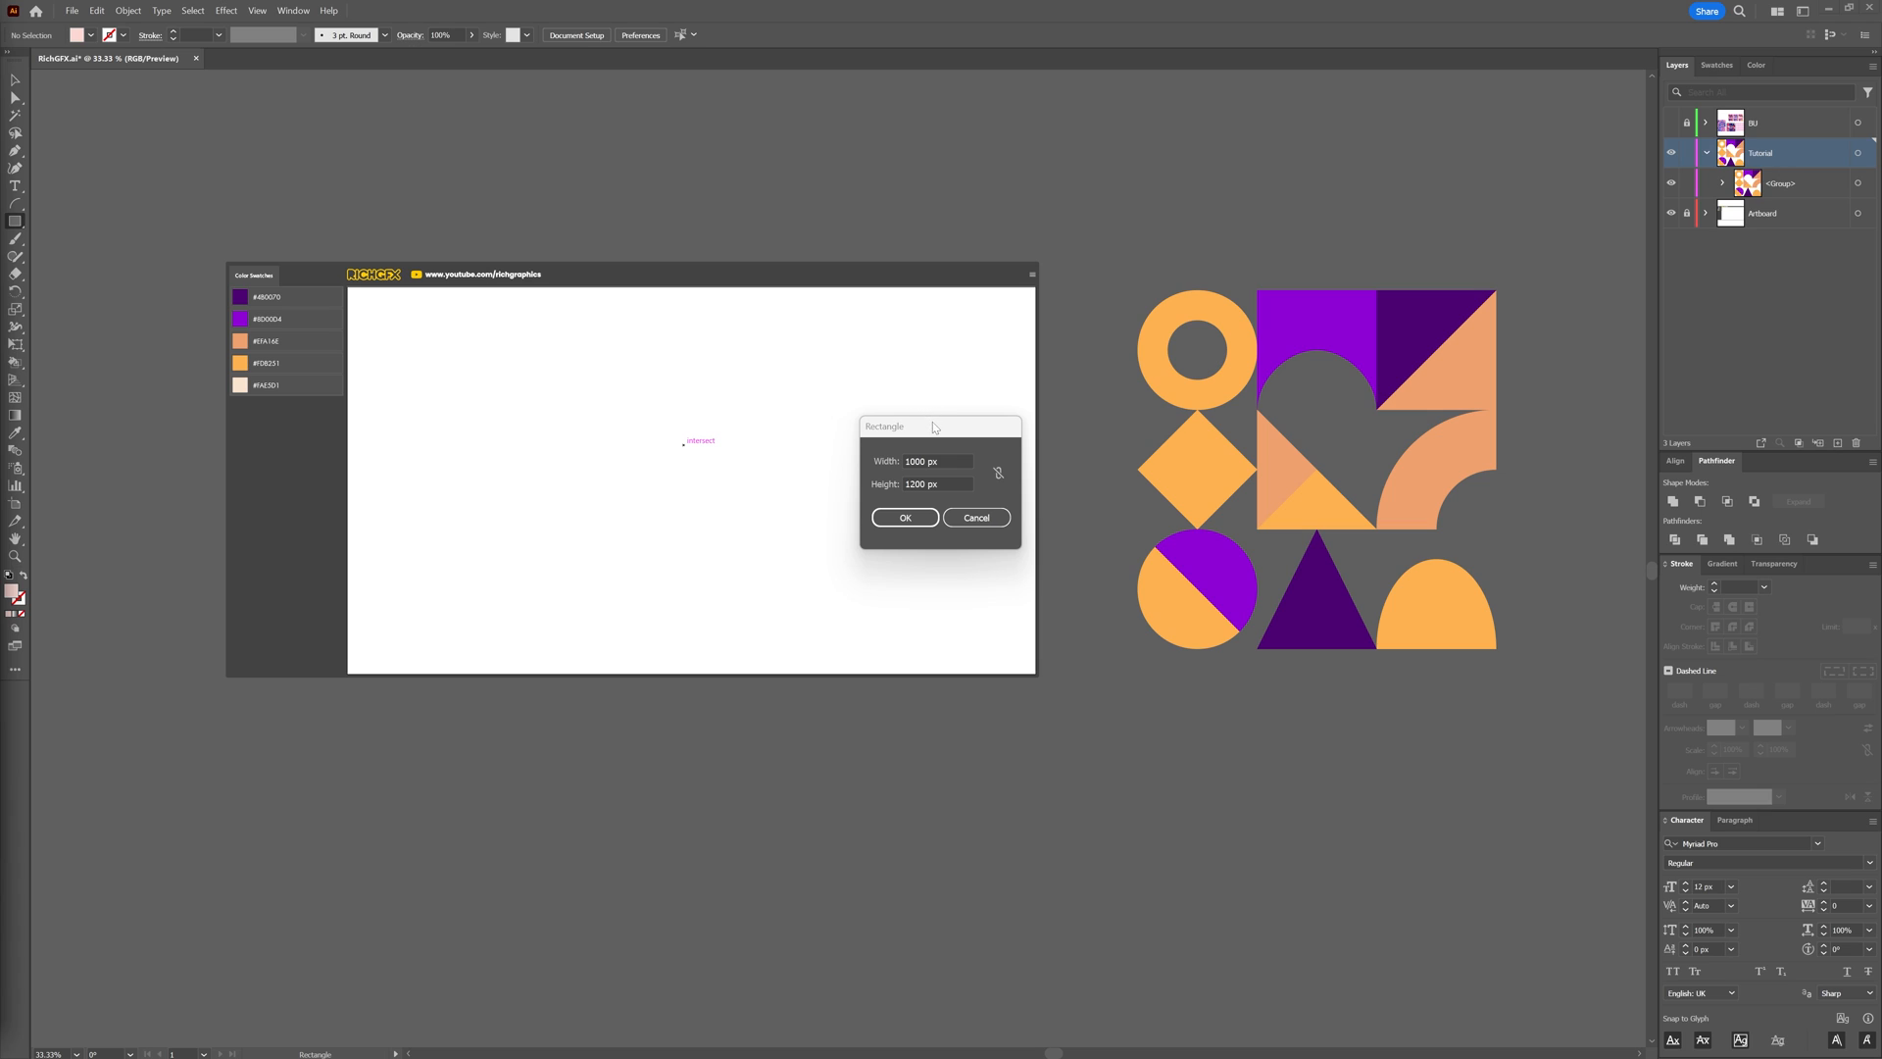
{"action": "left_click", "coordinate": [936, 460]}
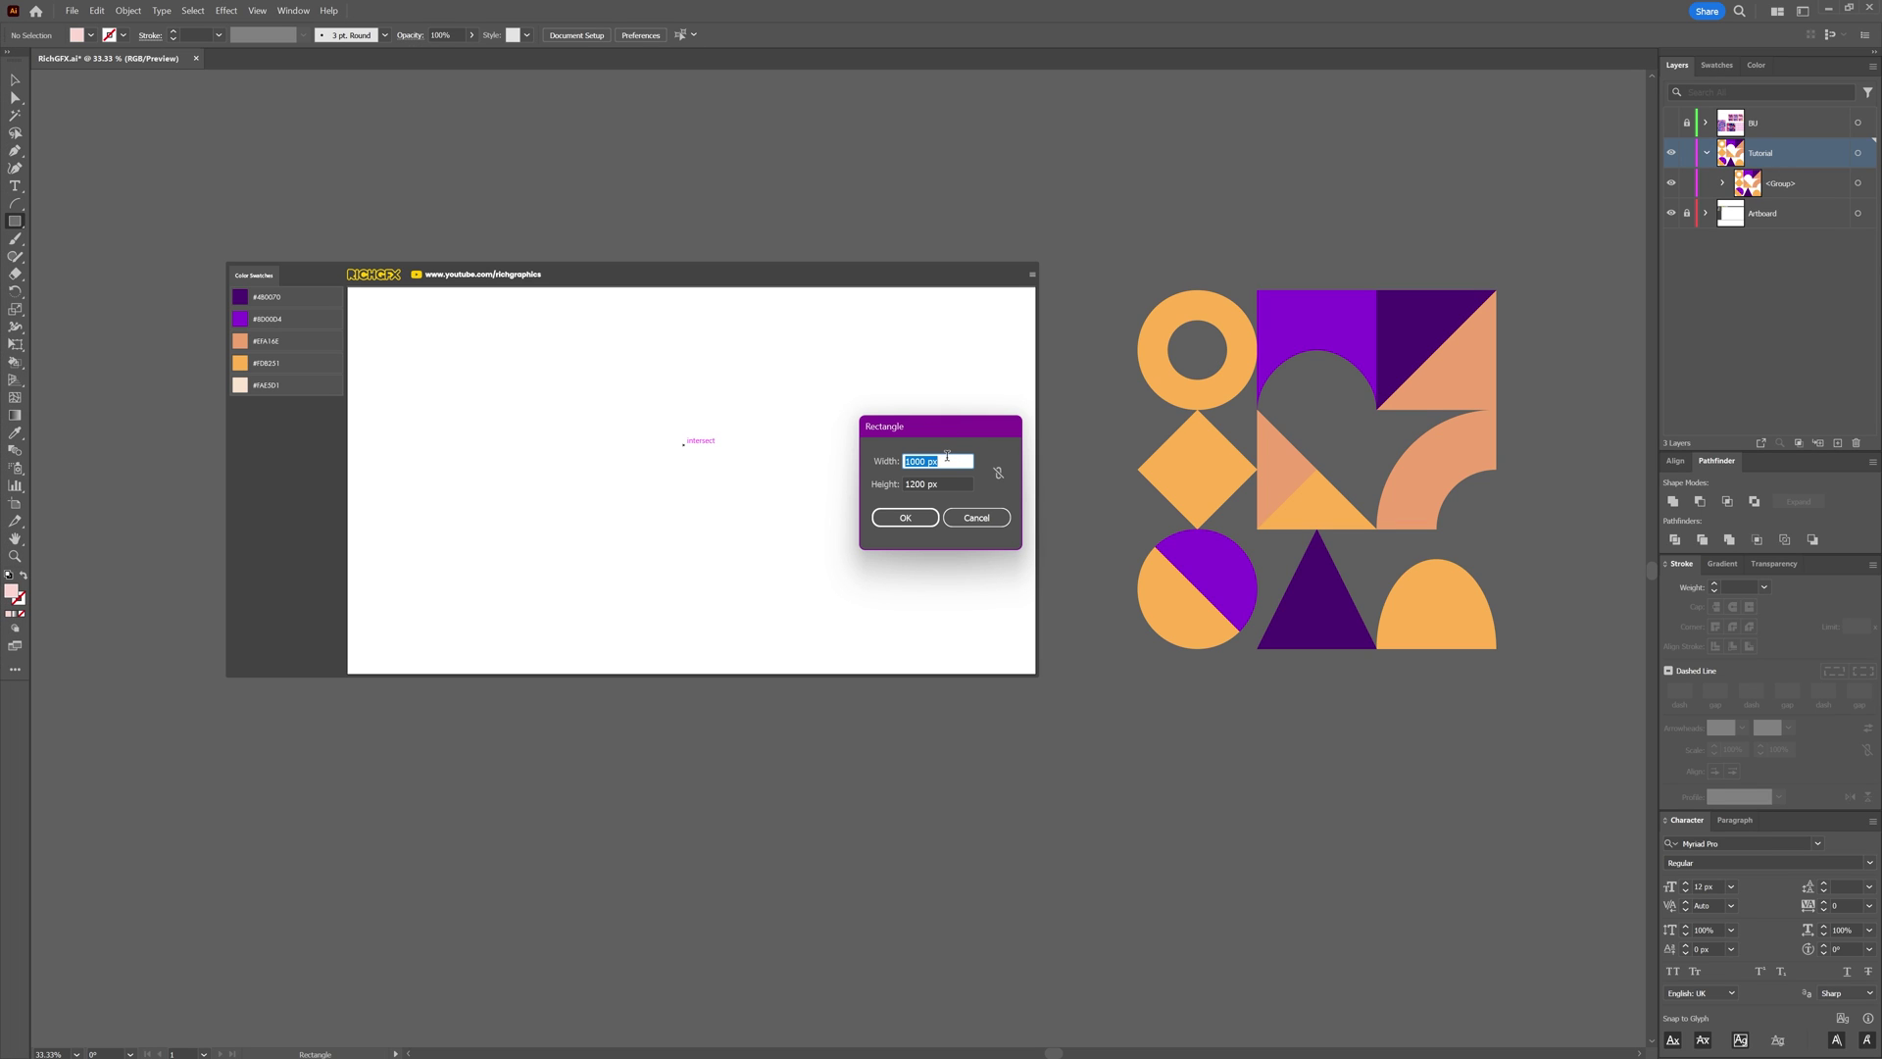
{"action": "mouse_move", "coordinate": [782, 453]}
{"action": "type", "text": "800"}
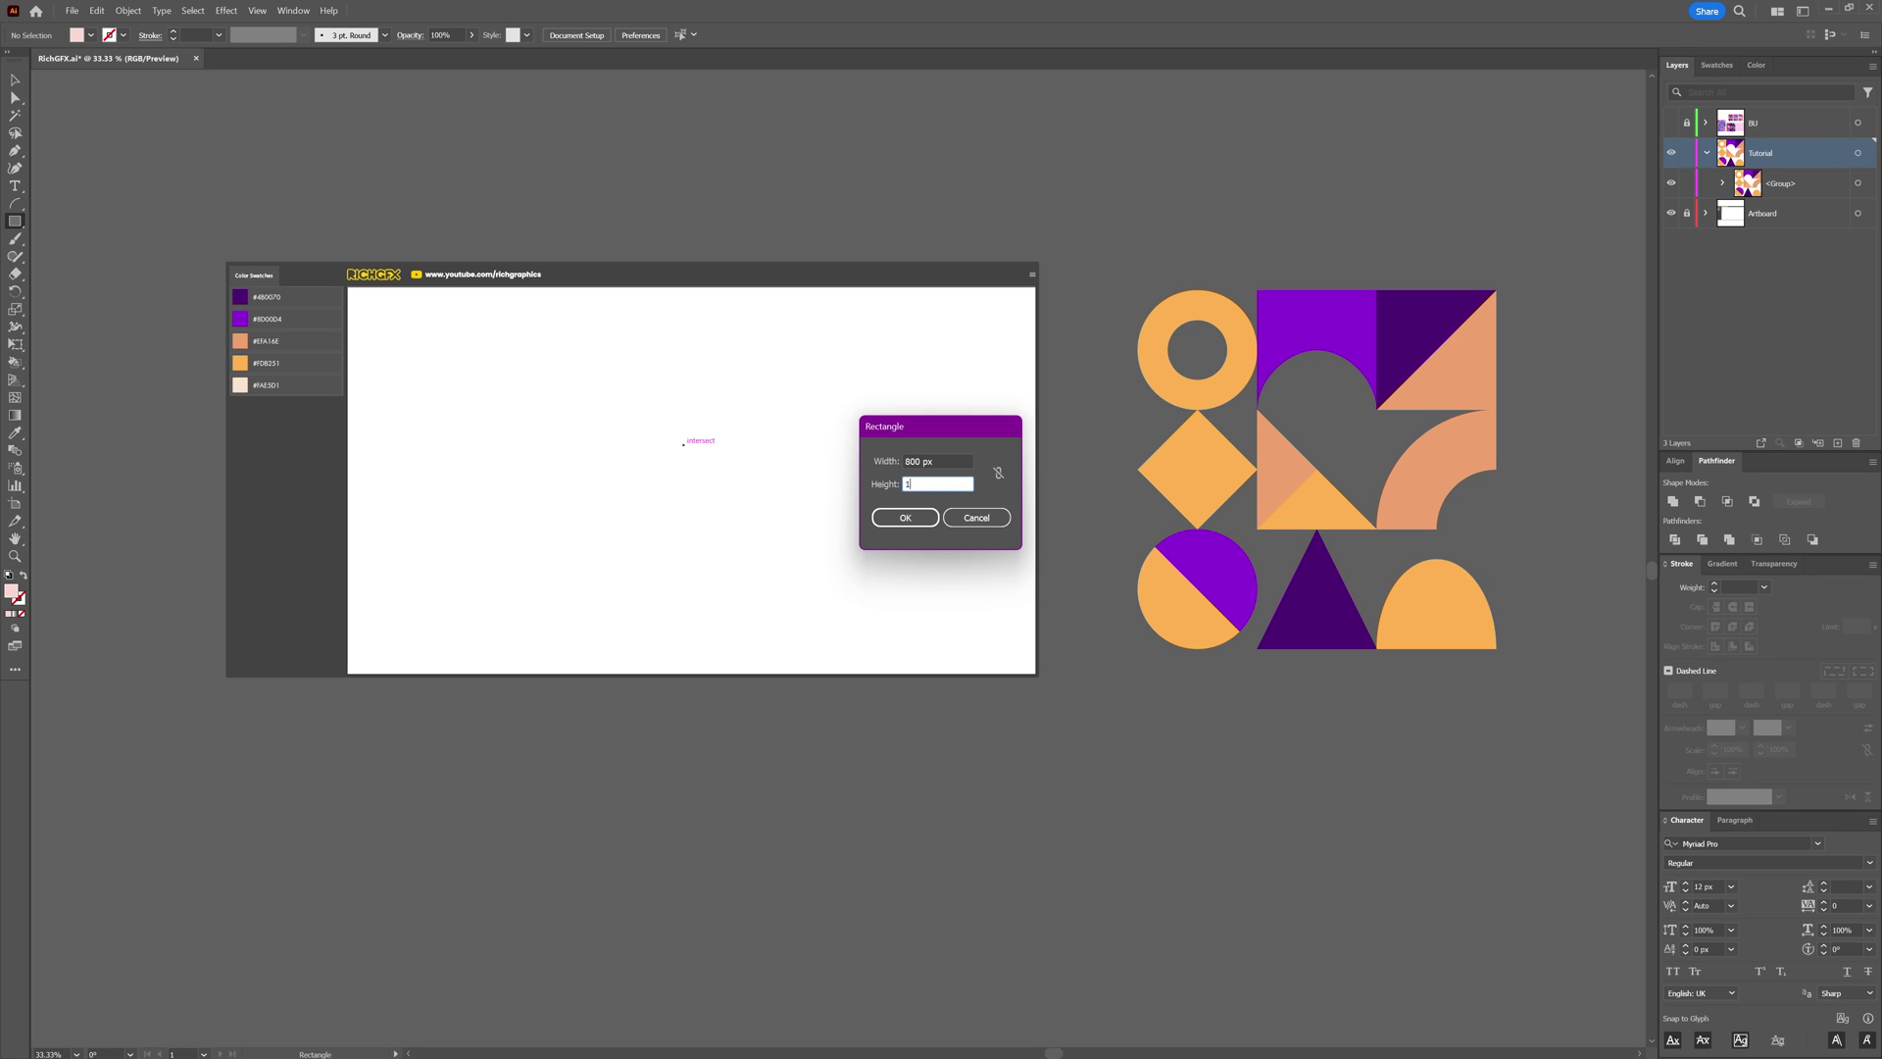
{"action": "type", "text": "1000 px"}
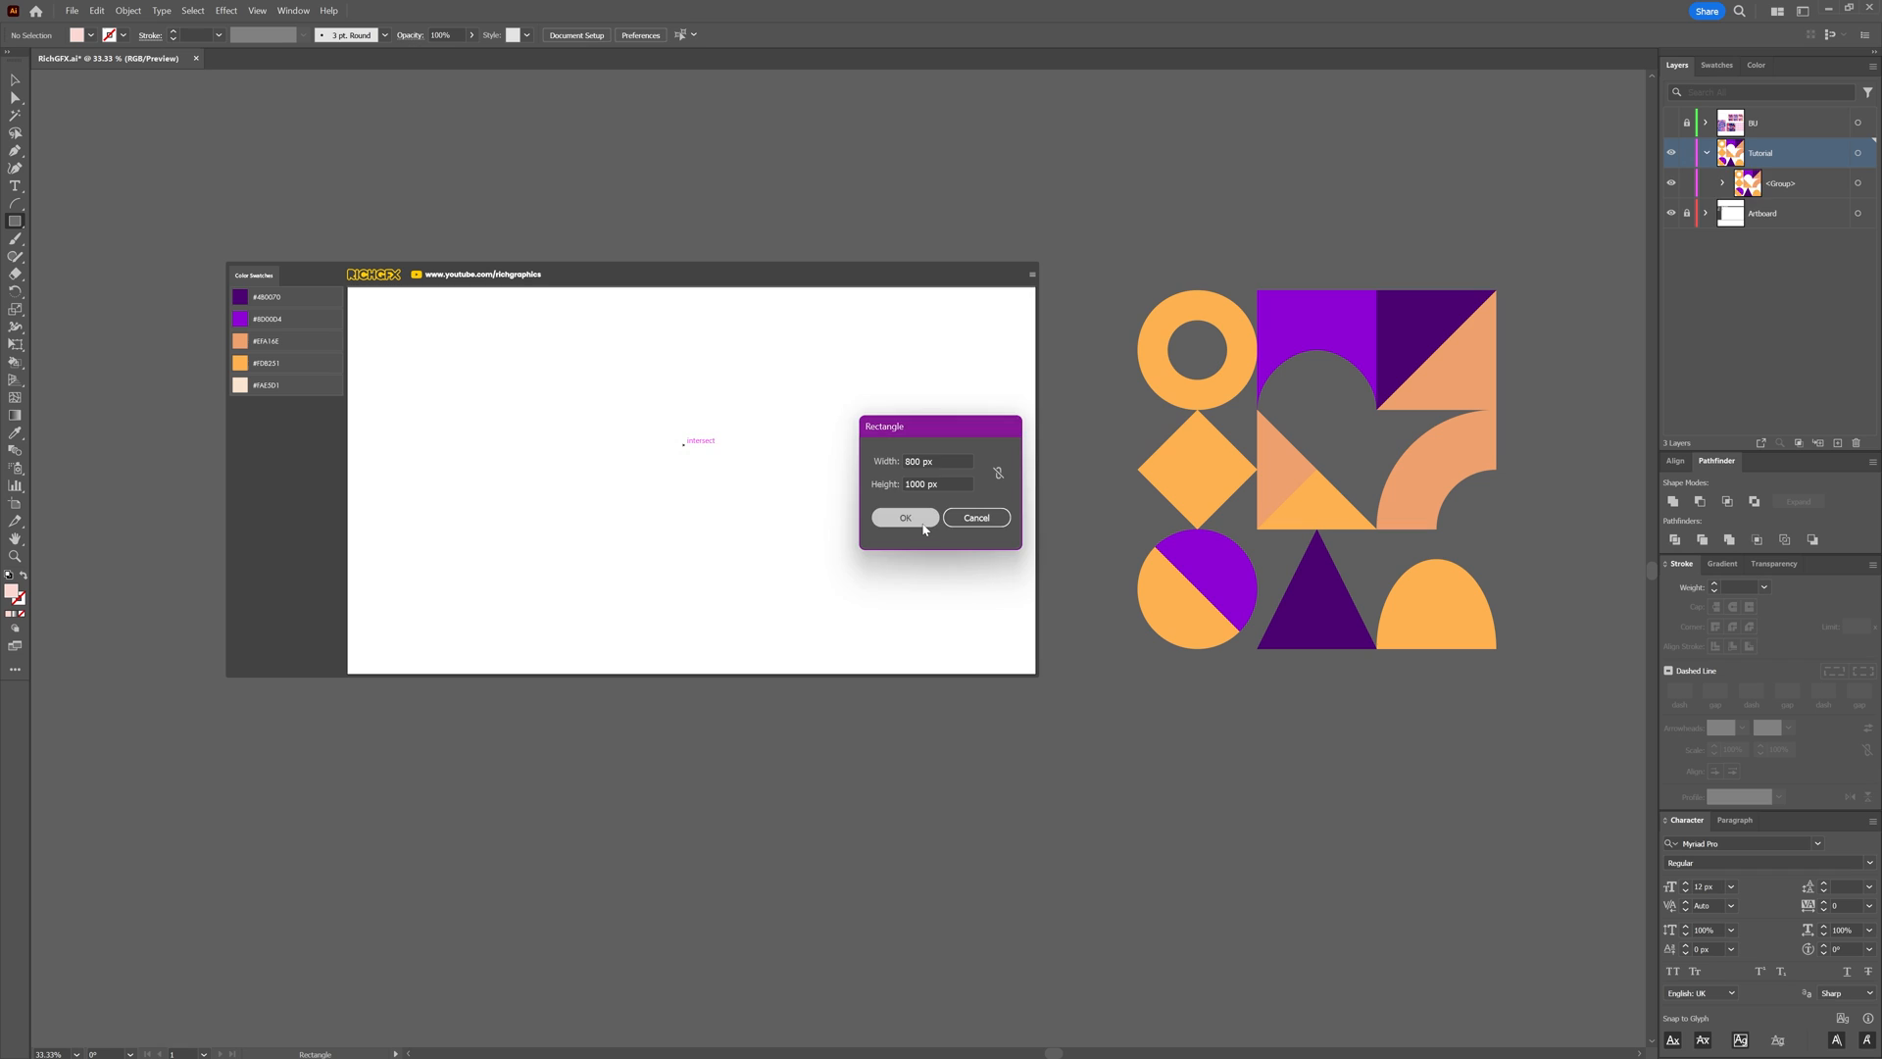
{"action": "left_click", "coordinate": [905, 518]}
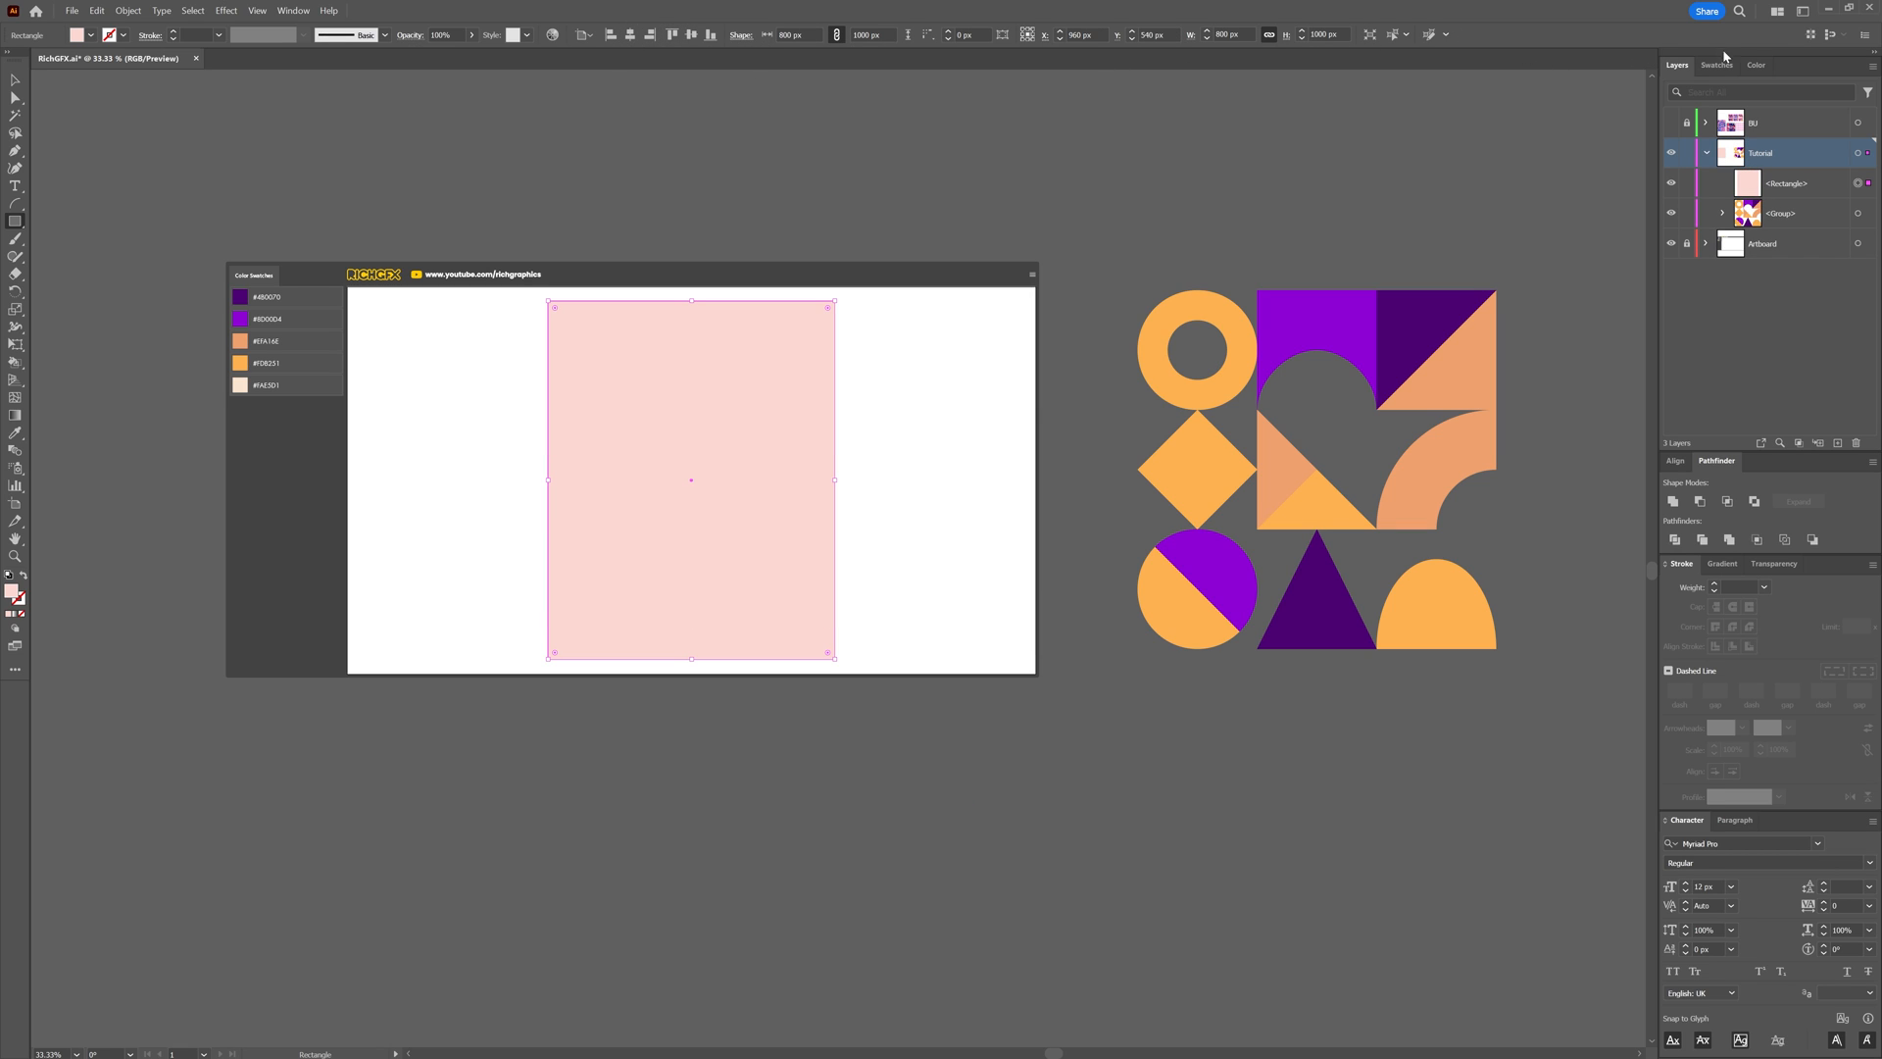
{"action": "left_click", "coordinate": [158, 11]}
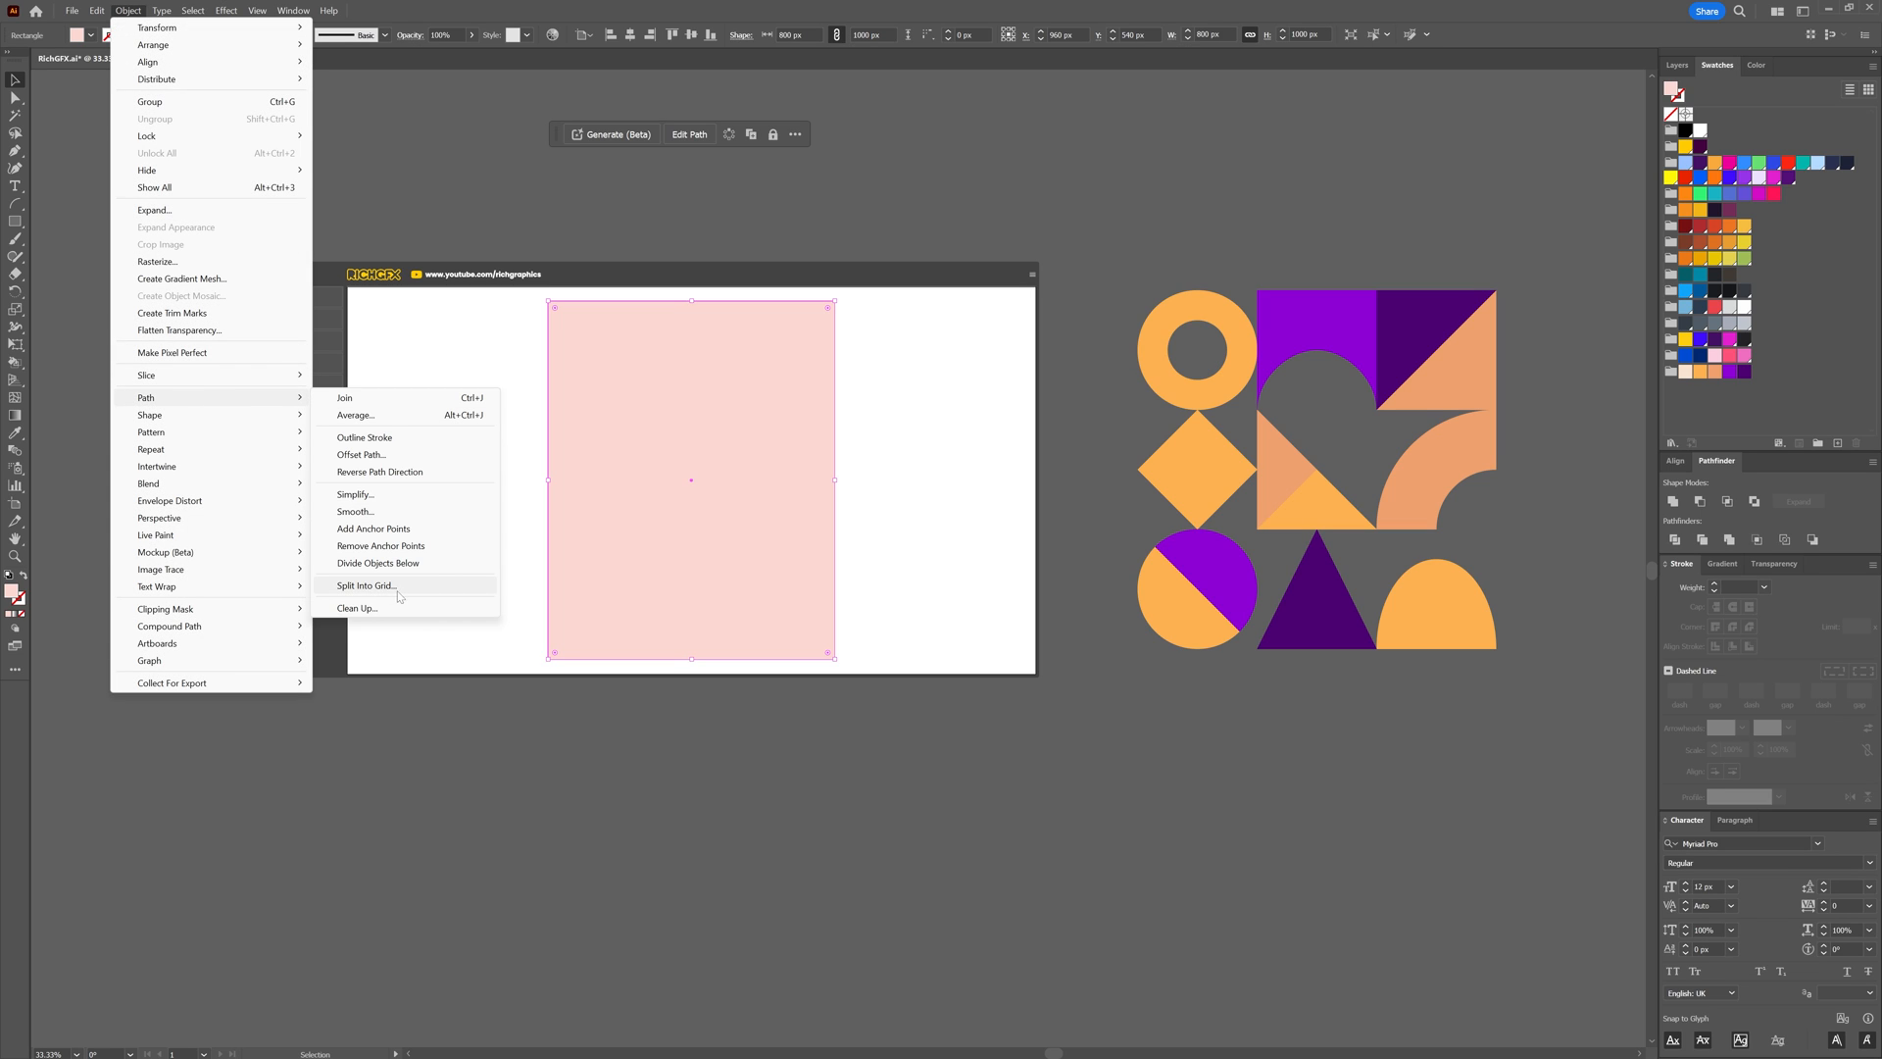
{"action": "left_click", "coordinate": [365, 586]}
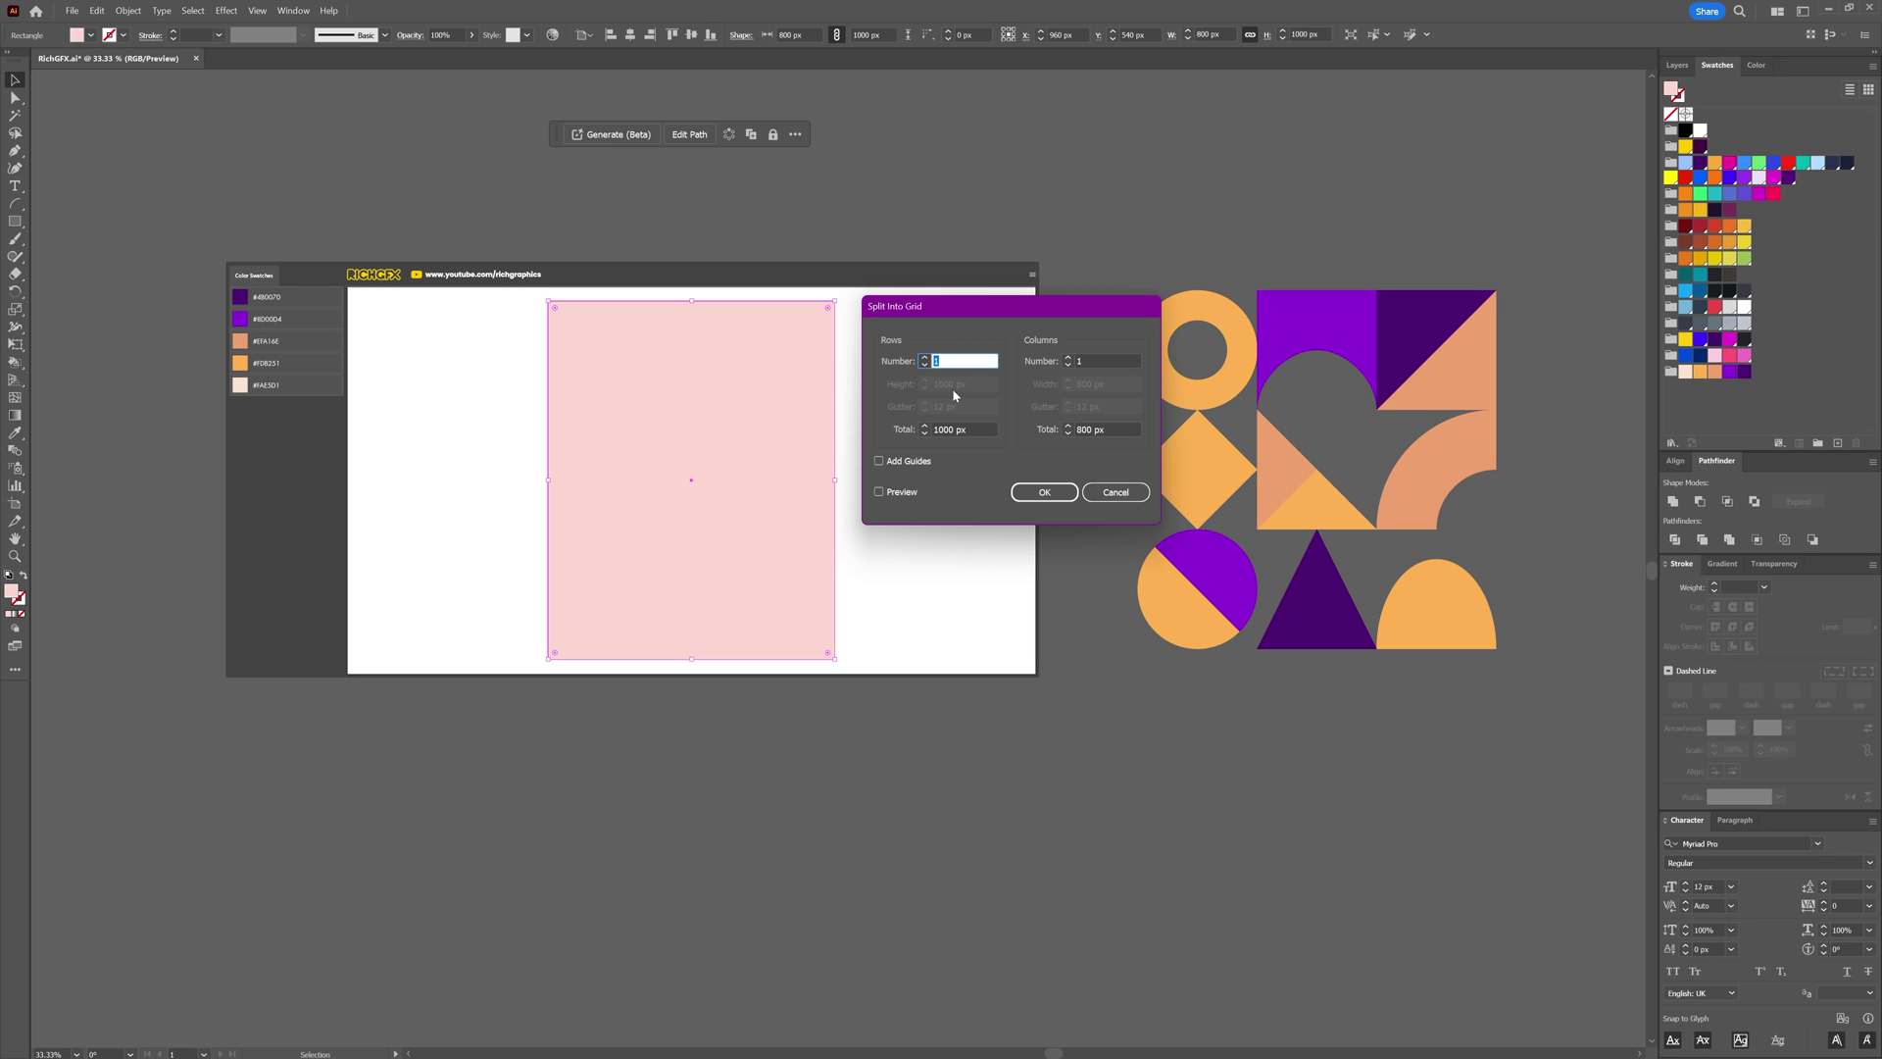
{"action": "type", "text": "12"}
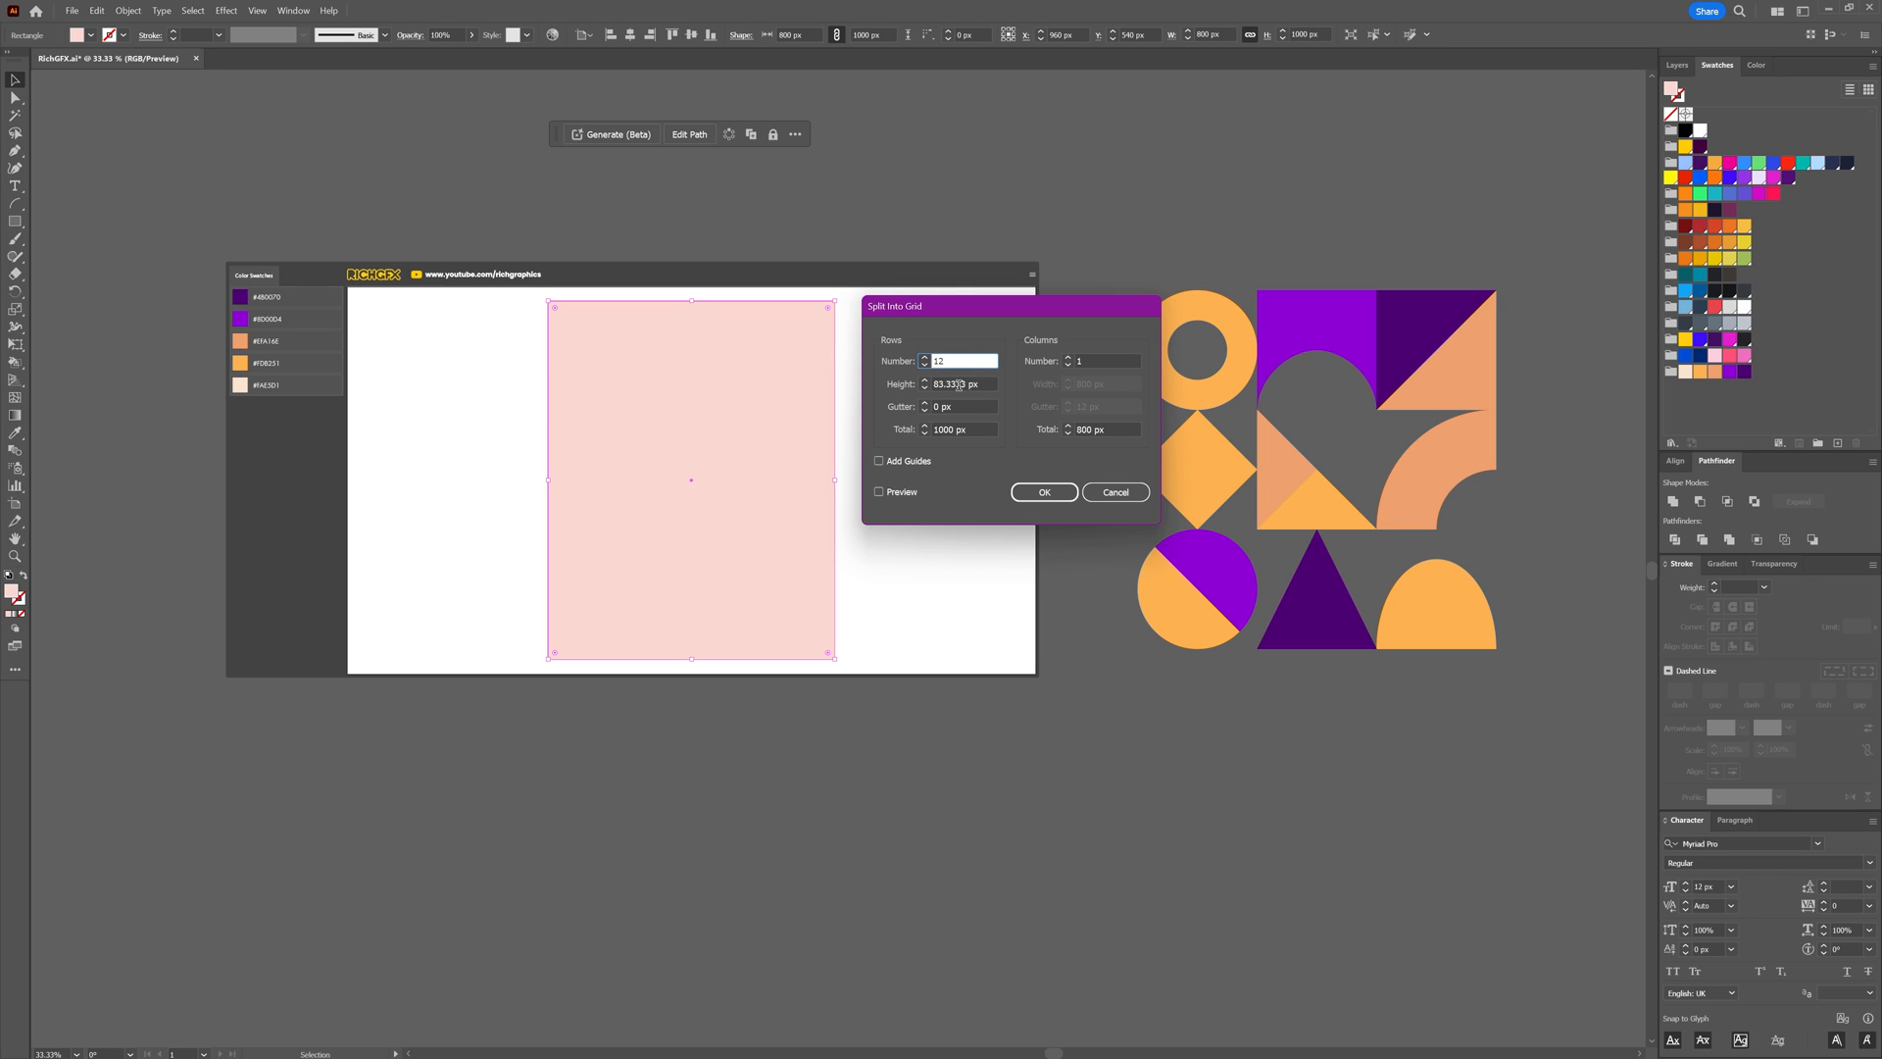
{"action": "mouse_move", "coordinate": [969, 397]}
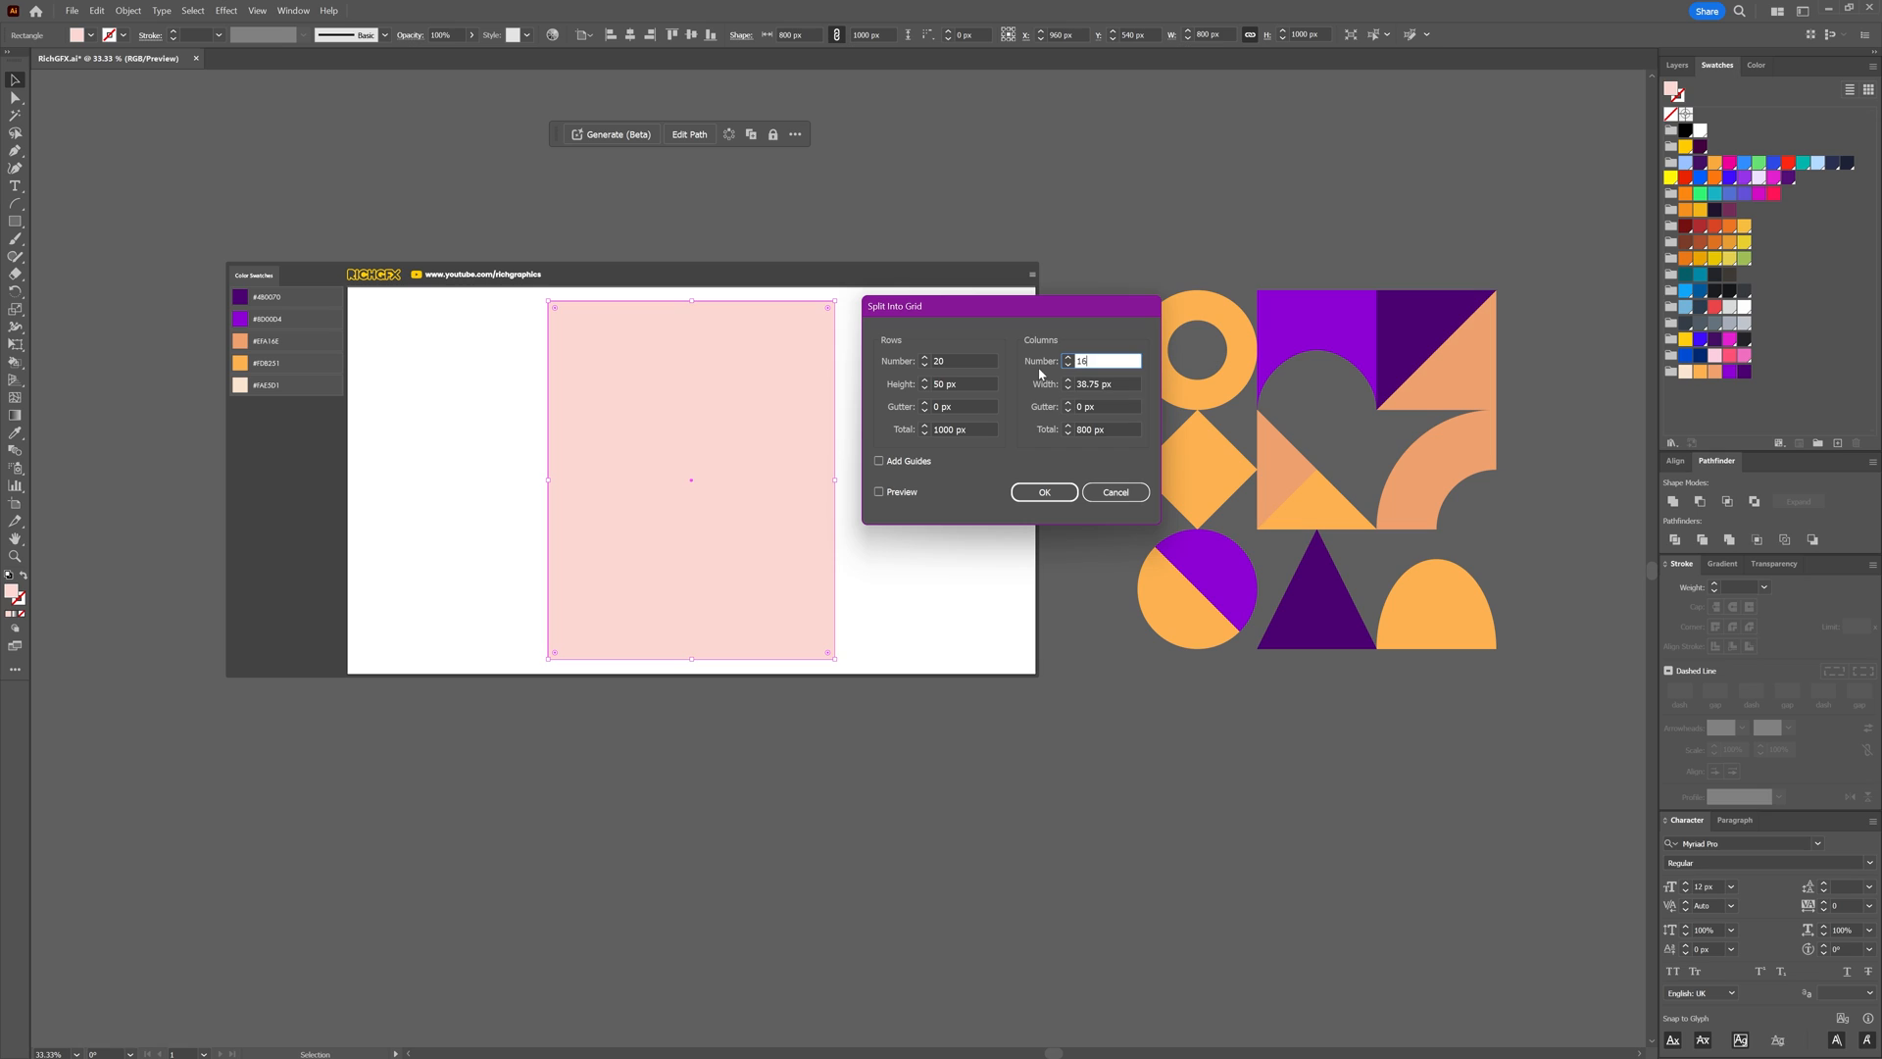
{"action": "type", "text": "18"}
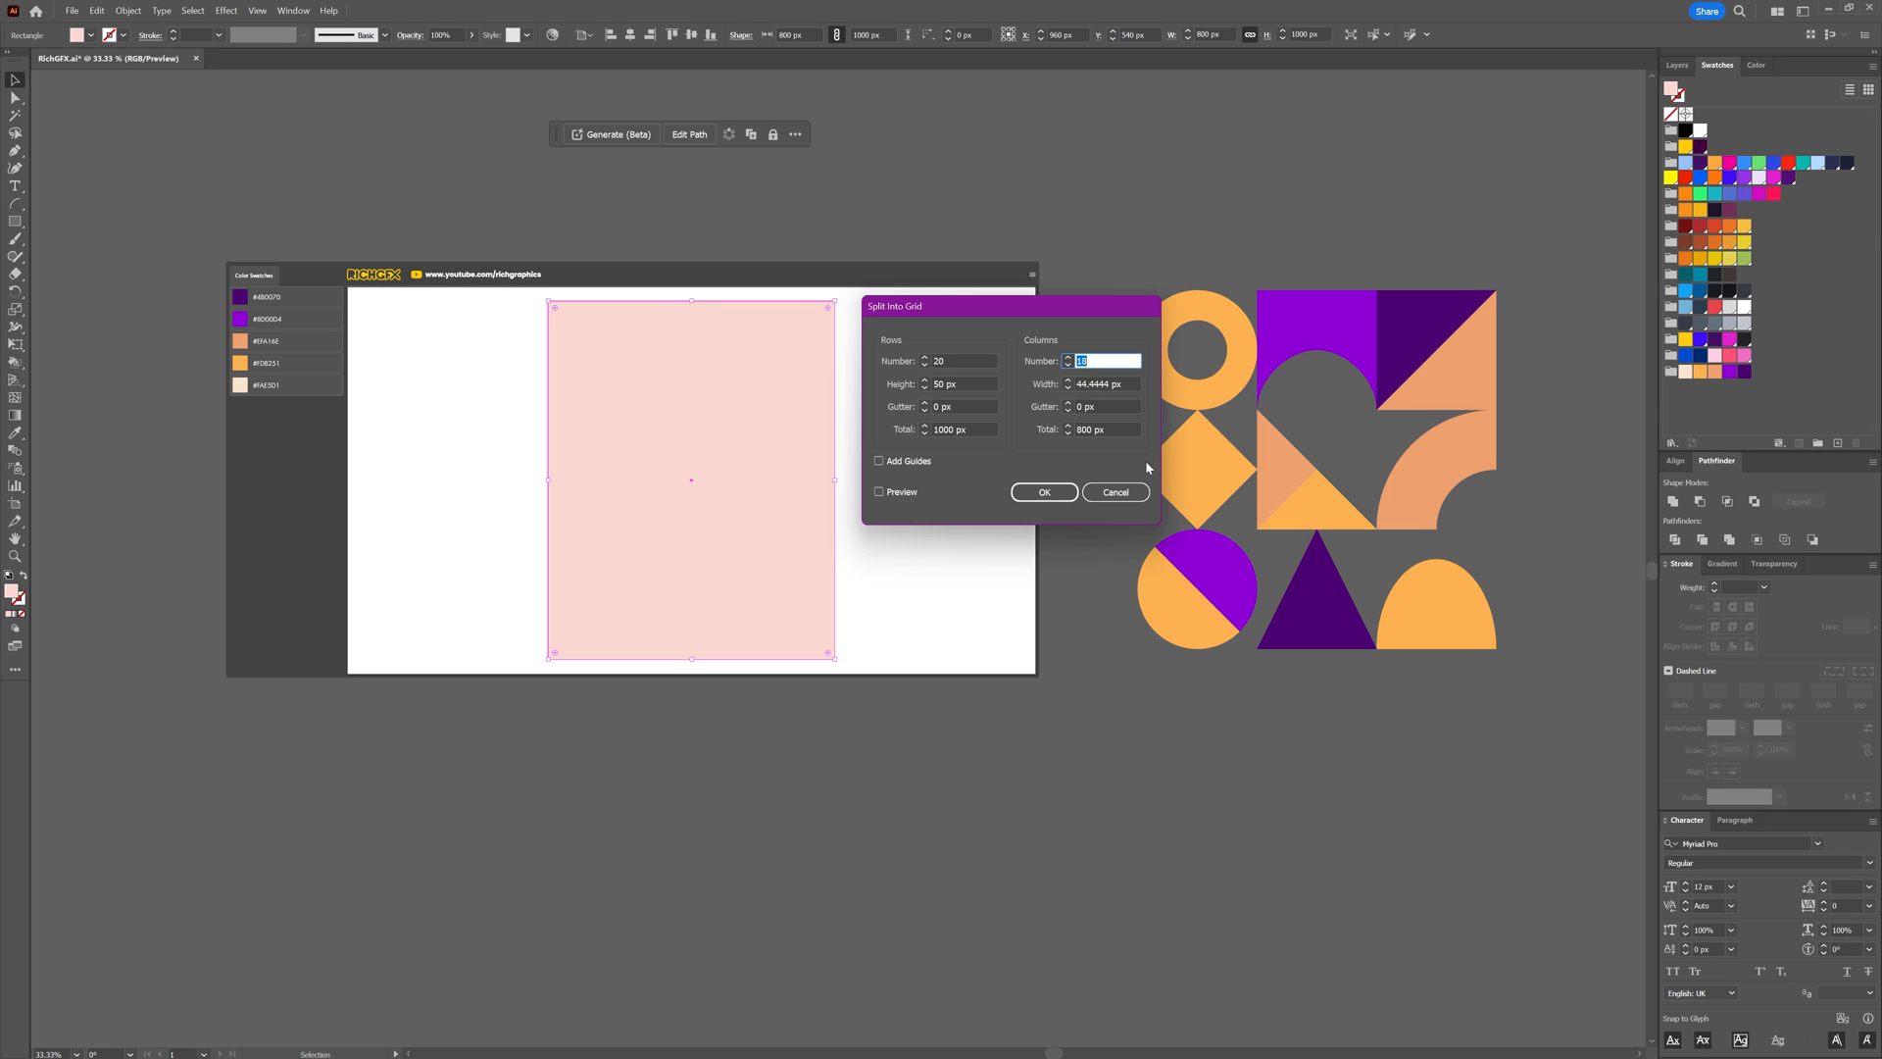
{"action": "type", "text": "16"}
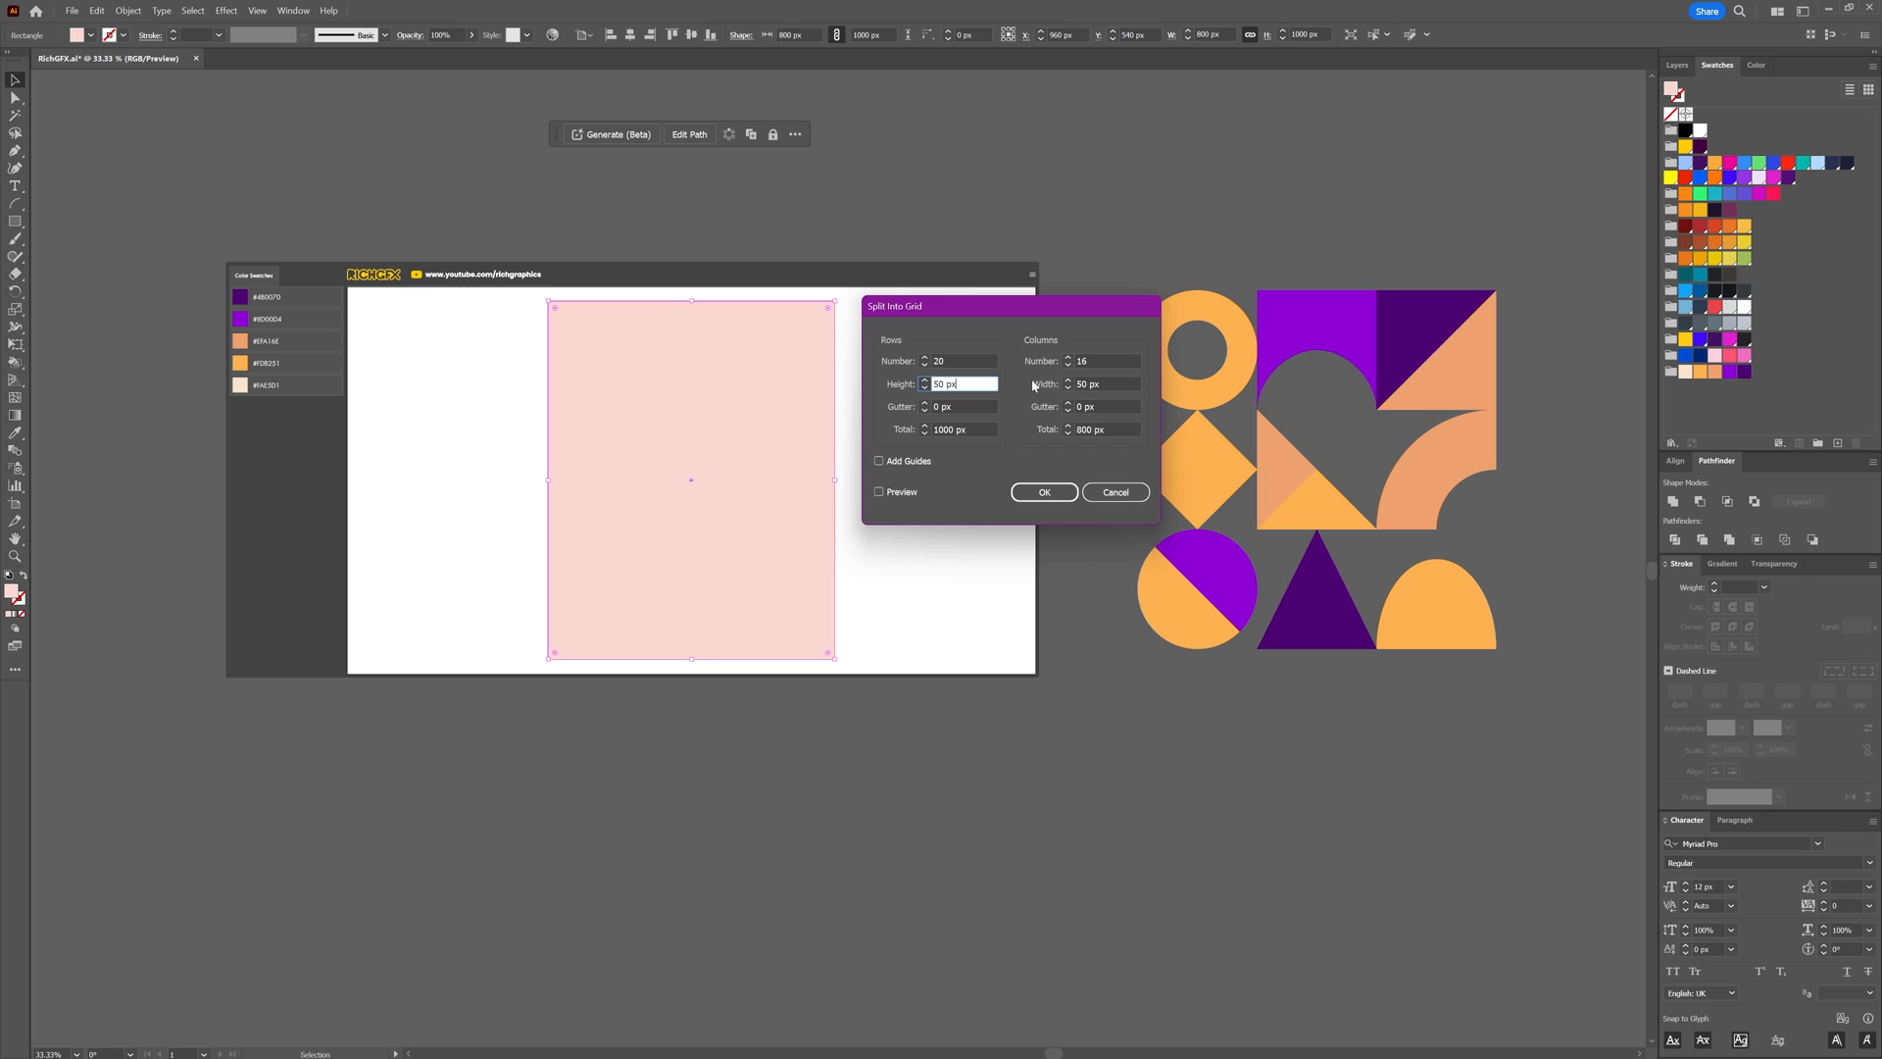
{"action": "mouse_move", "coordinate": [1038, 350]}
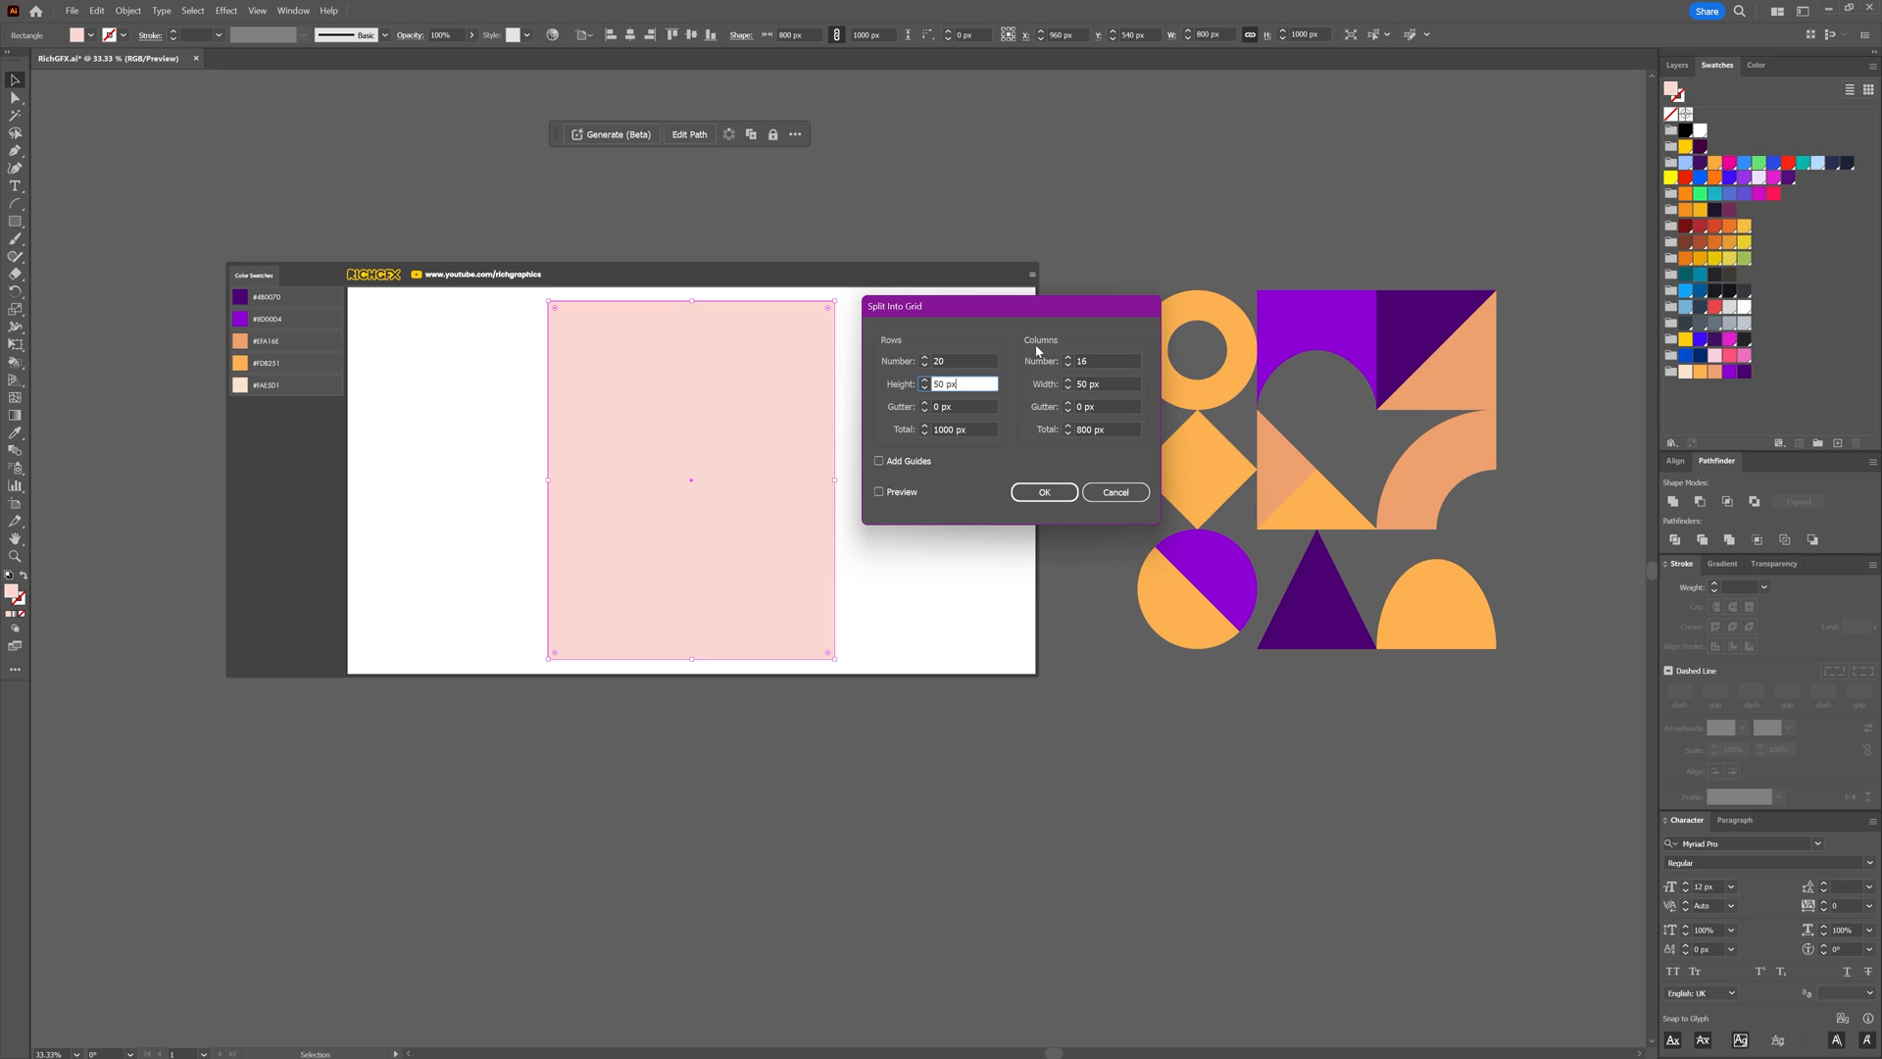
{"action": "mouse_move", "coordinate": [1018, 397]}
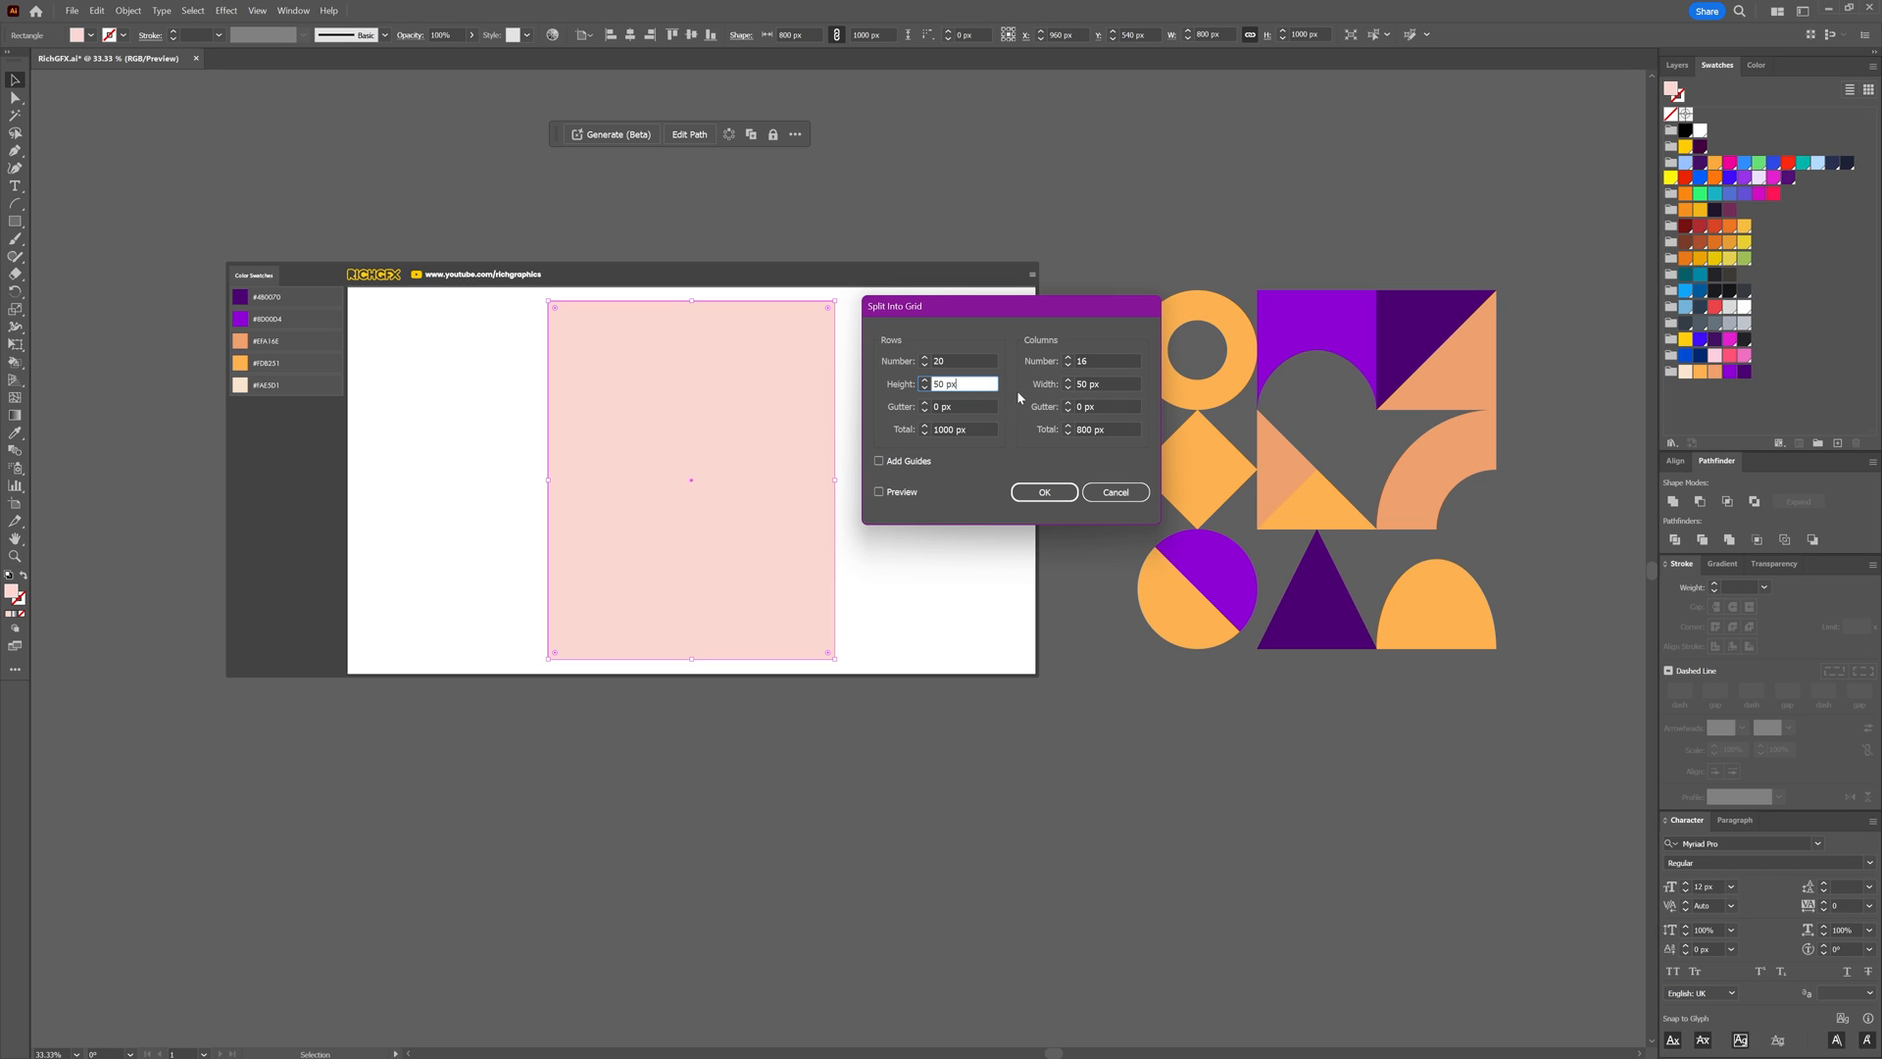
{"action": "left_click", "coordinate": [879, 491]}
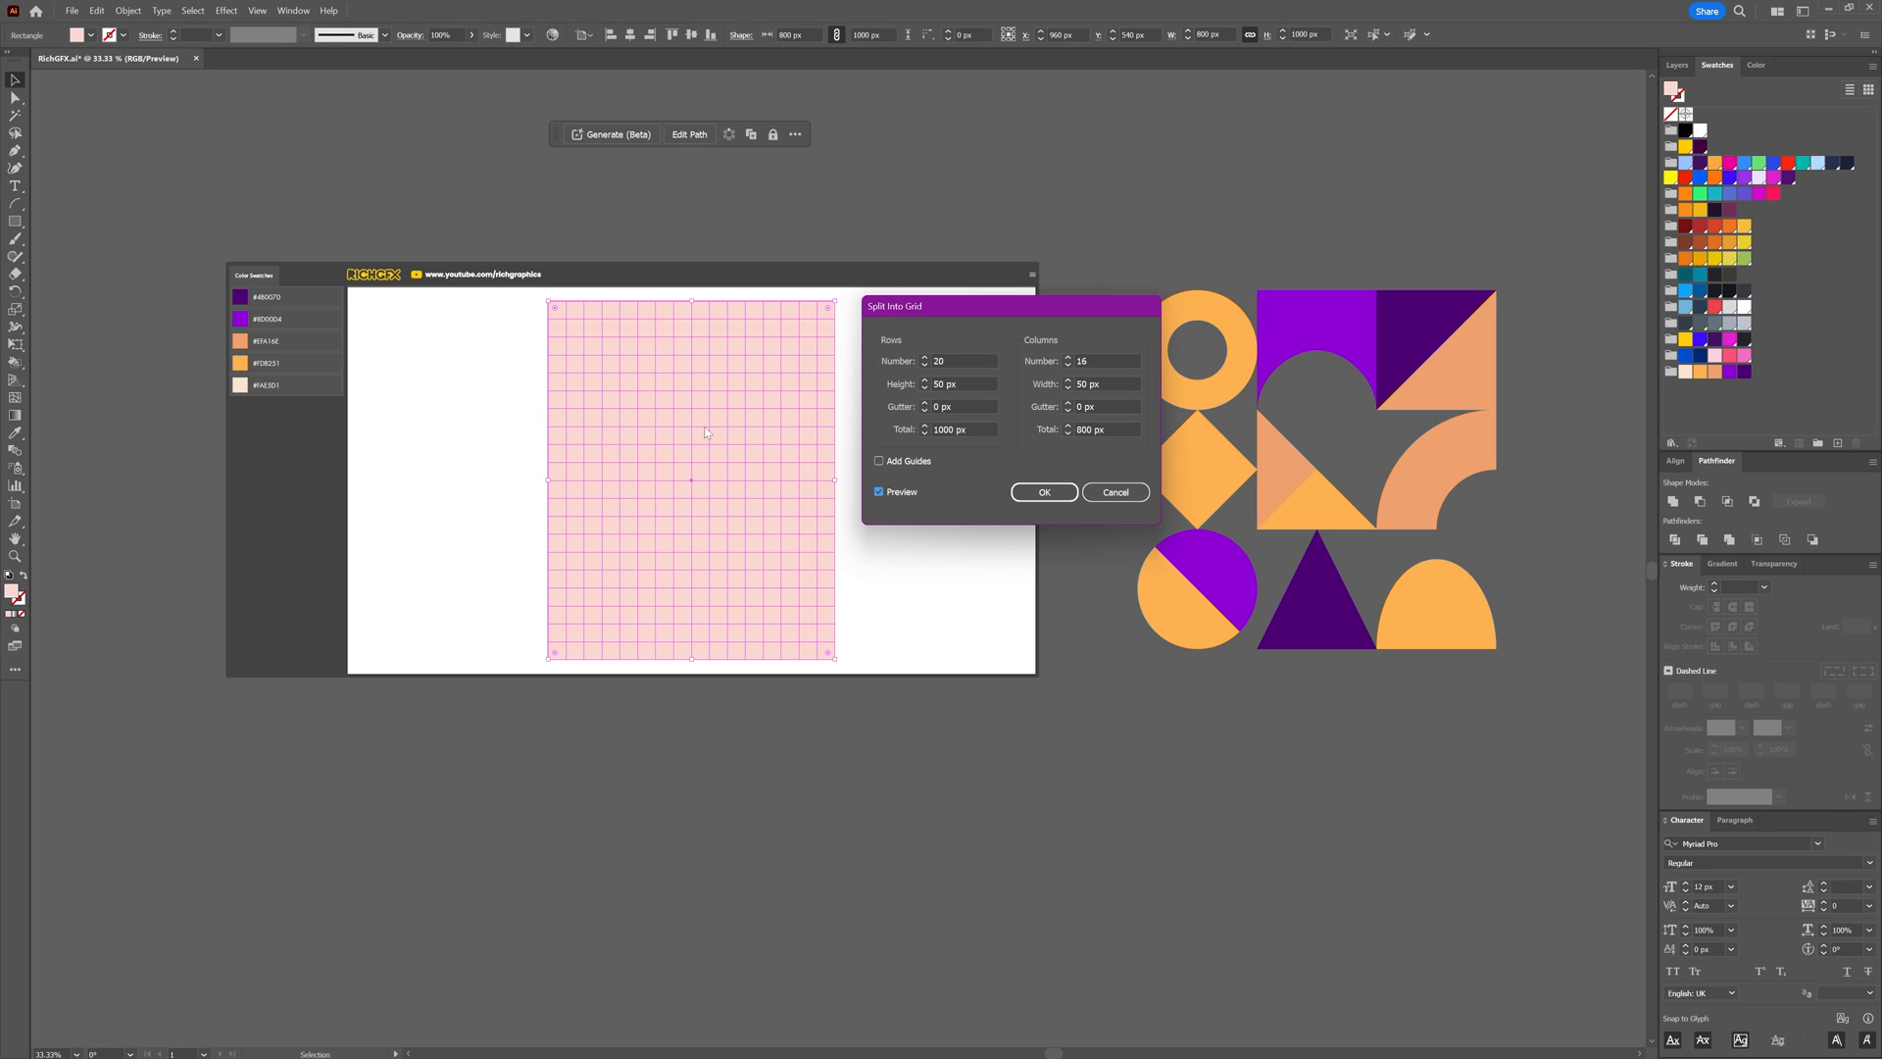
{"action": "mouse_move", "coordinate": [1005, 398]}
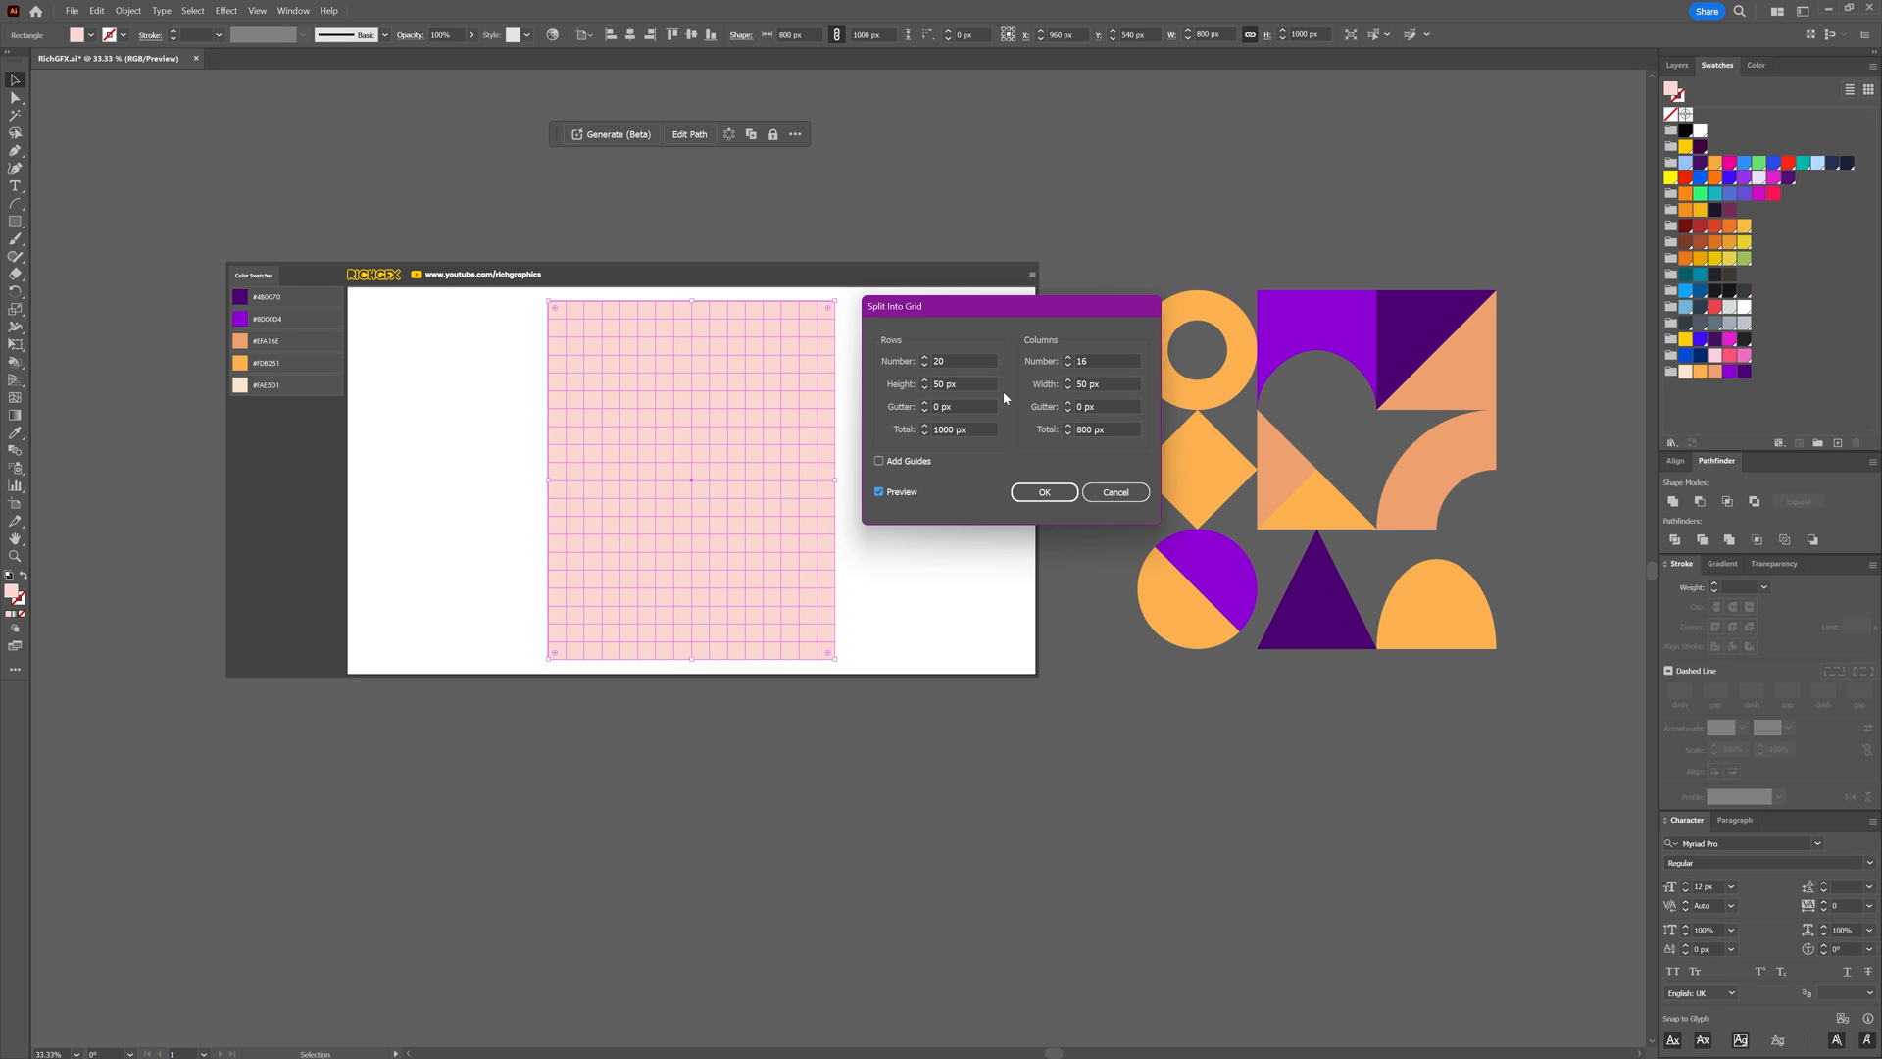
{"action": "left_click", "coordinate": [960, 383]}
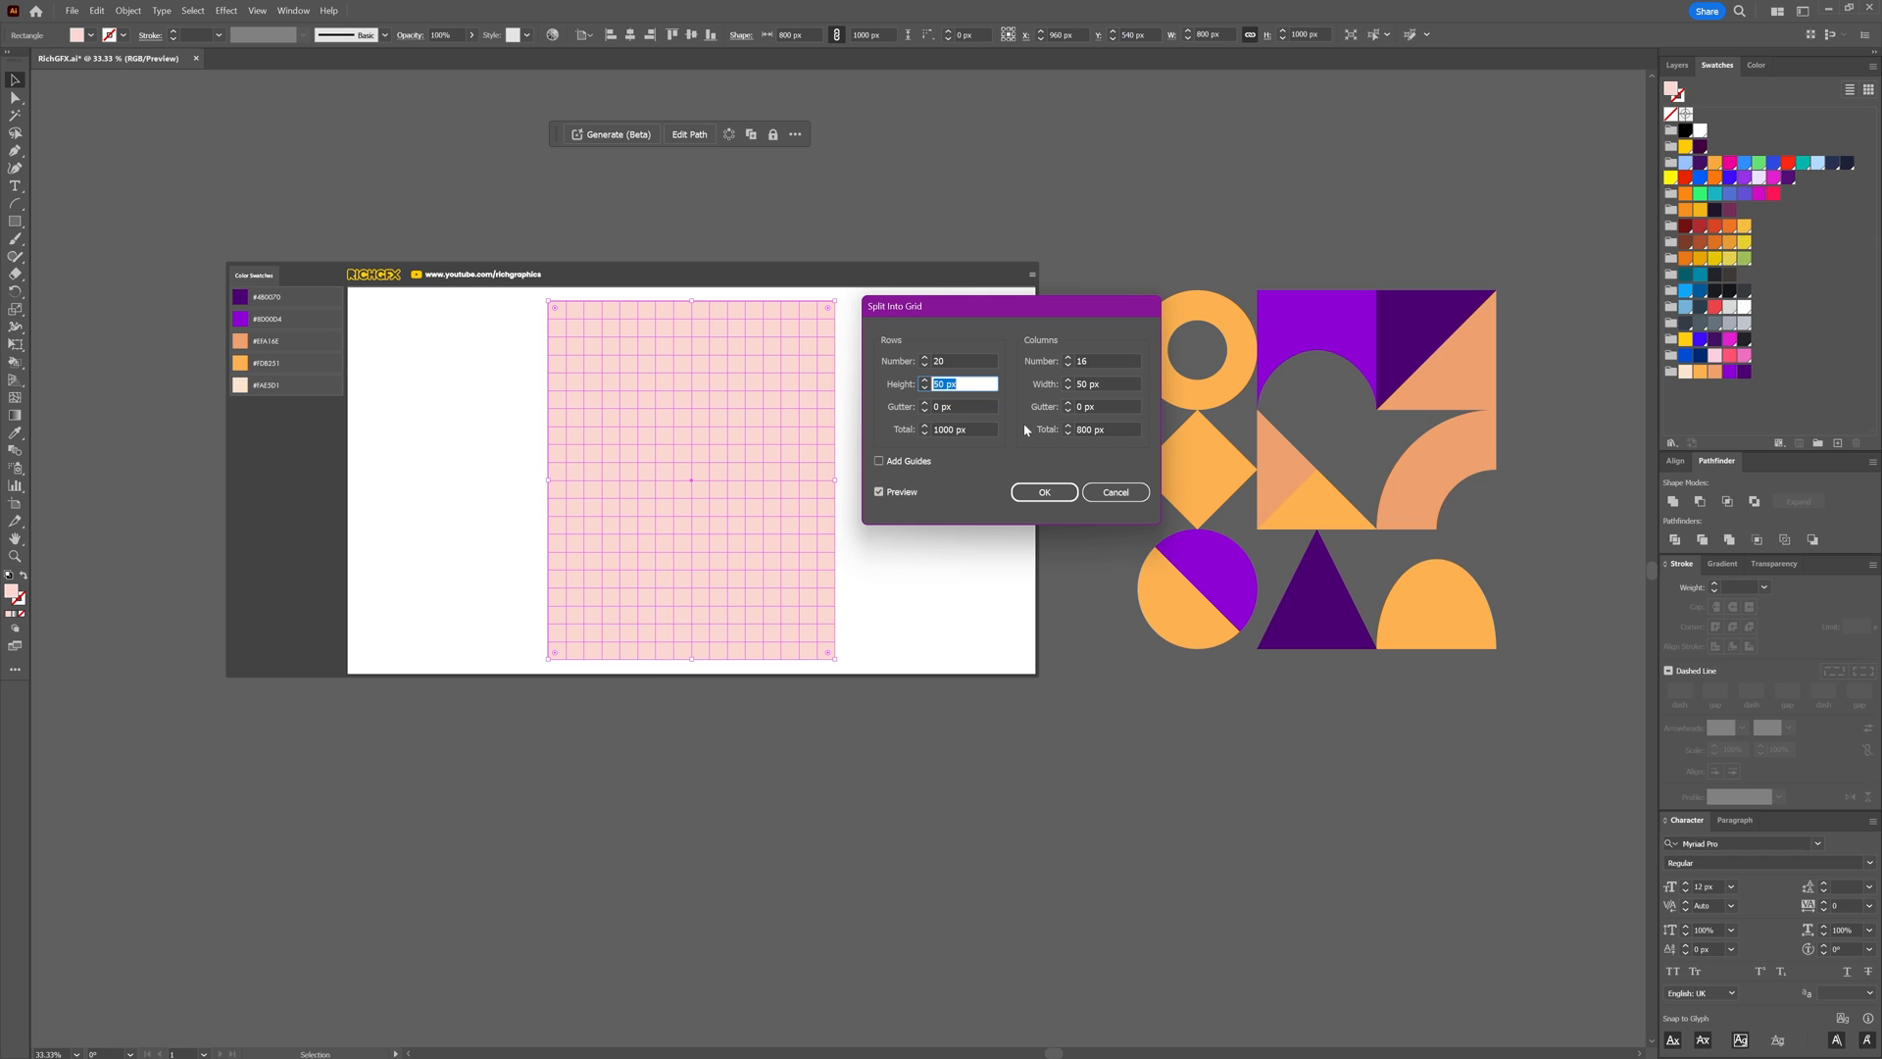
{"action": "type", "text": "40"}
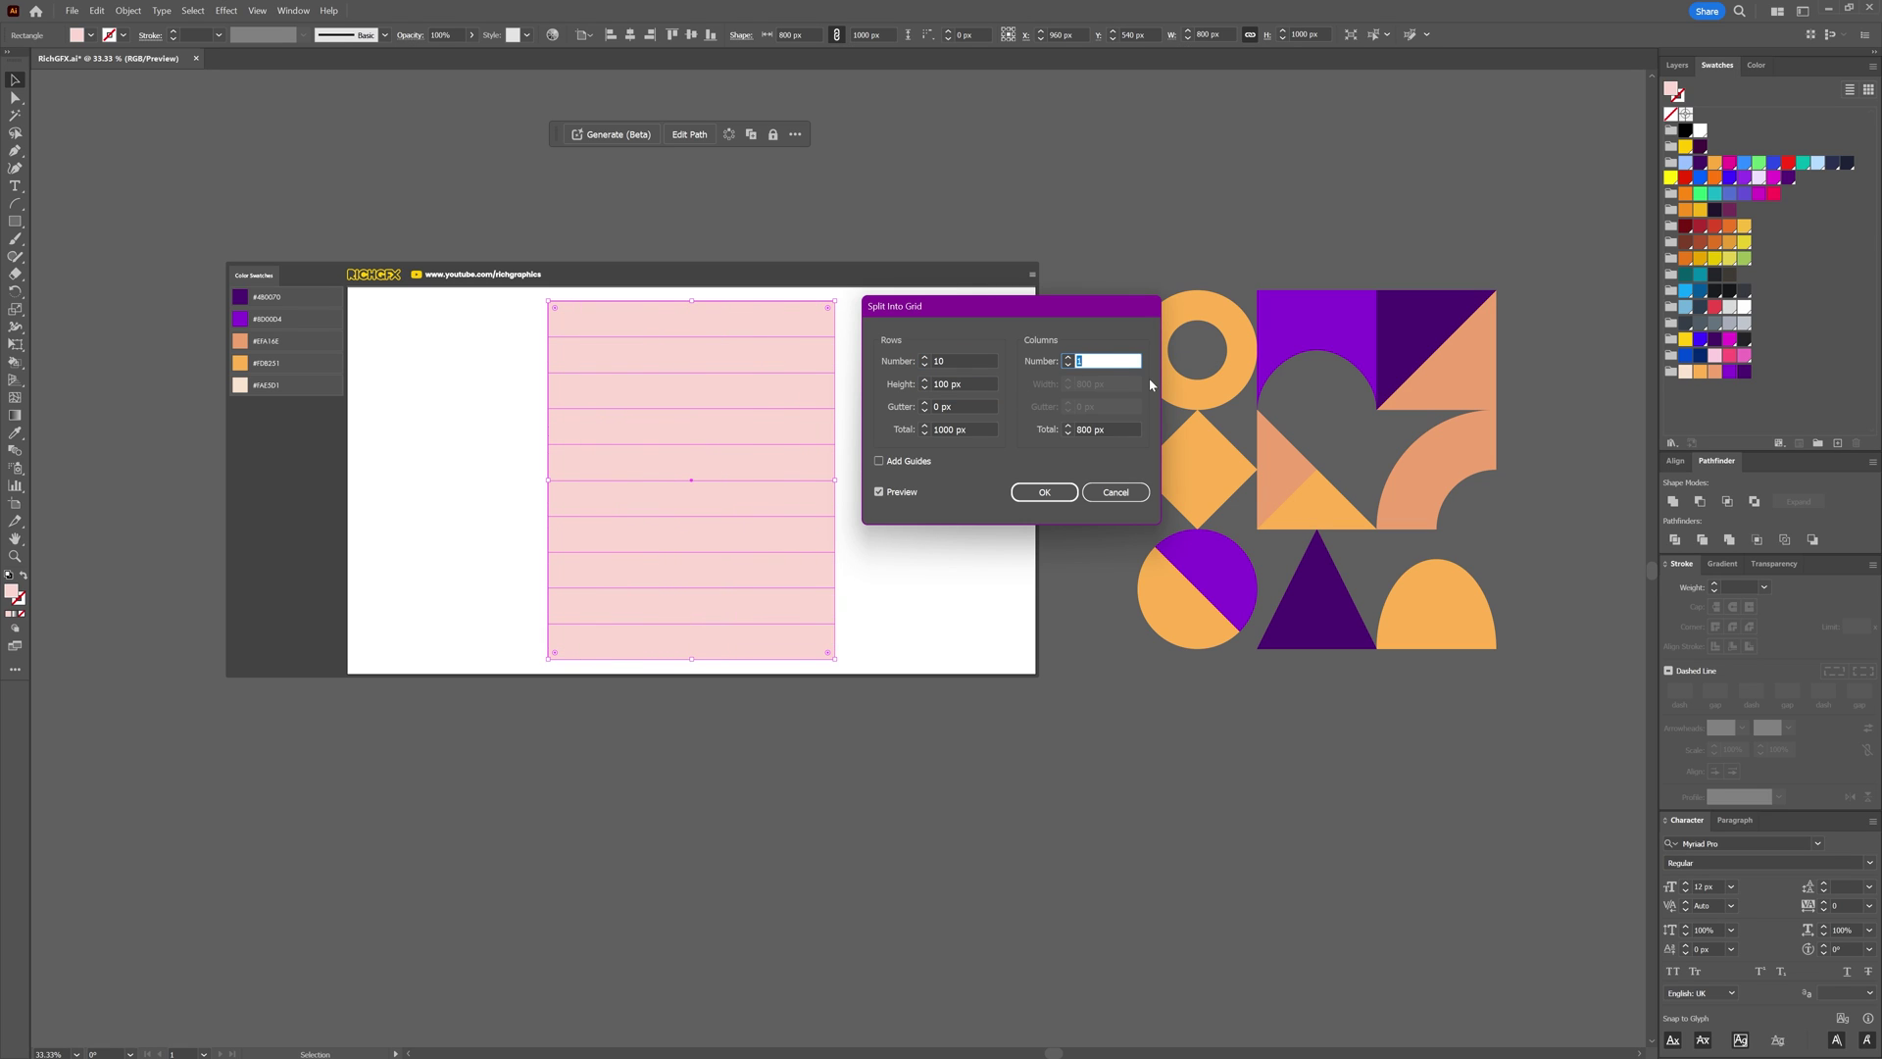
{"action": "left_click", "coordinate": [1115, 492]}
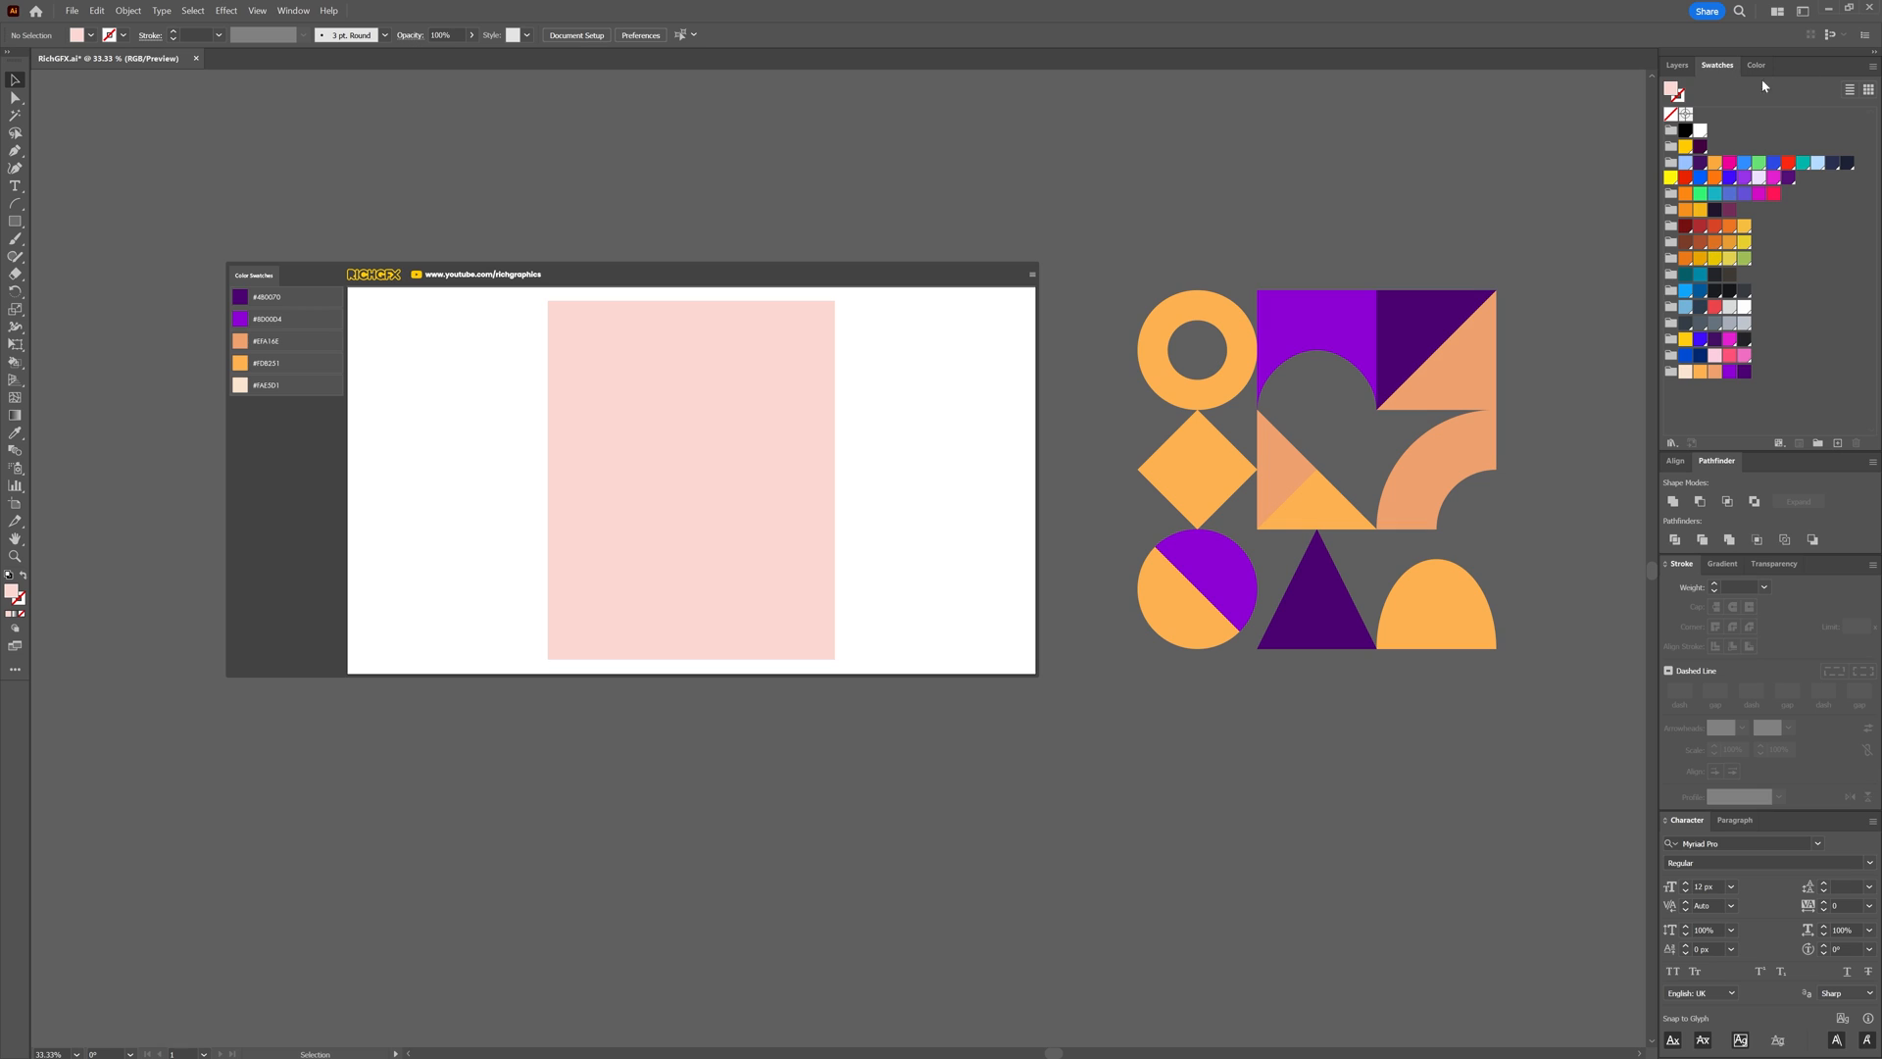
Marquee-select the pink square grid together with the adjacent Bauhaus shape group.
{"action": "left_click", "coordinate": [1670, 65]}
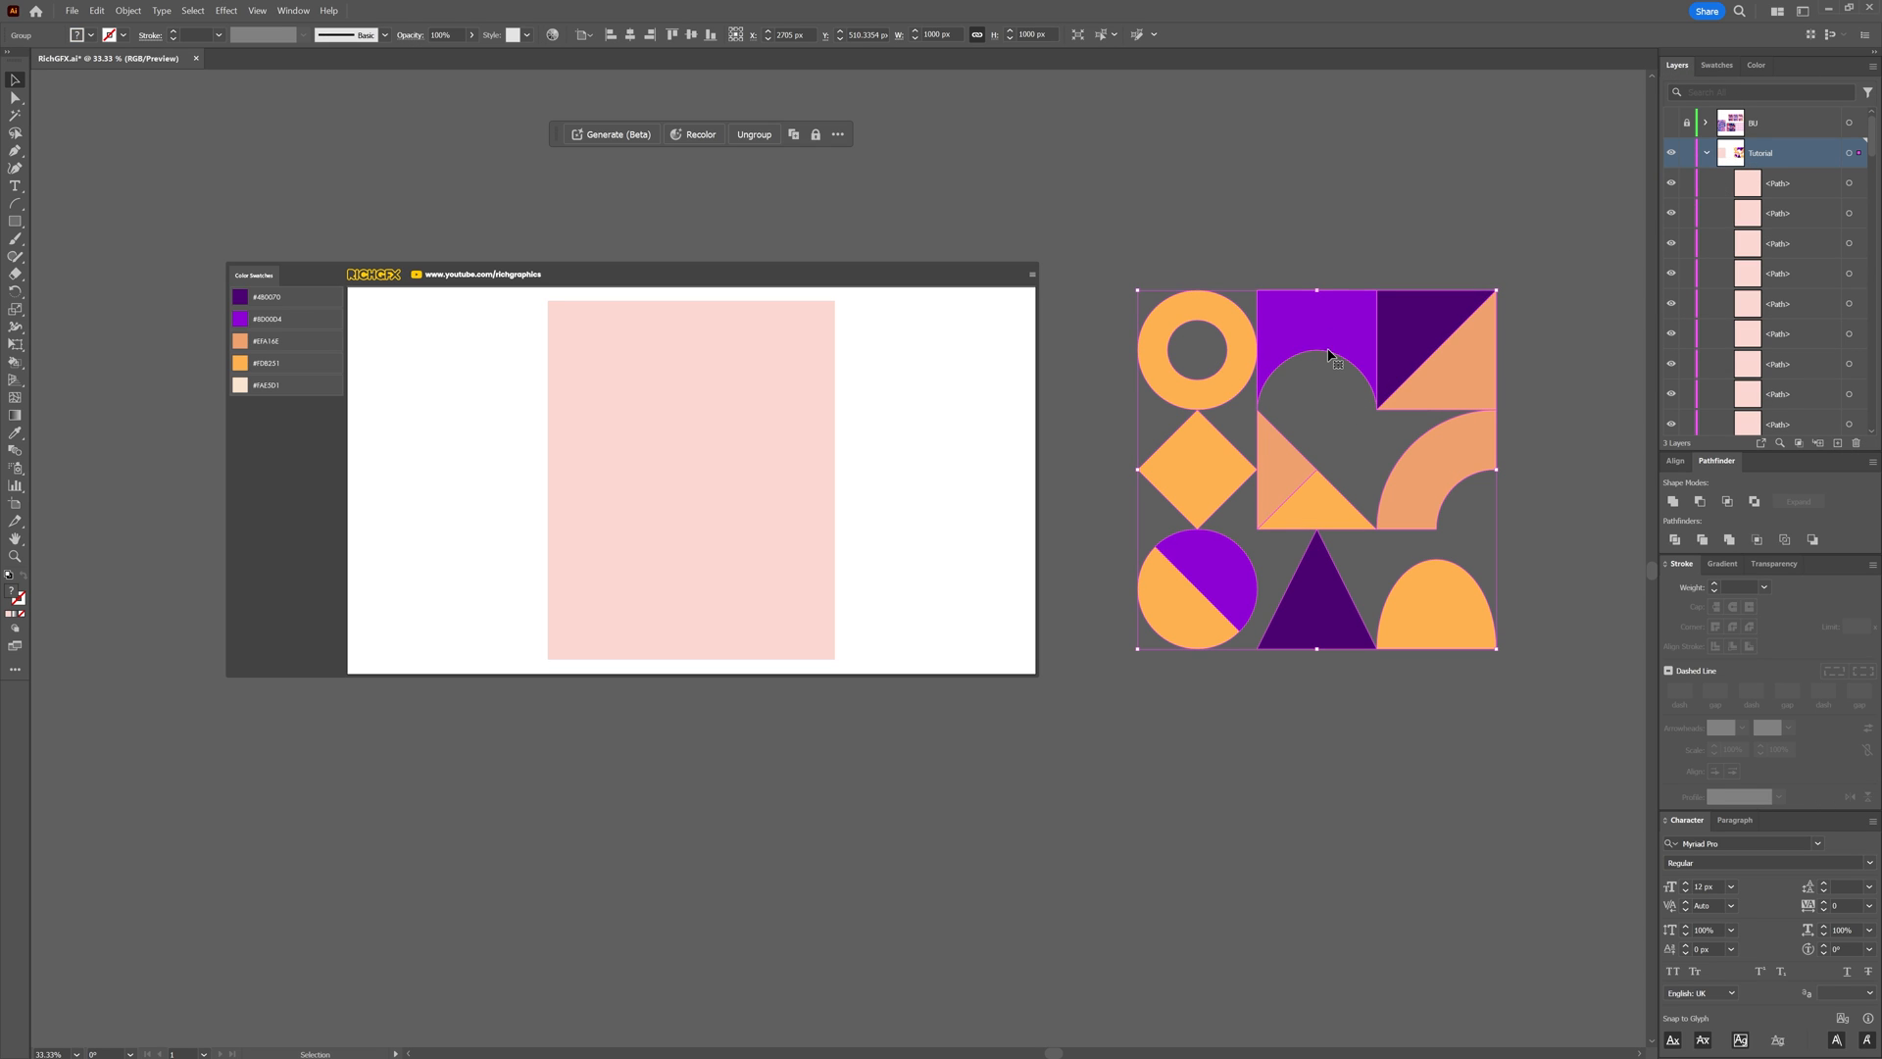
{"action": "right_click", "coordinate": [1332, 356]}
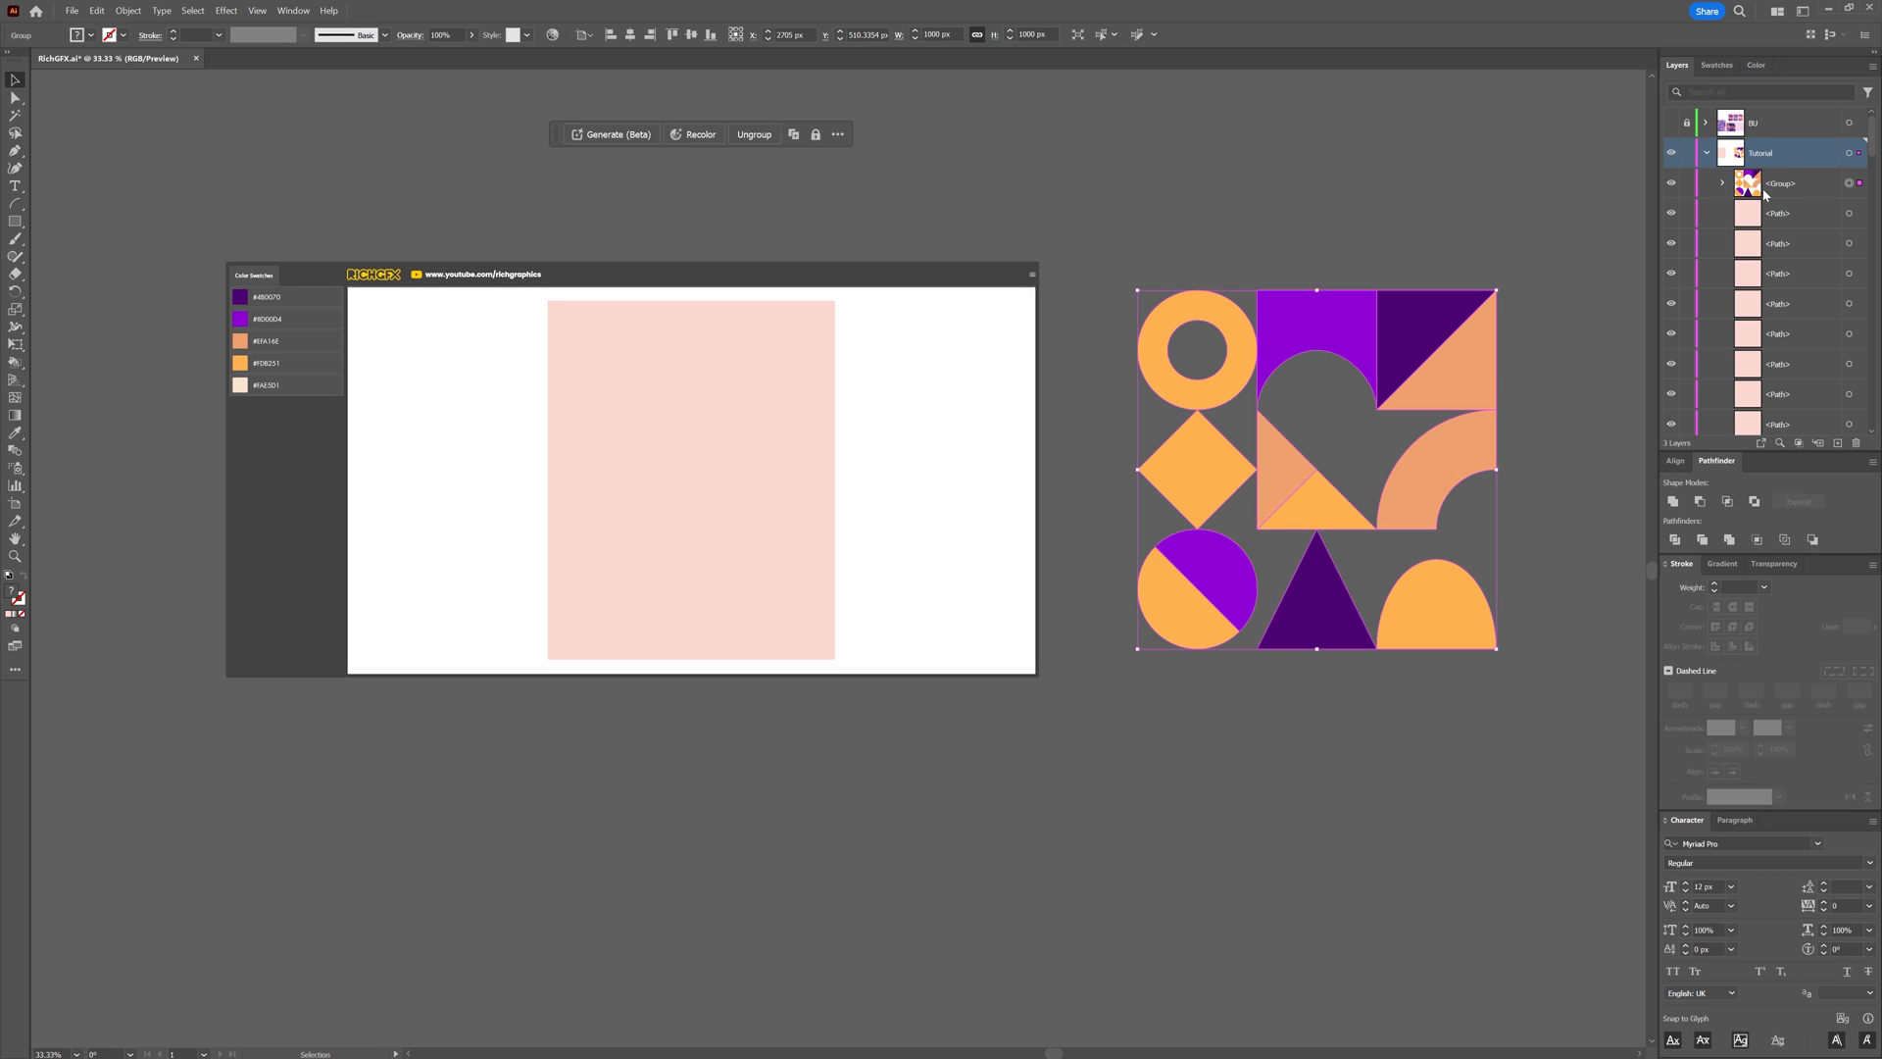
{"action": "left_click_drag", "start_coordinate": [690, 336], "coordinate": [726, 372]}
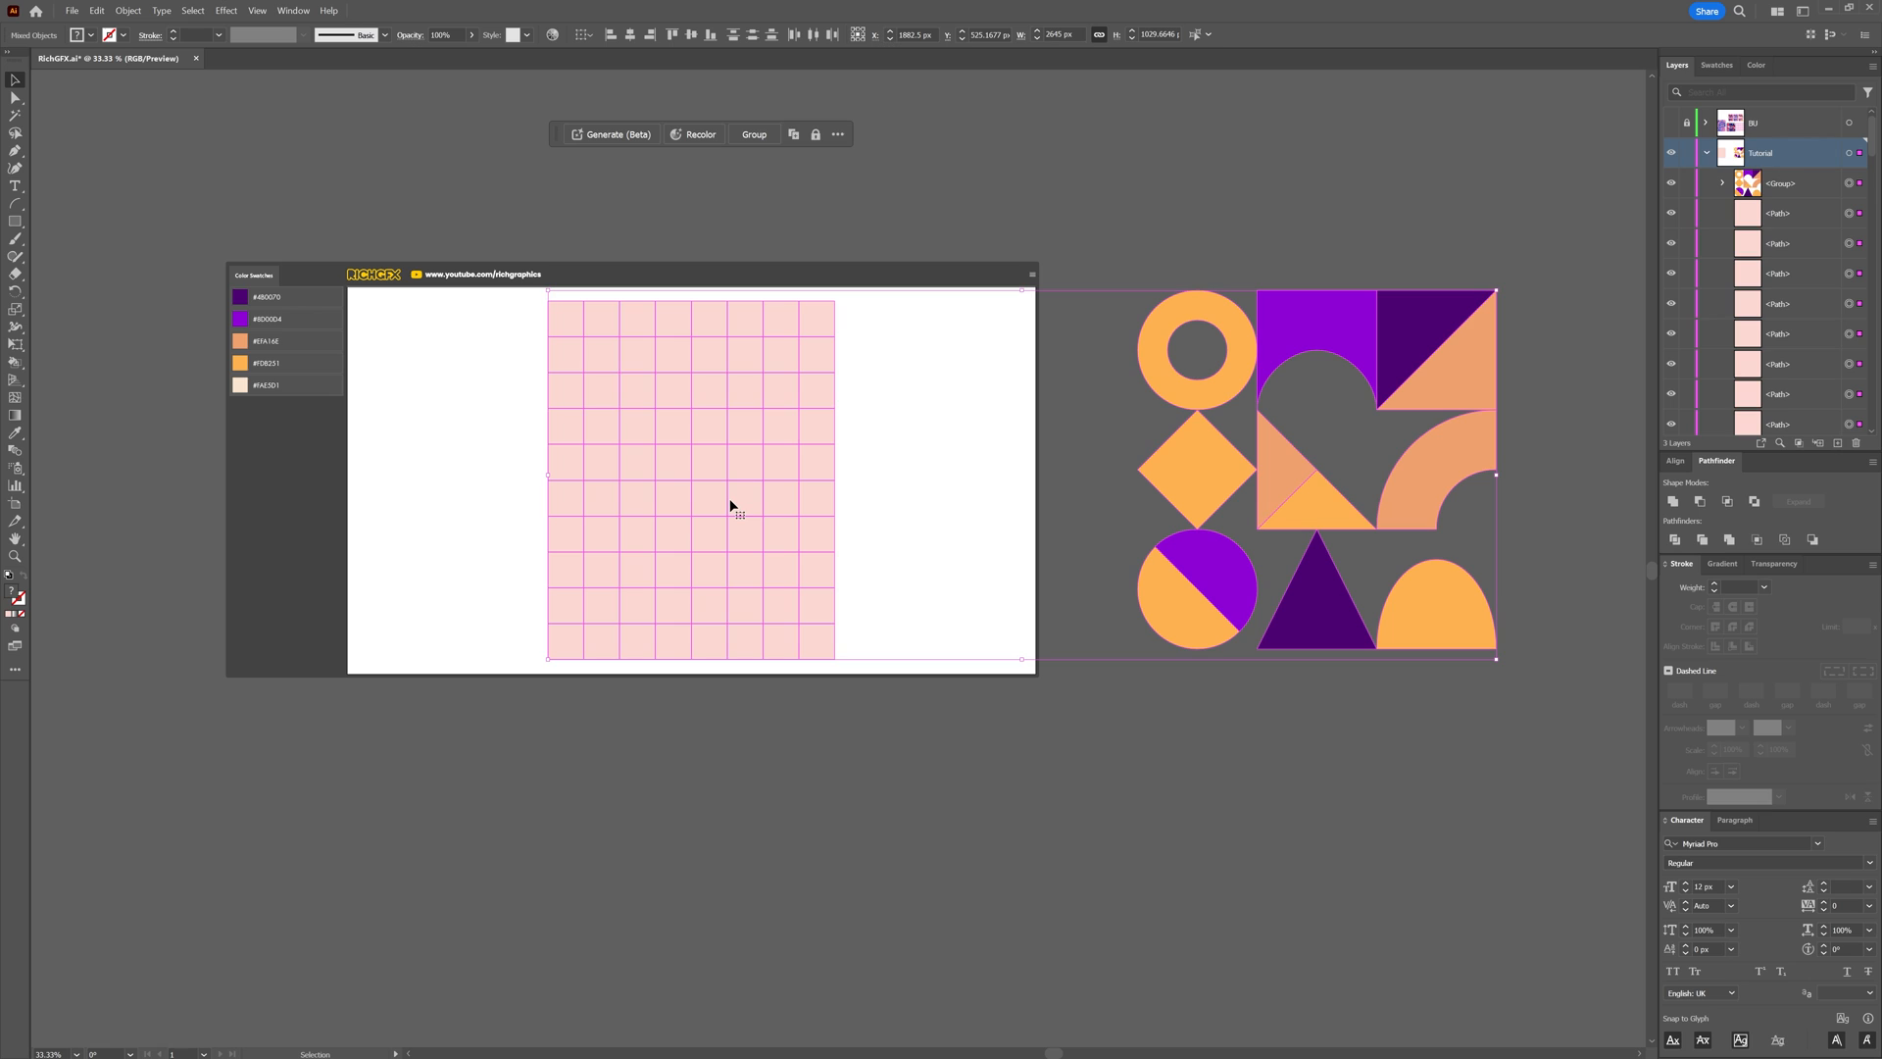
{"action": "mouse_move", "coordinate": [701, 336]}
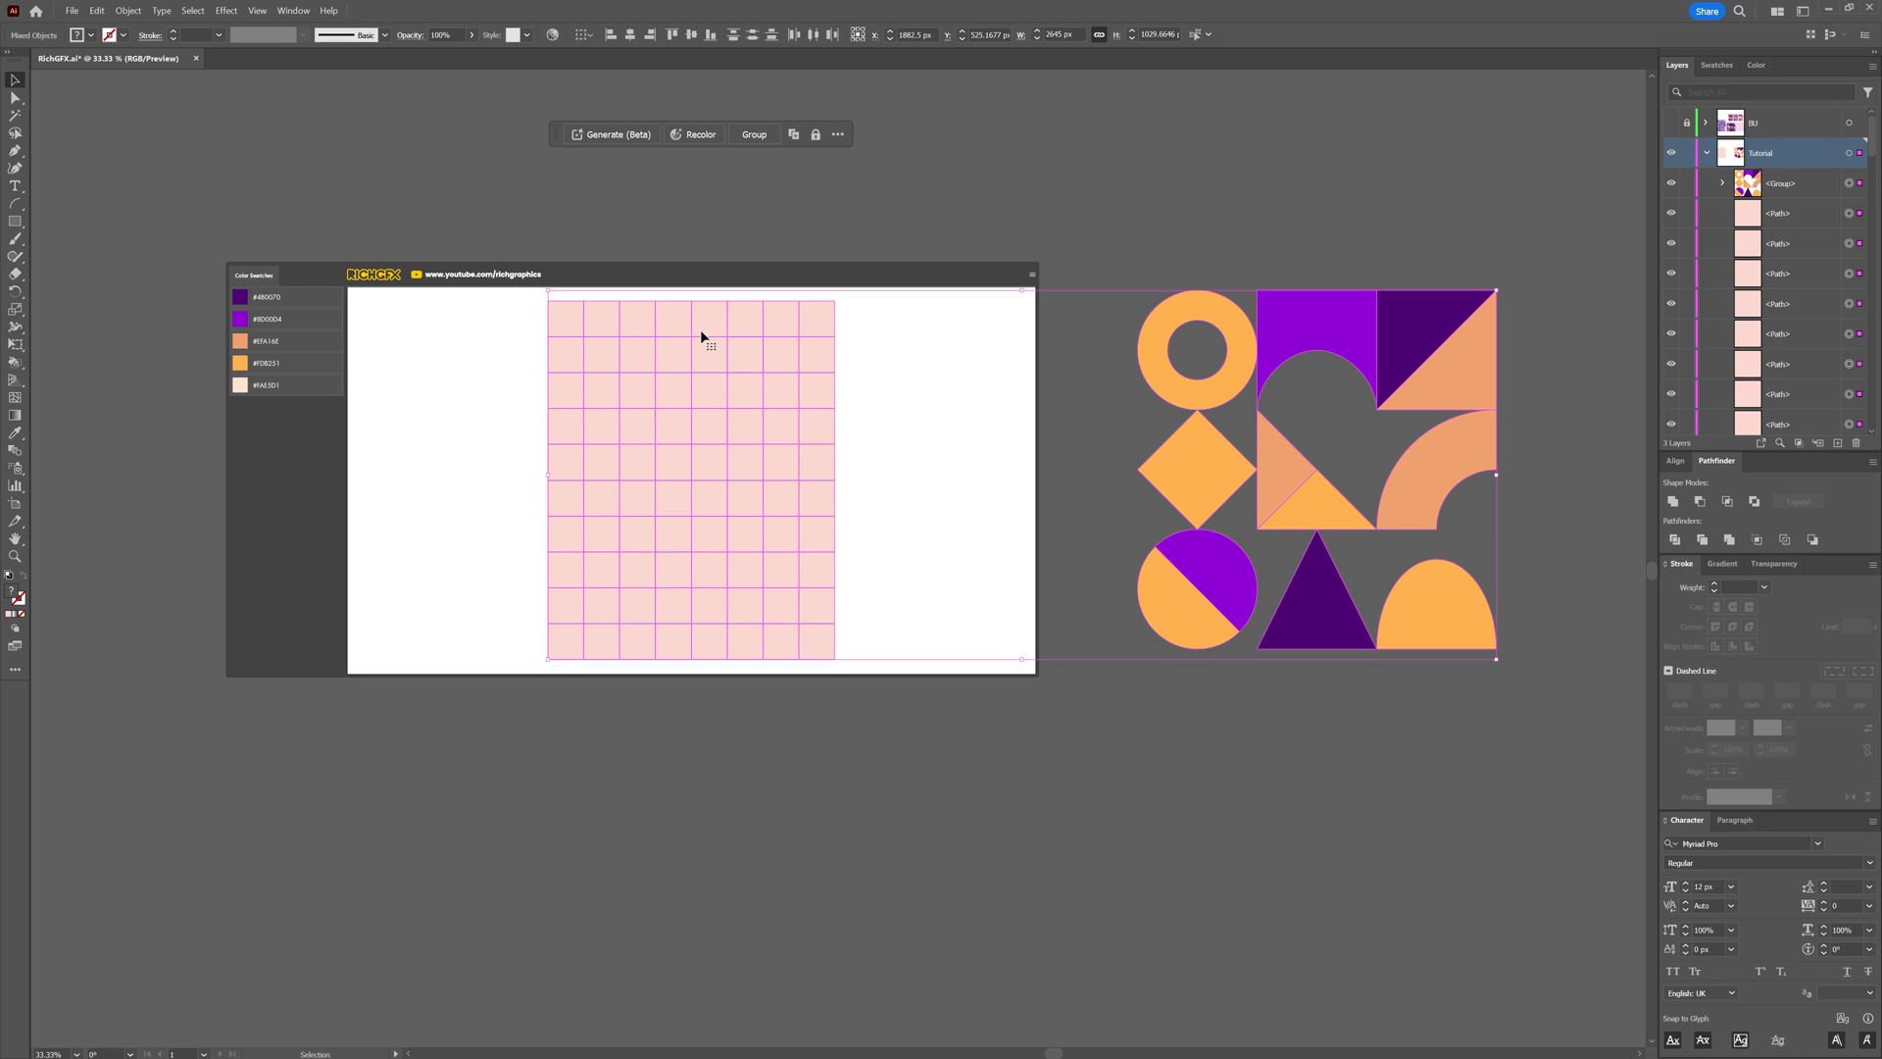
Run the replaceItems script with All in group (random) to fill every grid square.
{"action": "left_click", "coordinate": [95, 11]}
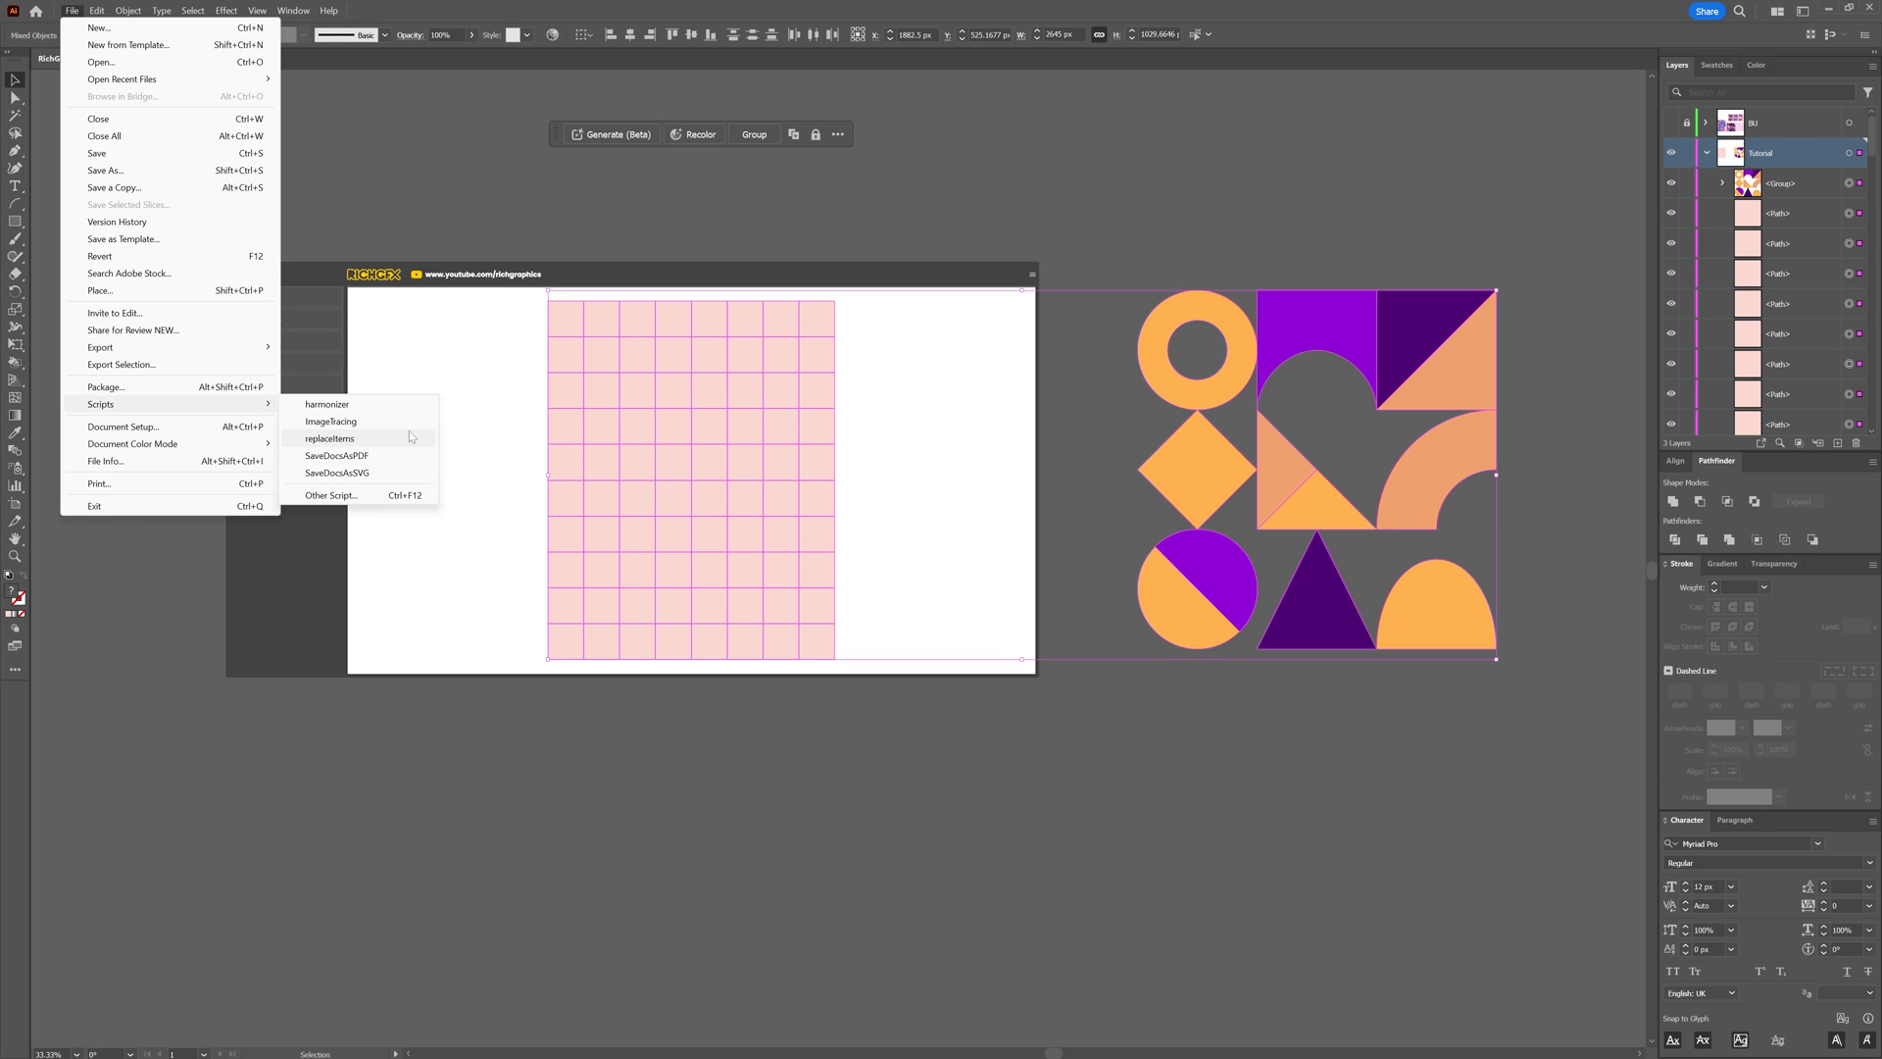
{"action": "left_click", "coordinate": [329, 438]}
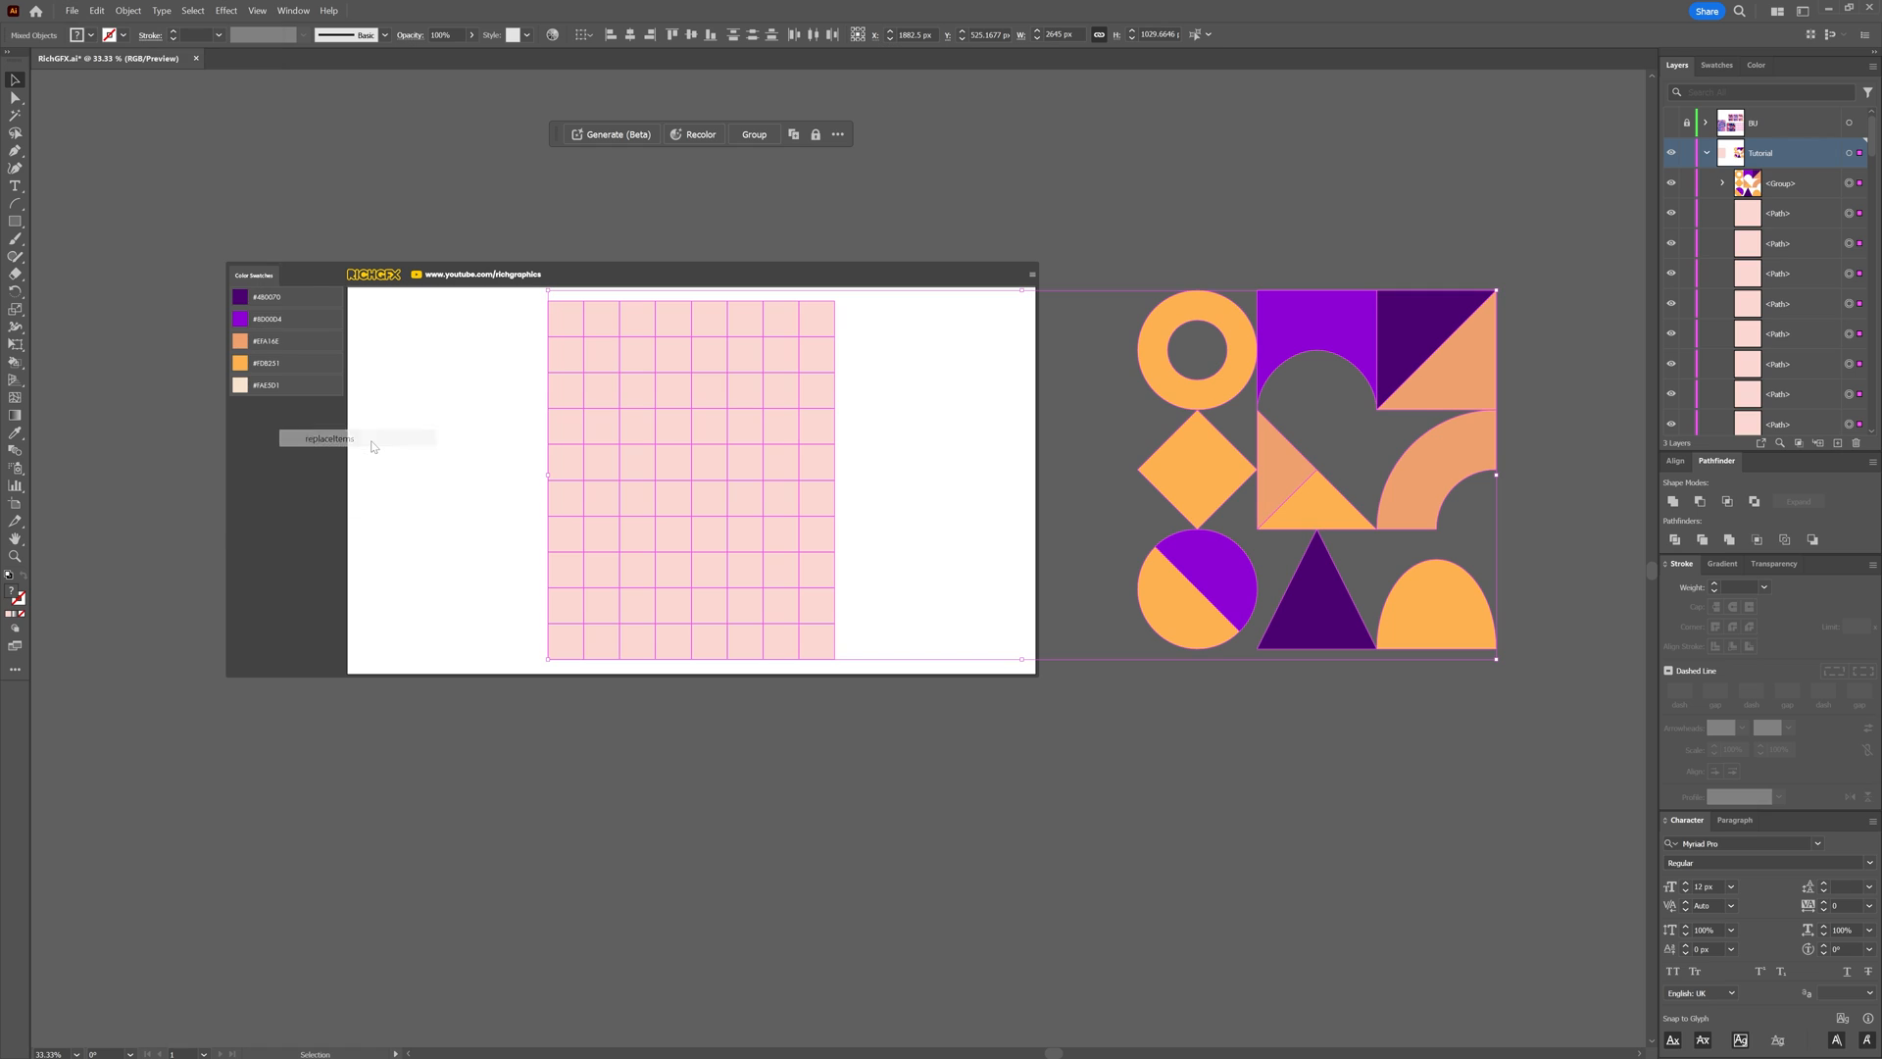
{"action": "left_click", "coordinate": [325, 439]}
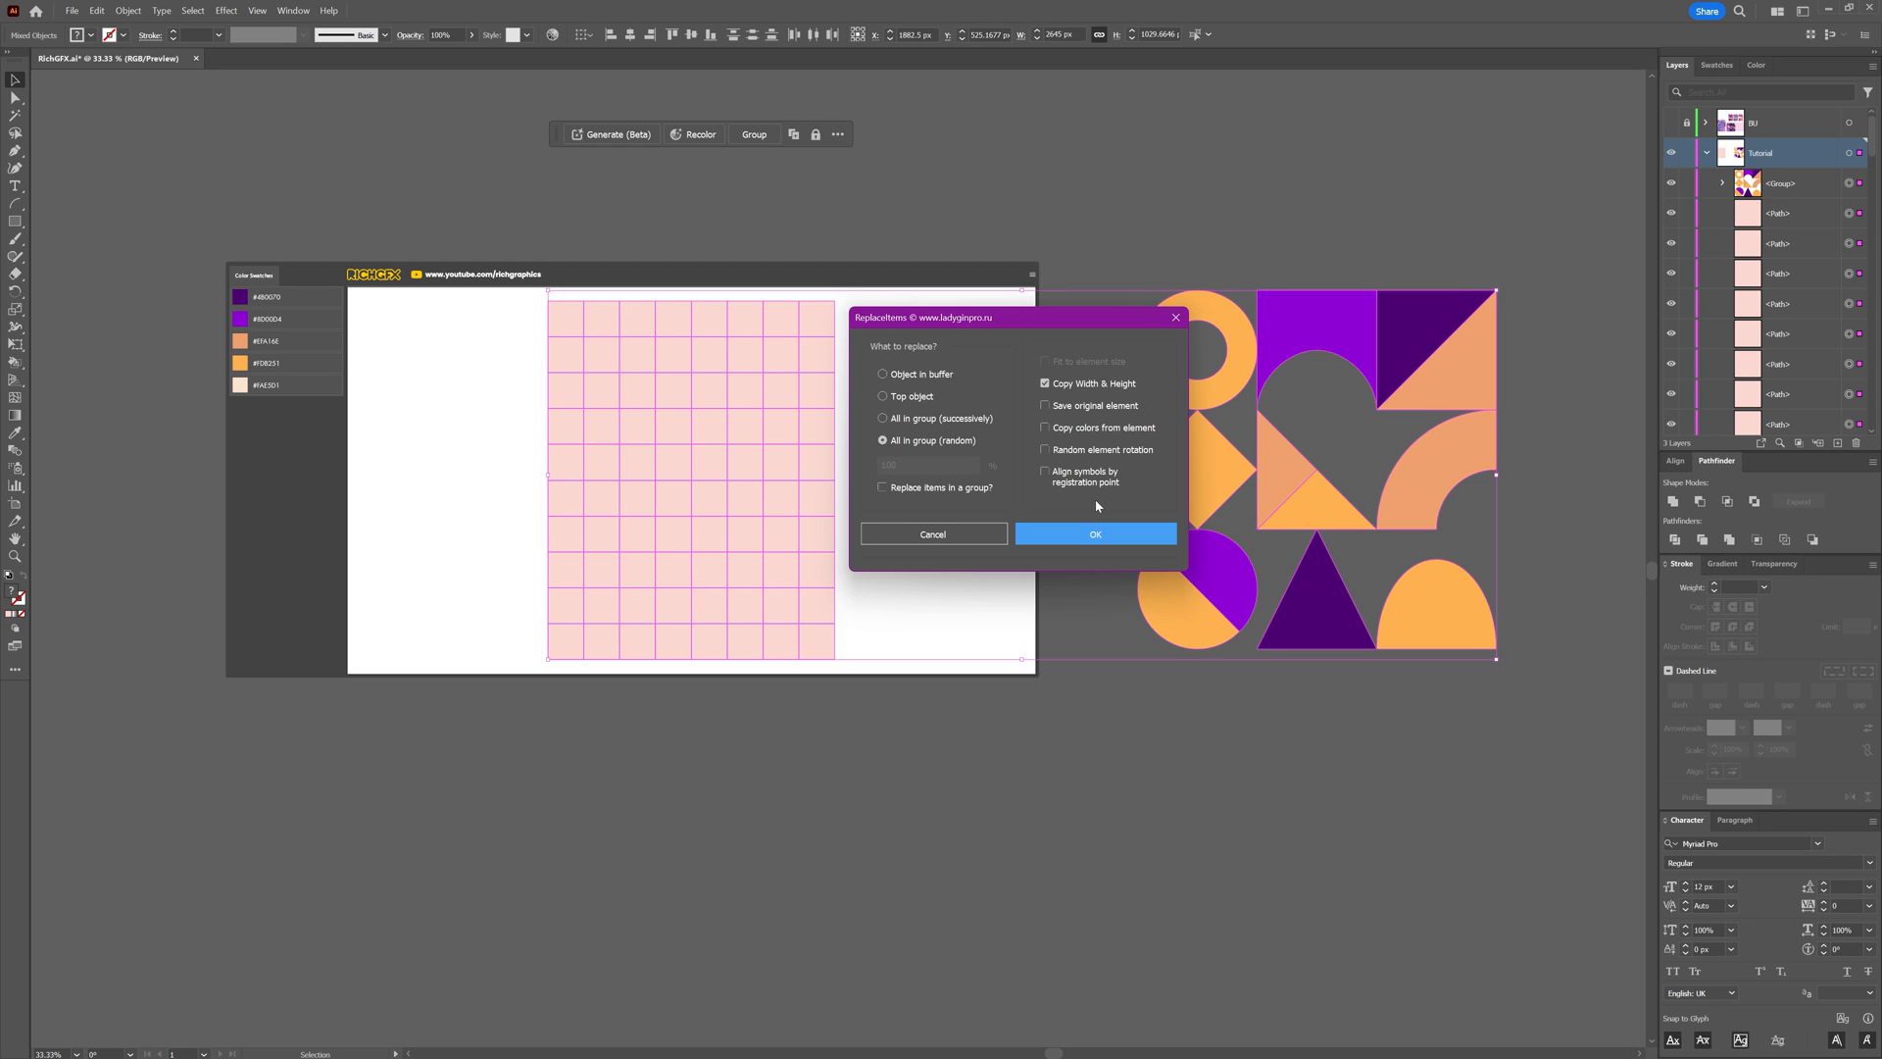
{"action": "mouse_move", "coordinate": [1144, 490]}
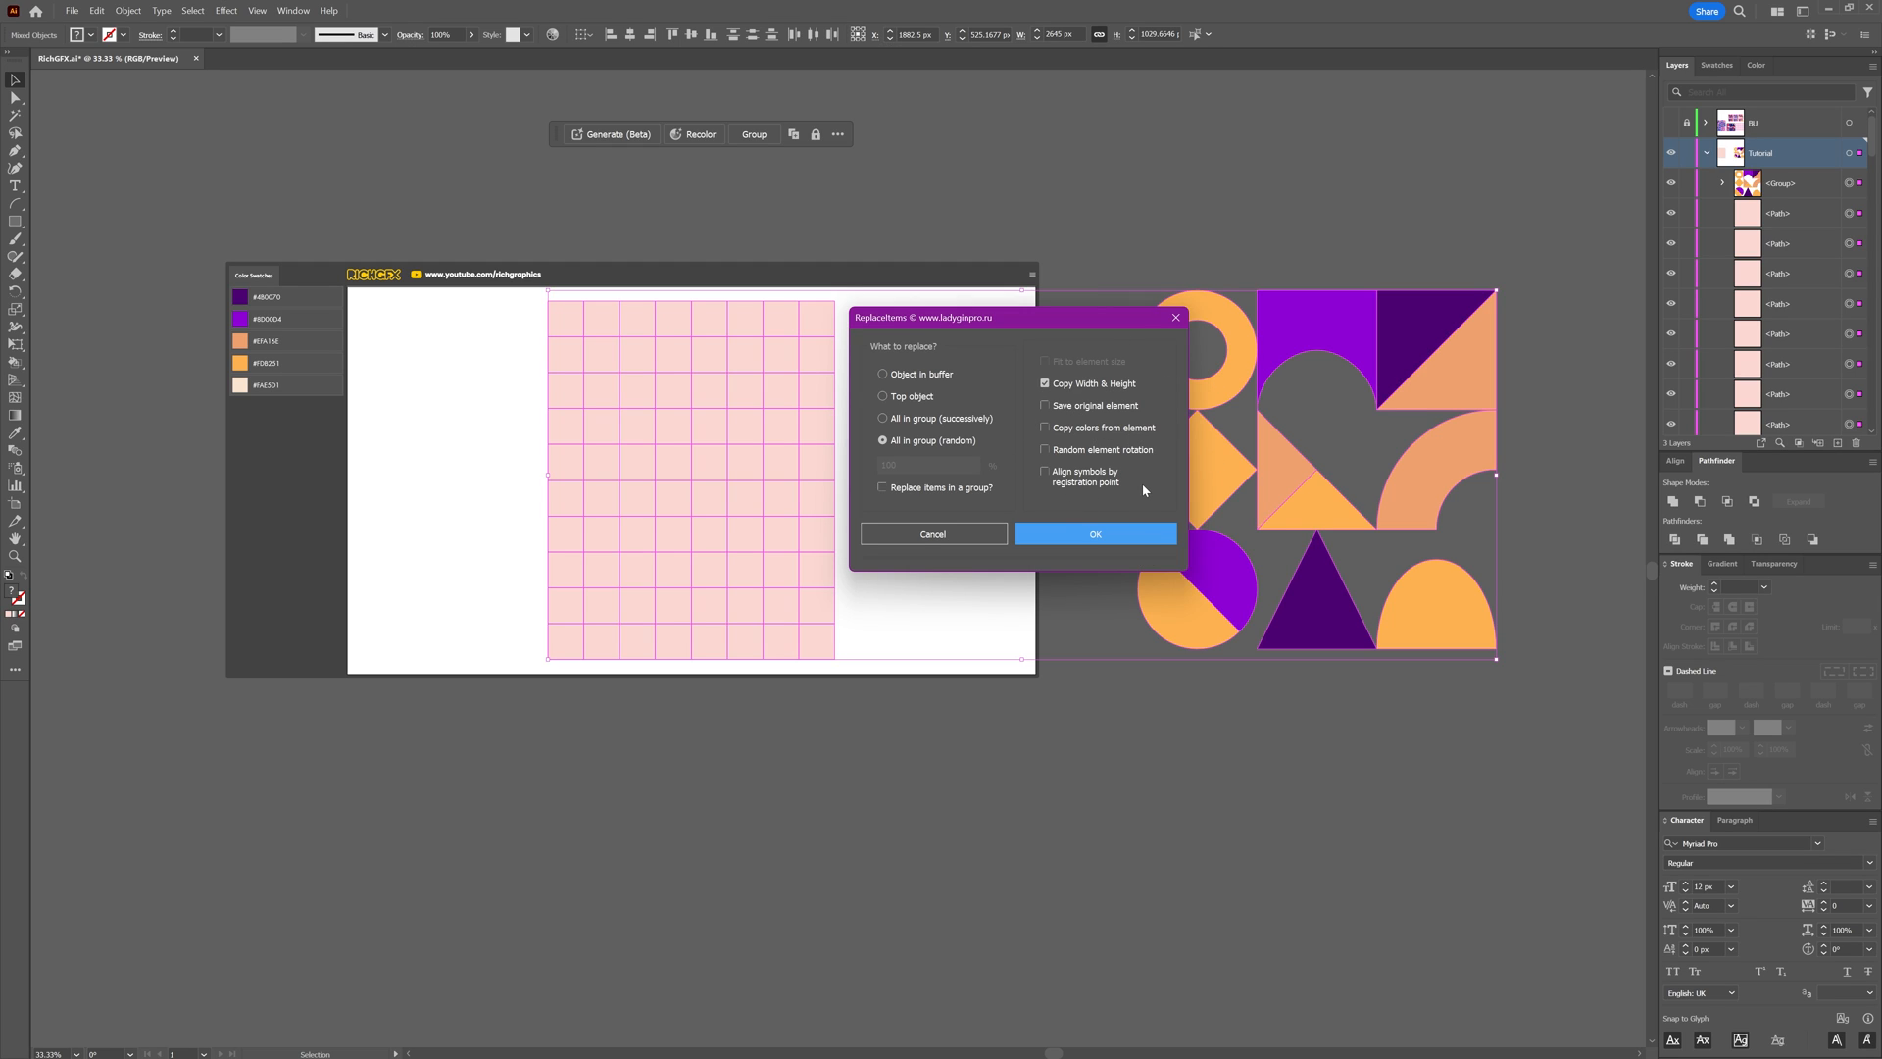
{"action": "left_click", "coordinate": [1095, 533]}
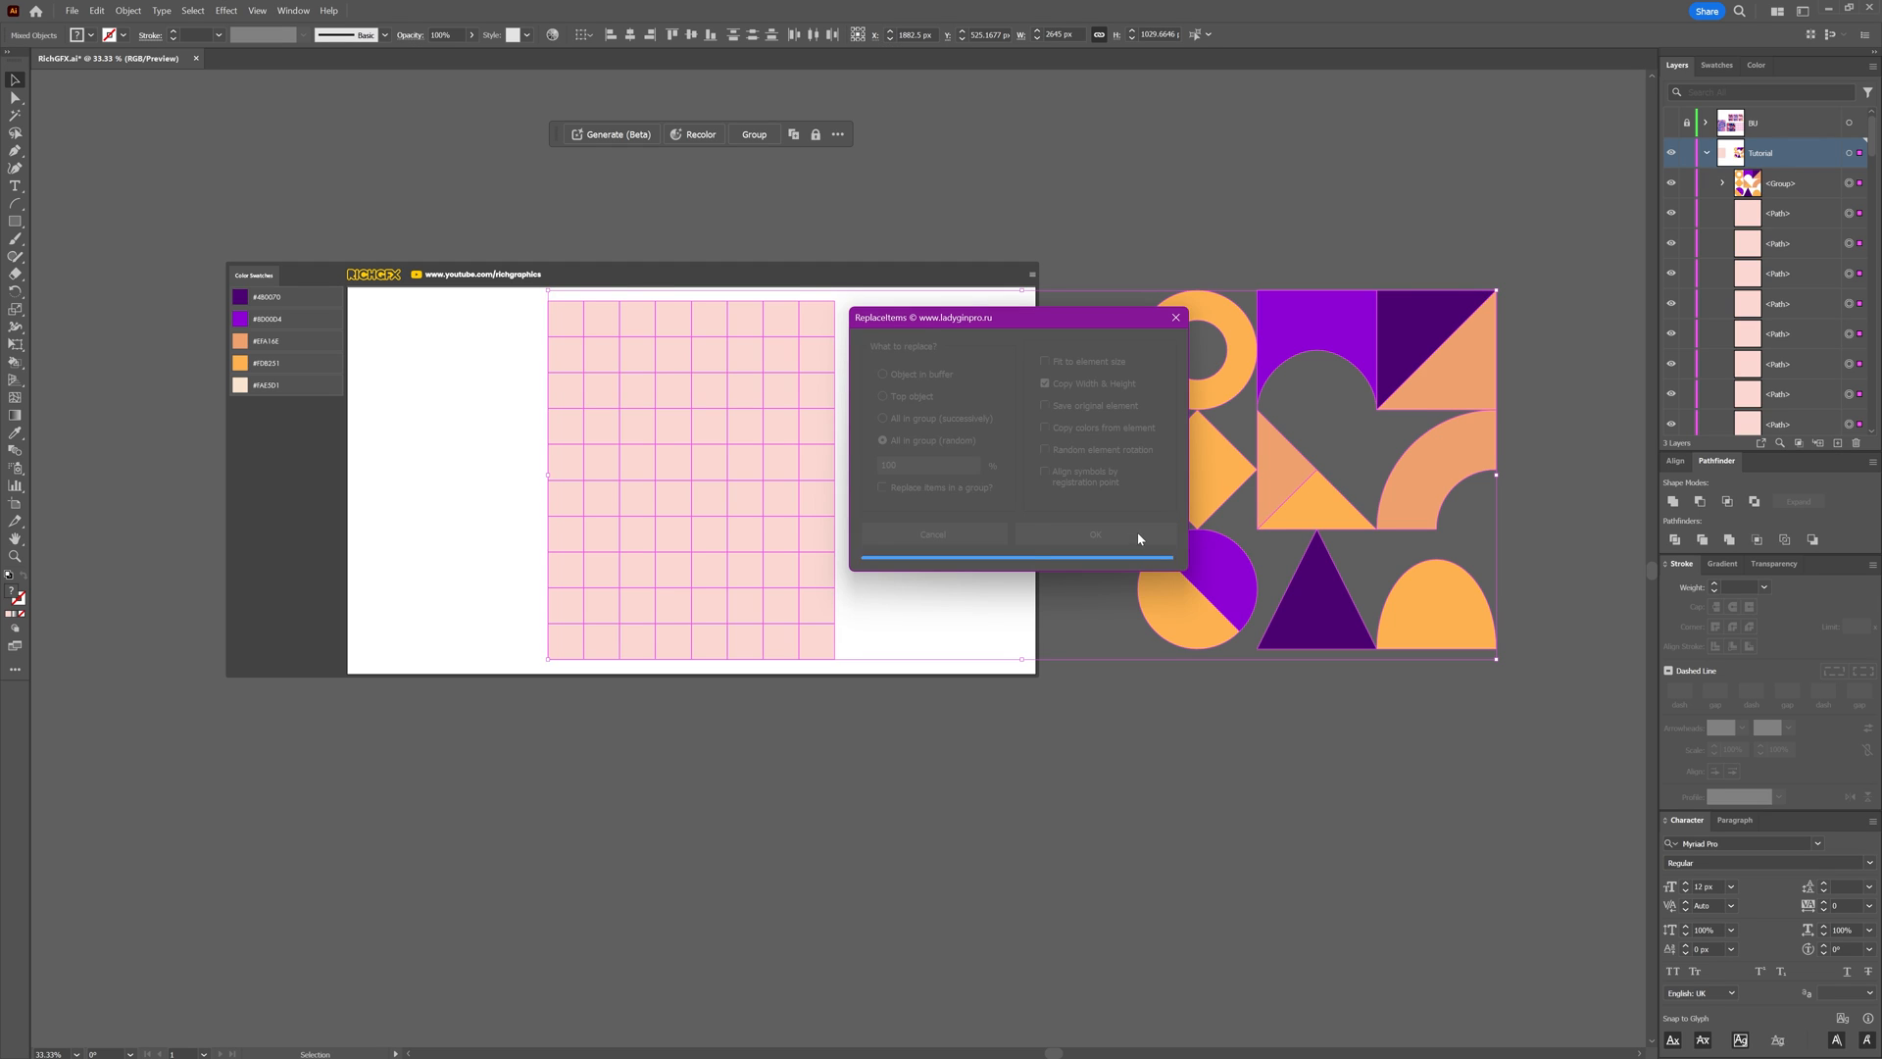
{"action": "left_click", "coordinate": [1095, 535]}
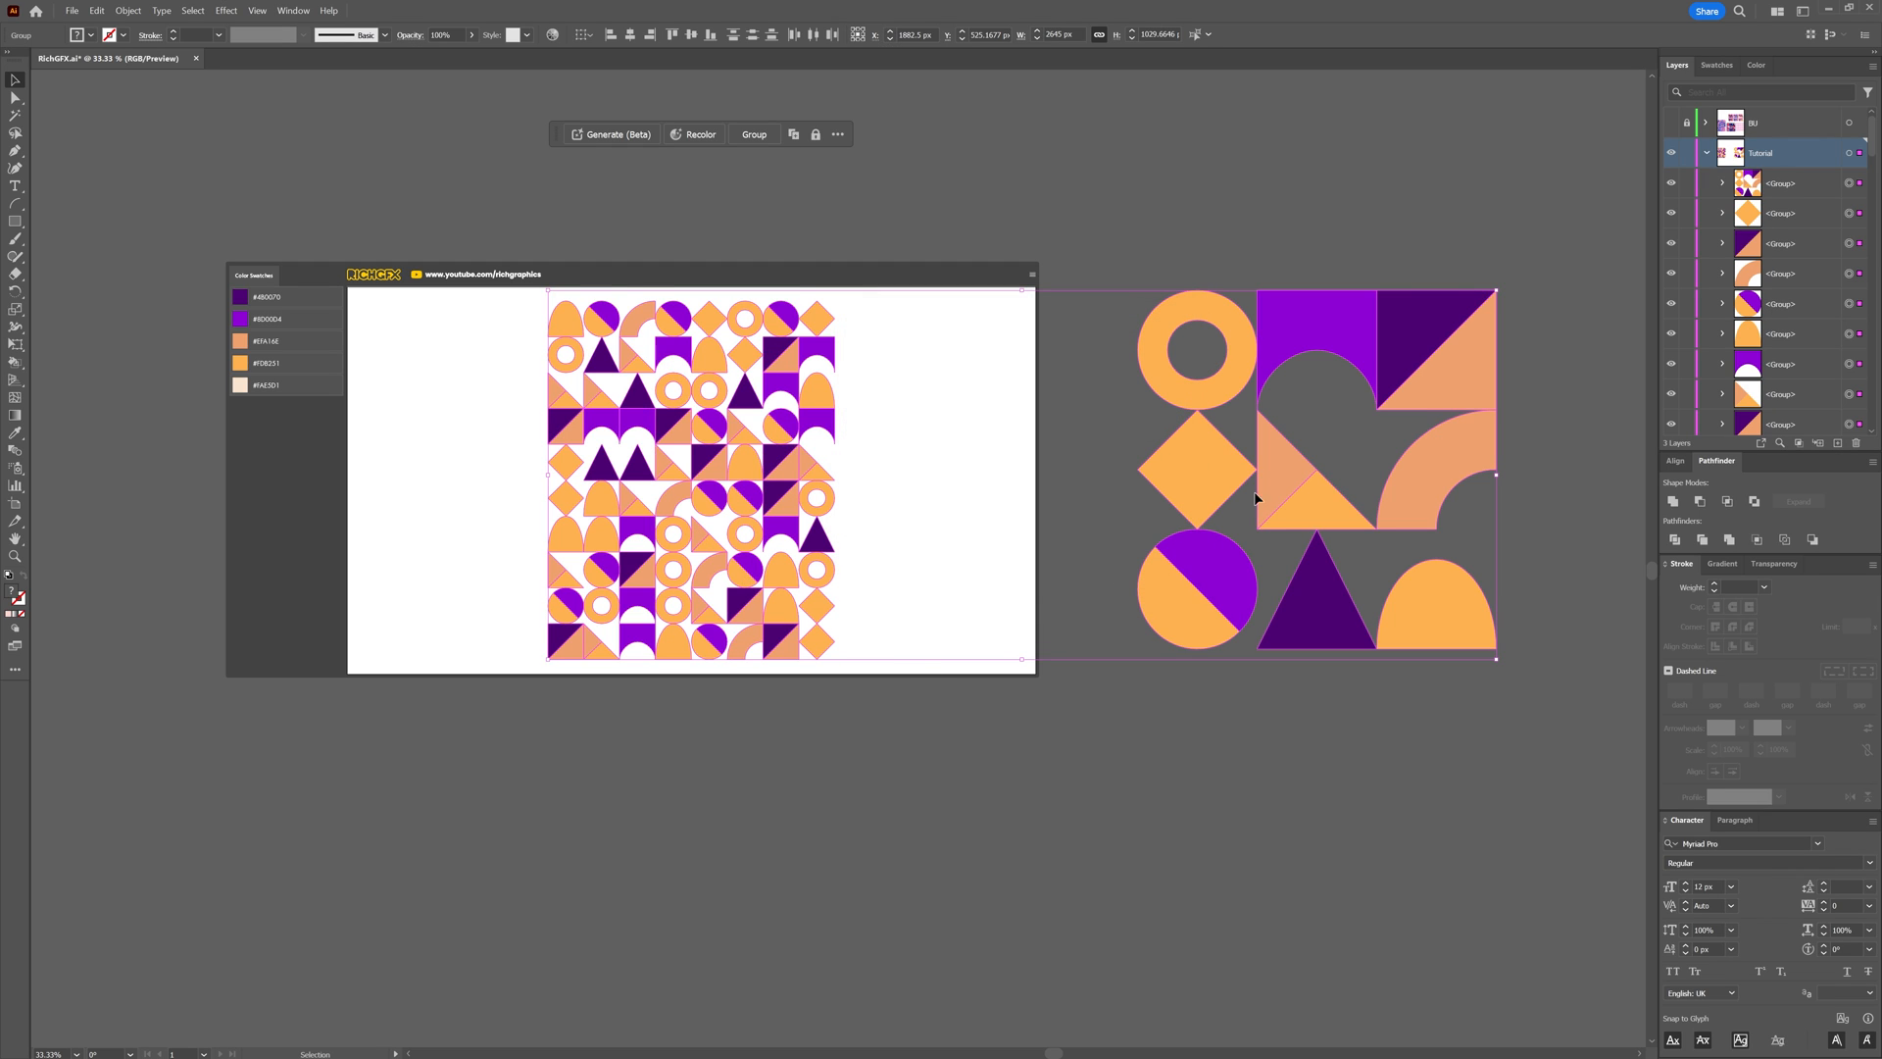
{"action": "mouse_move", "coordinate": [1284, 712]}
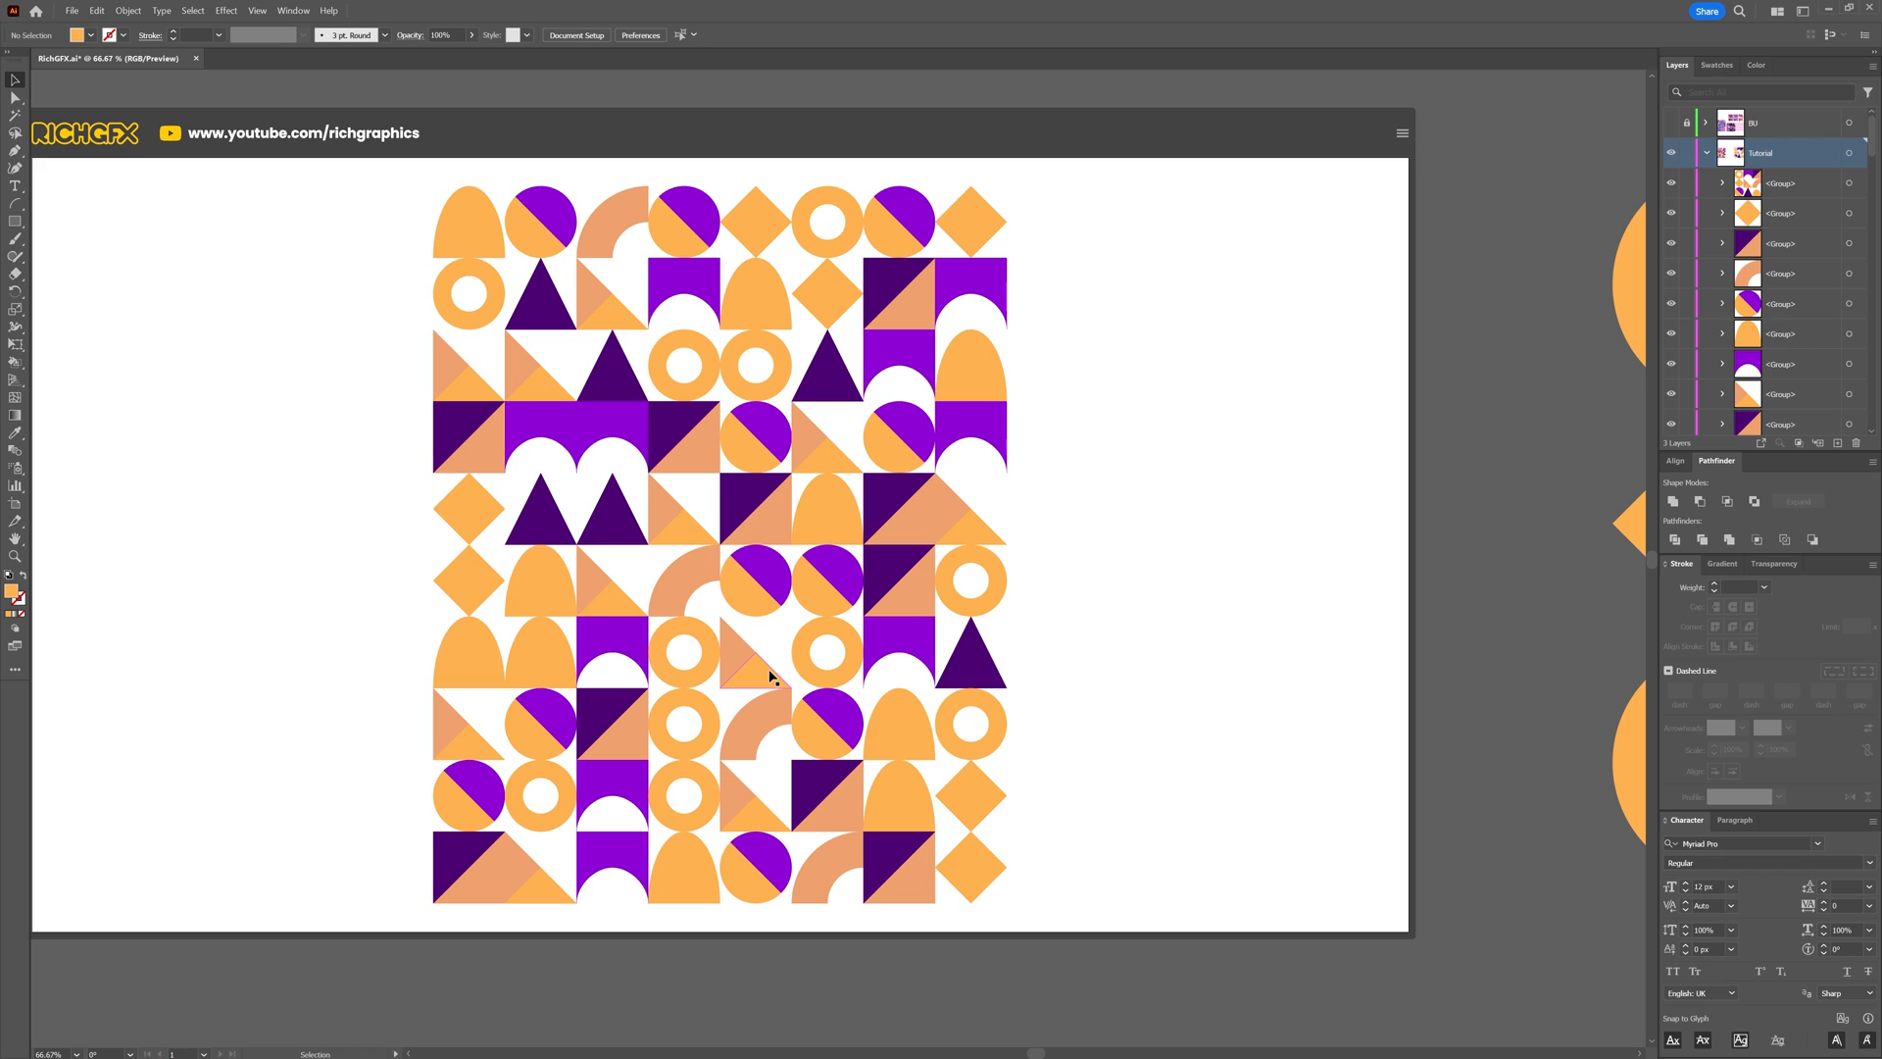
Rotate a few individual pattern shapes to new orientations, then select all shapes.
{"action": "left_click", "coordinate": [752, 665]}
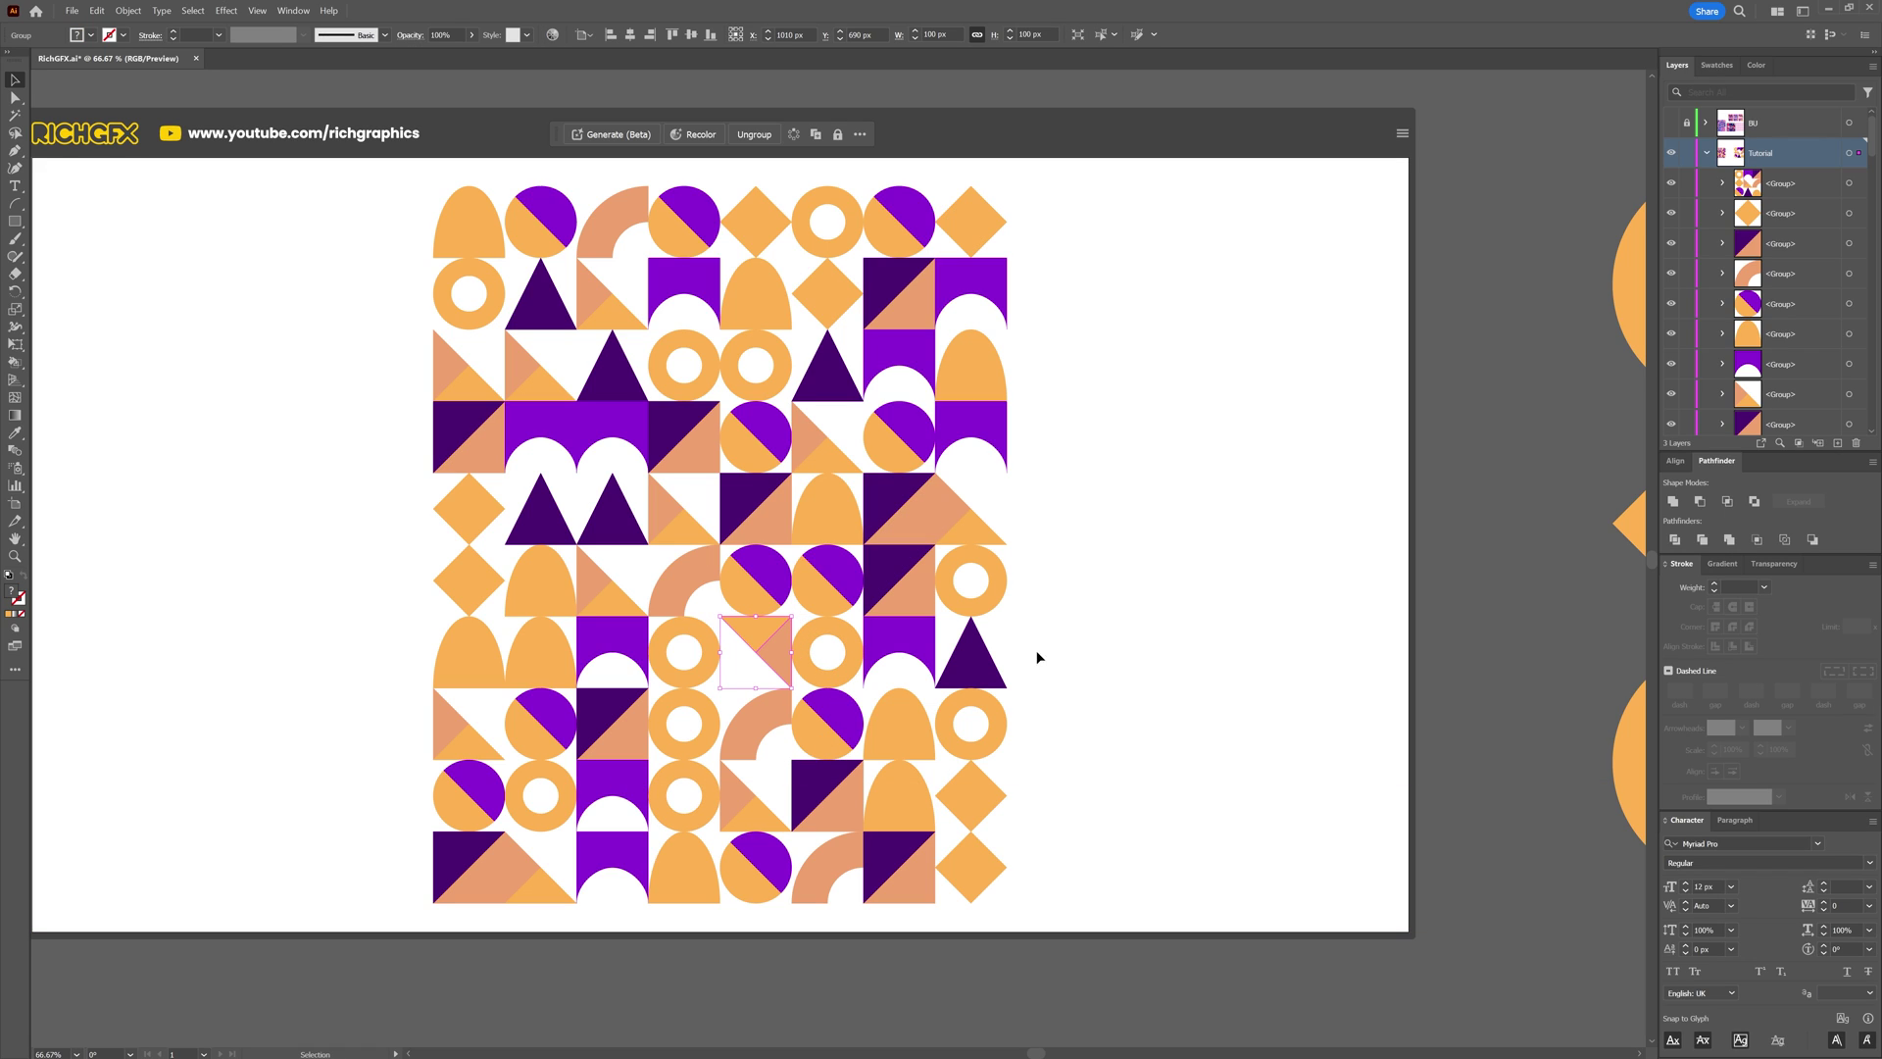
{"action": "left_click", "coordinate": [900, 659]}
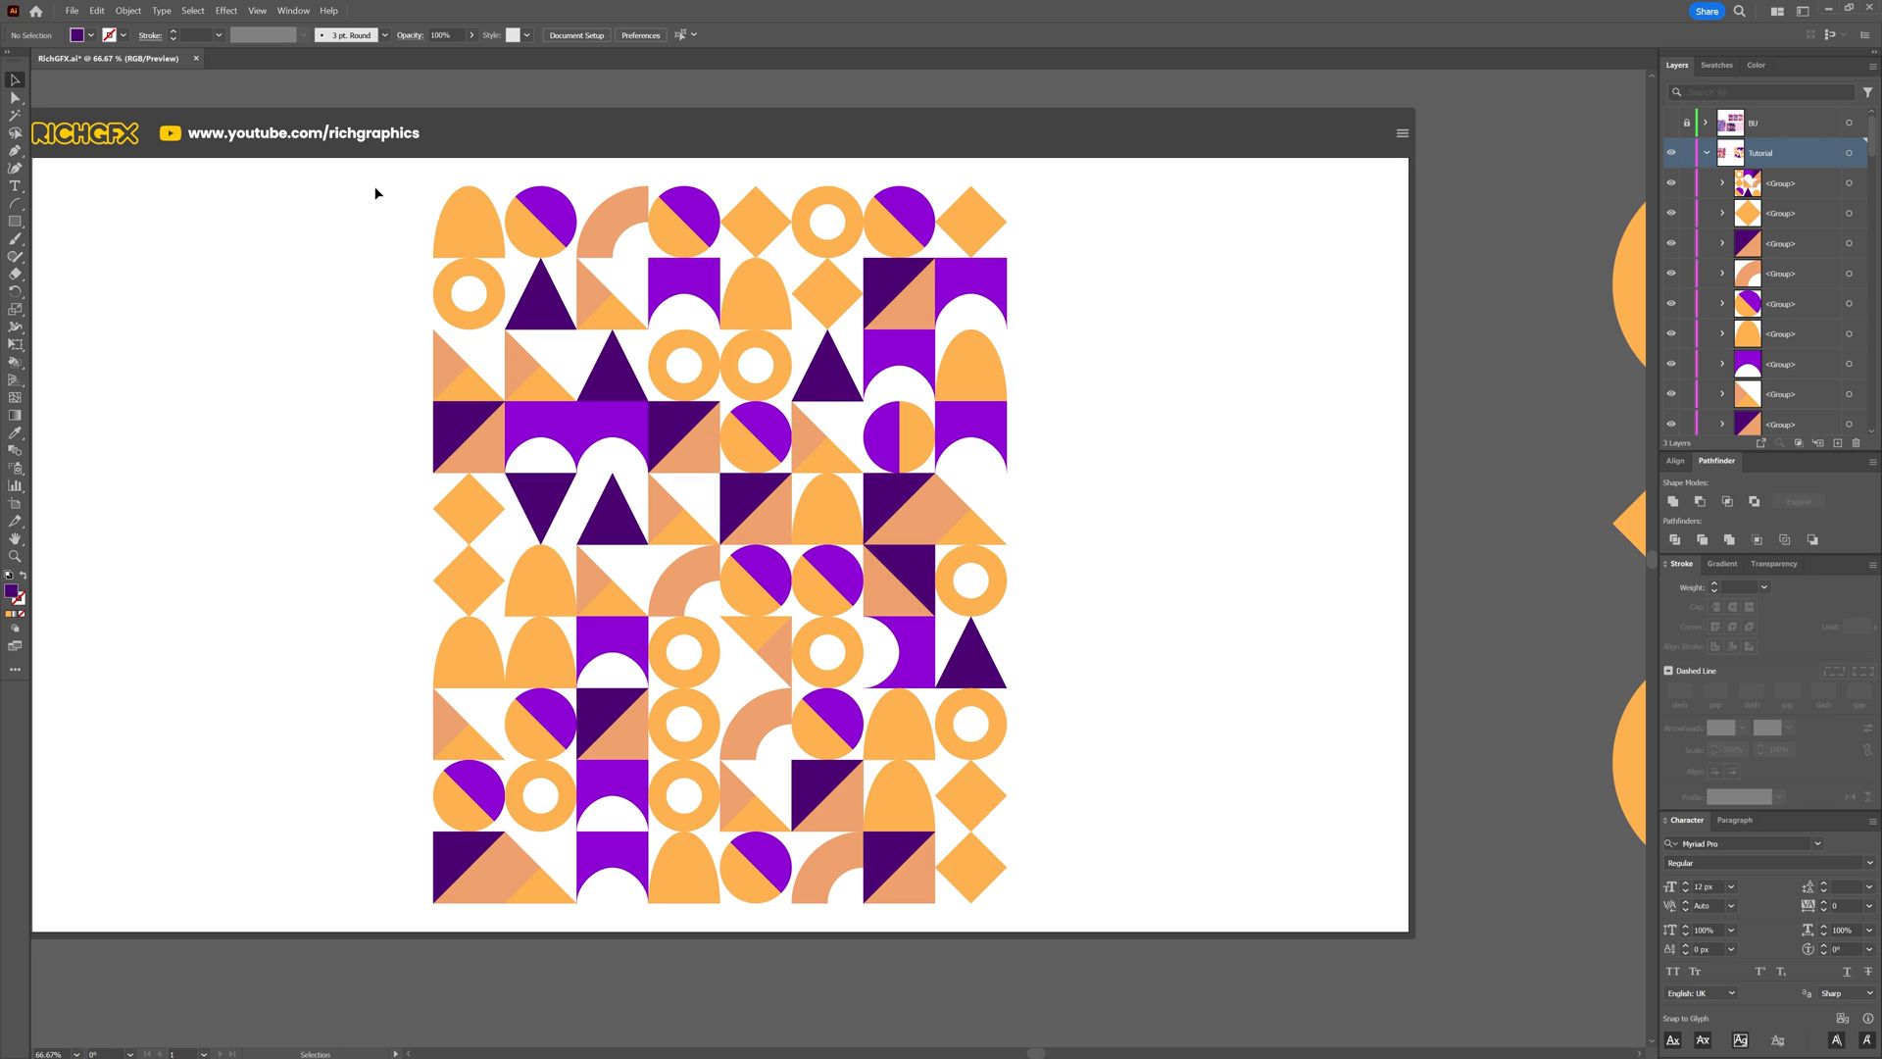
{"action": "left_click", "coordinate": [719, 540]}
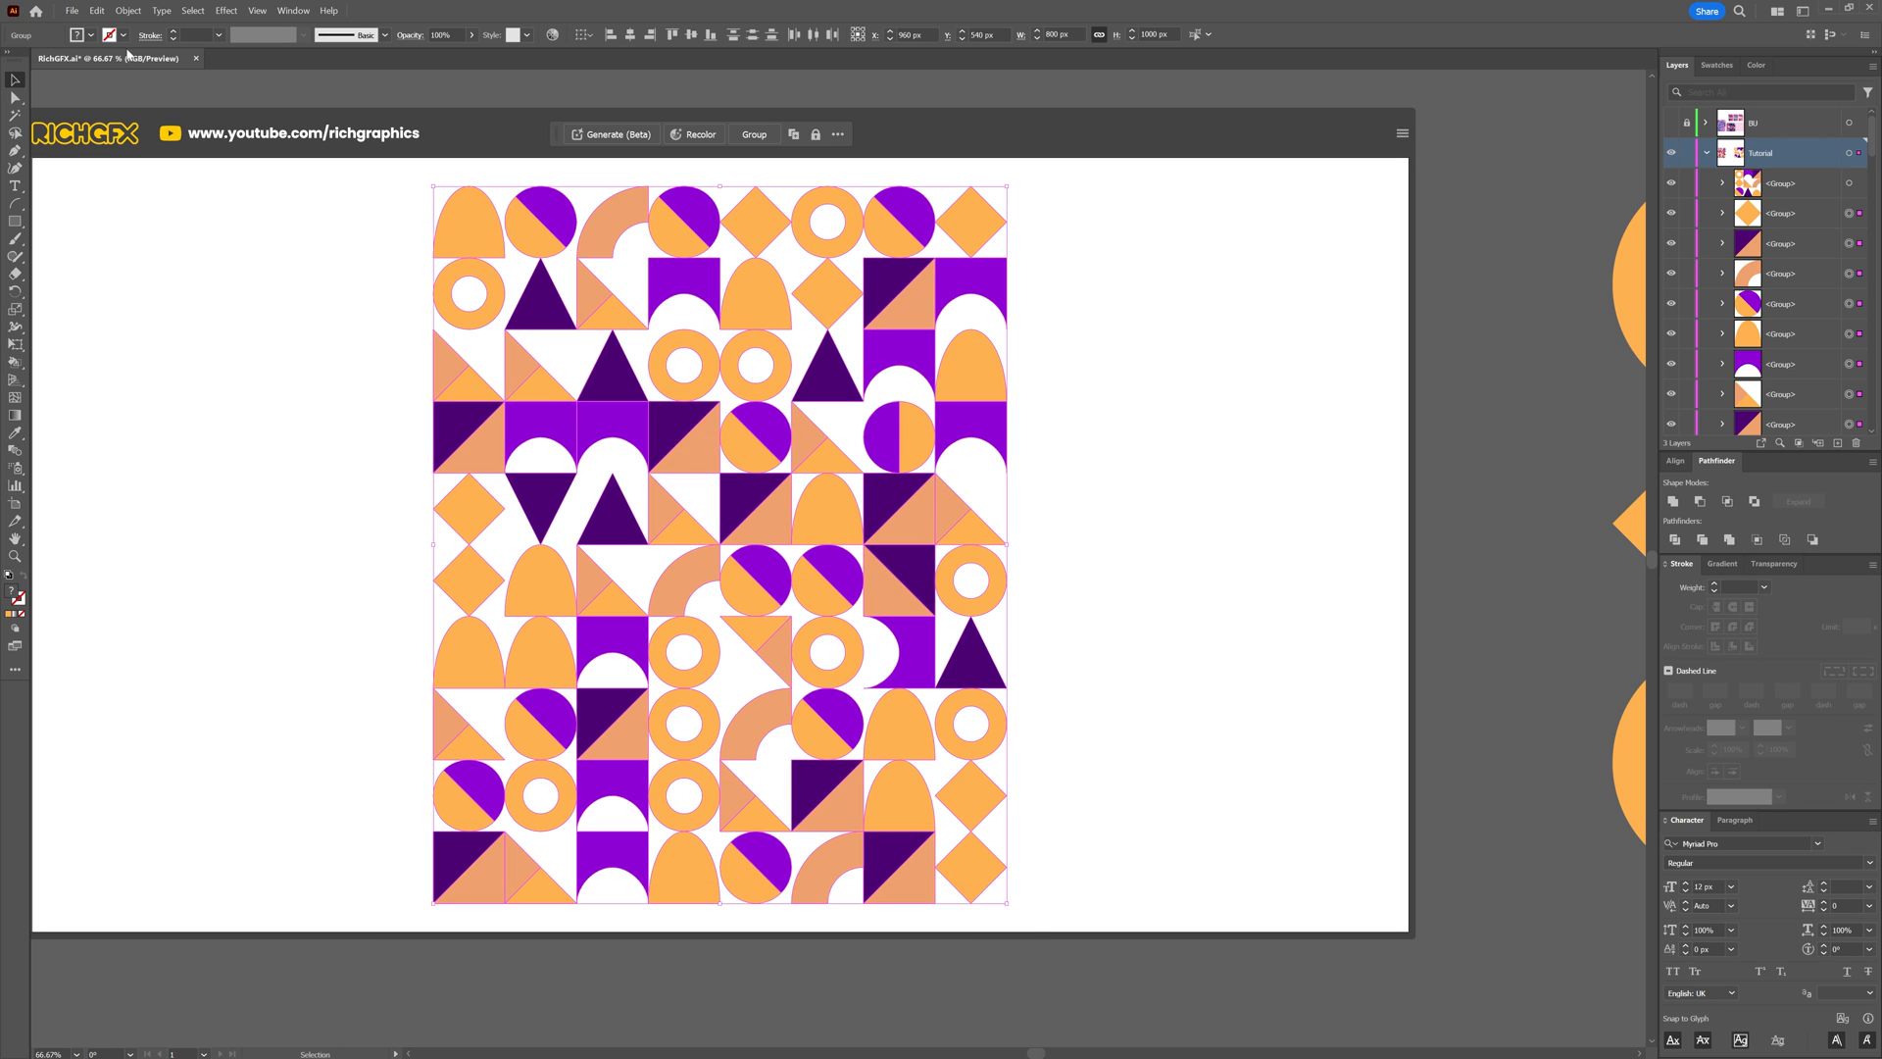
Group all the pattern shapes and open Recolor Artwork for the group.
{"action": "left_click", "coordinate": [753, 133]}
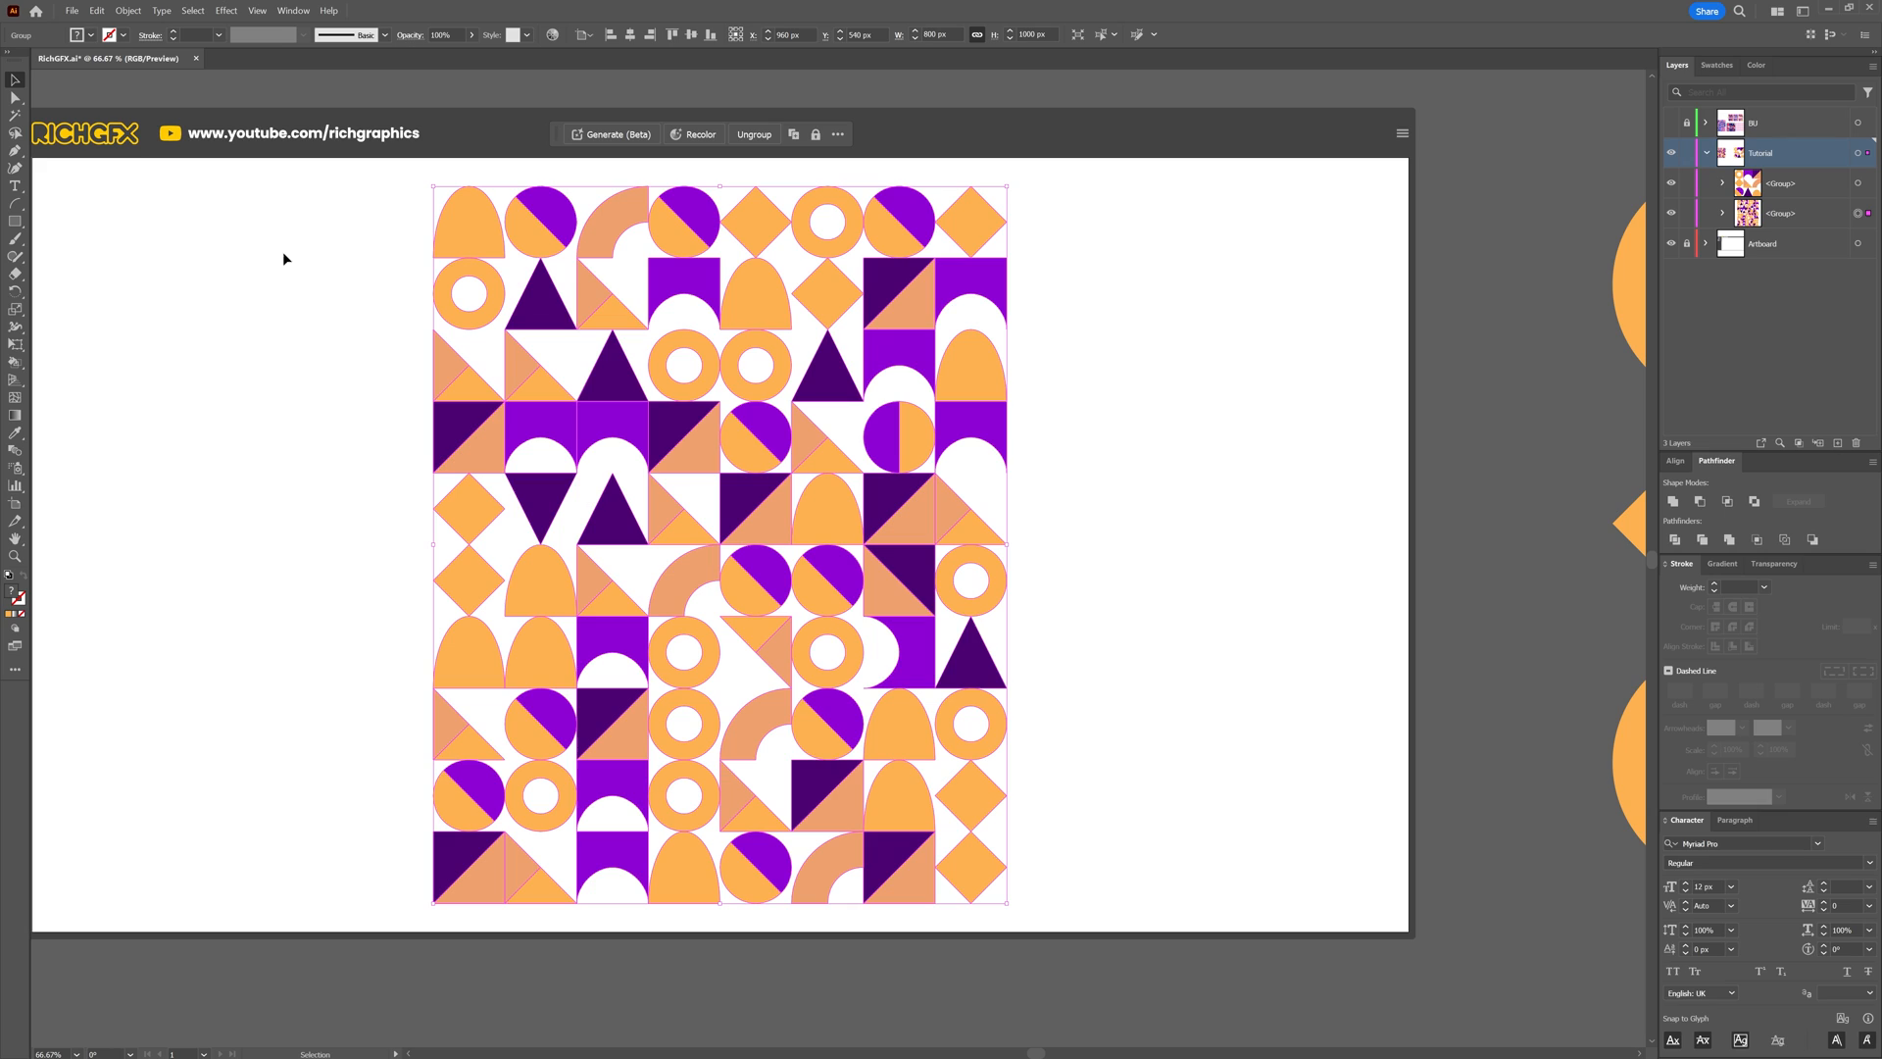
{"action": "mouse_move", "coordinate": [305, 196]}
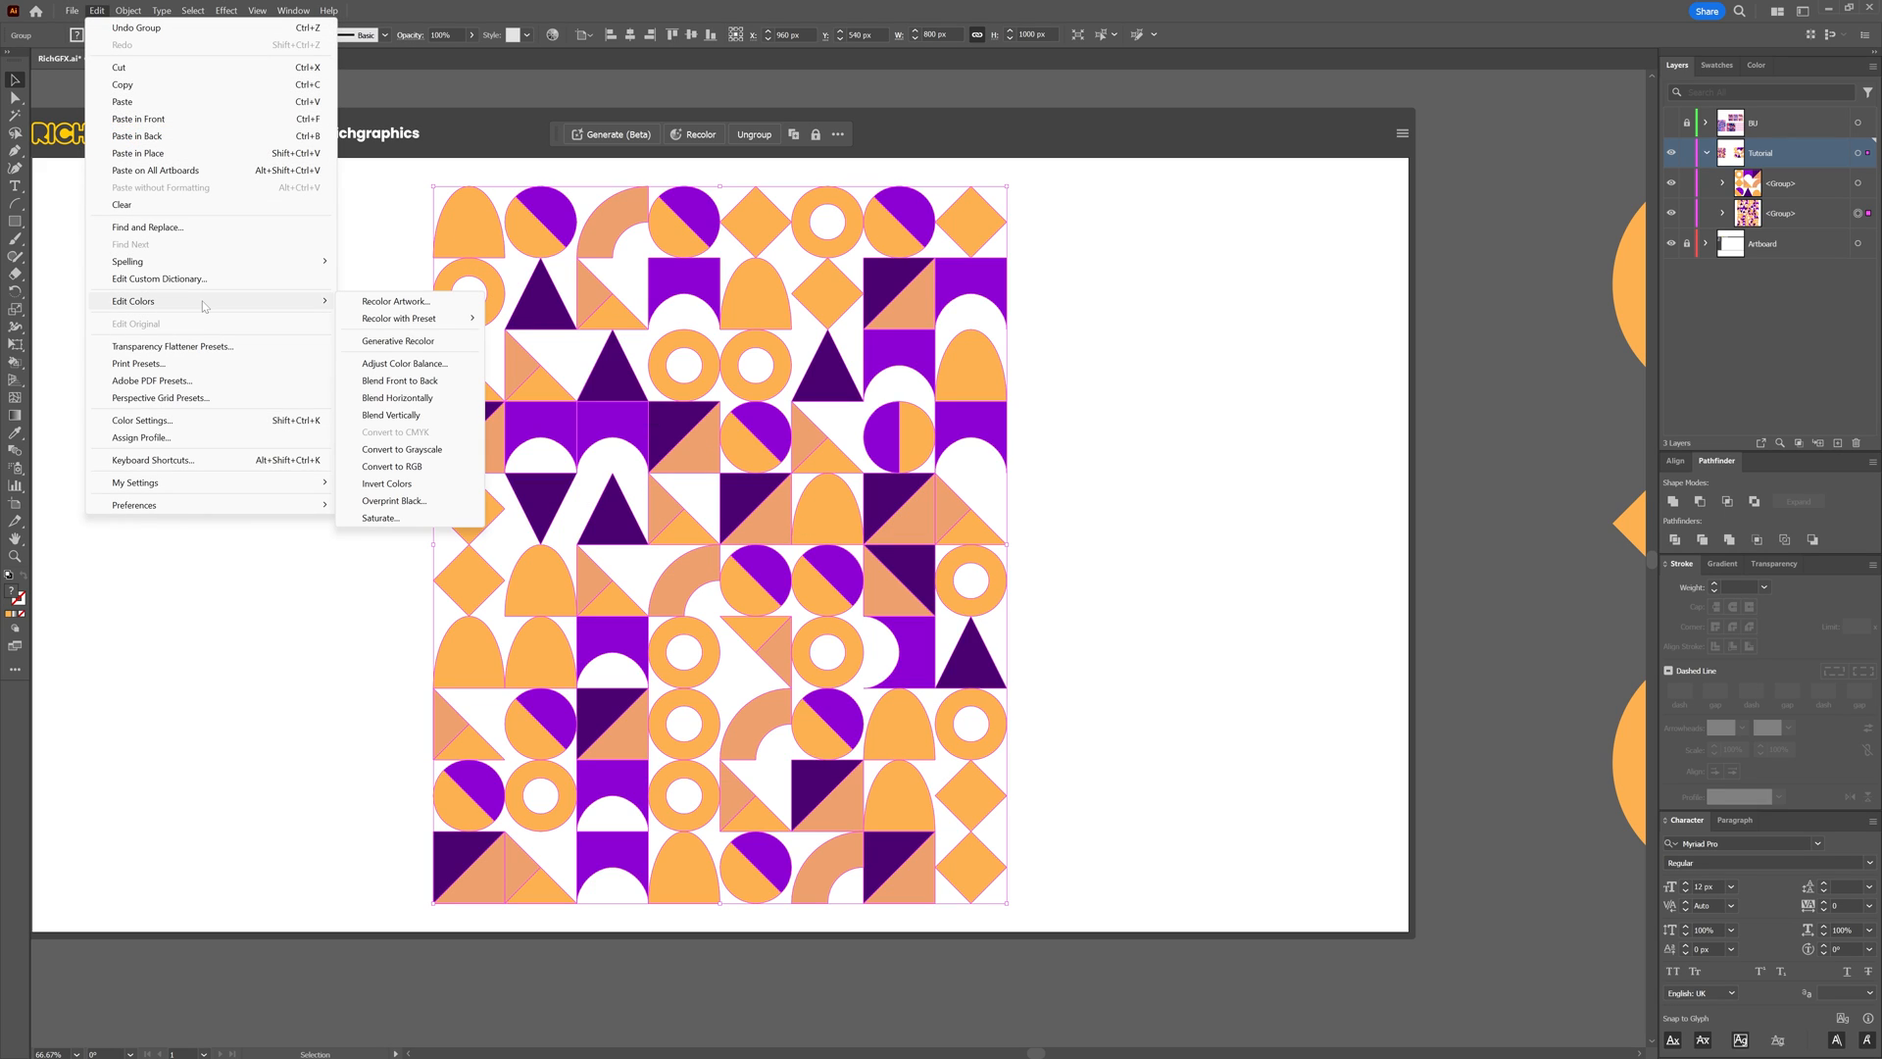
{"action": "mouse_move", "coordinate": [446, 305]}
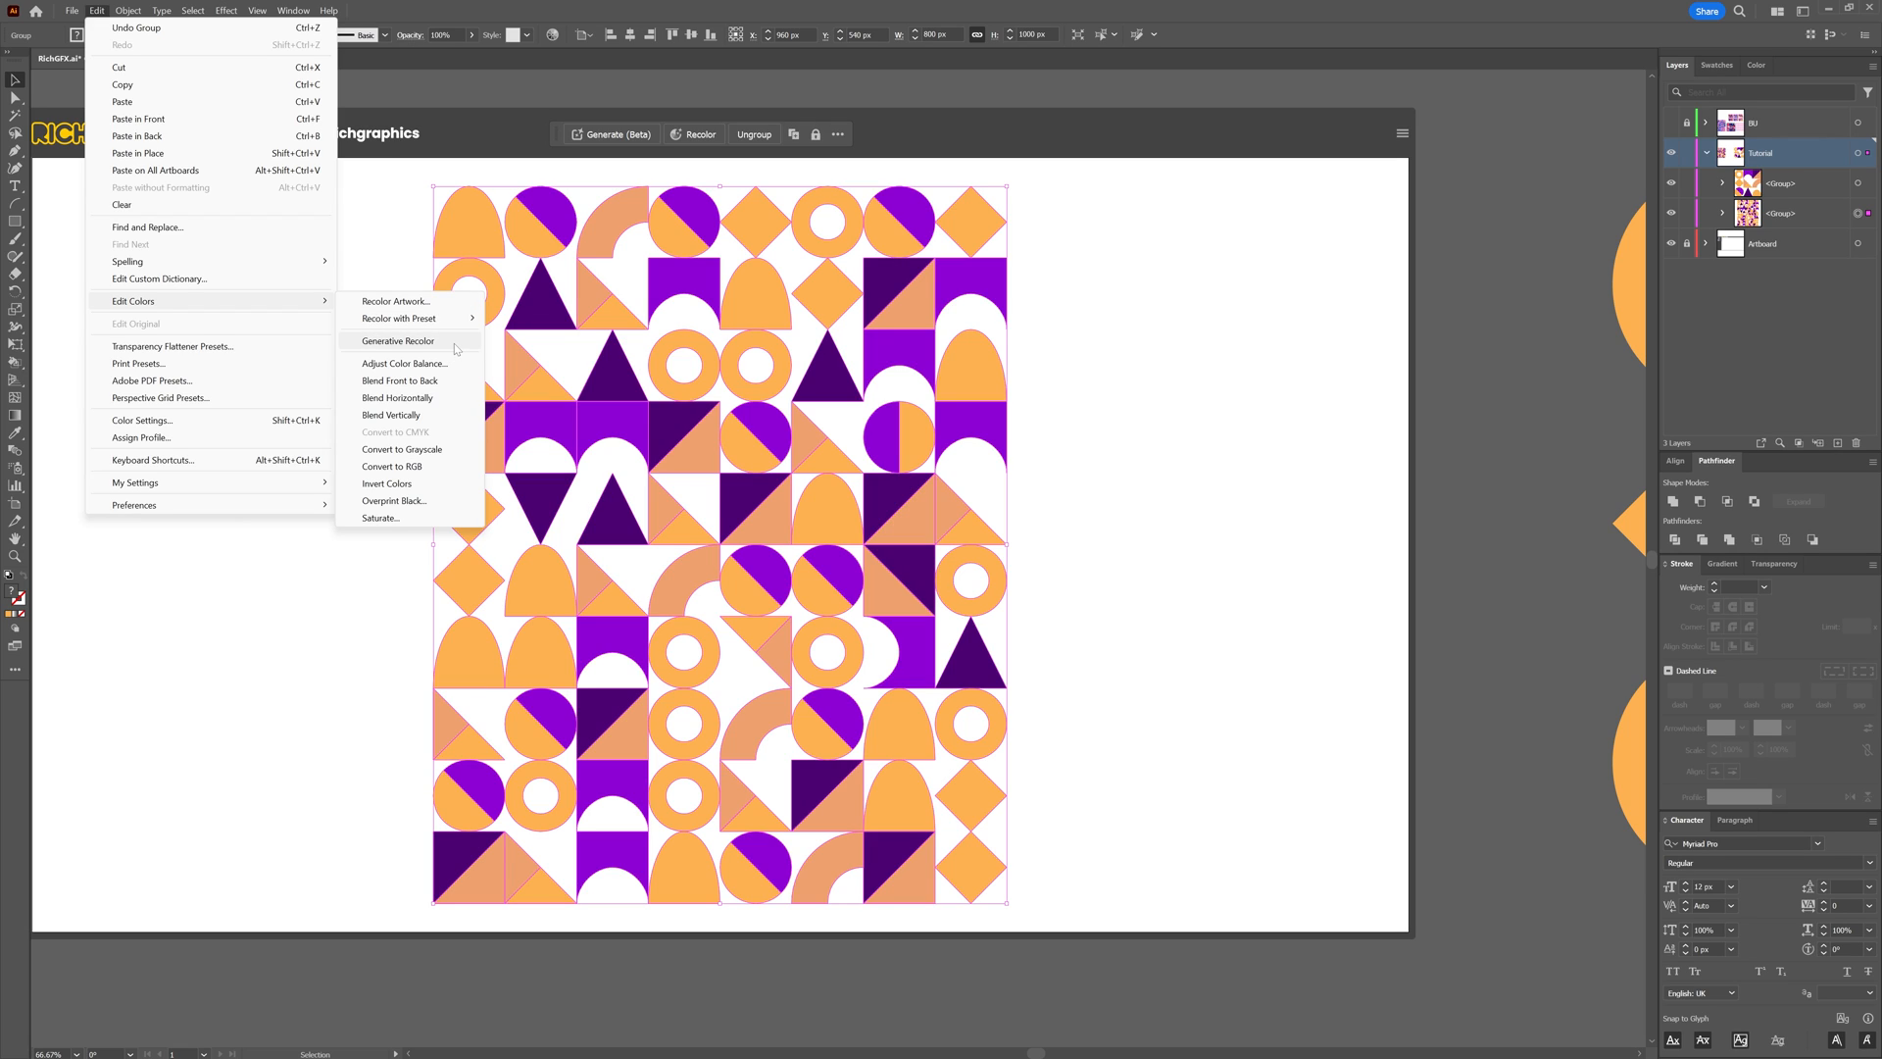
{"action": "mouse_move", "coordinate": [411, 314]}
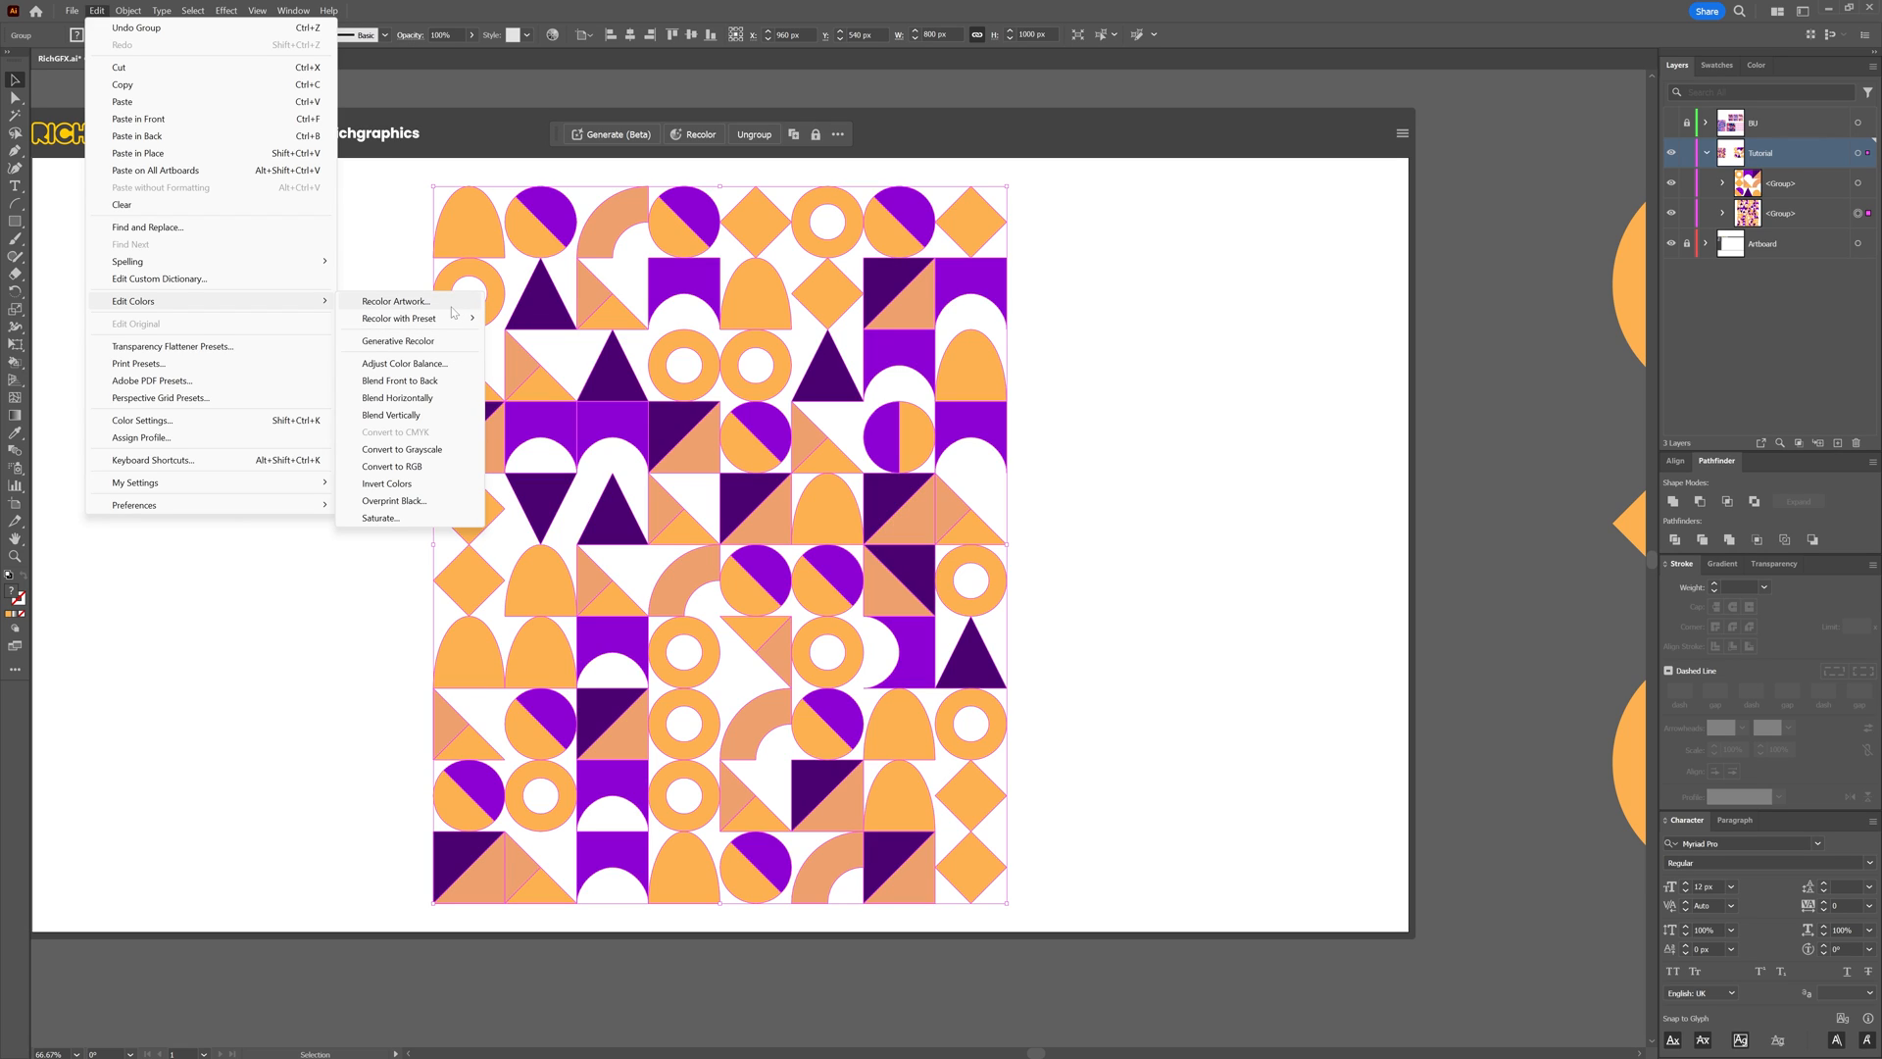
{"action": "left_click", "coordinate": [396, 301]}
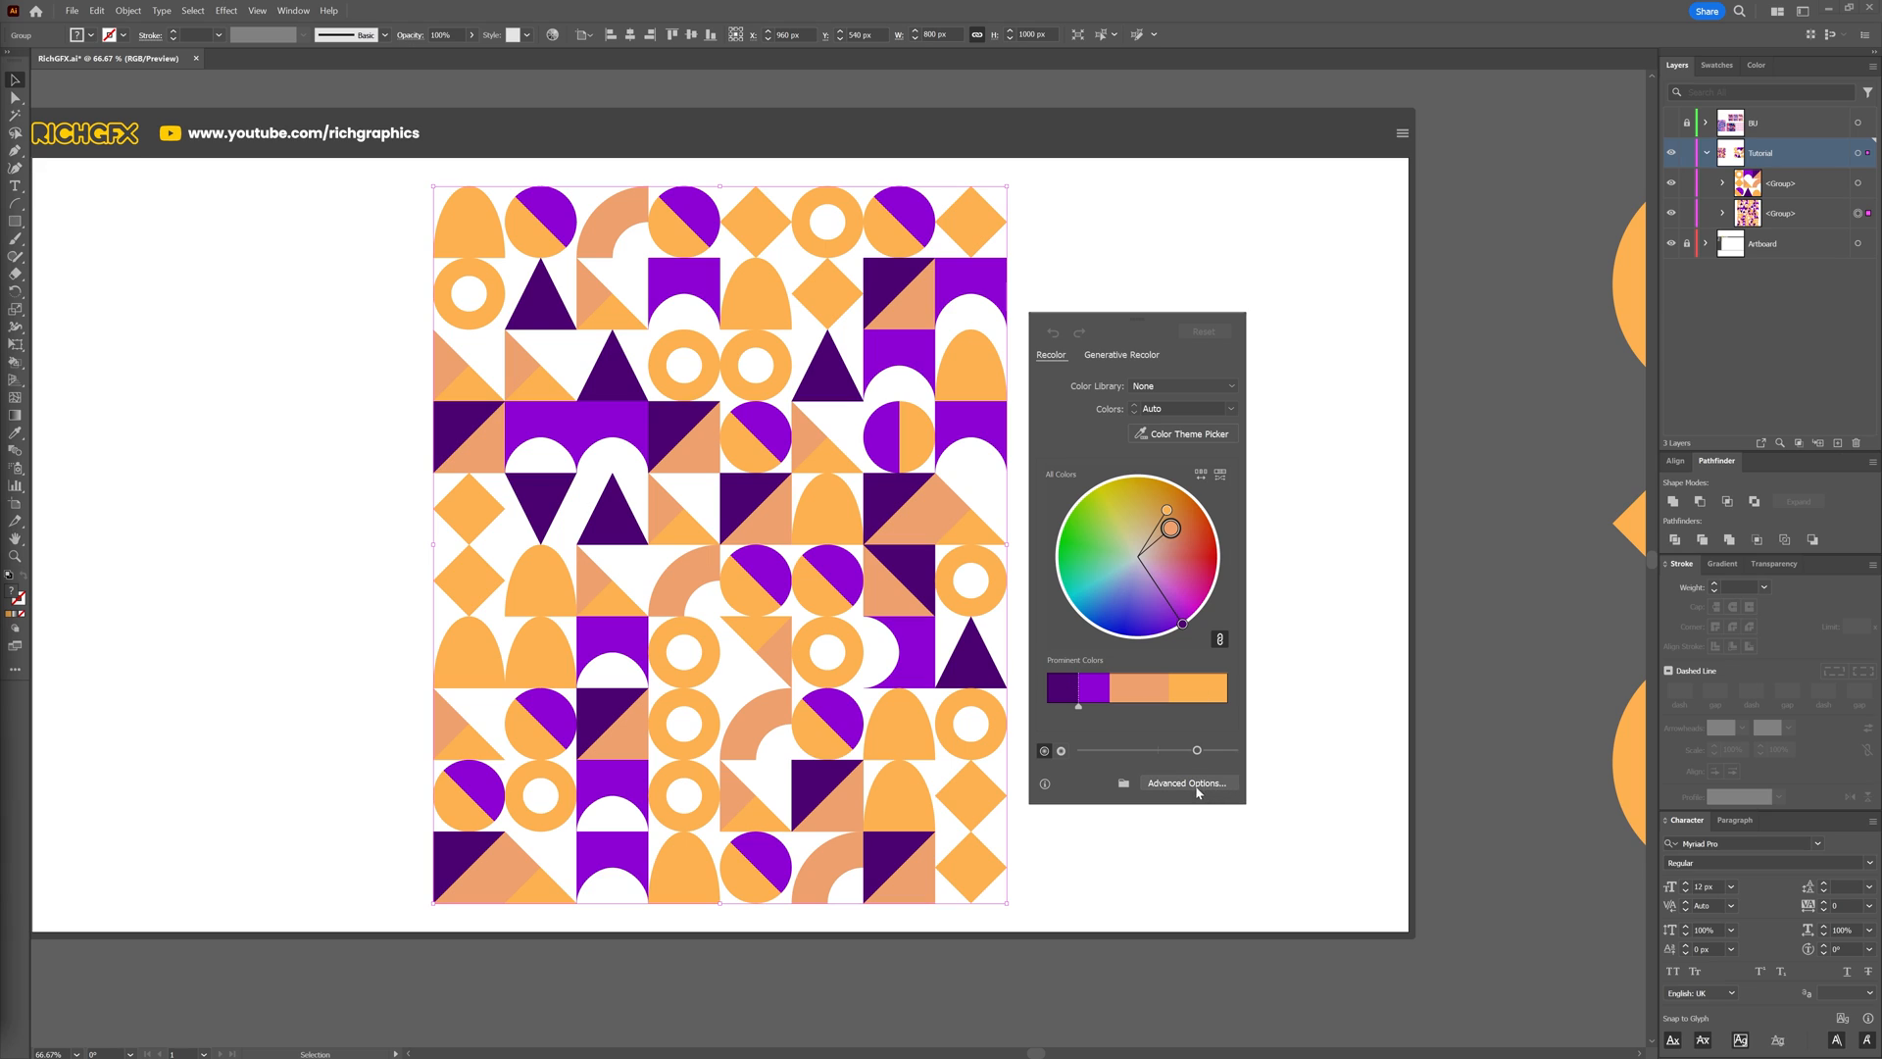
In Recolor Artwork's Edit wheel, drag the harmony handles to shift the colours to pinks, blues and navy.
{"action": "left_click", "coordinate": [1188, 782]}
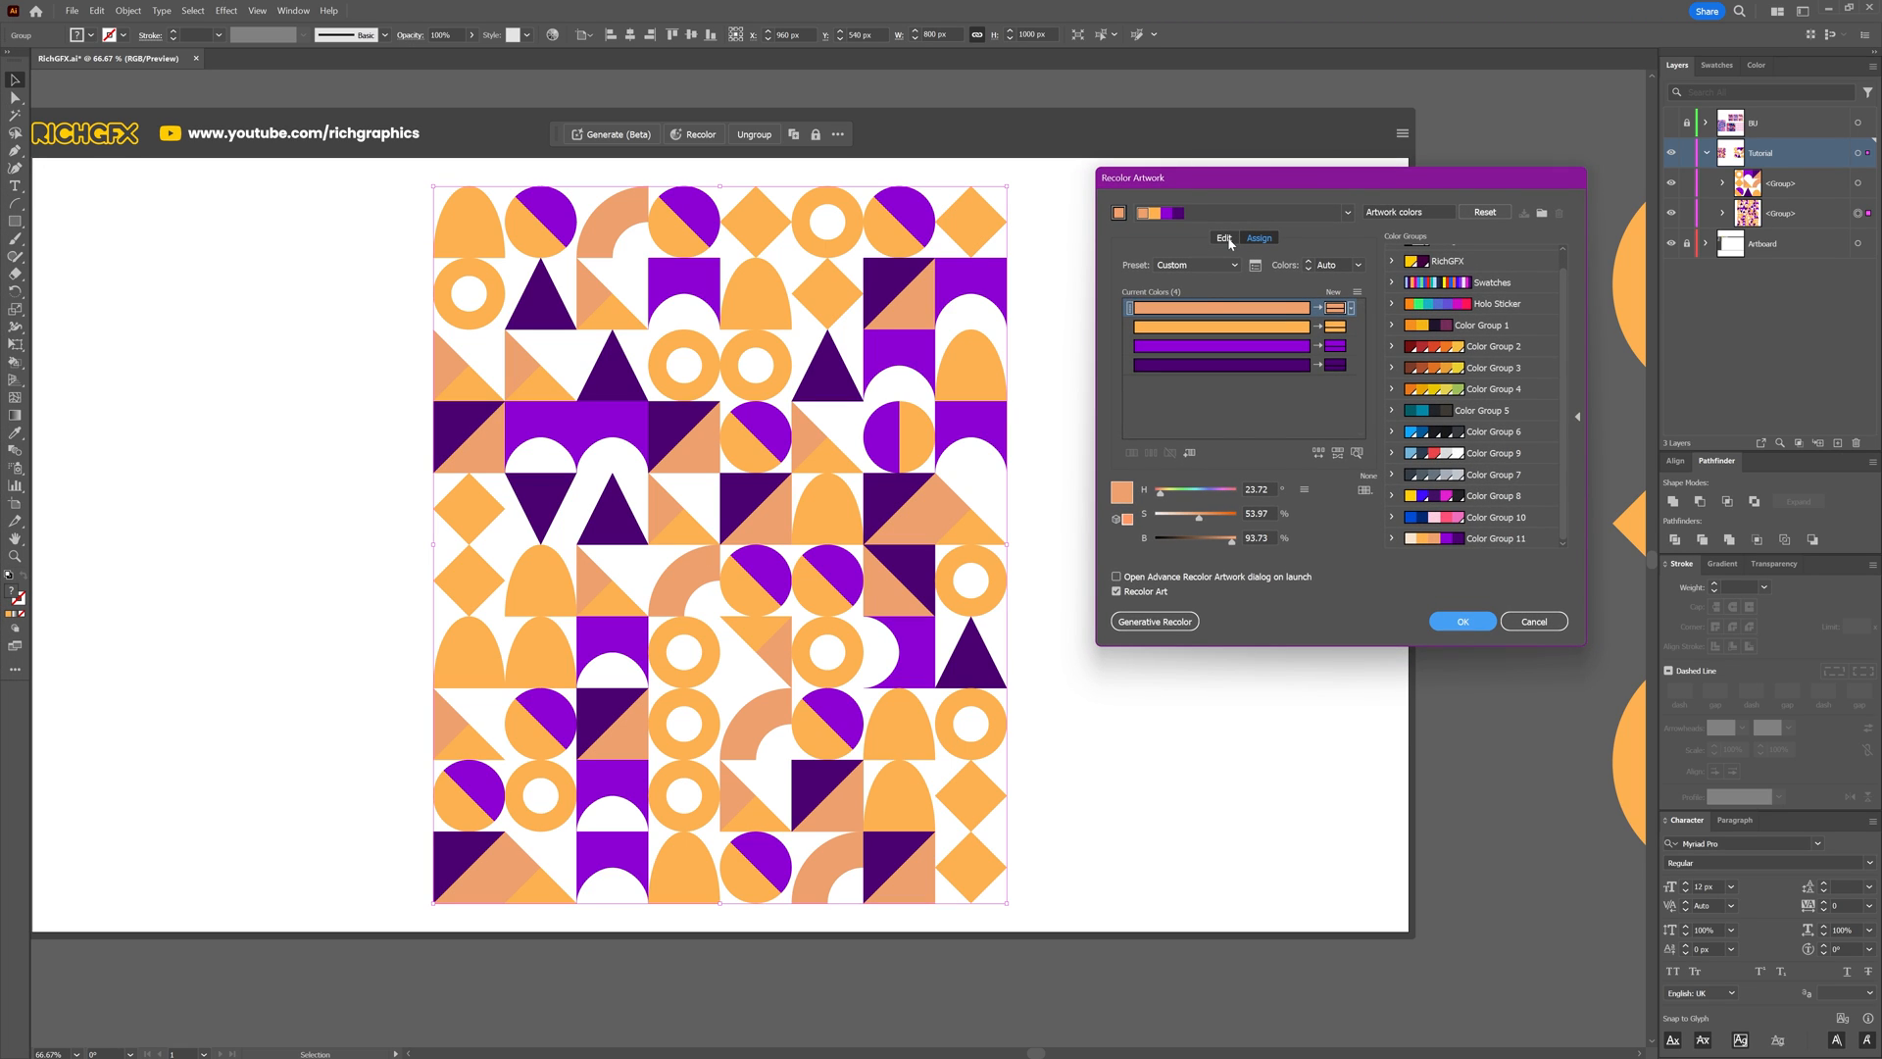
{"action": "left_click", "coordinate": [1224, 237]}
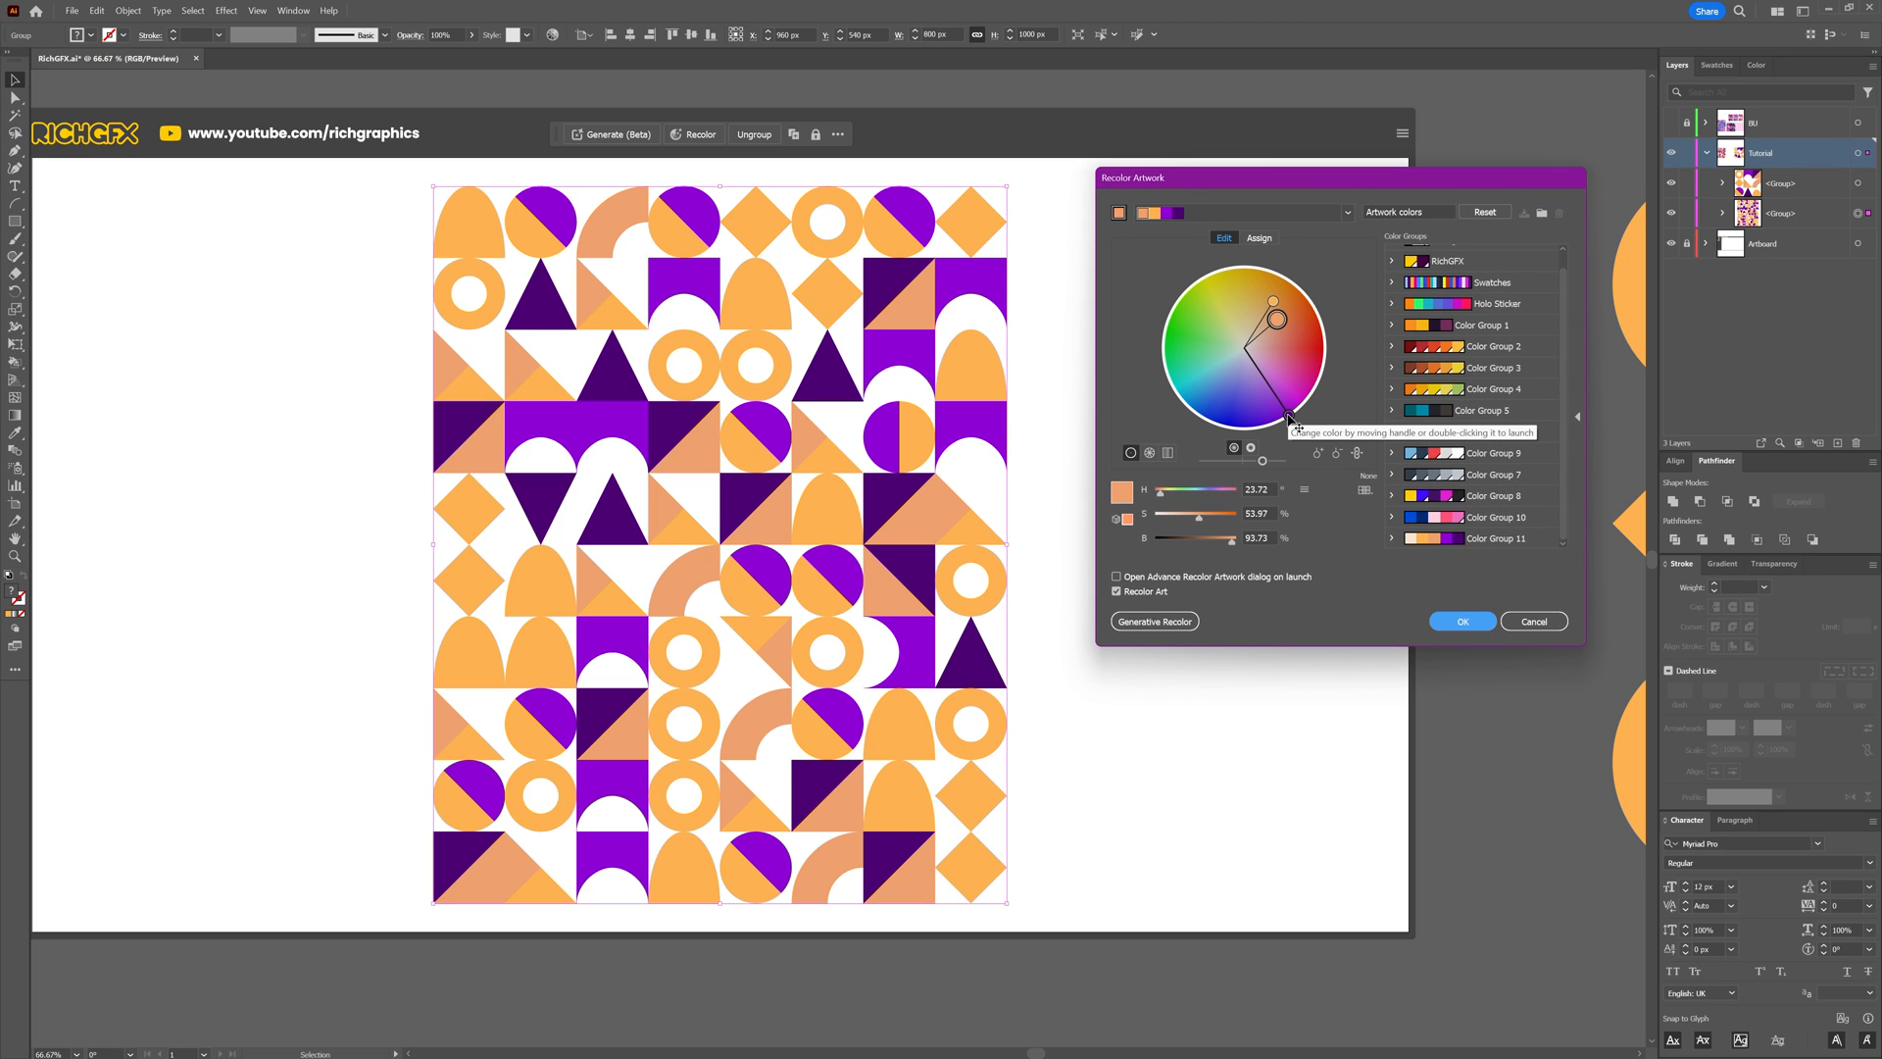
{"action": "left_click_drag", "start_coordinate": [1278, 402], "coordinate": [1226, 426]}
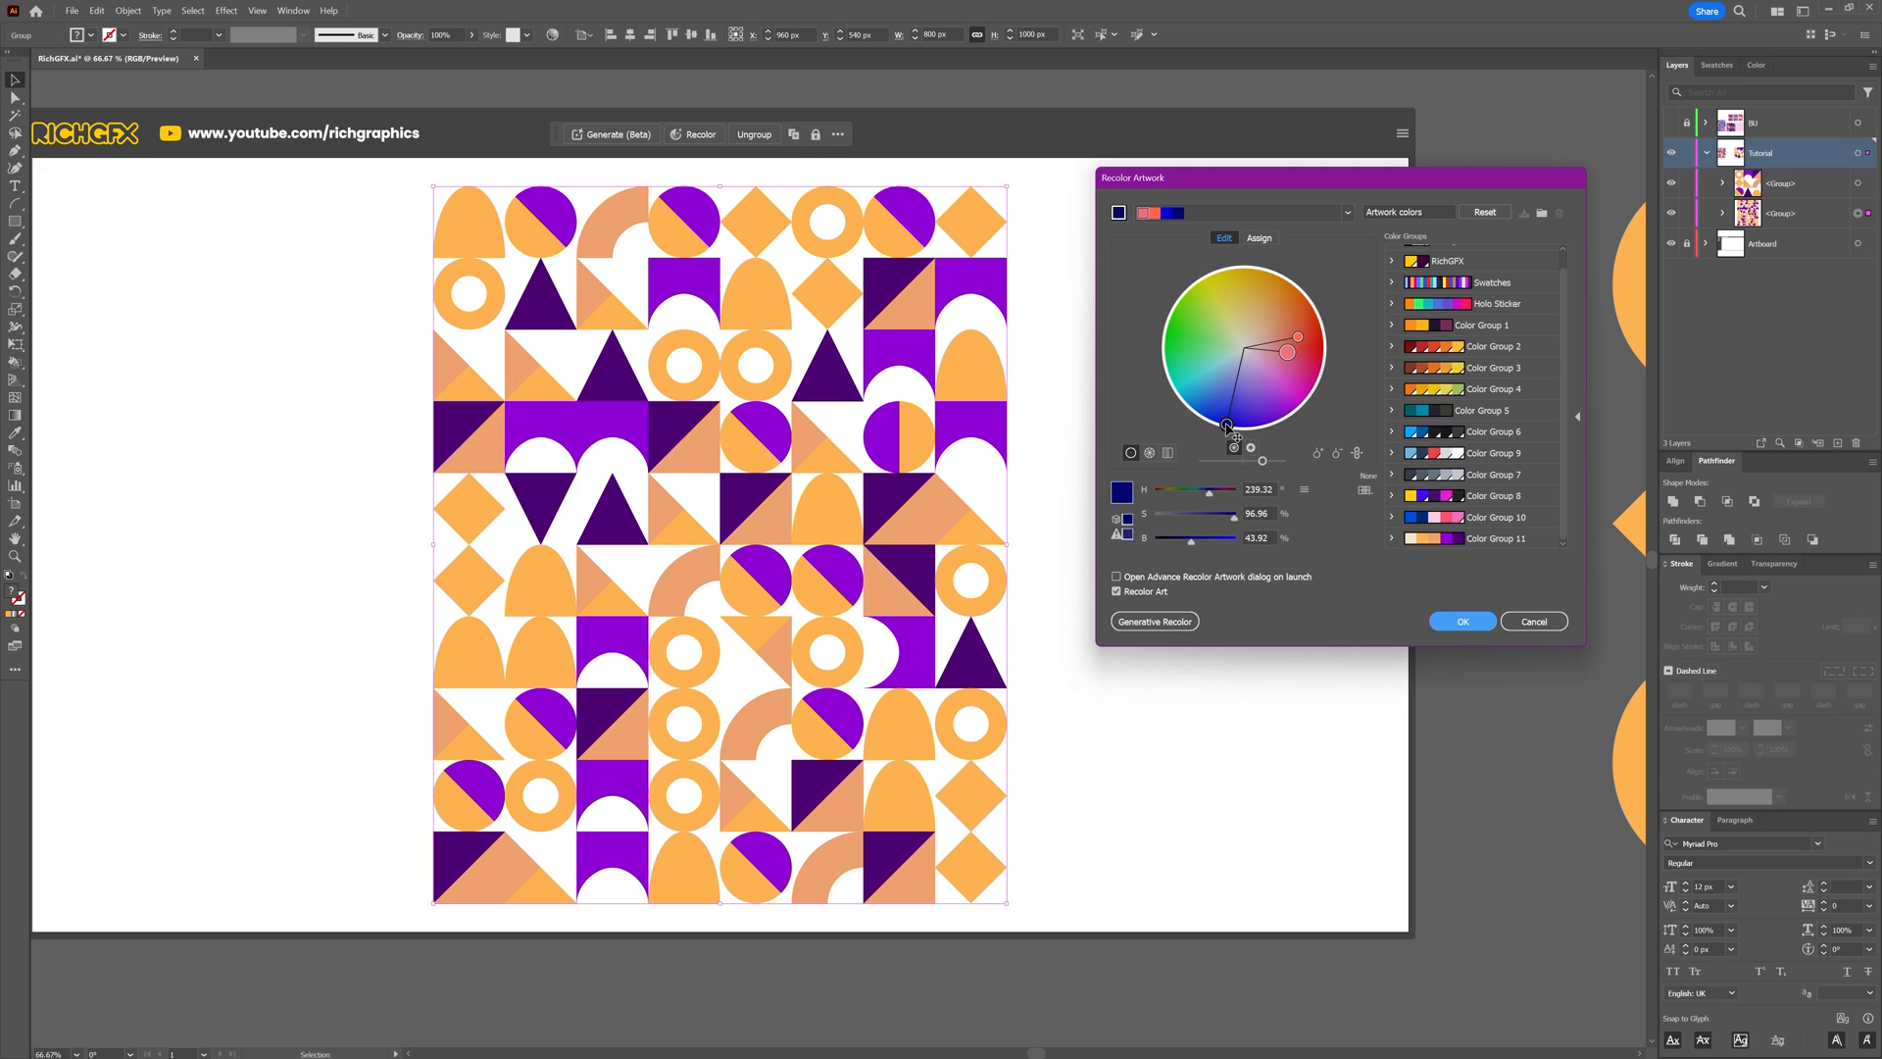
{"action": "left_click_drag", "start_coordinate": [1224, 426], "coordinate": [1173, 388]}
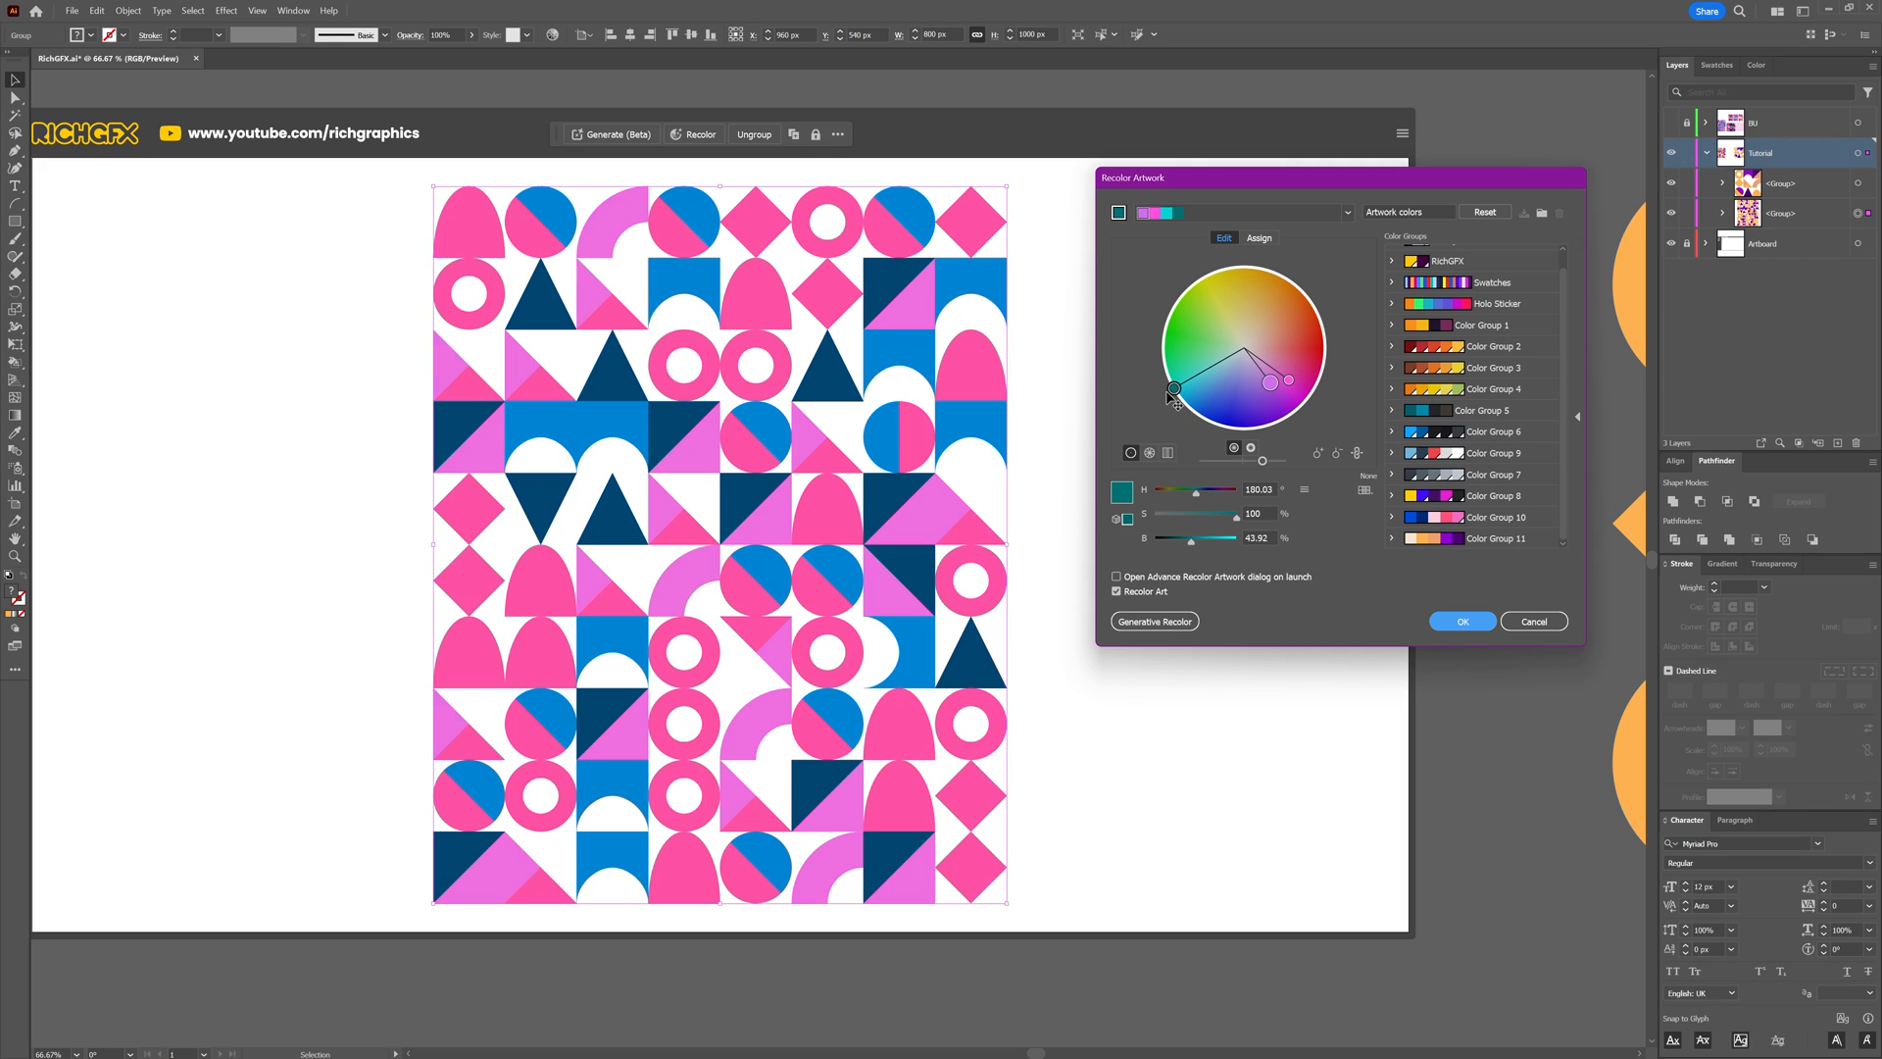
{"action": "left_click_drag", "start_coordinate": [1175, 389], "coordinate": [1213, 422]}
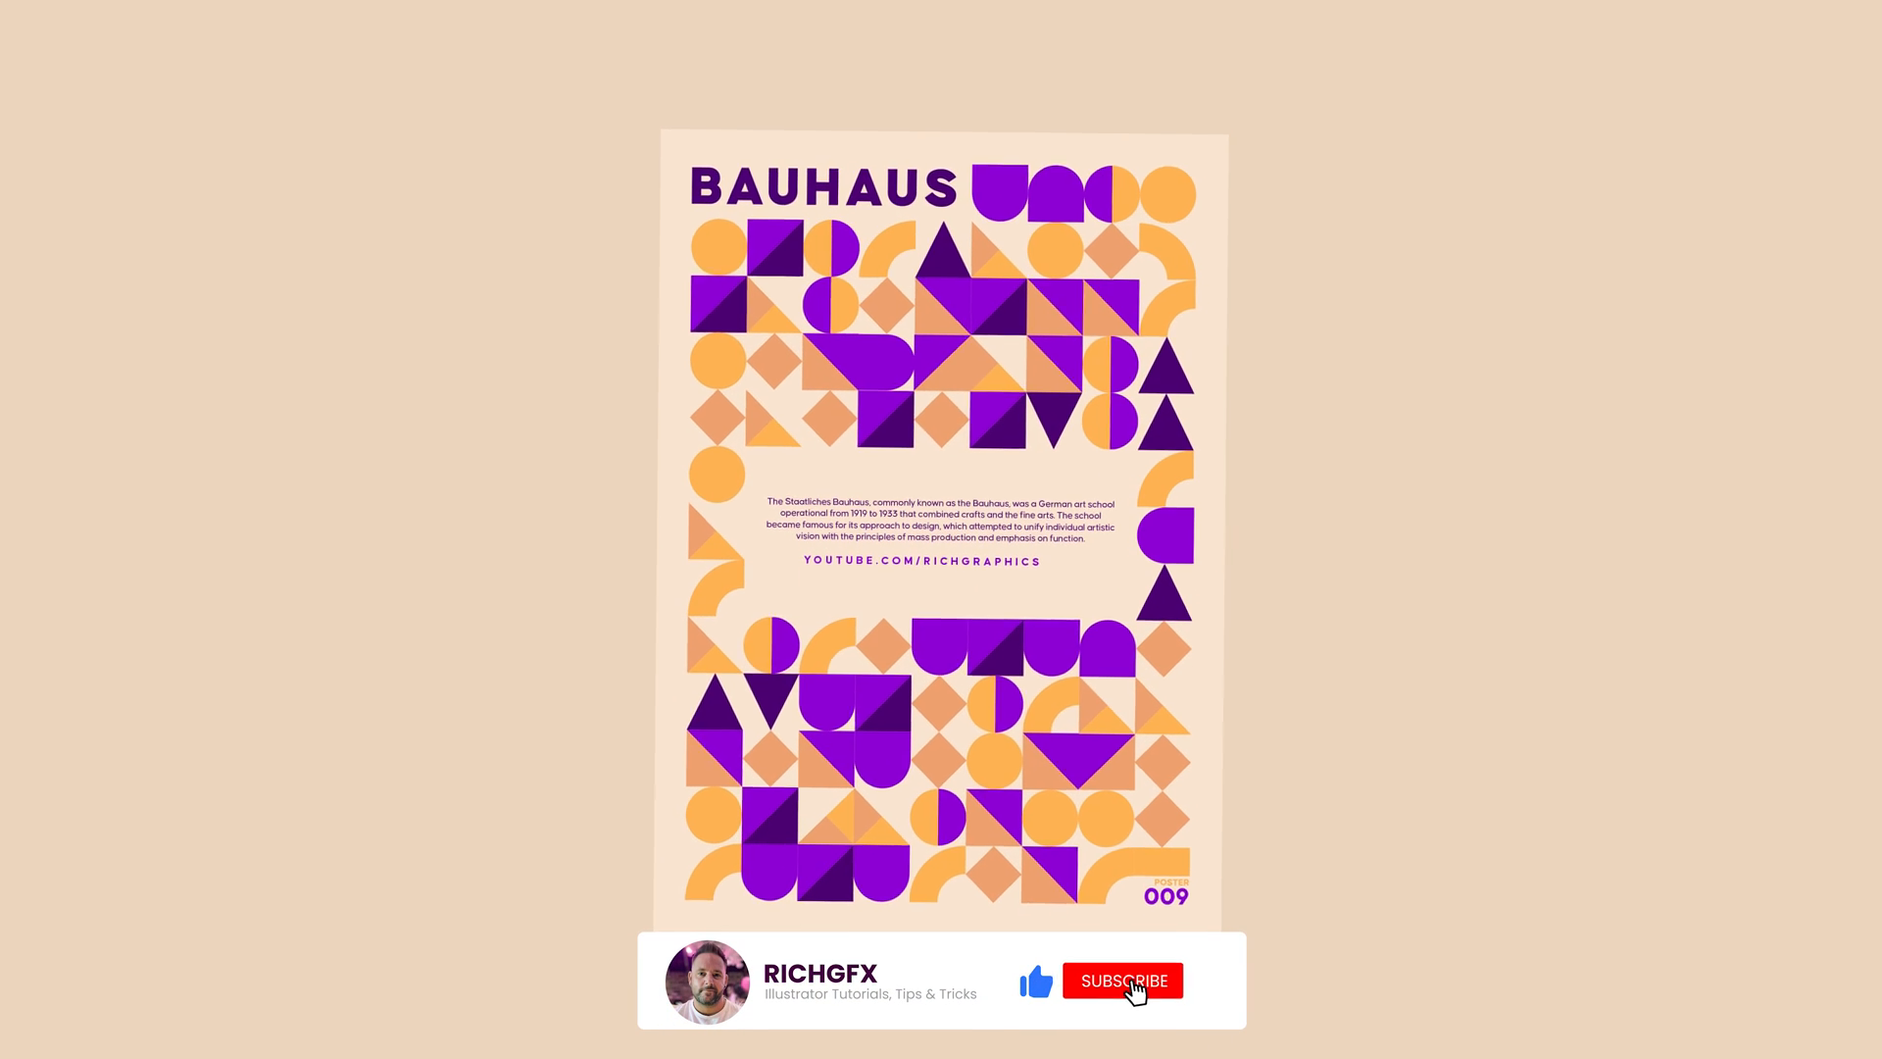
Display the finished Bauhaus poster framed by the shape pattern.
{"action": "left_click", "coordinate": [1124, 981]}
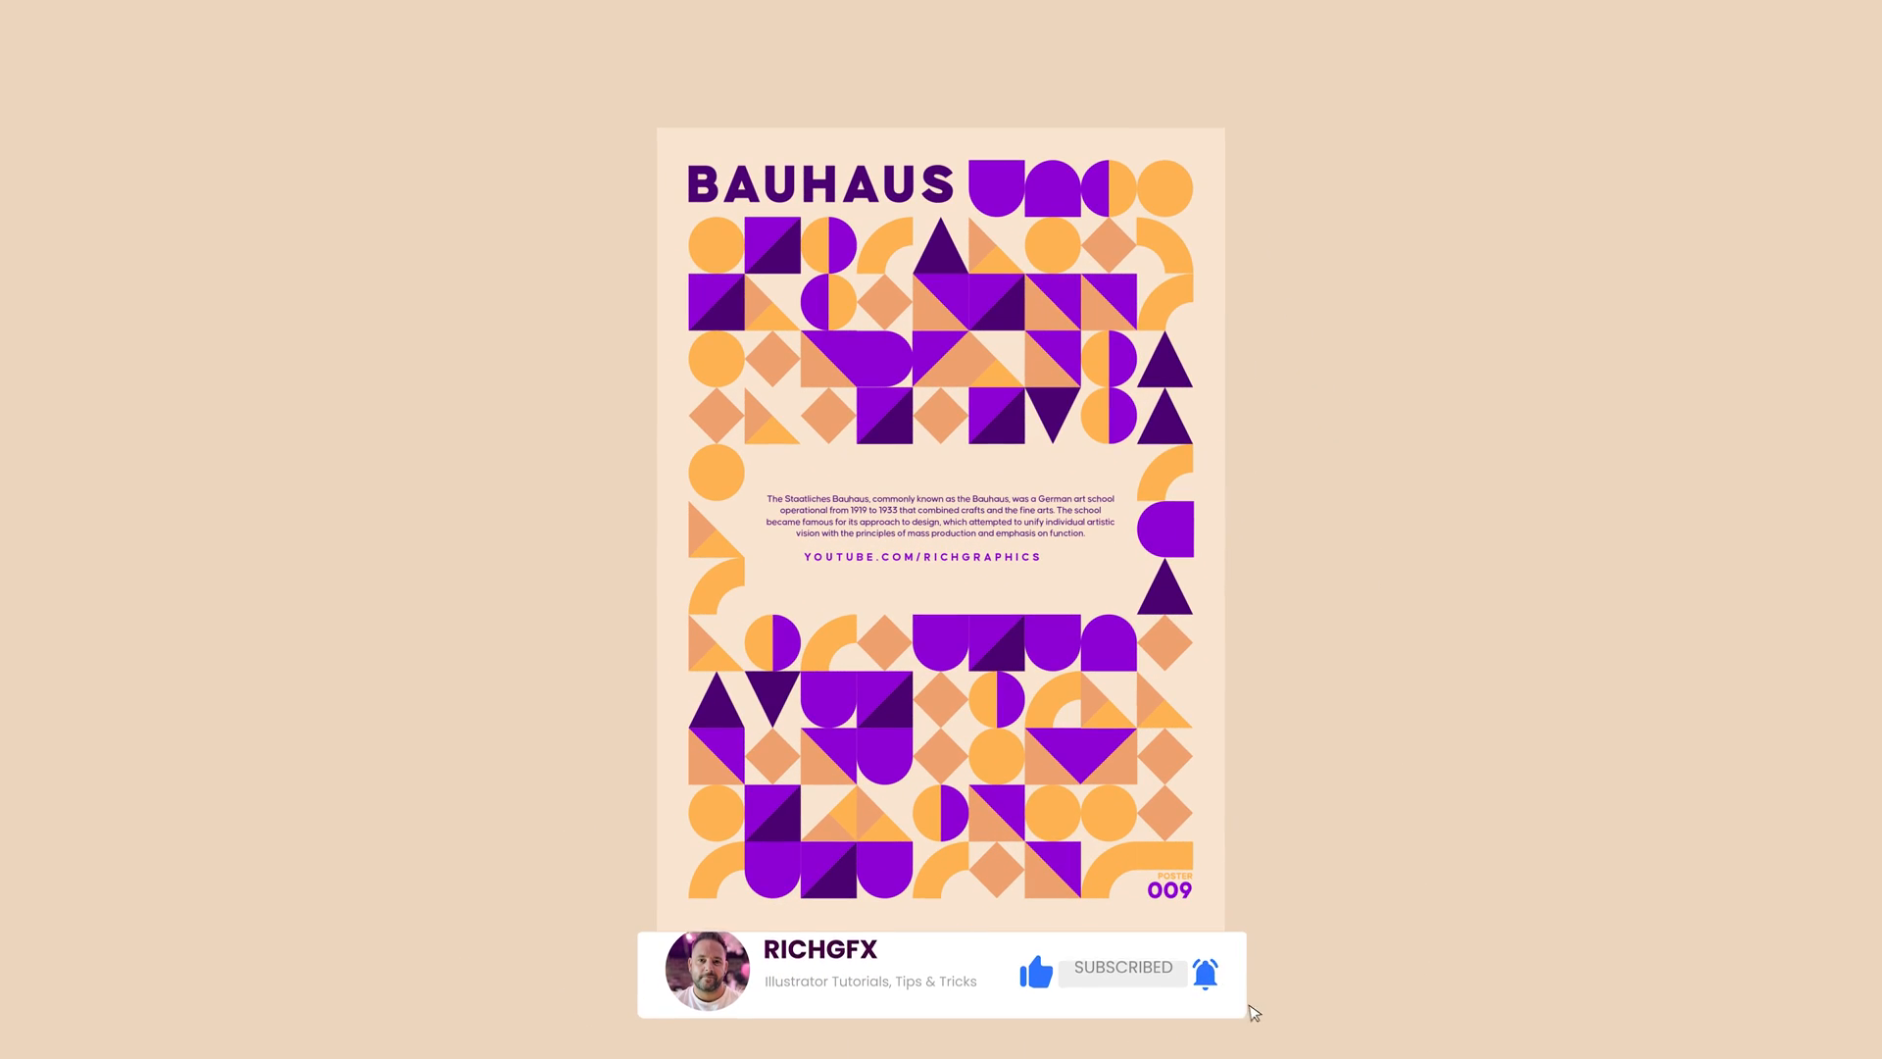